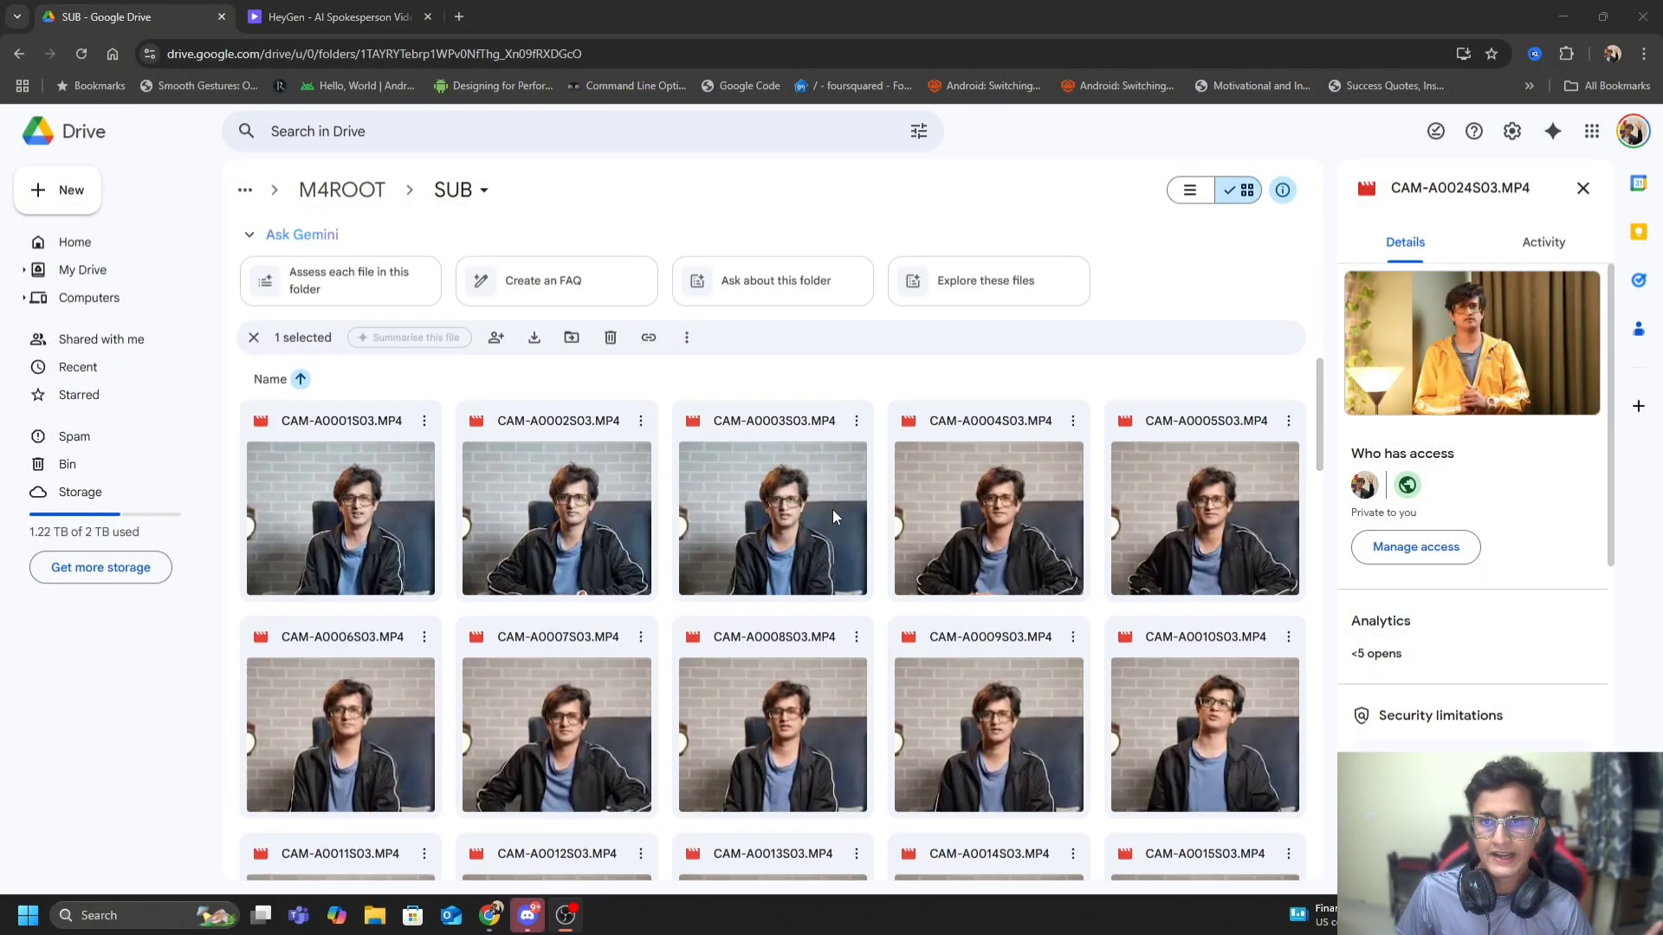
Step: Browse the Drive folder and preview the CAM-A0033S03.MP4 clip
scroll("down", 3)
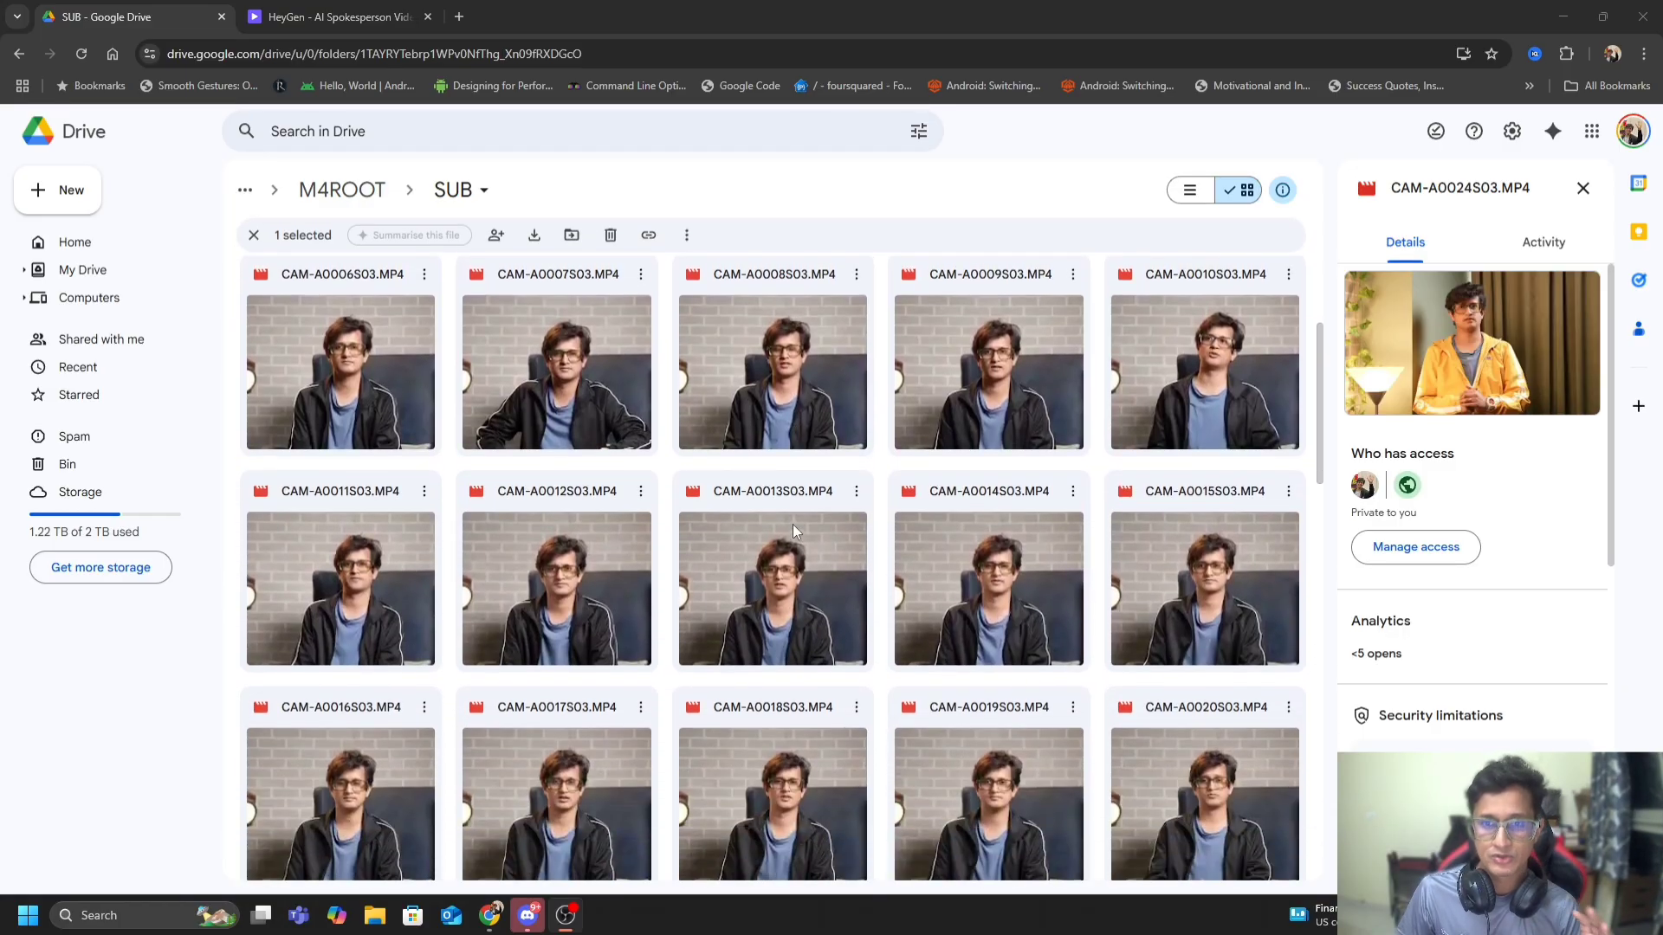
scroll("down", 3)
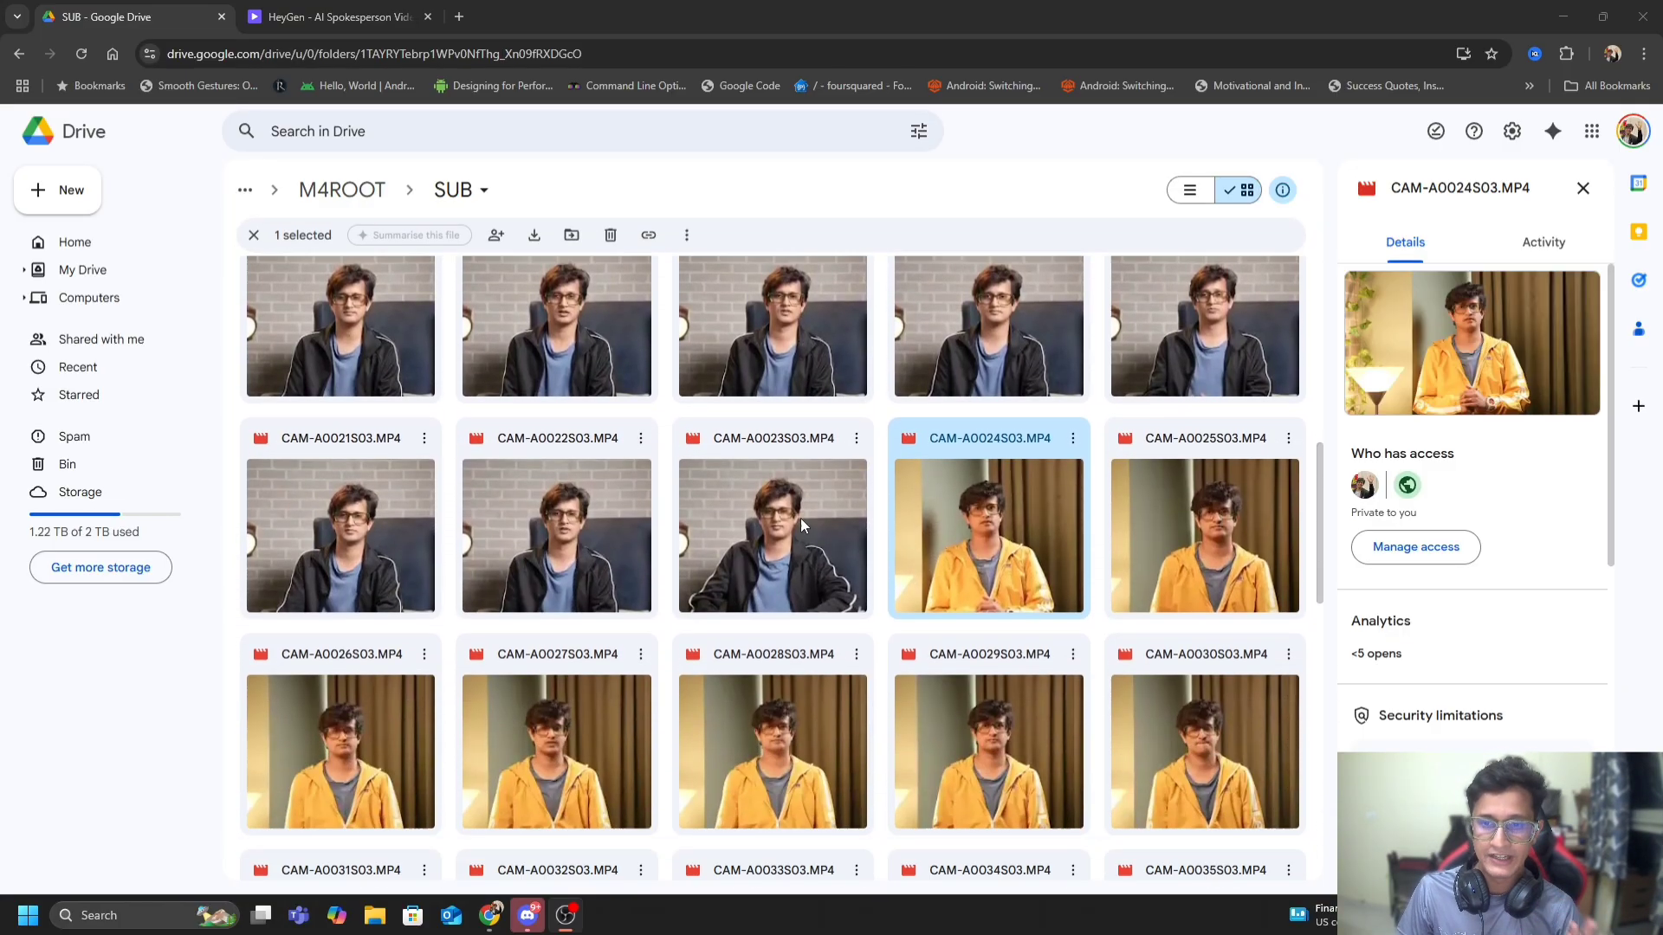
scroll("down", 3)
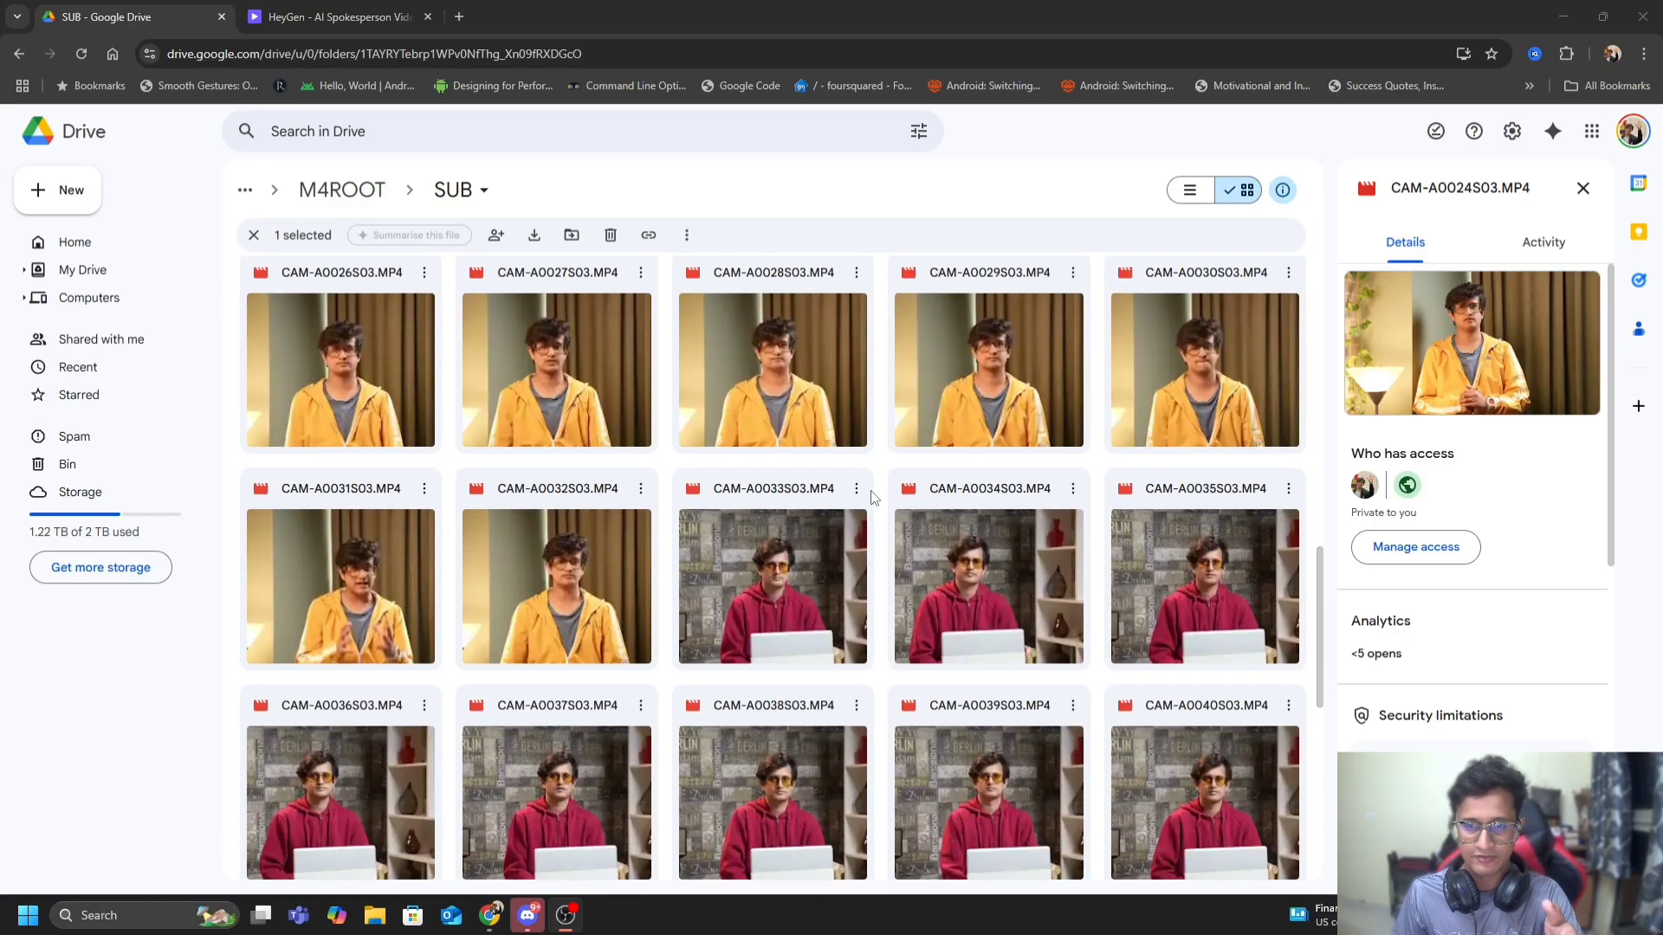
scroll("down", 3)
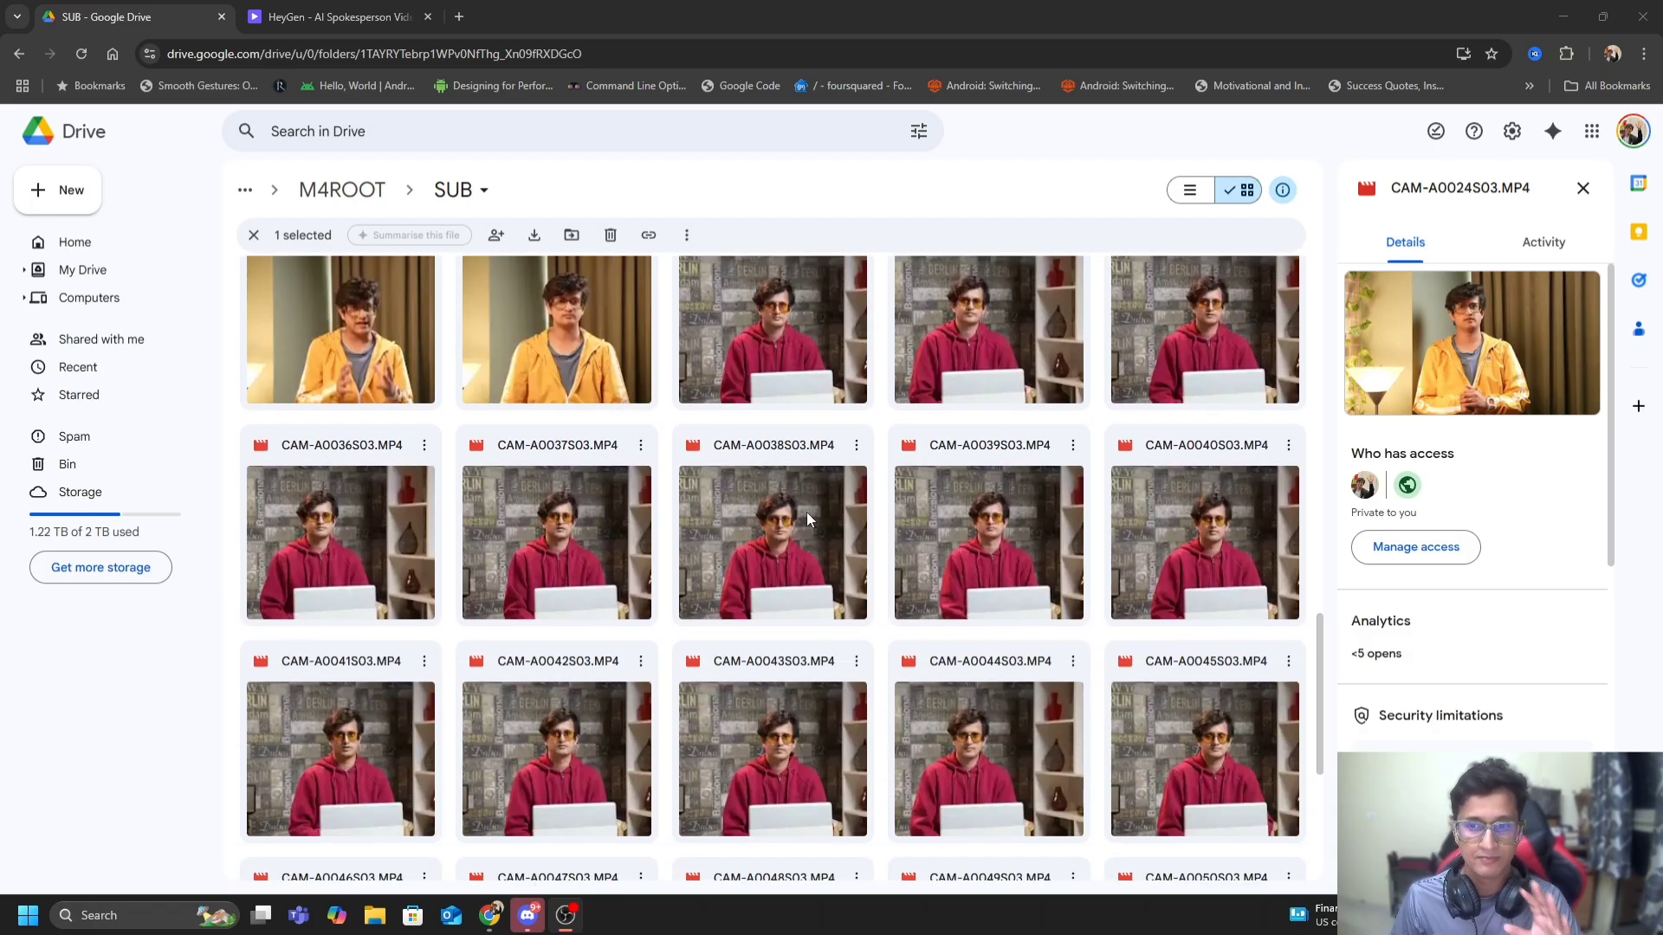
scroll("up", 3)
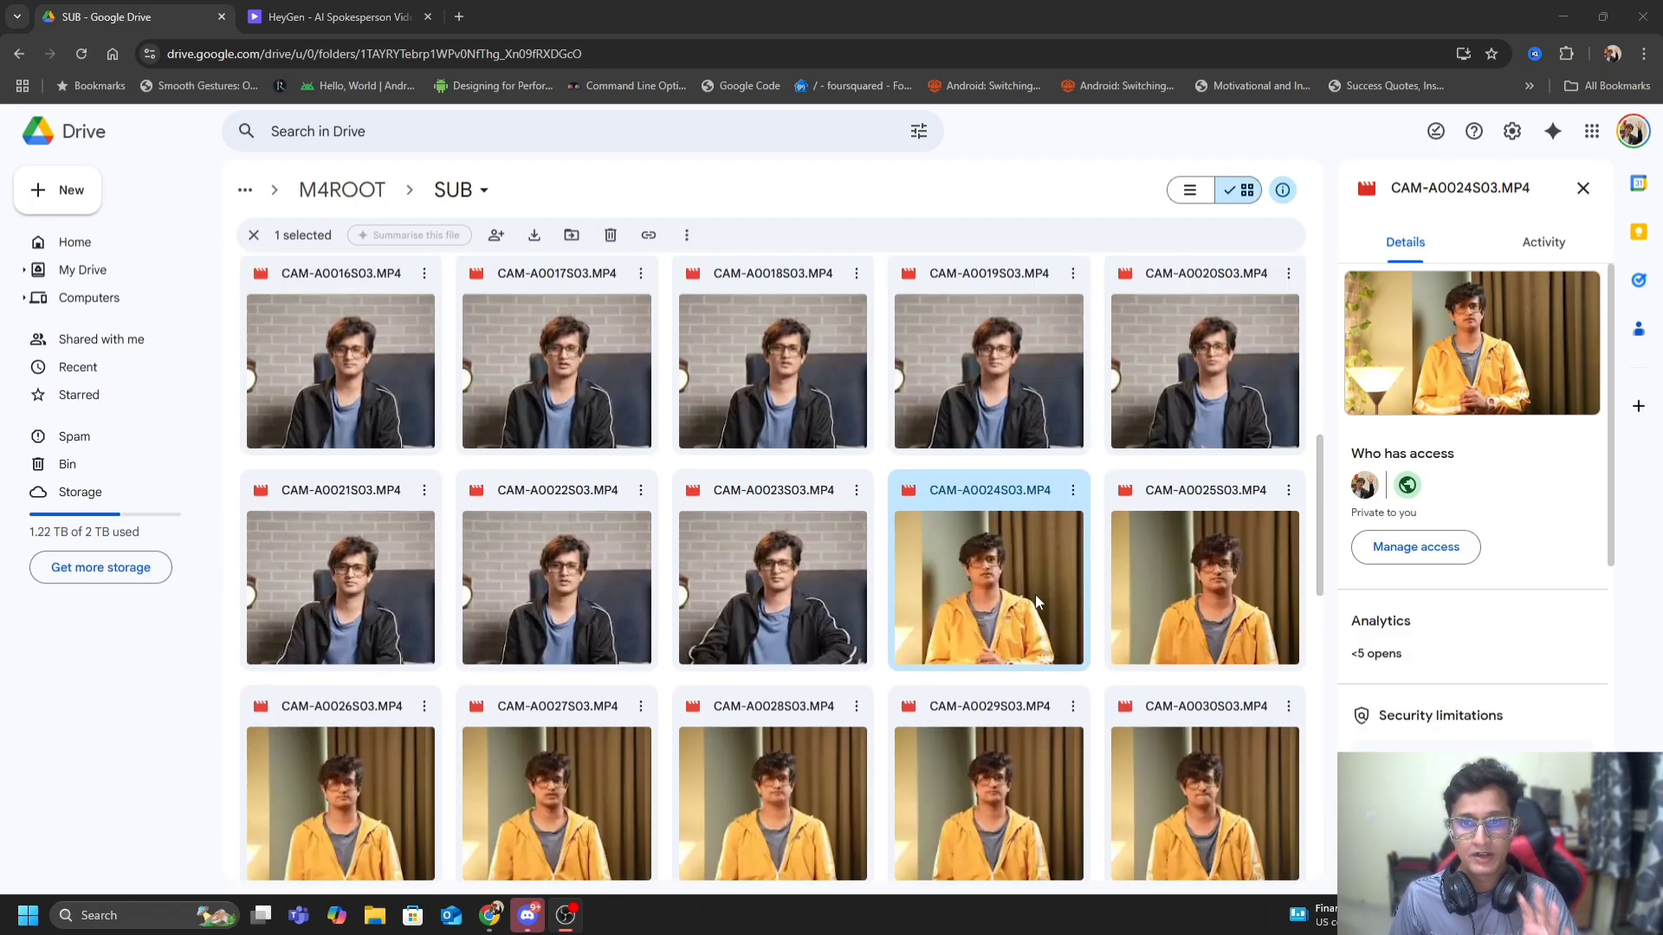
mouse_move(1042, 580)
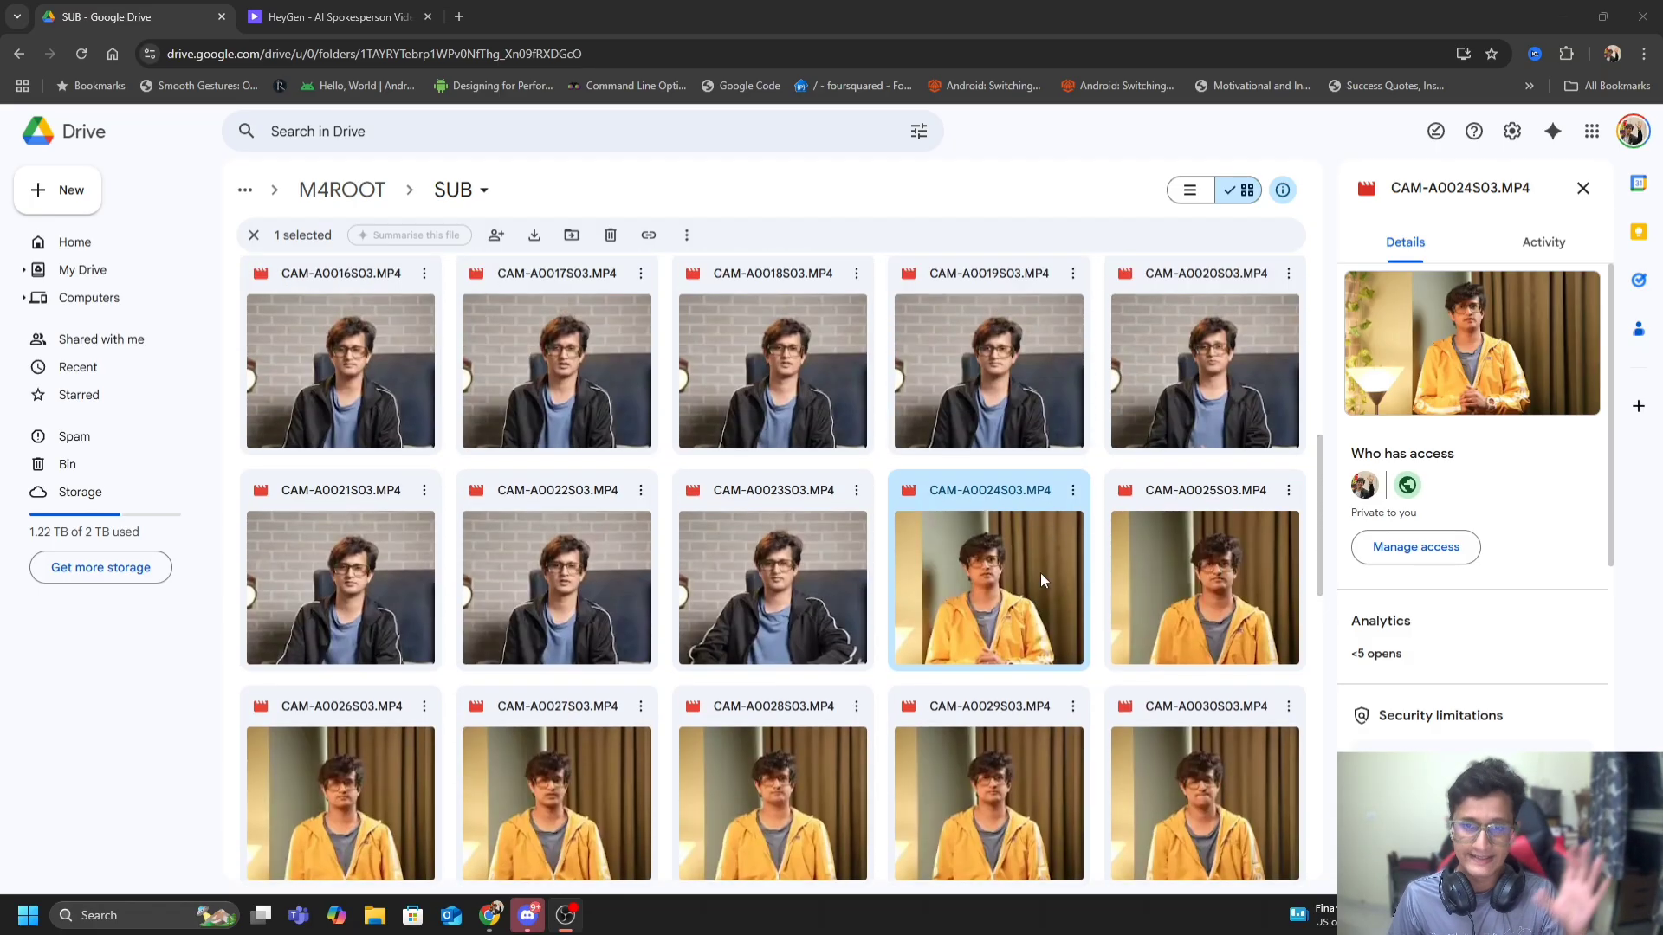
scroll("down", 3)
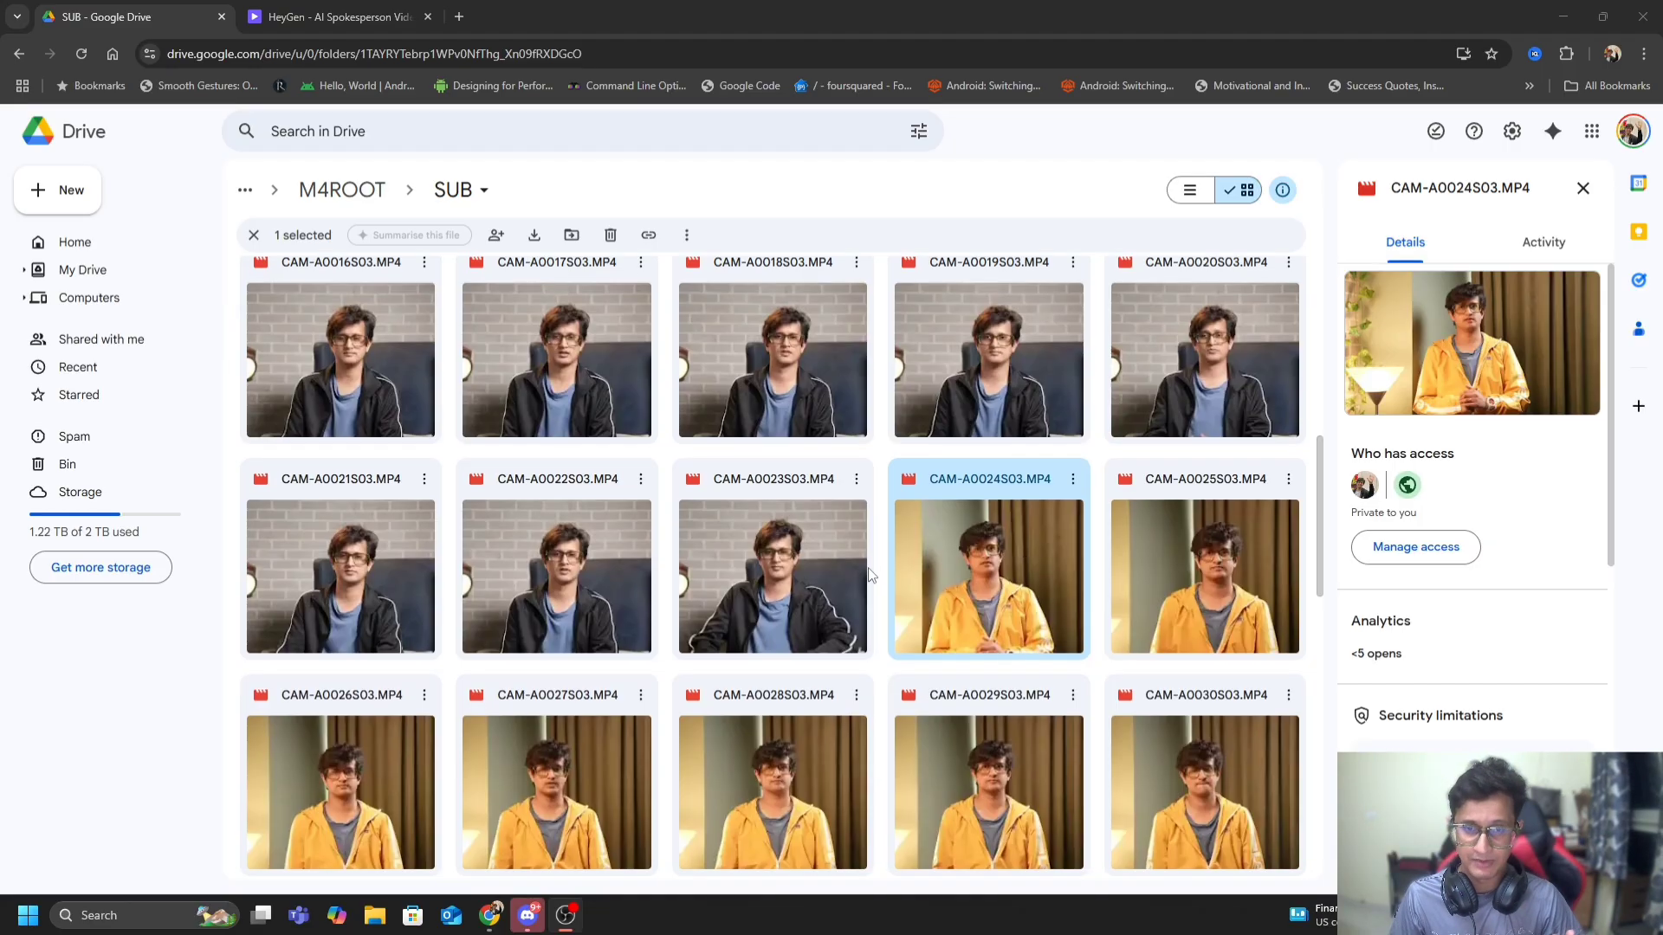
scroll("down", 3)
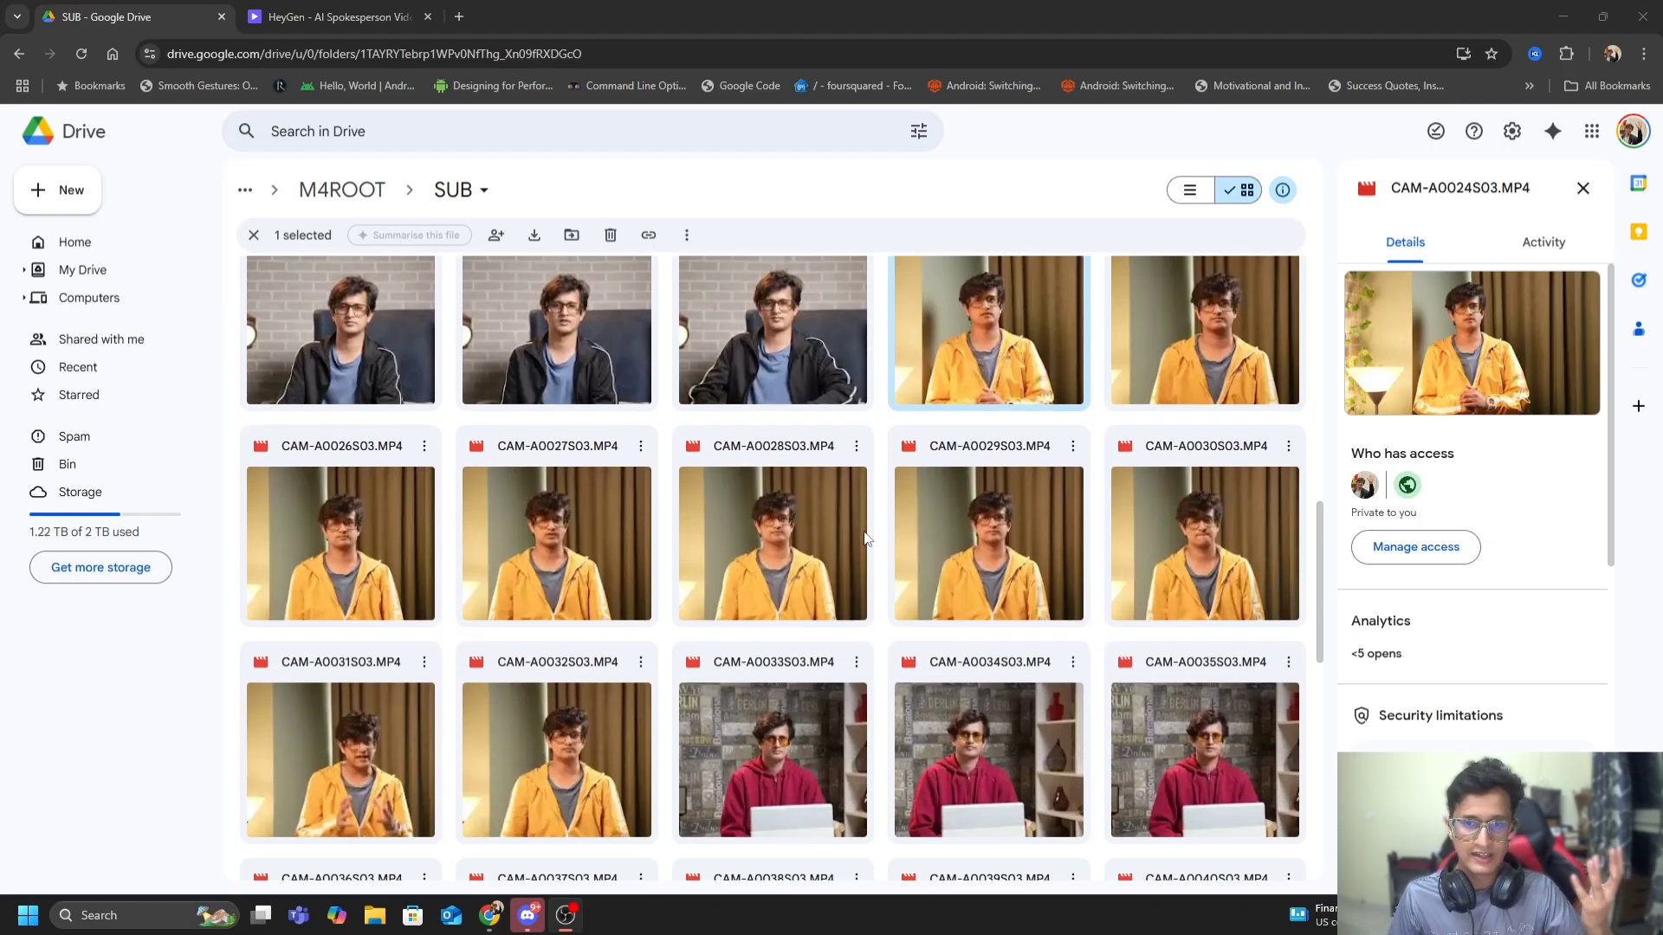
scroll("down", 3)
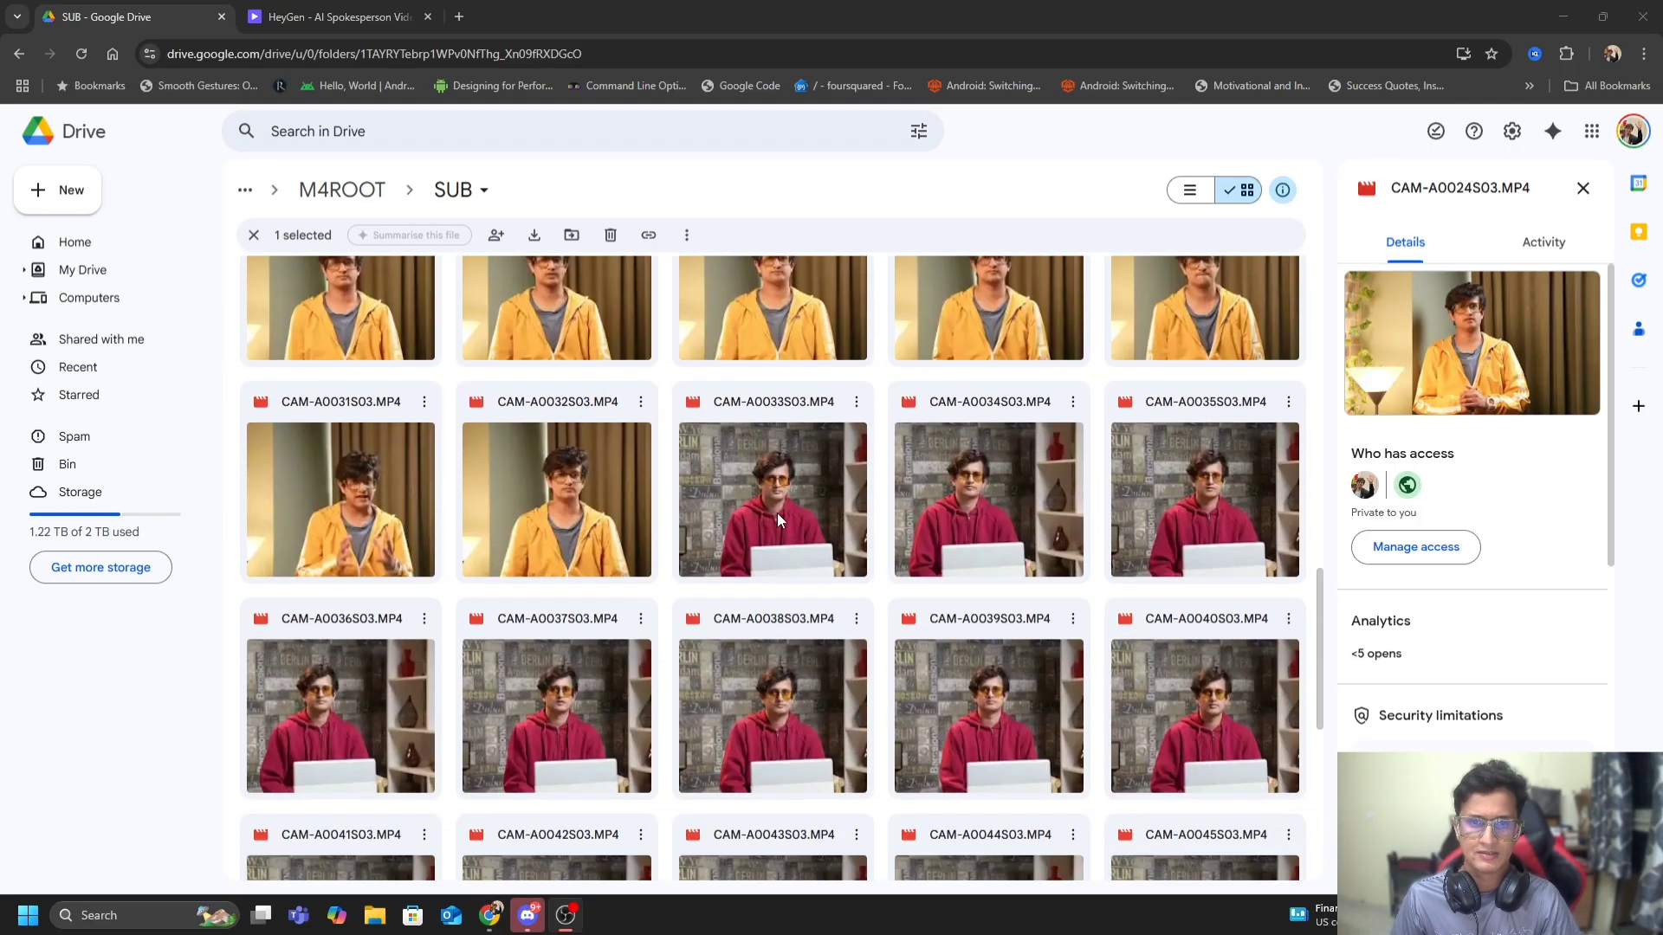
double_click(770, 499)
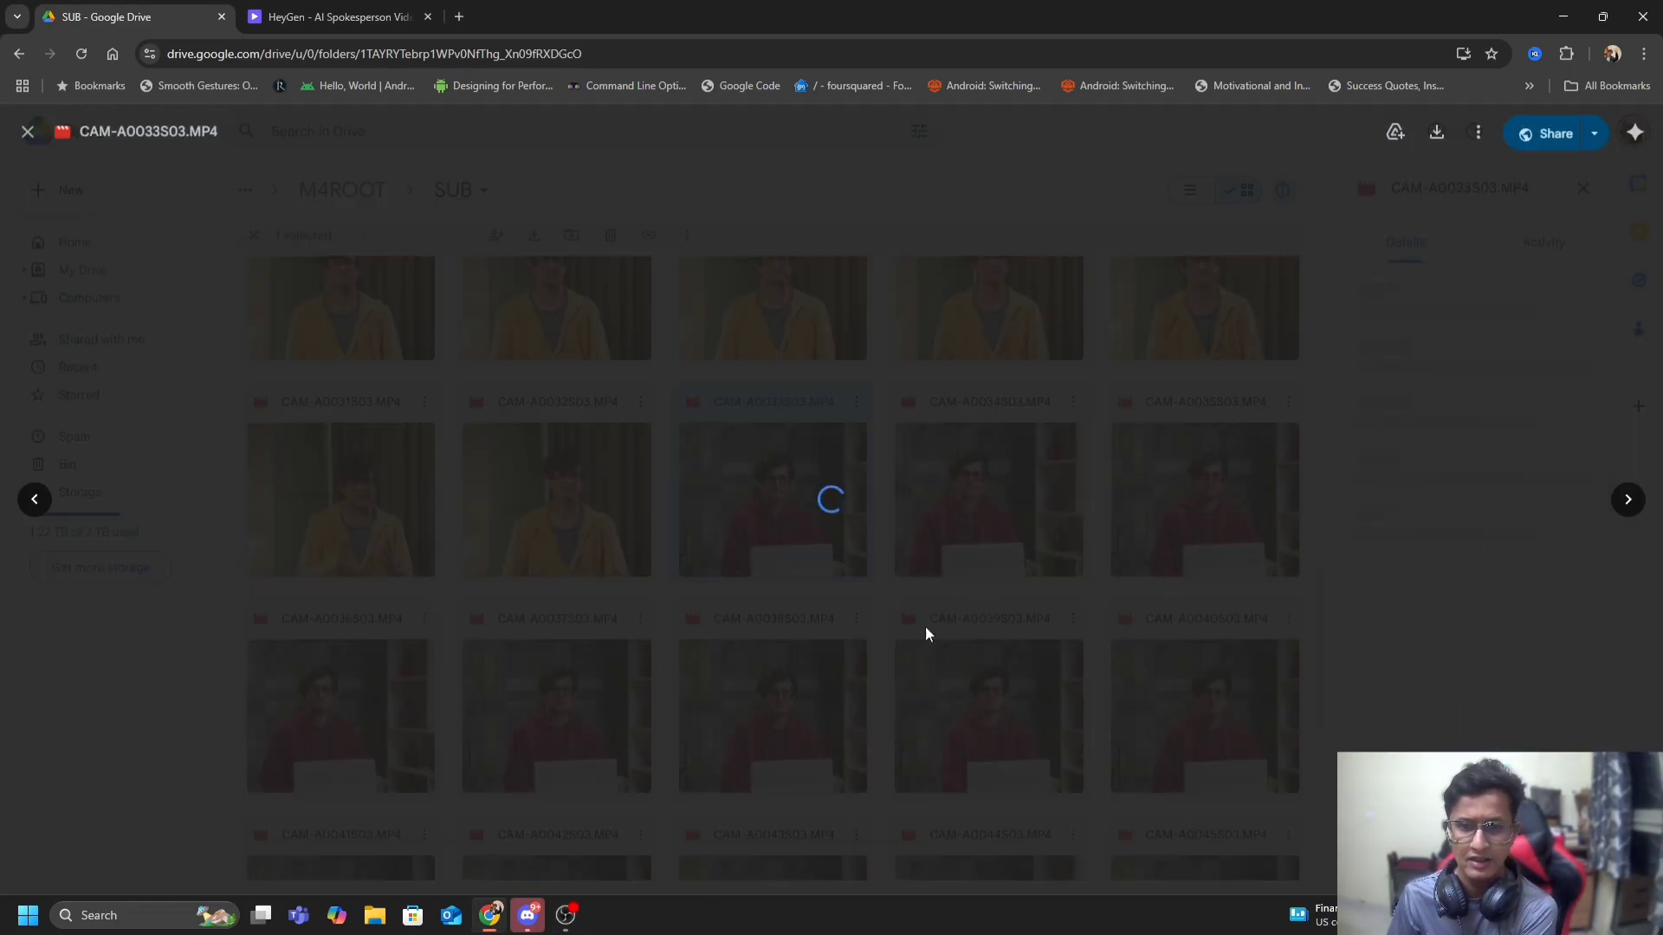
left_click(773, 499)
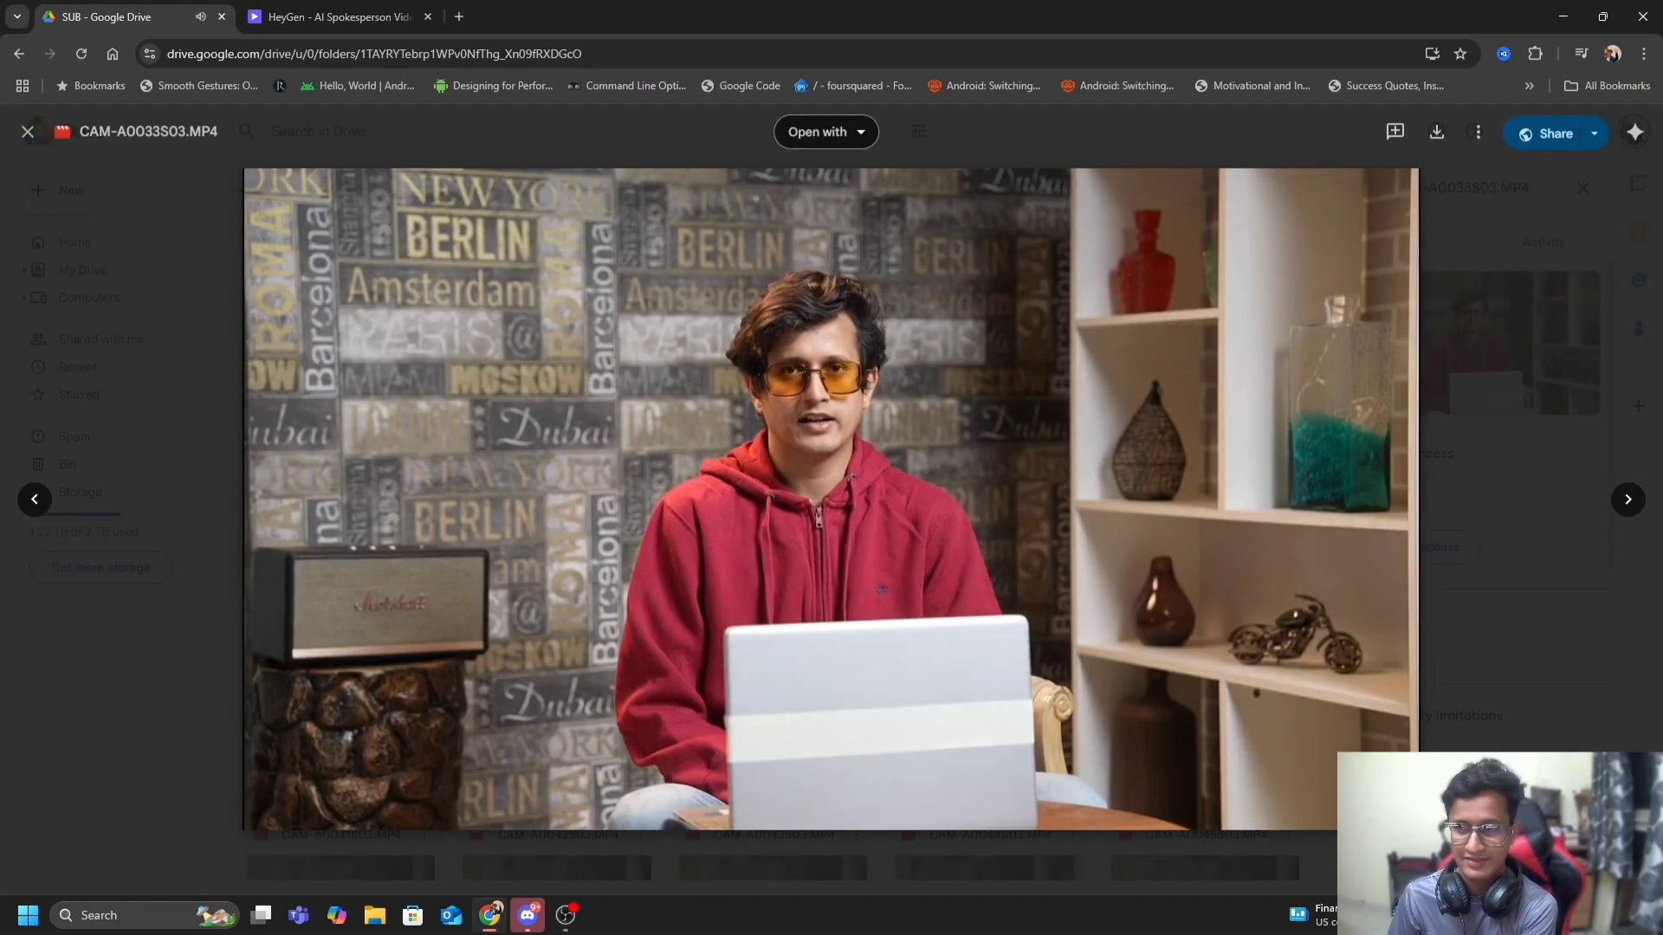
left_click(28, 130)
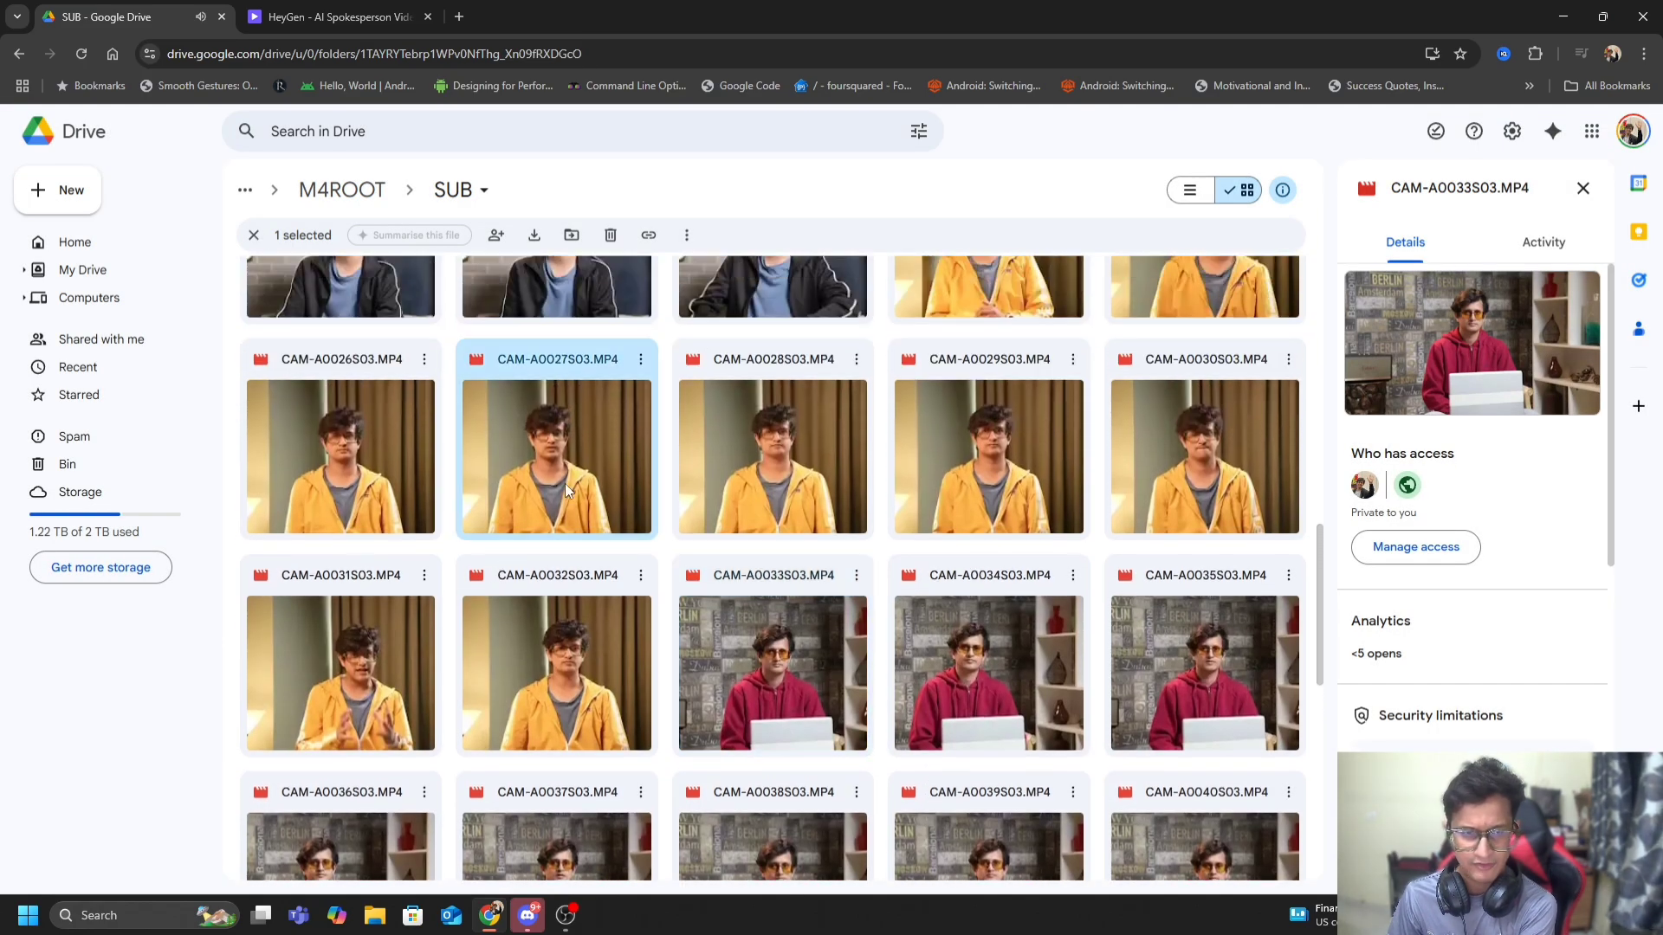
Step: Preview and play the CAM-A0027S03.MP4 clip, then return to the folder
double_click(556, 457)
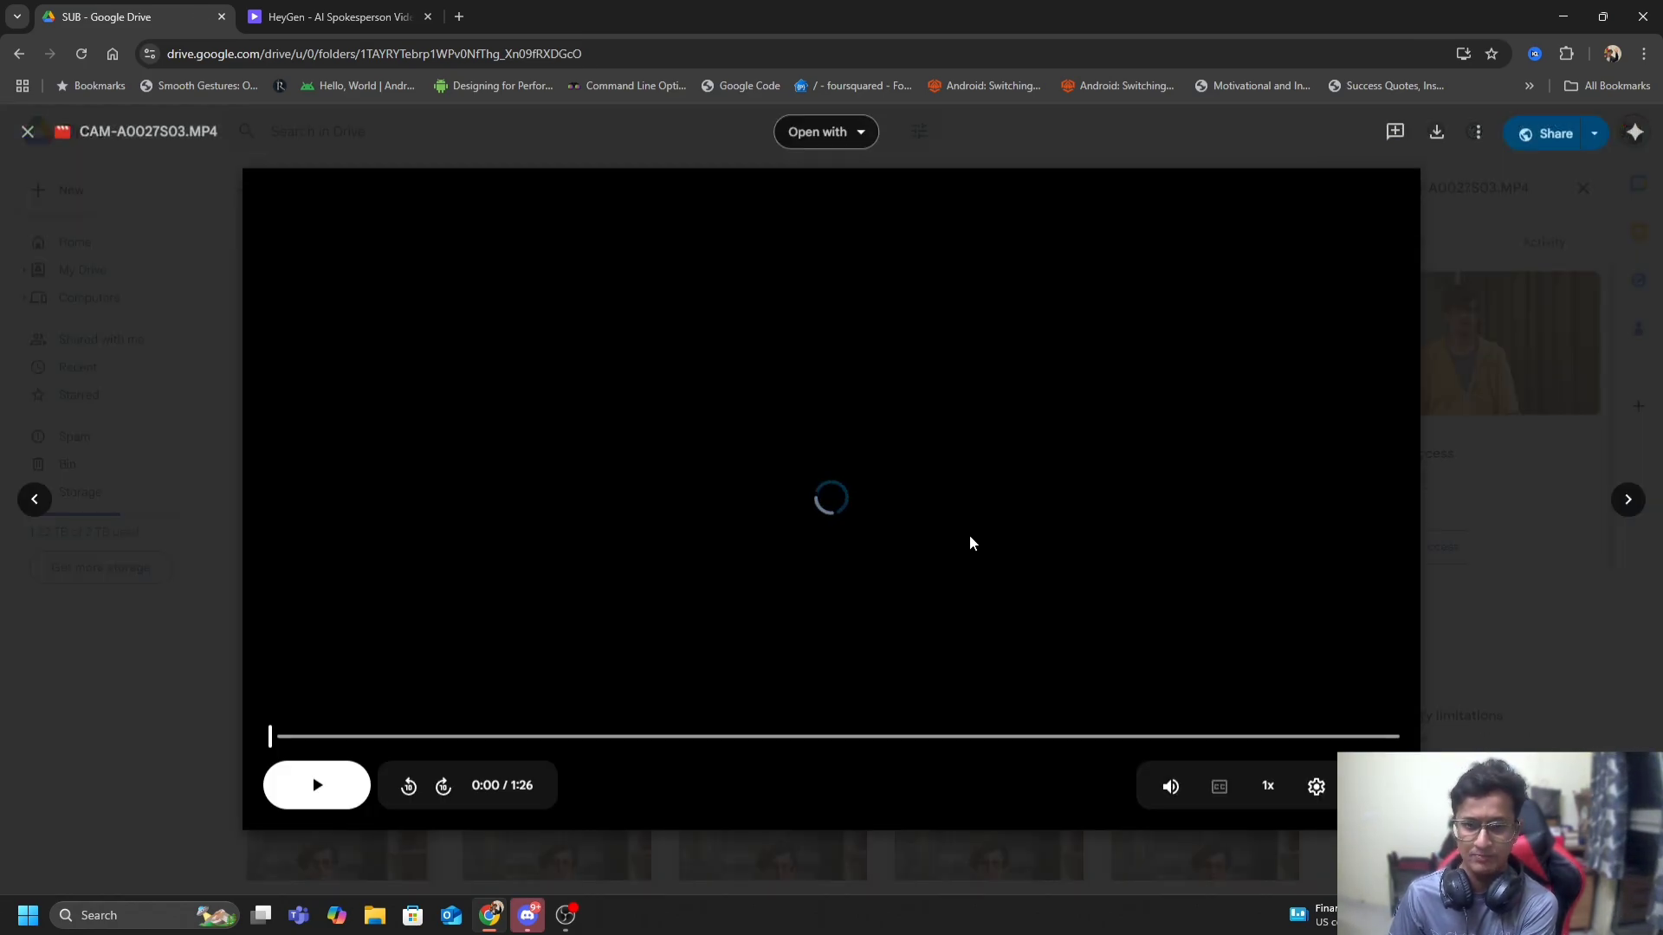
left_click(315, 785)
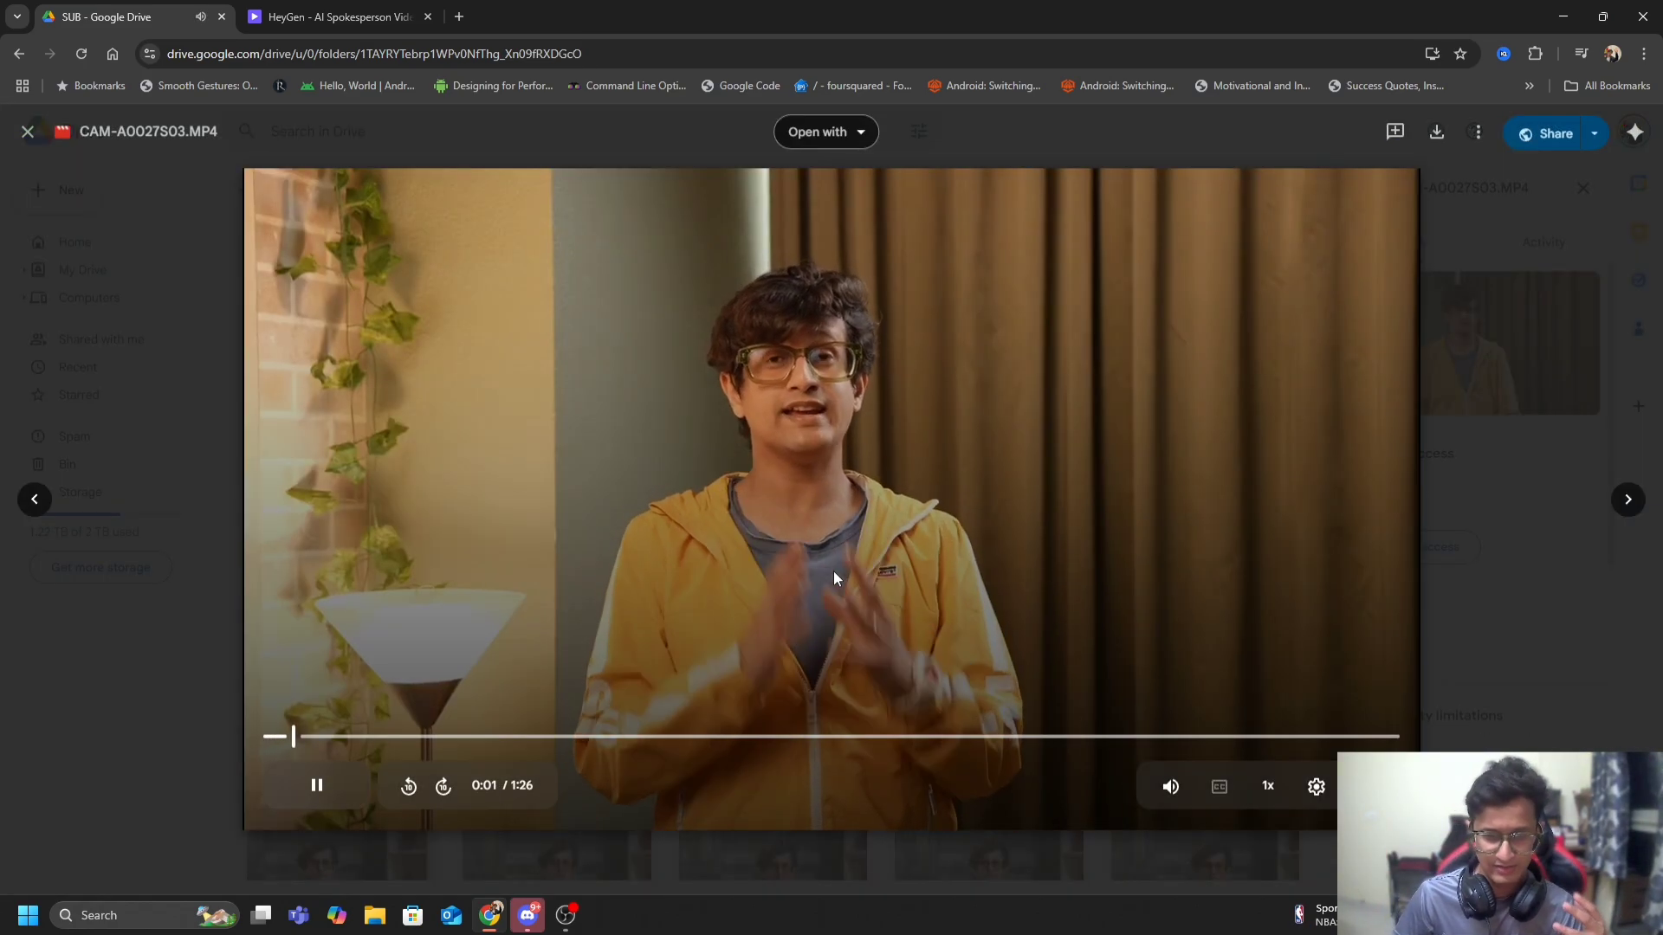
left_click(27, 130)
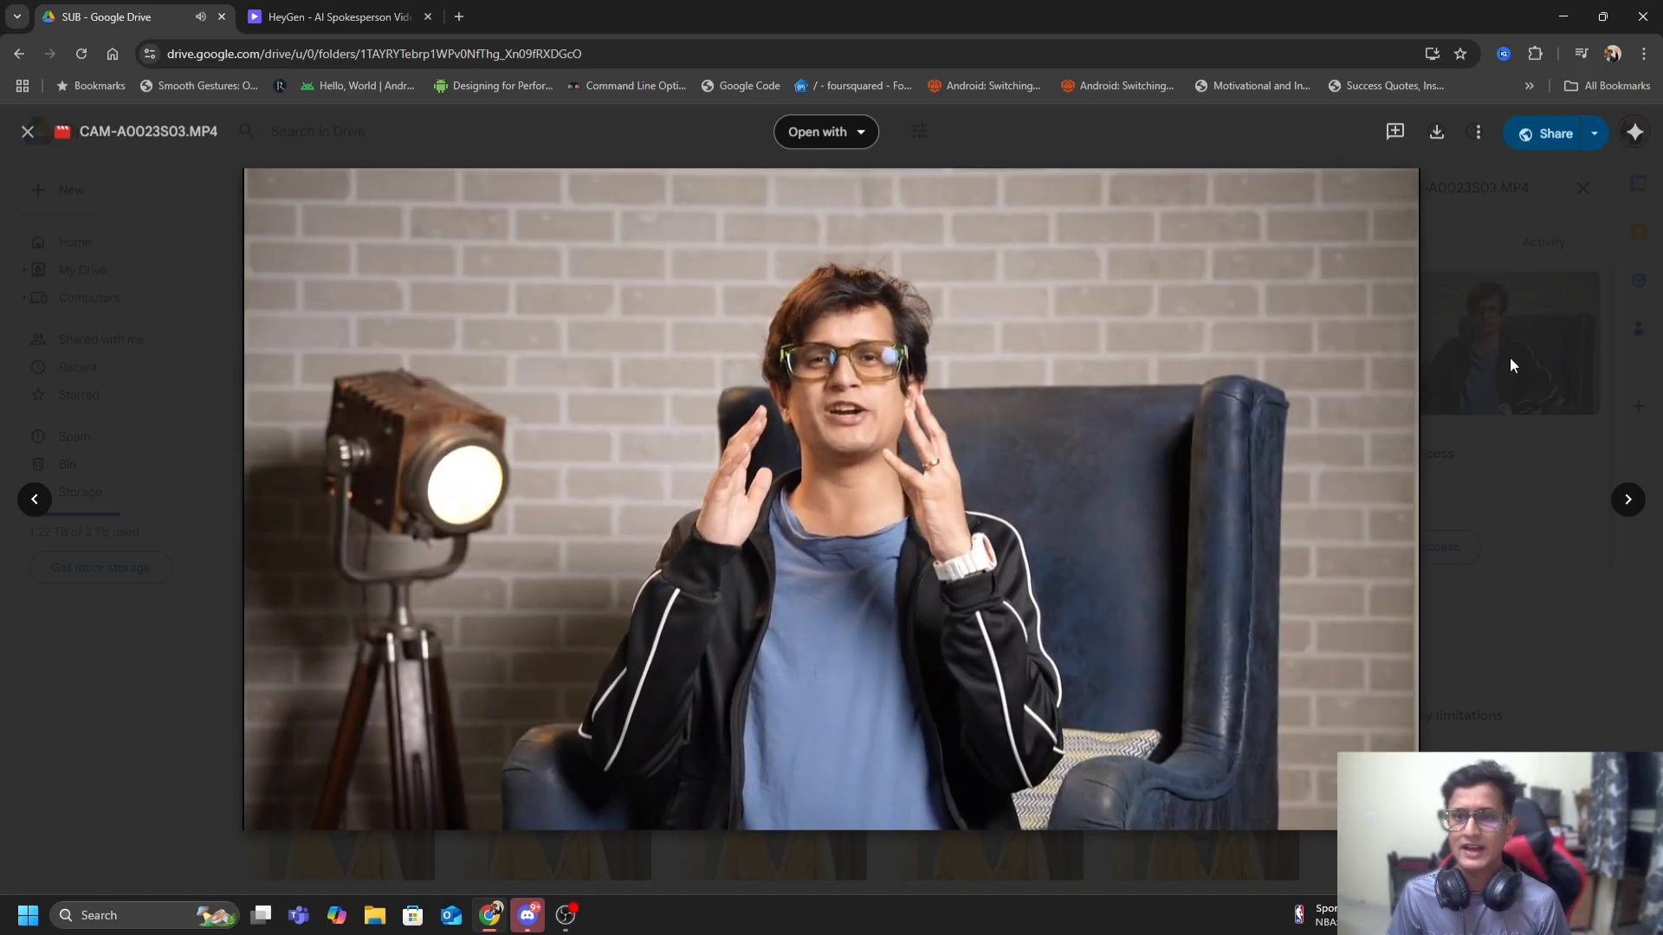
left_click(28, 131)
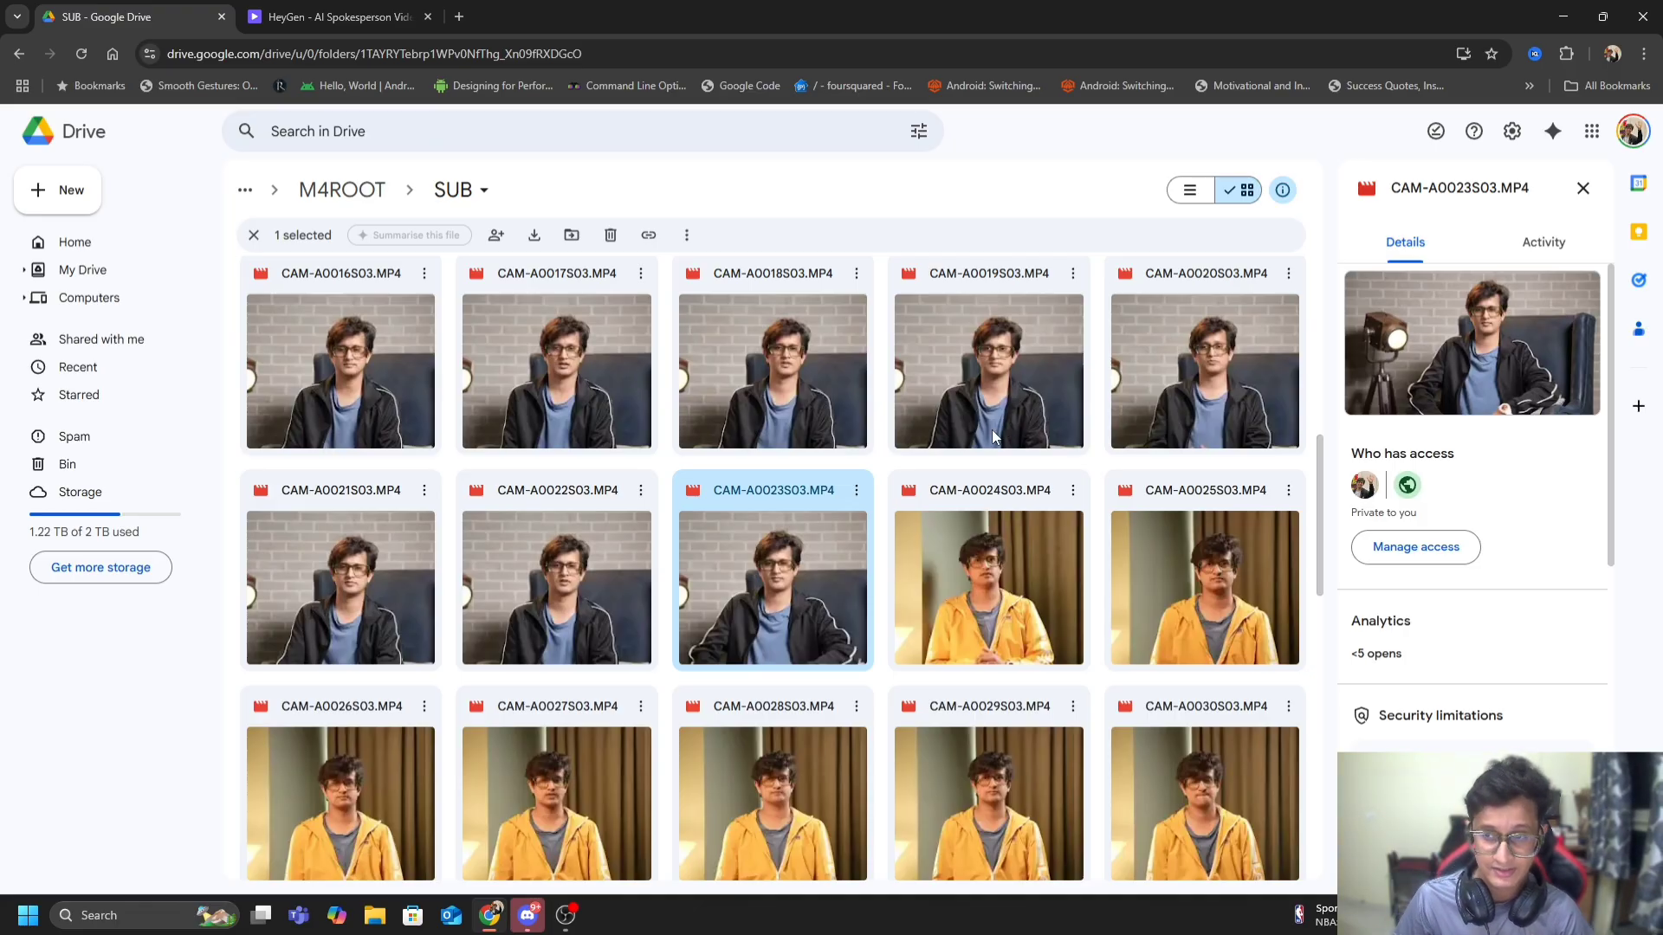
mouse_move(975, 414)
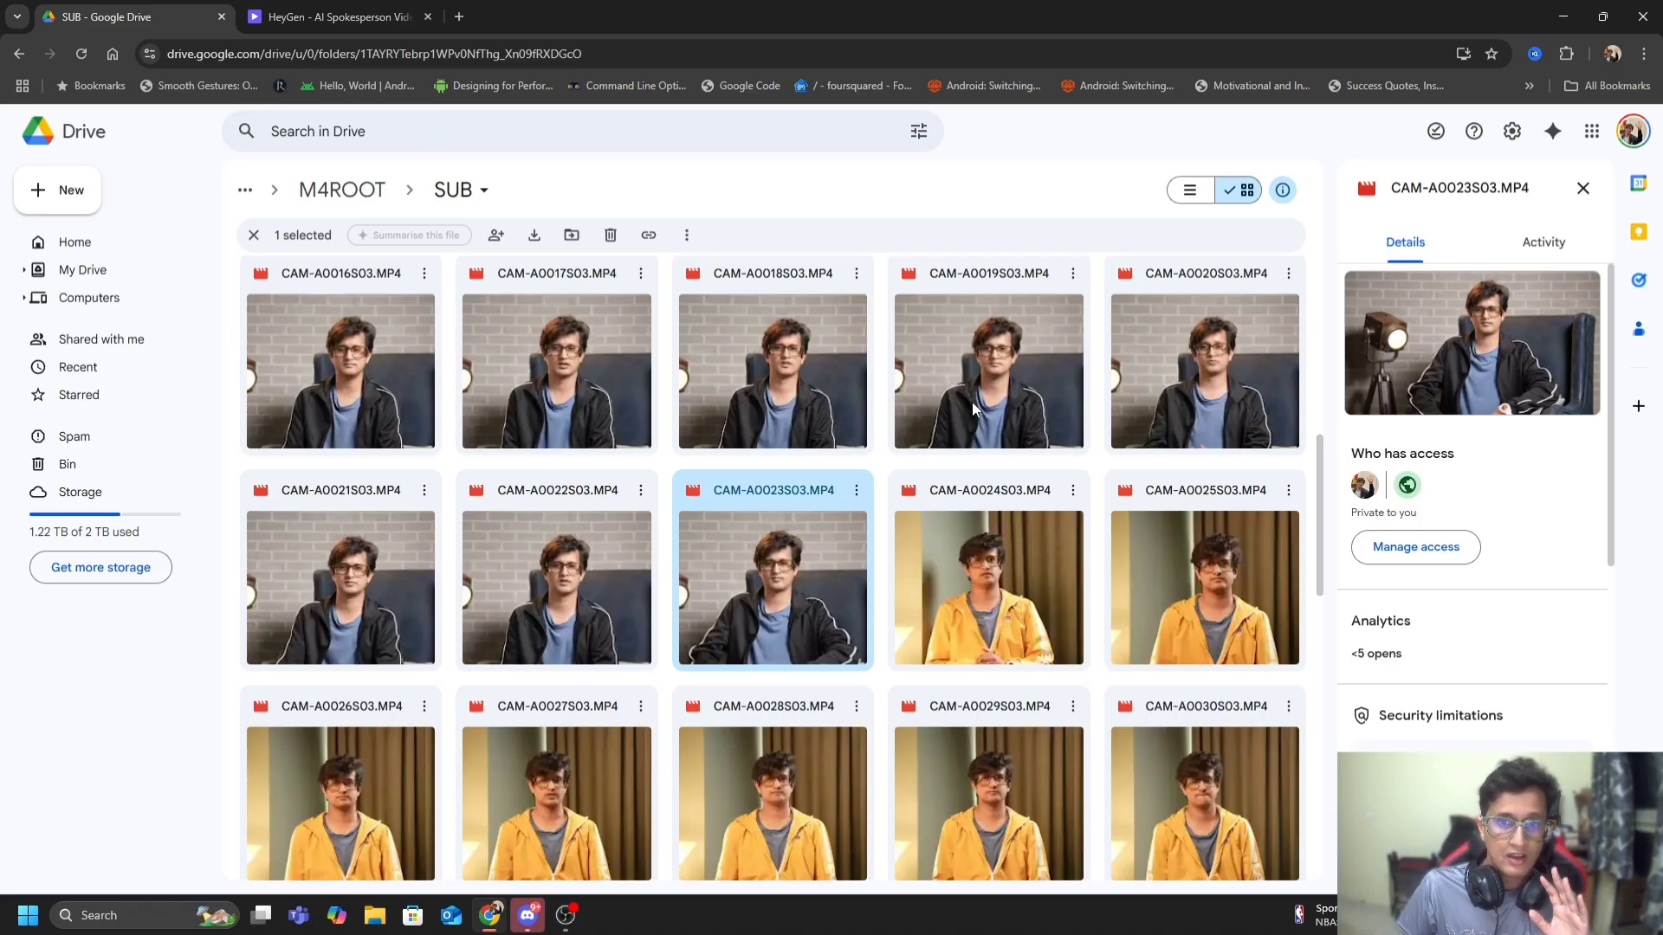
Step: Switch to the HeyGen tab showing the Avatars page with the two custom avatars
scroll("down", 3)
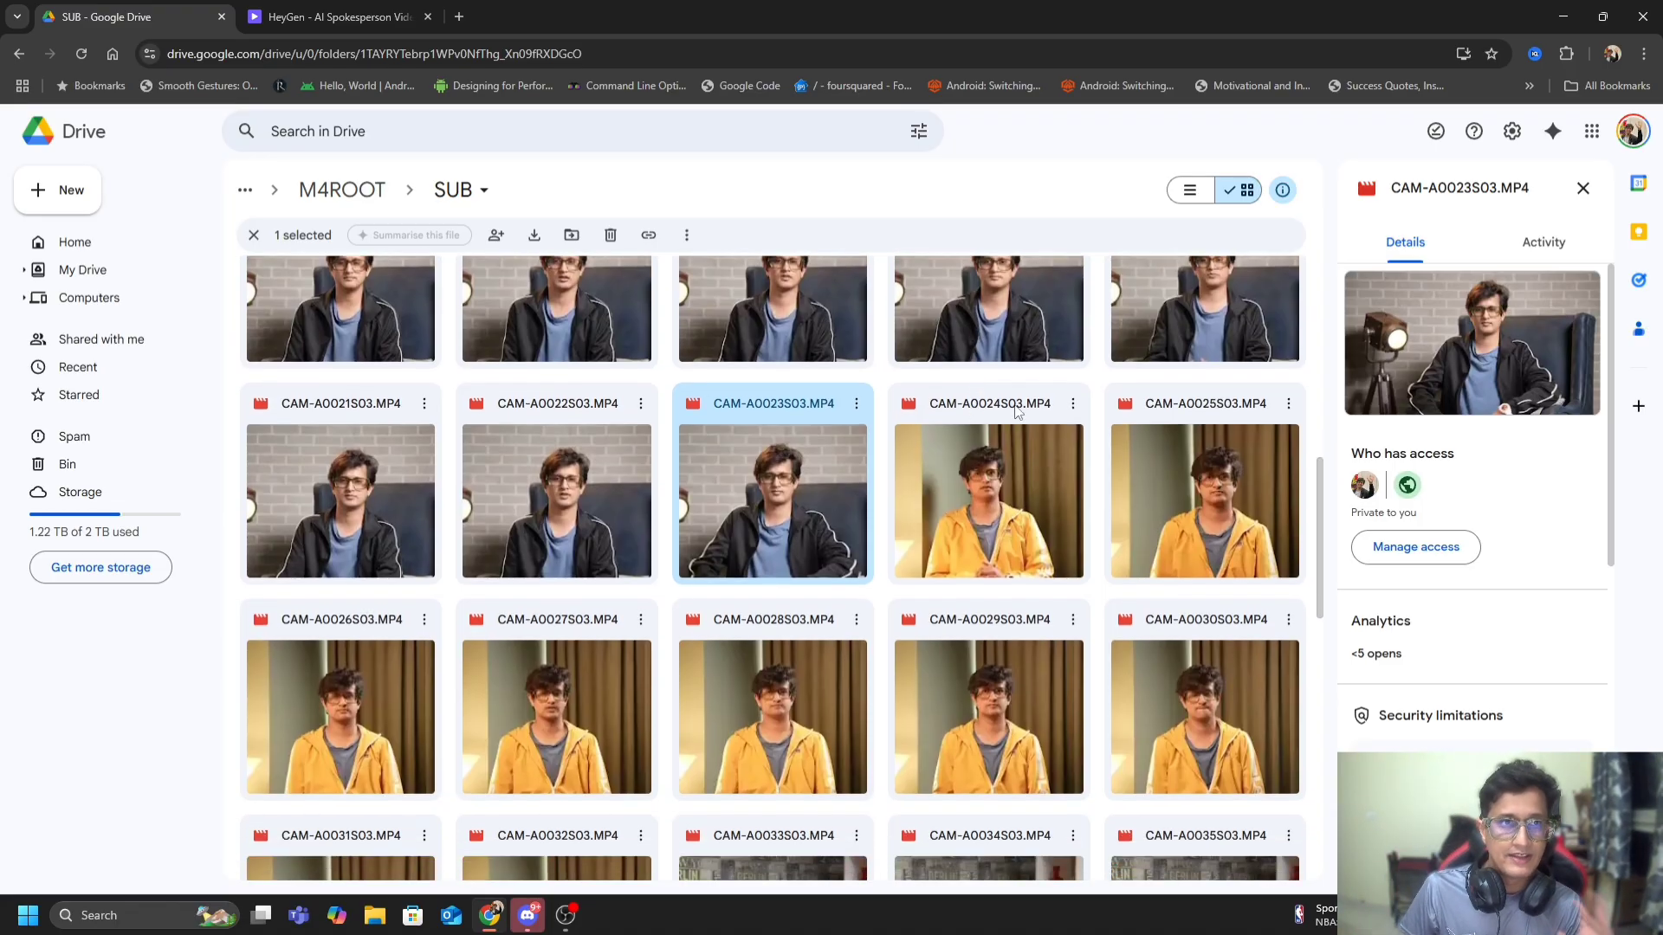
left_click(334, 16)
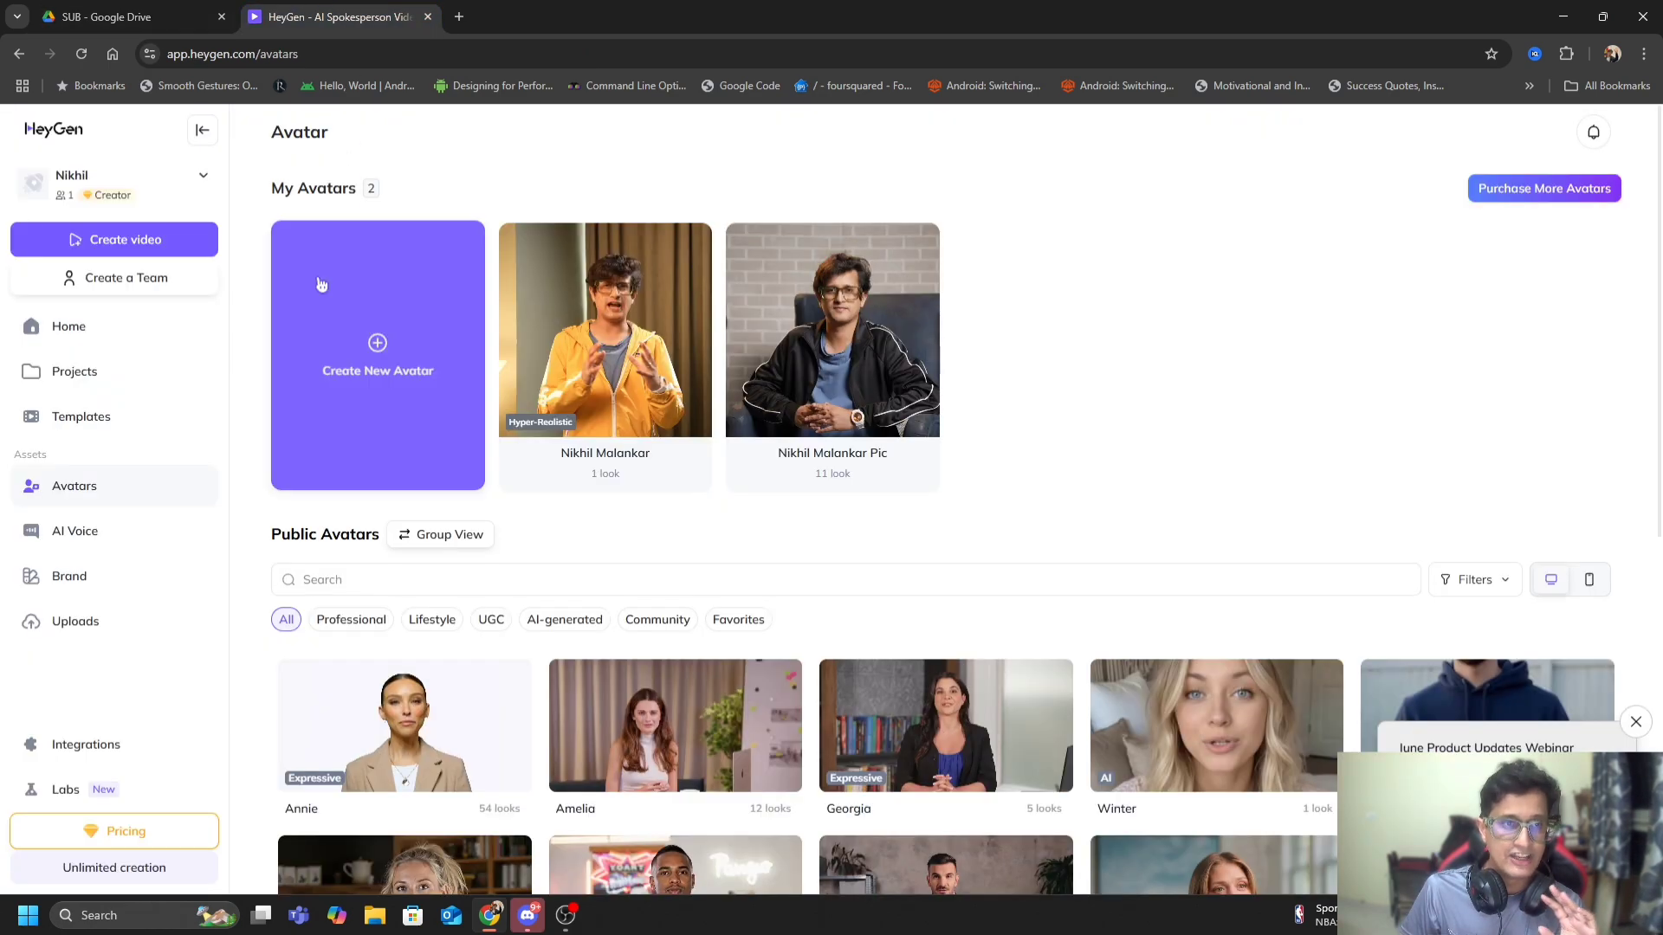
mouse_move(126, 521)
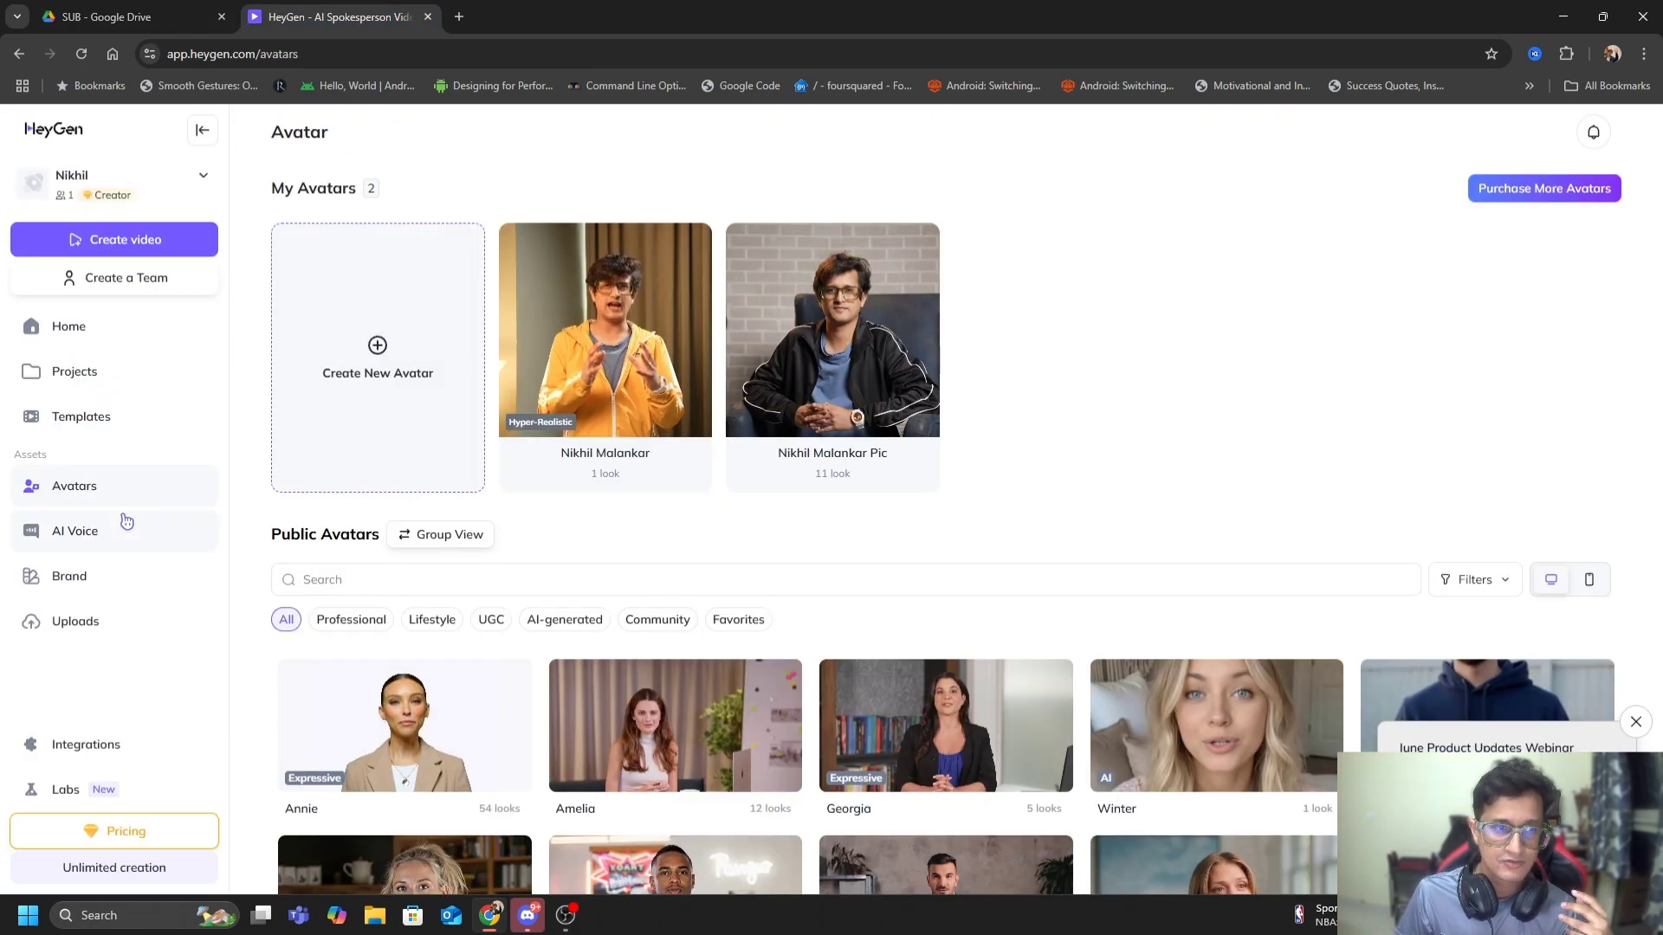
mouse_move(433, 272)
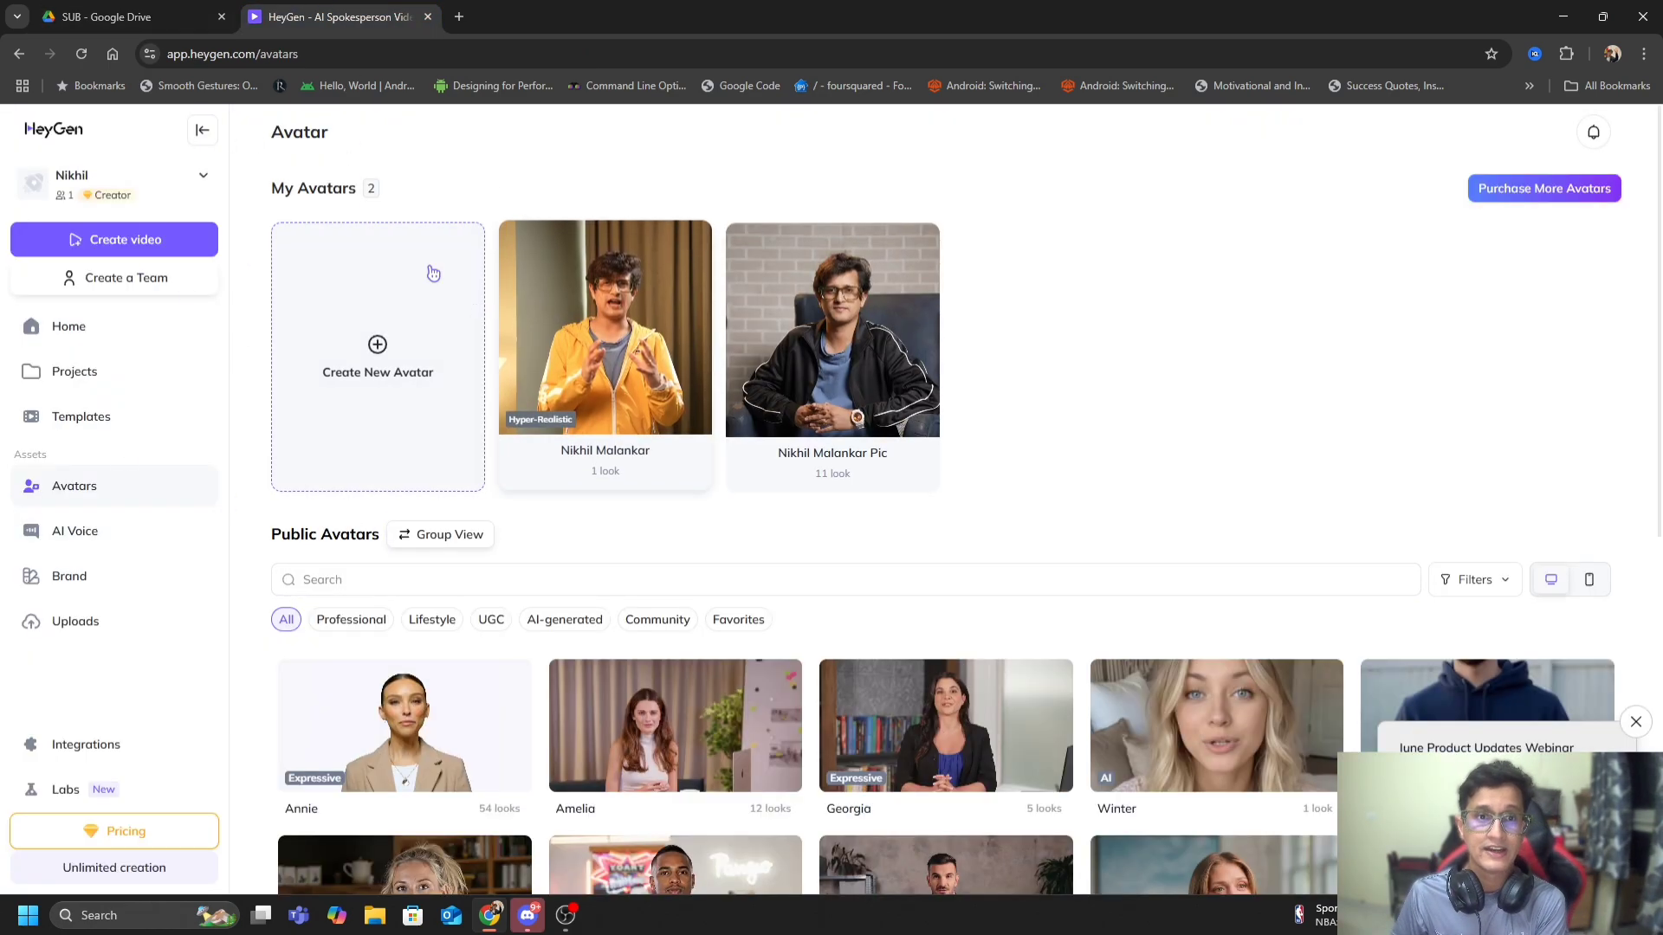
left_click(126, 15)
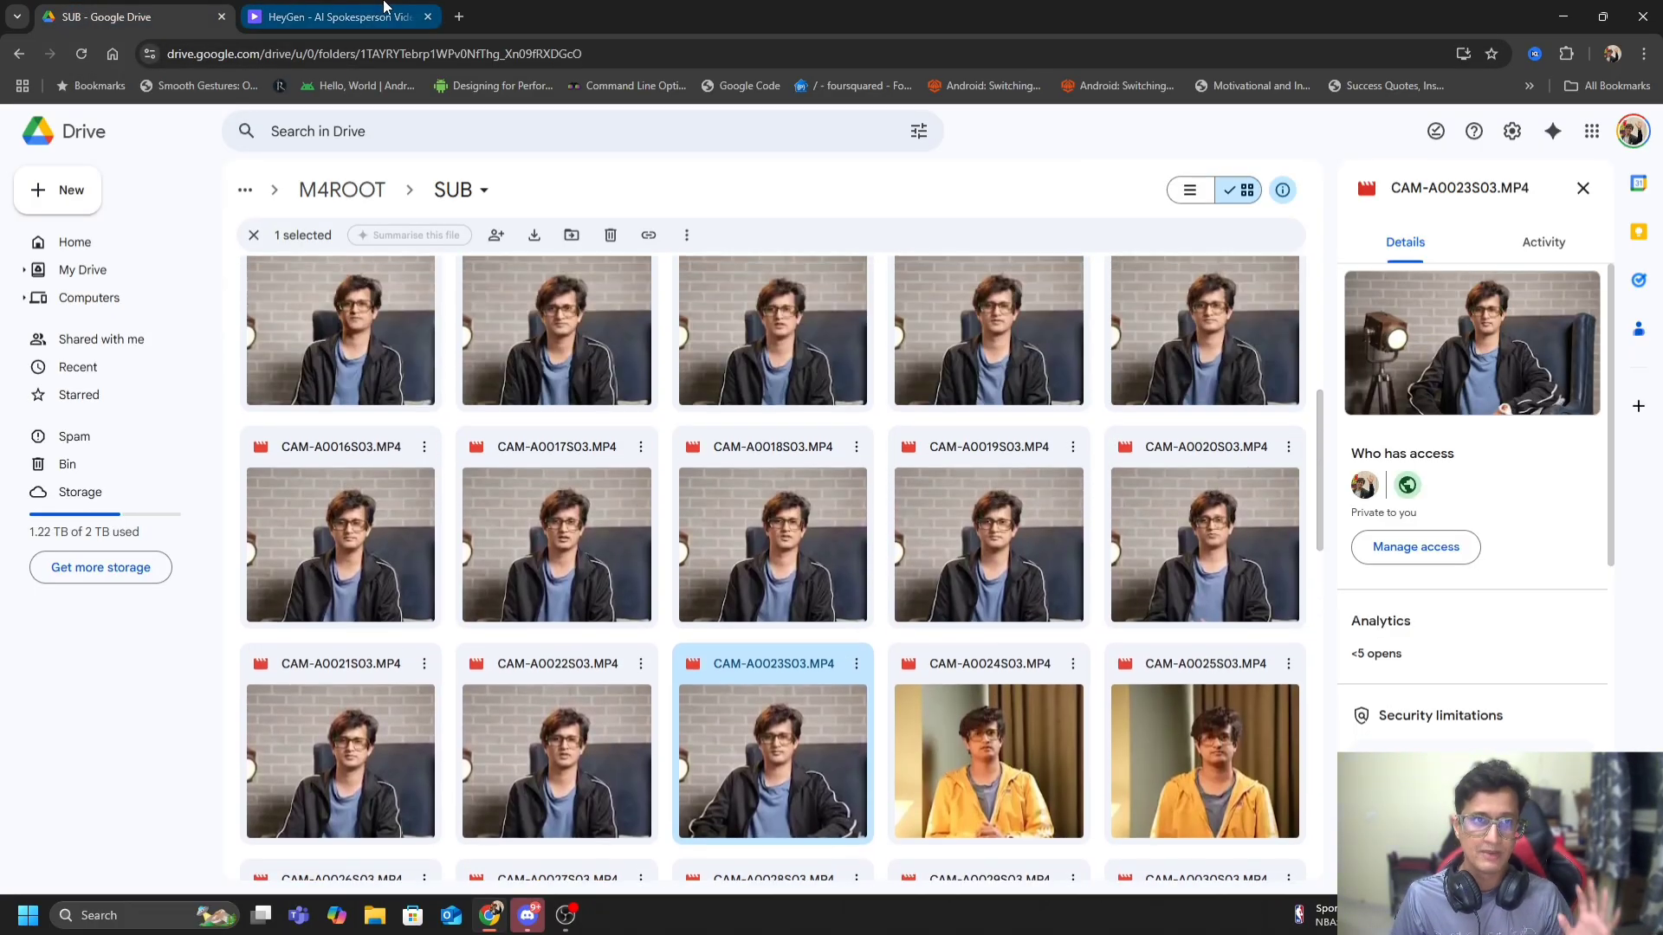
left_click(340, 16)
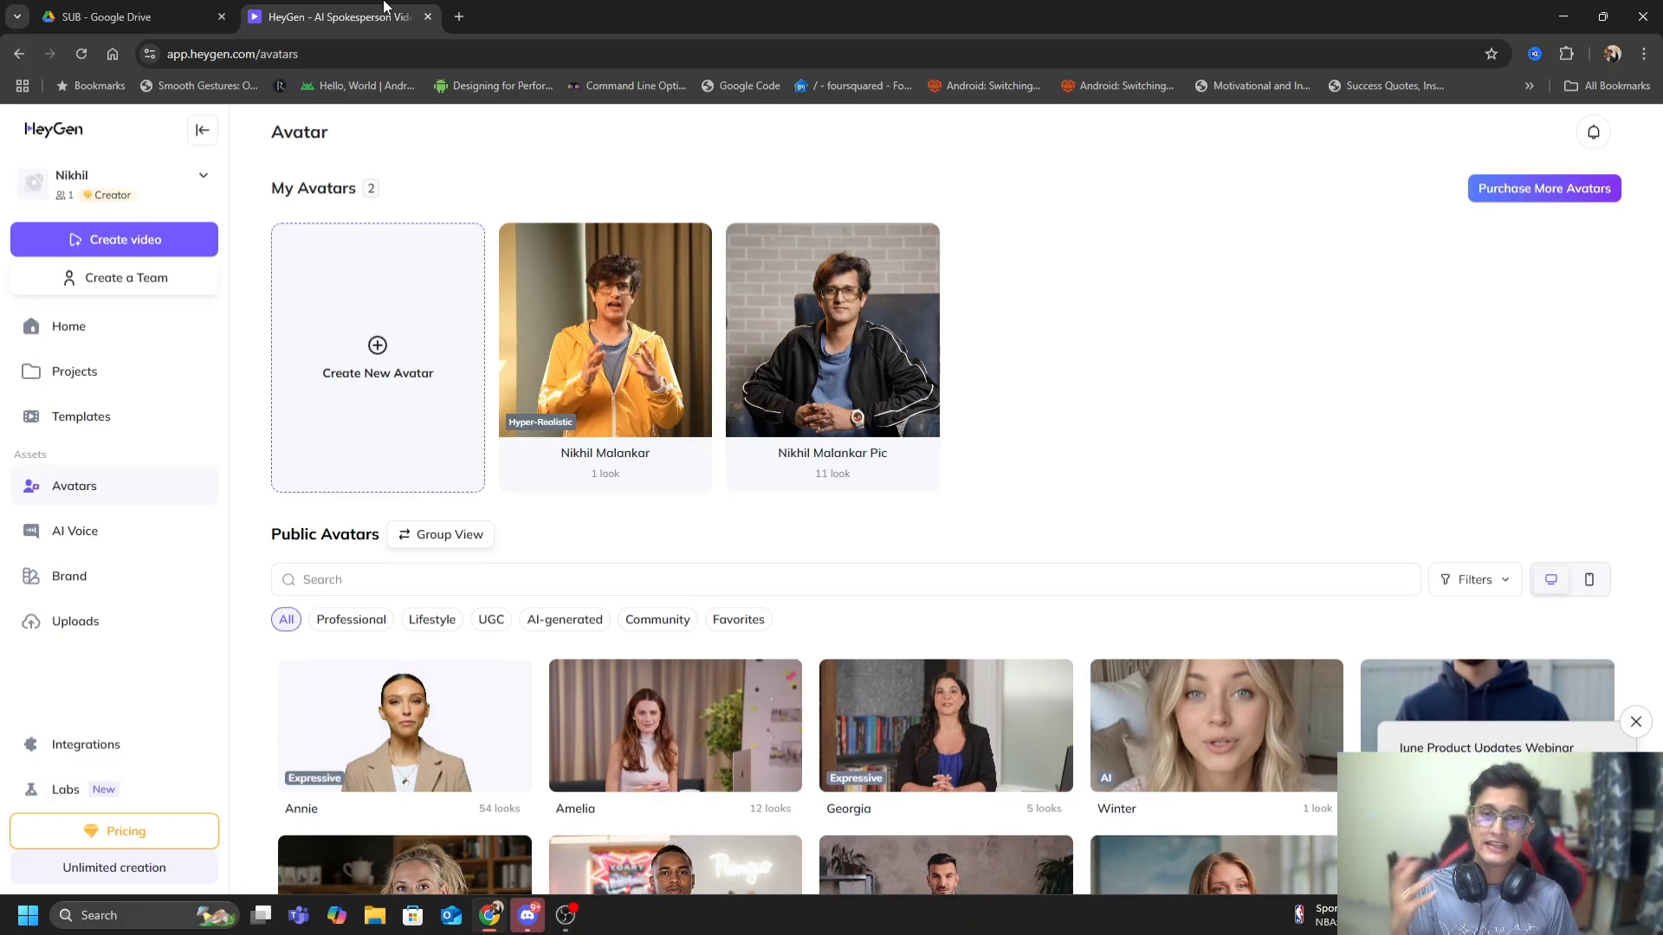
mouse_move(398, 225)
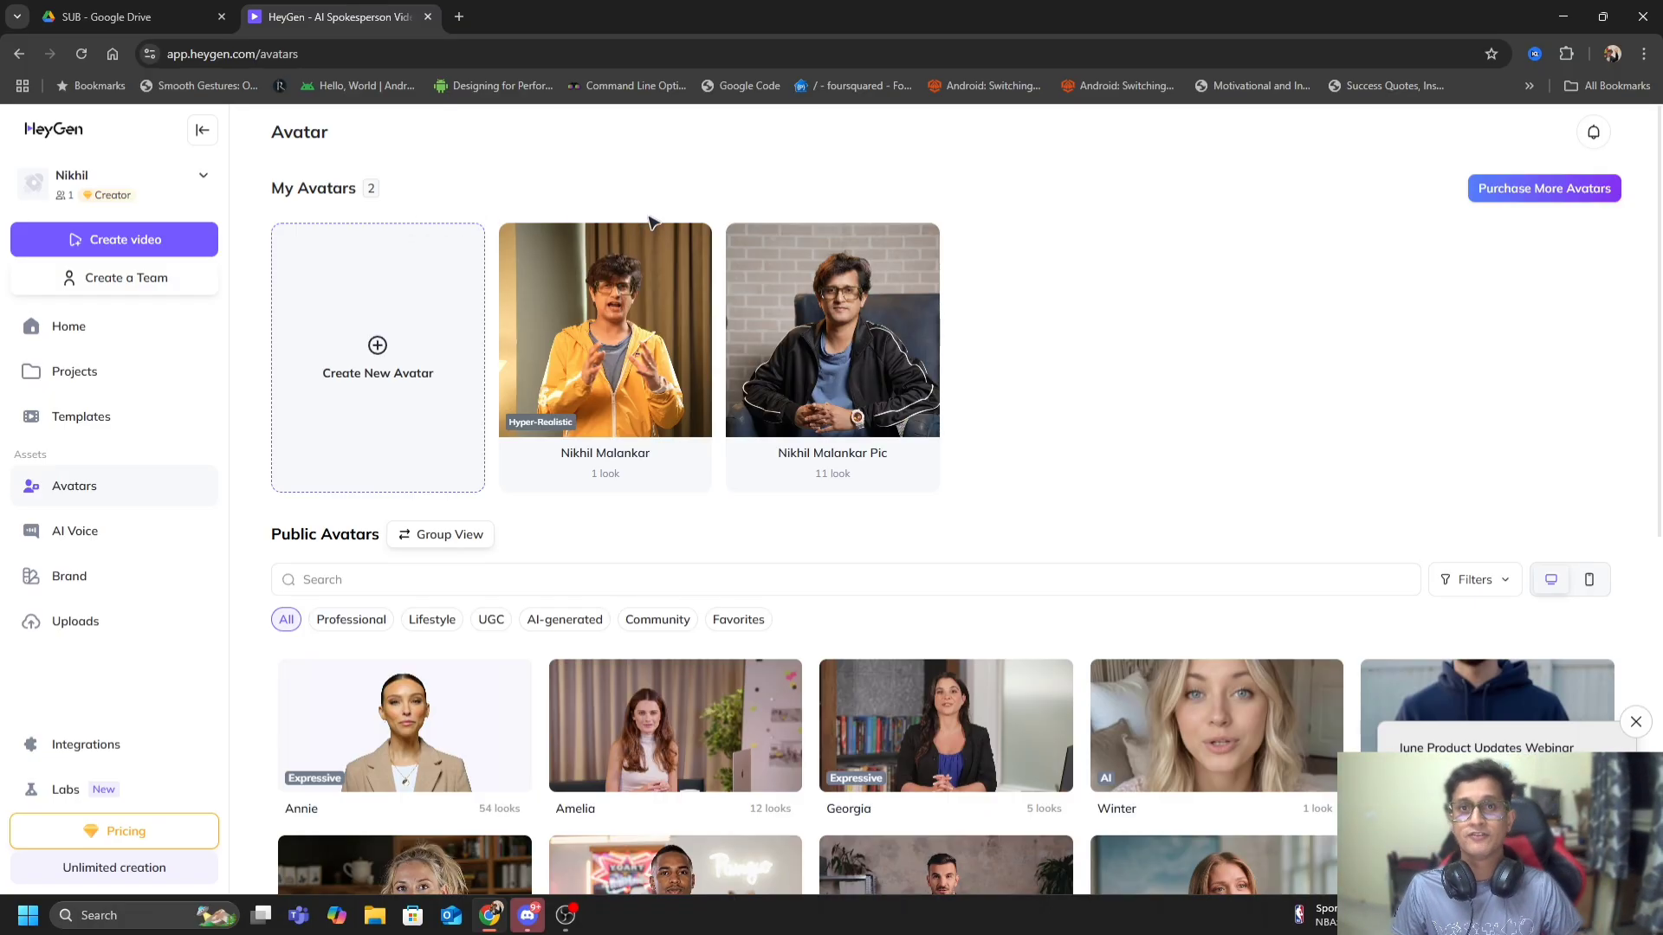
mouse_move(605, 413)
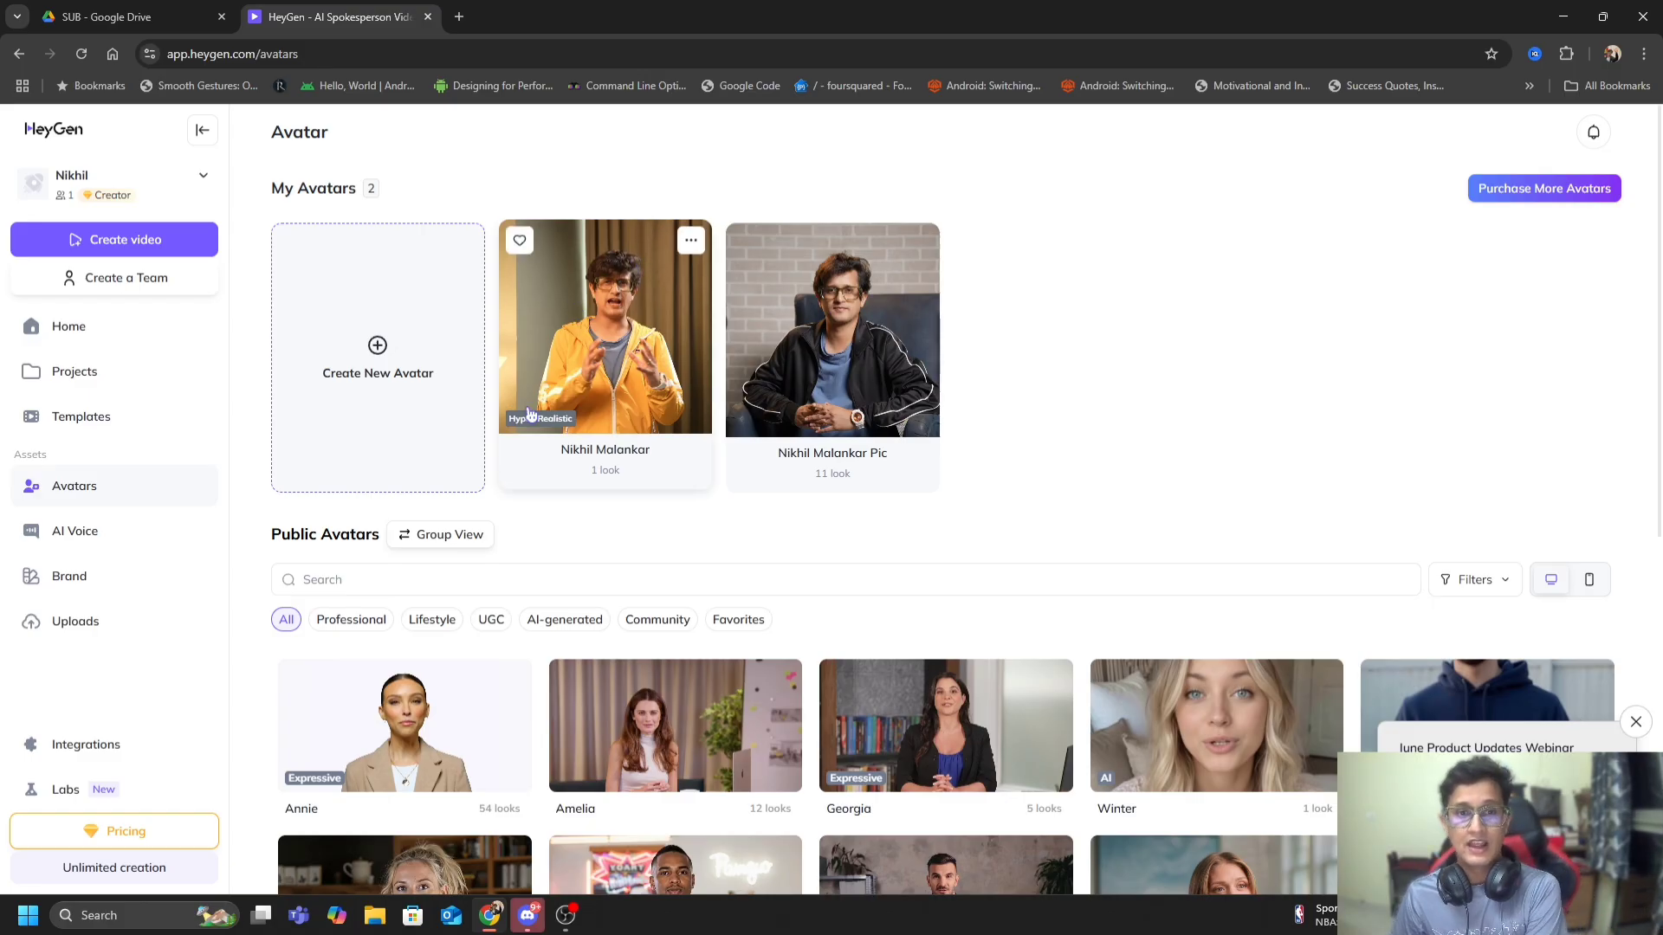
mouse_move(589, 241)
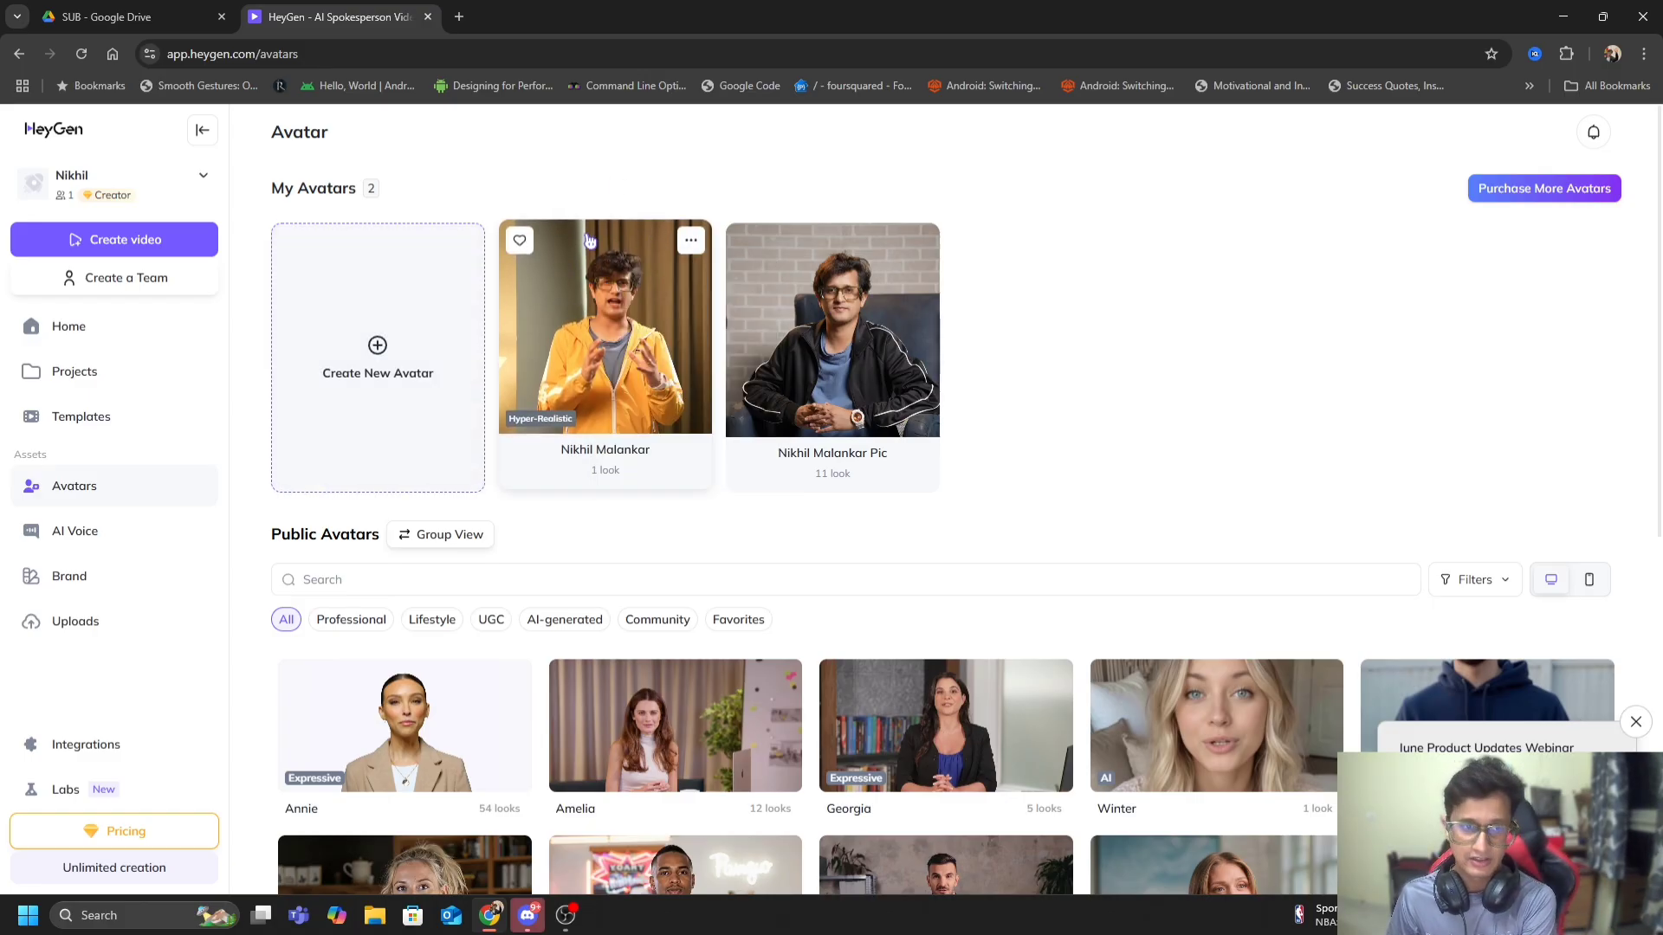
mouse_move(378, 355)
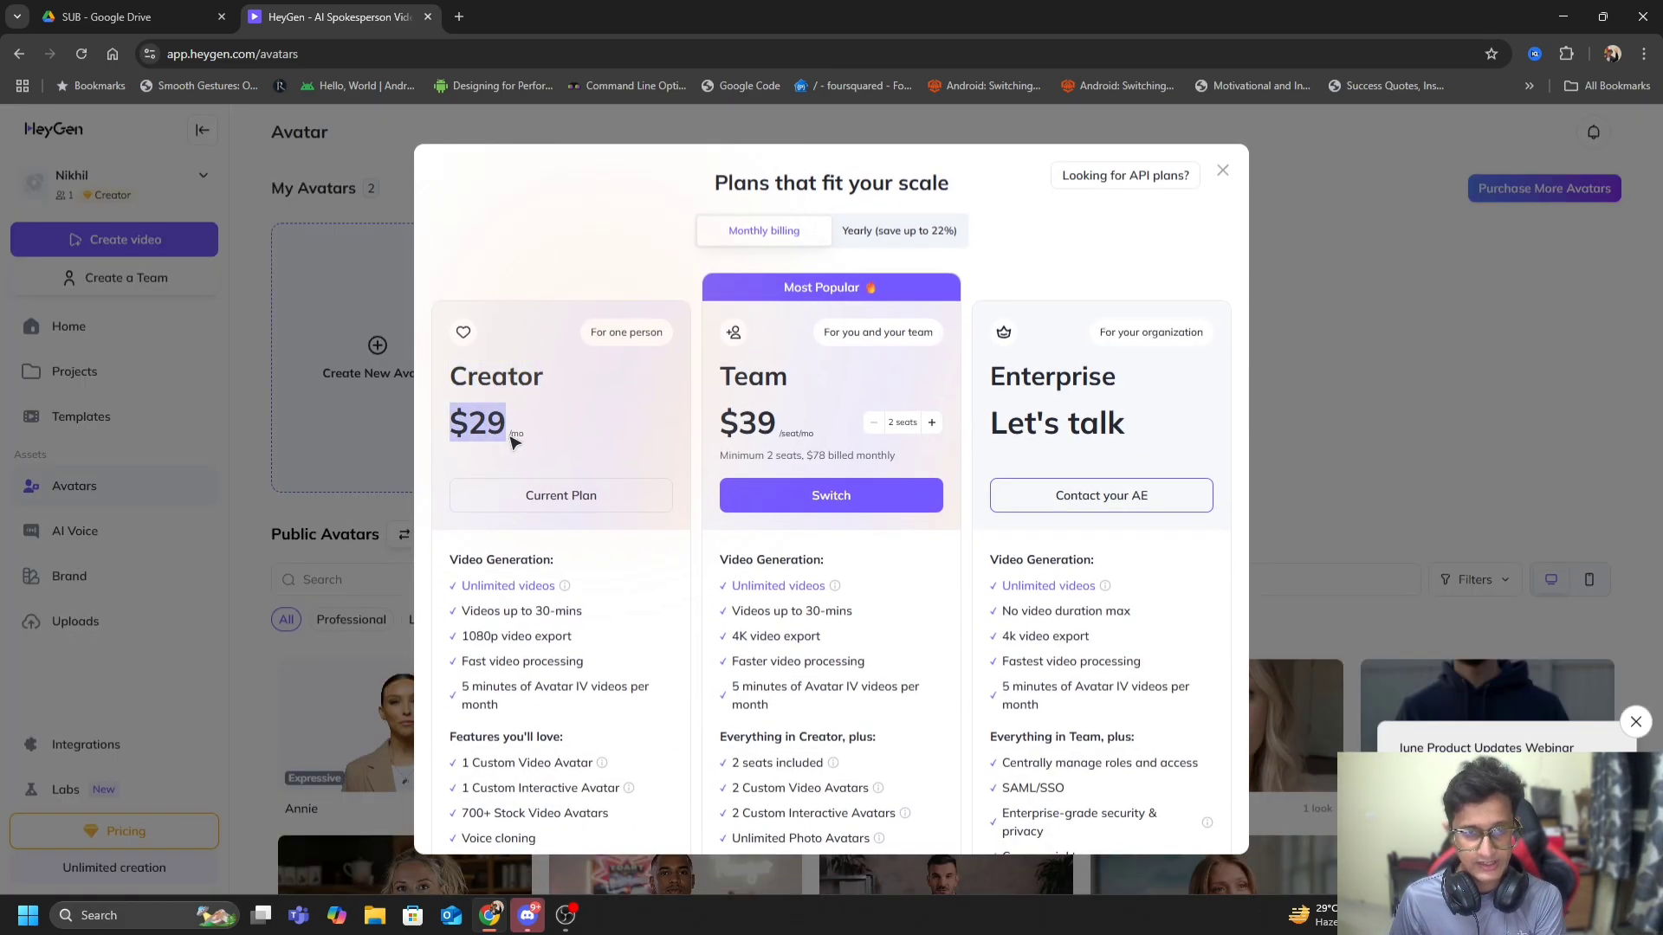
mouse_move(556, 594)
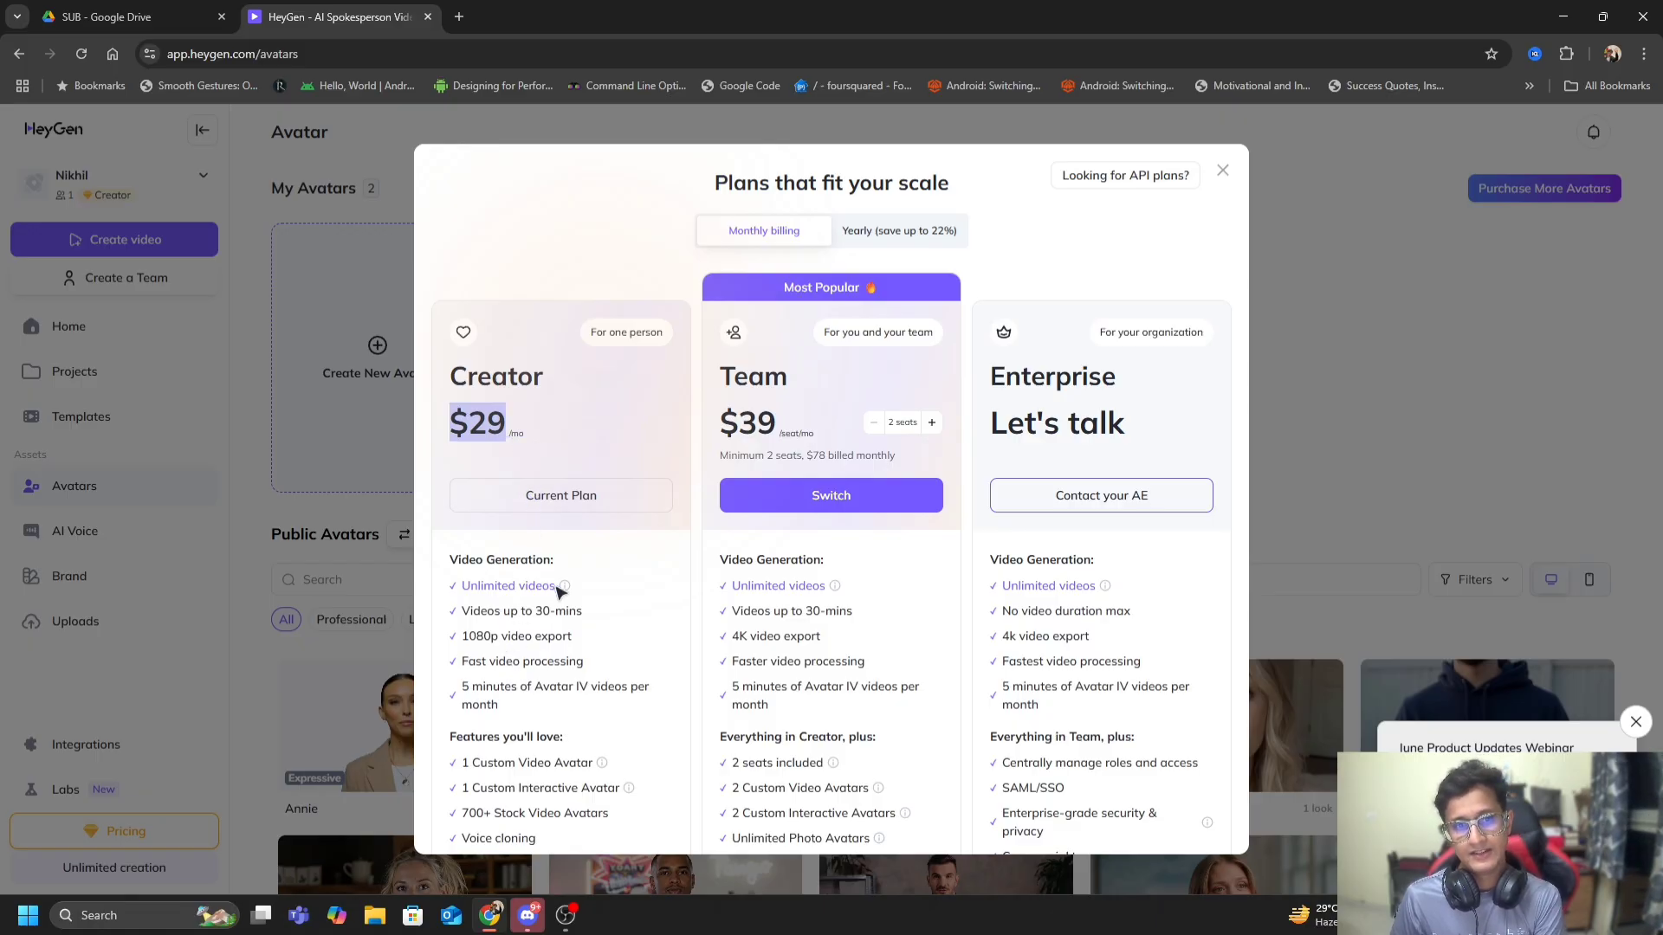
mouse_move(564, 585)
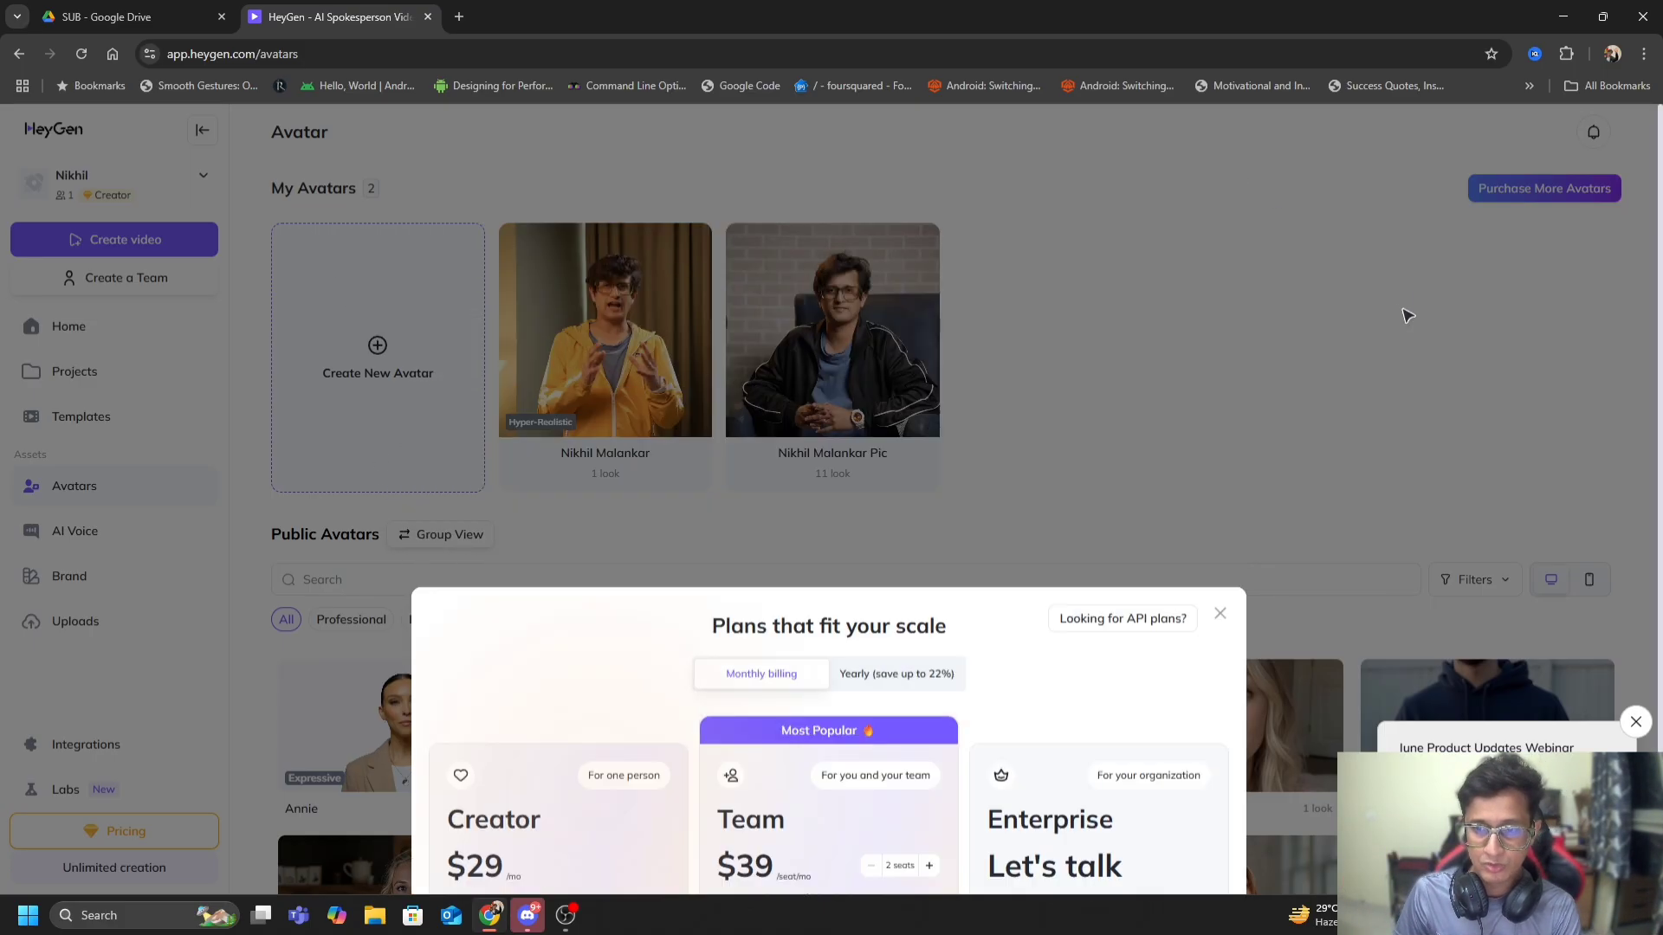
left_click(1218, 613)
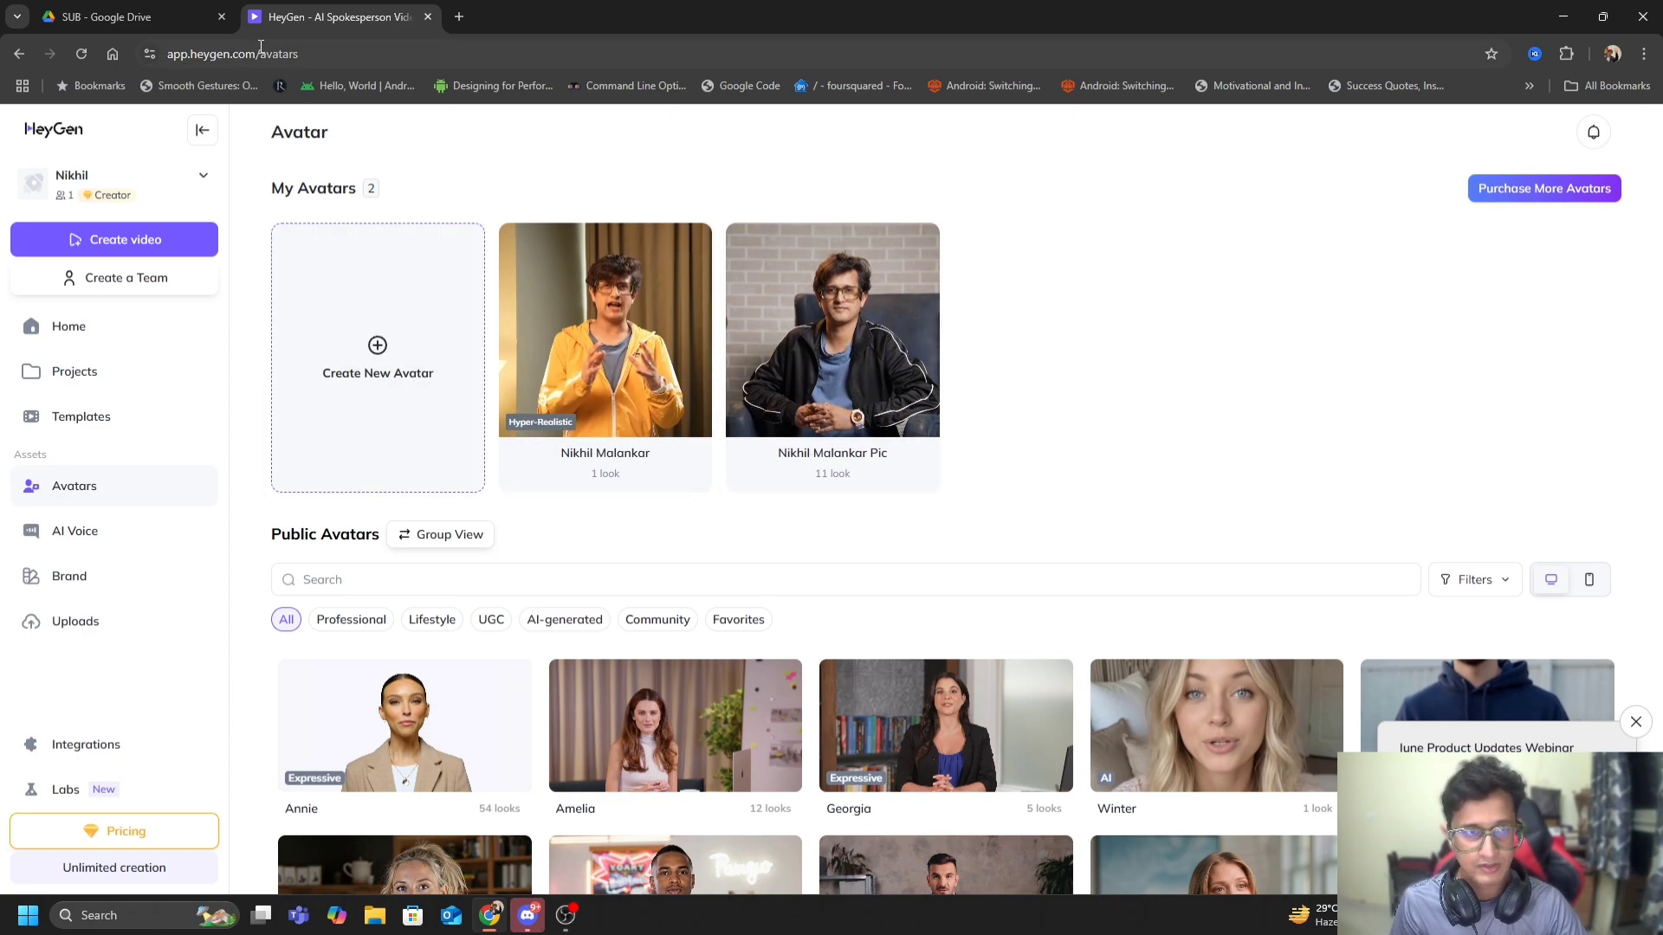
mouse_move(994, 394)
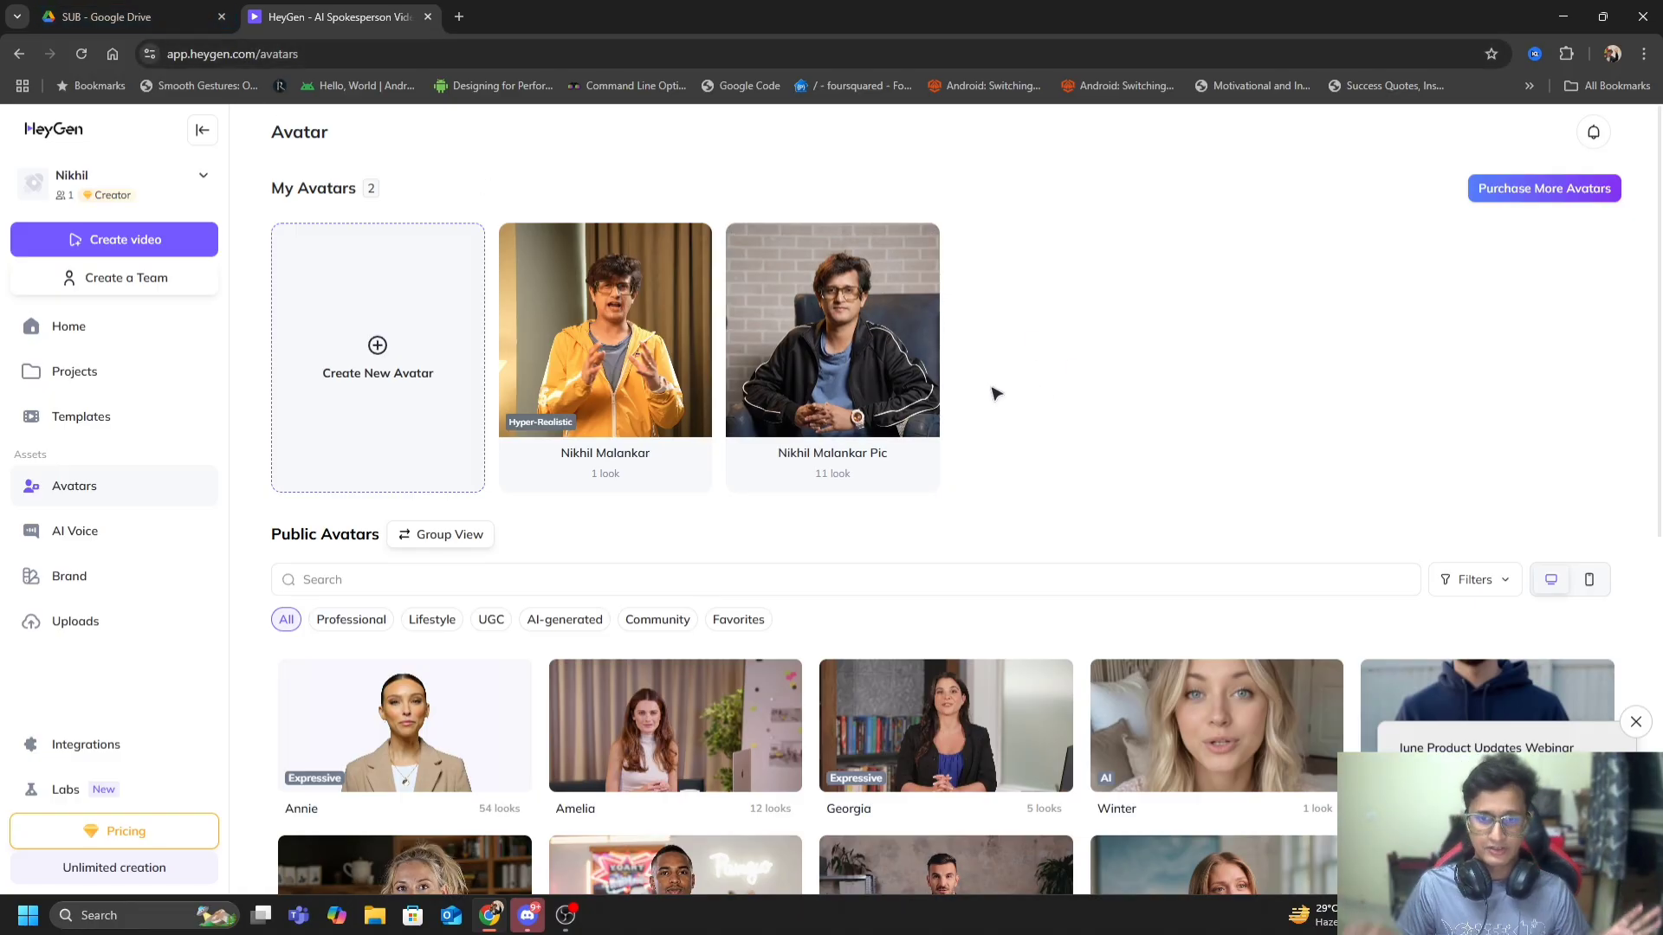
mouse_move(1084, 370)
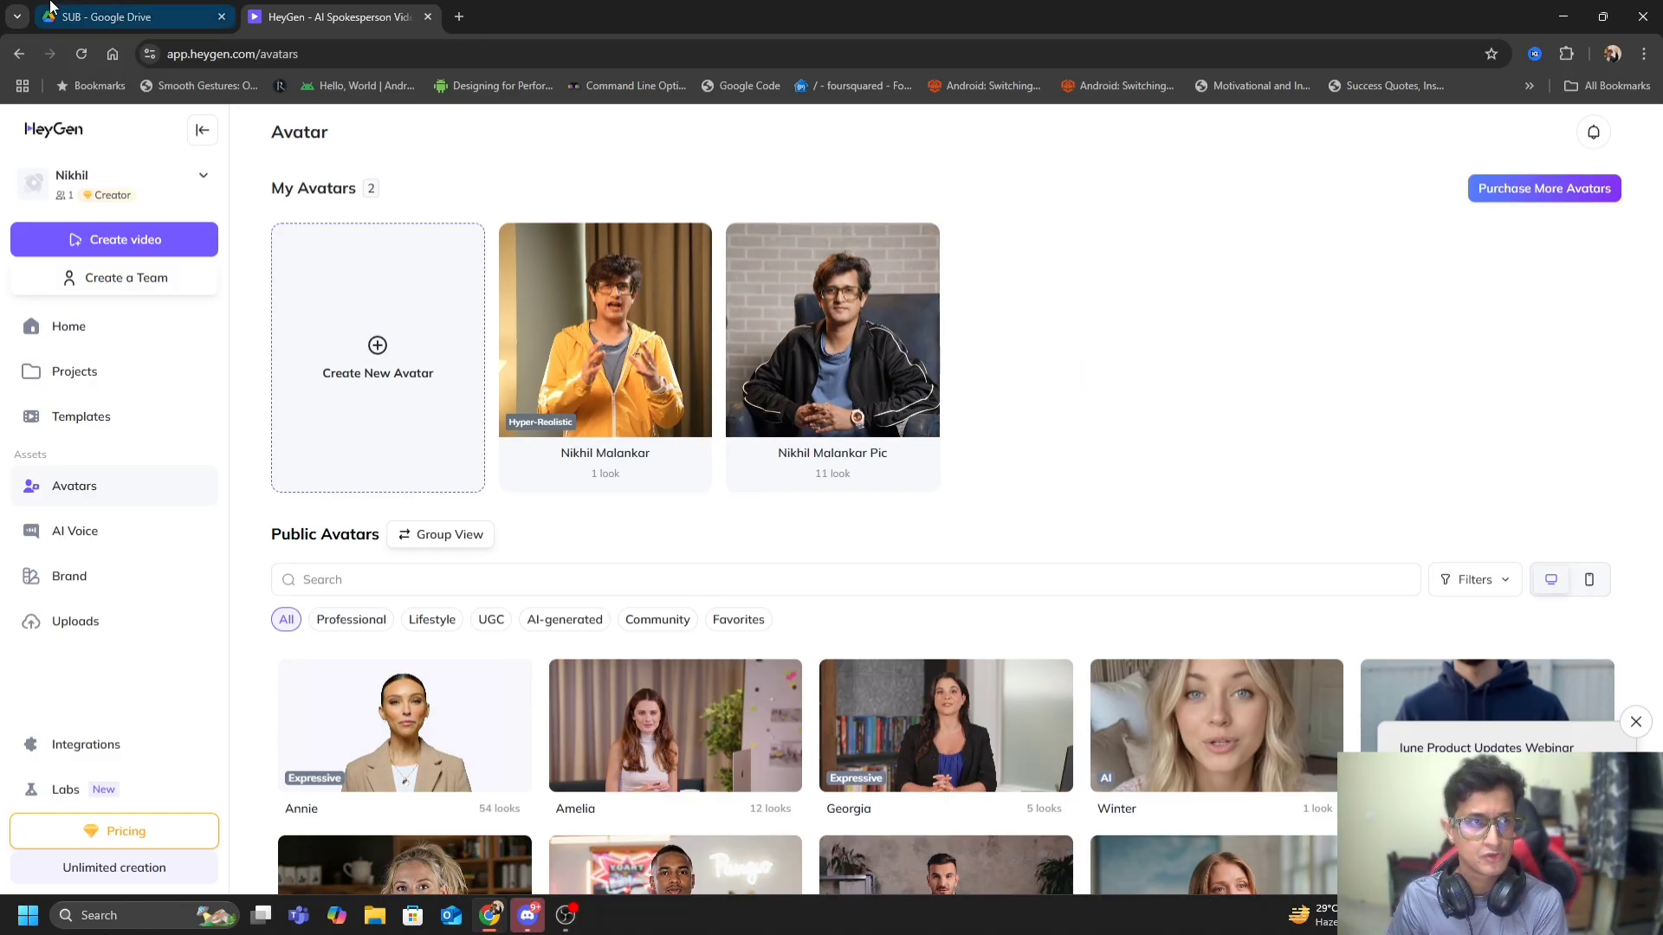
left_click(126, 15)
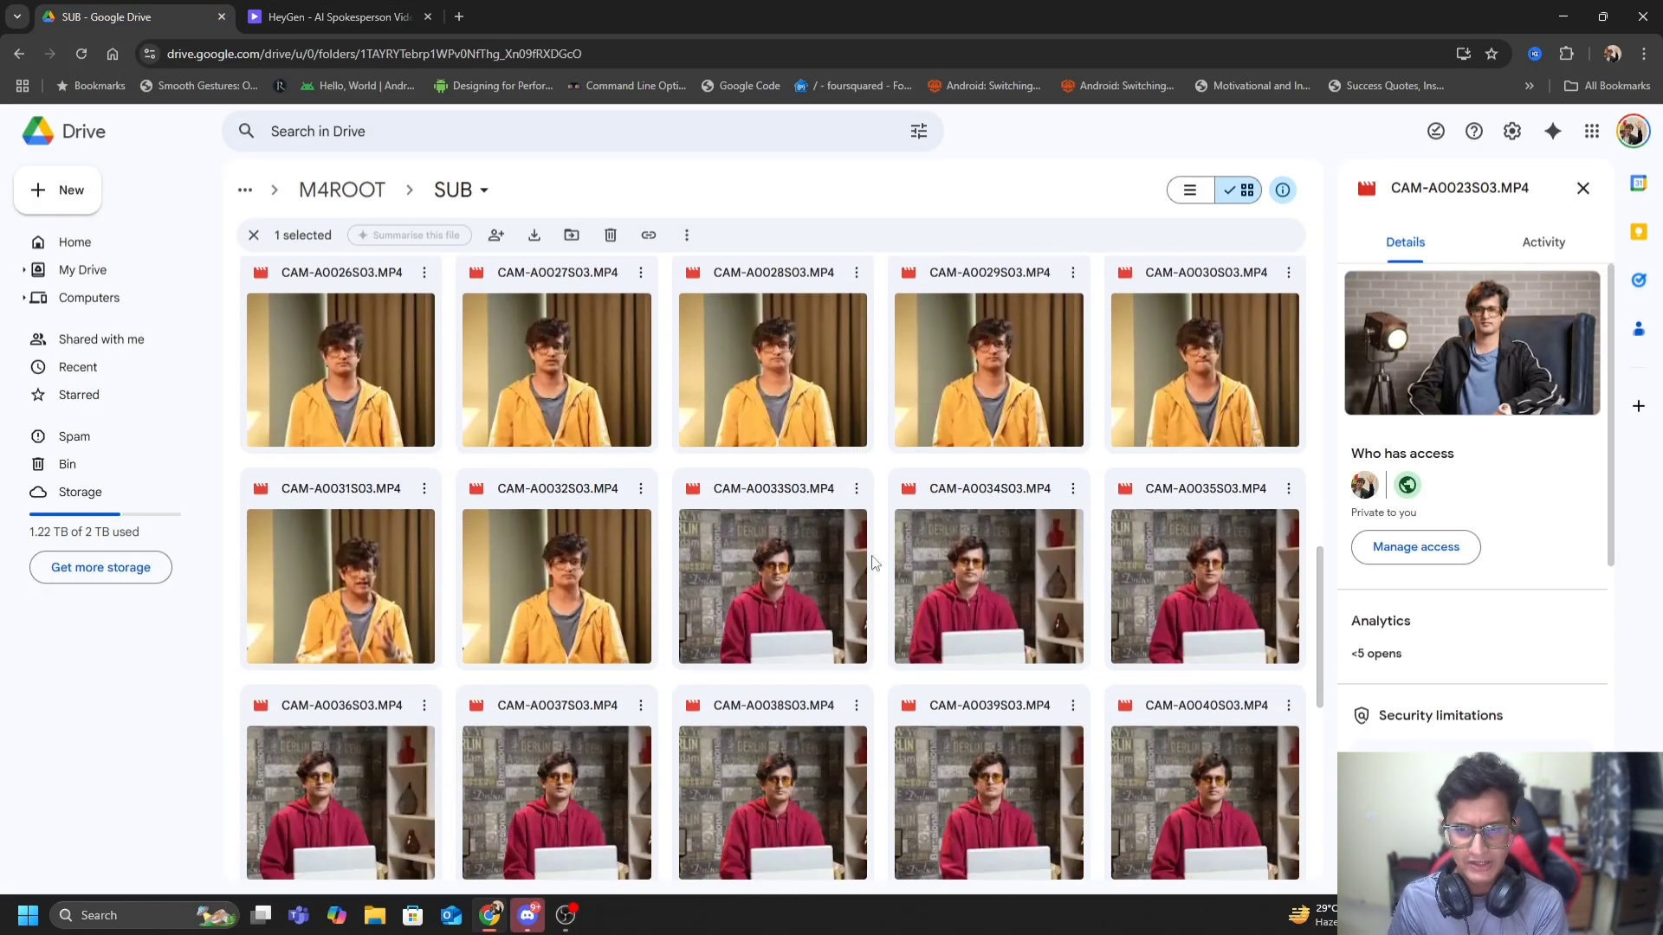
scroll("up", 3)
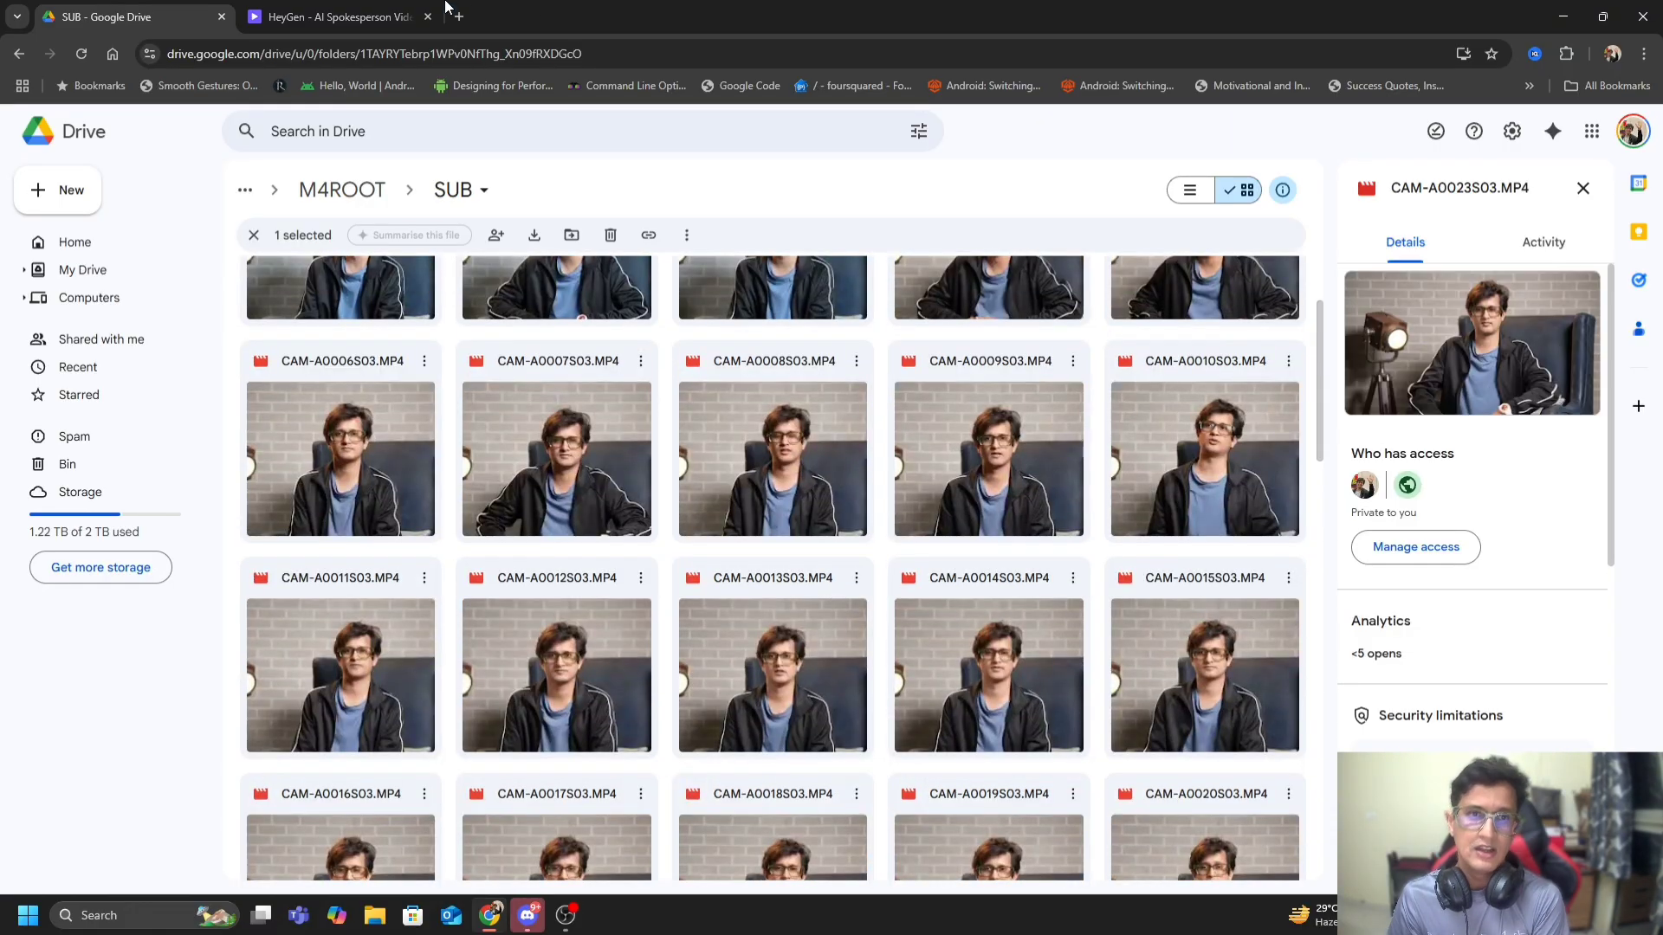
left_click(334, 15)
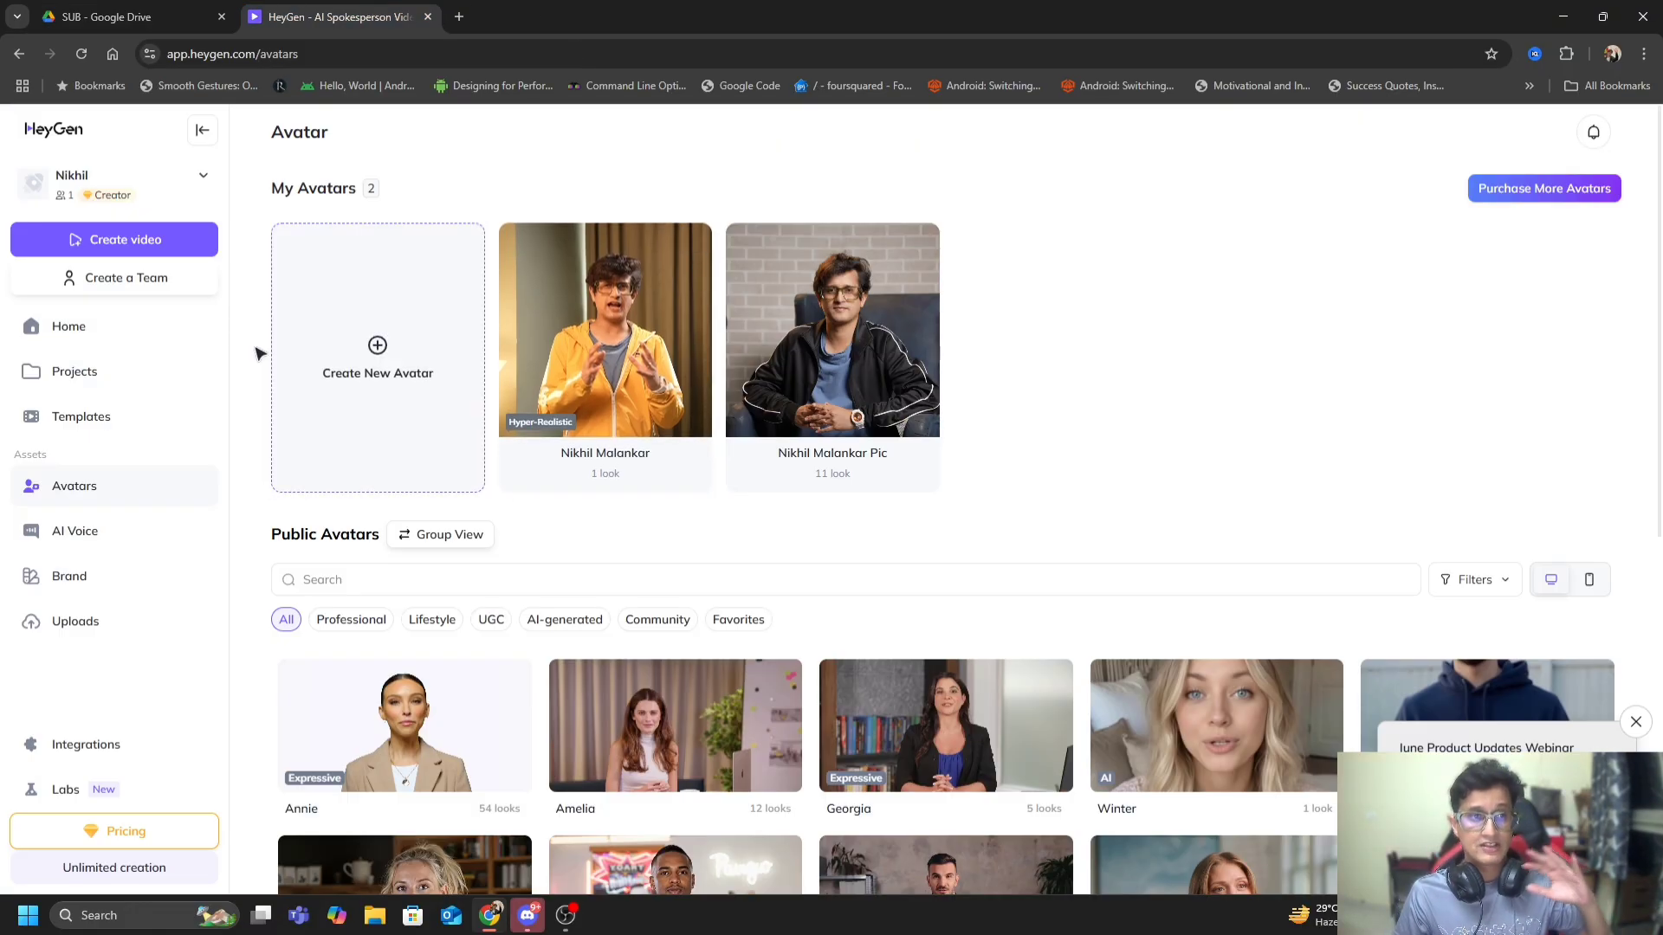
mouse_move(377, 357)
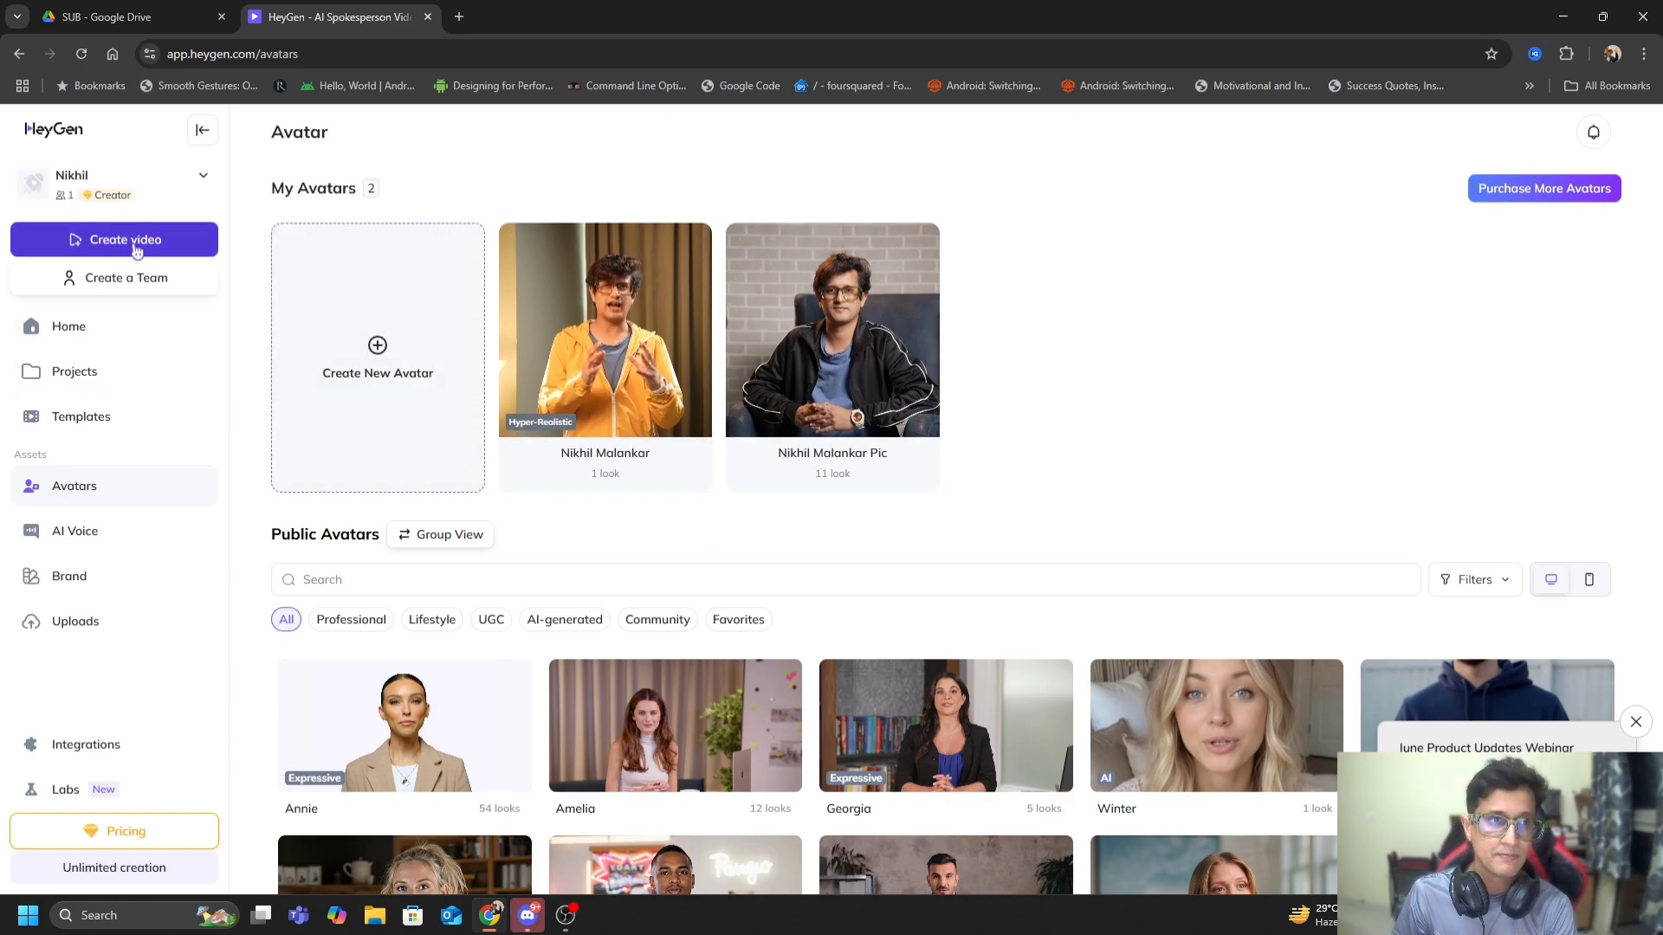
mouse_move(604, 351)
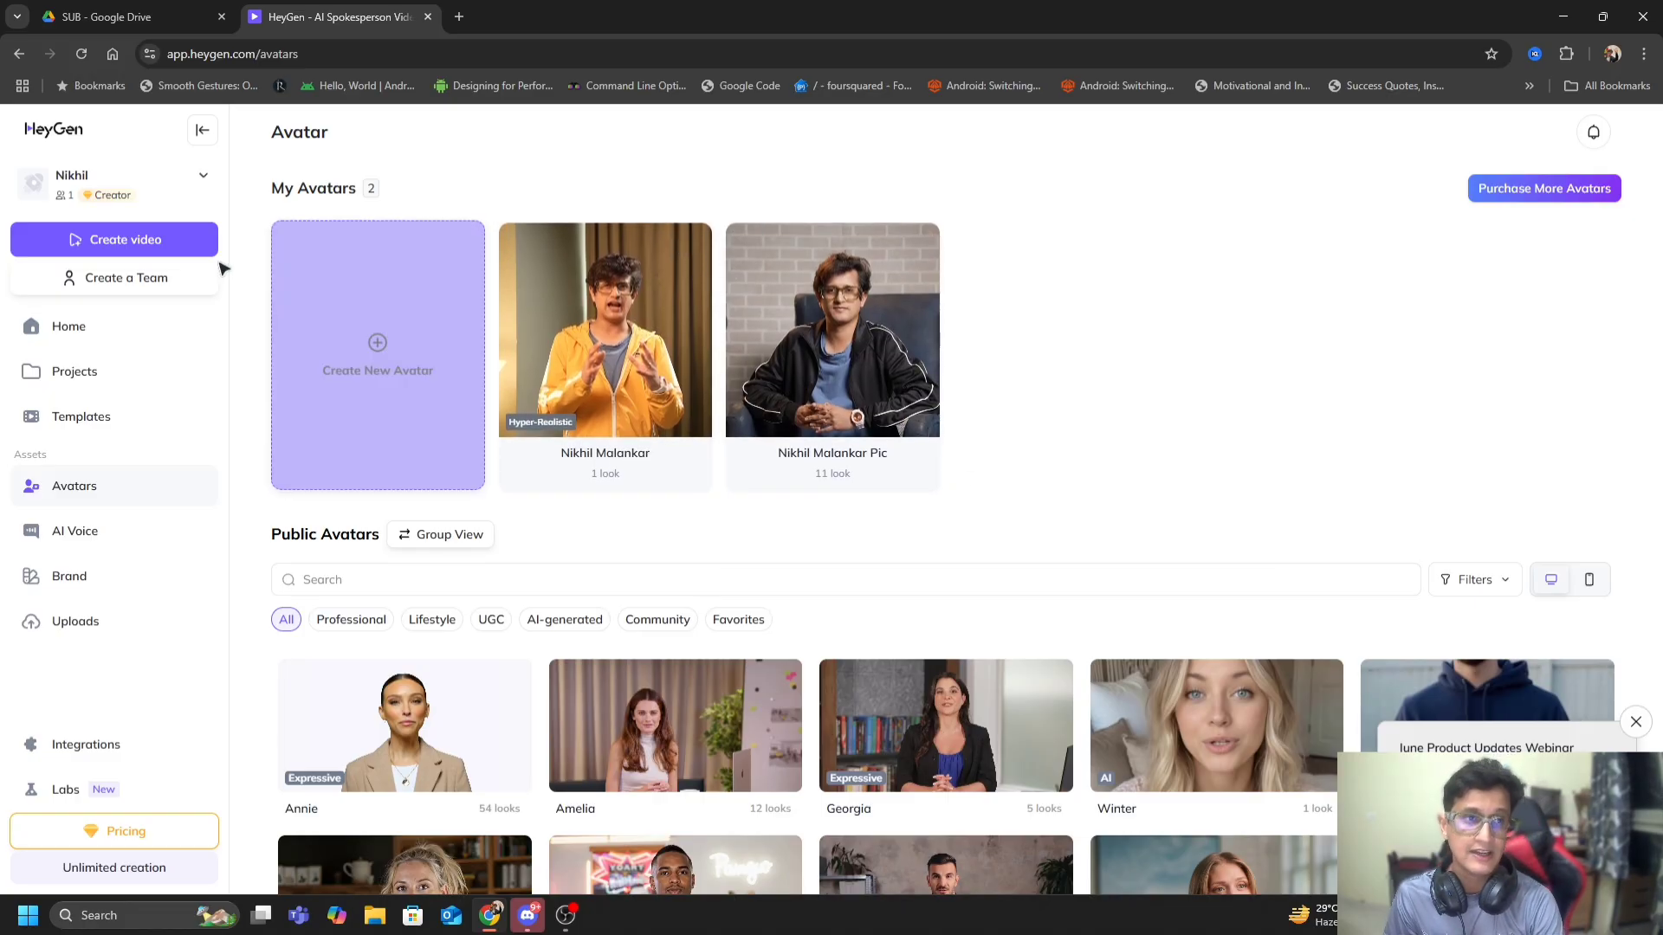
Step: Create a new portrait video from scratch, opening it in the editor
left_click(114, 239)
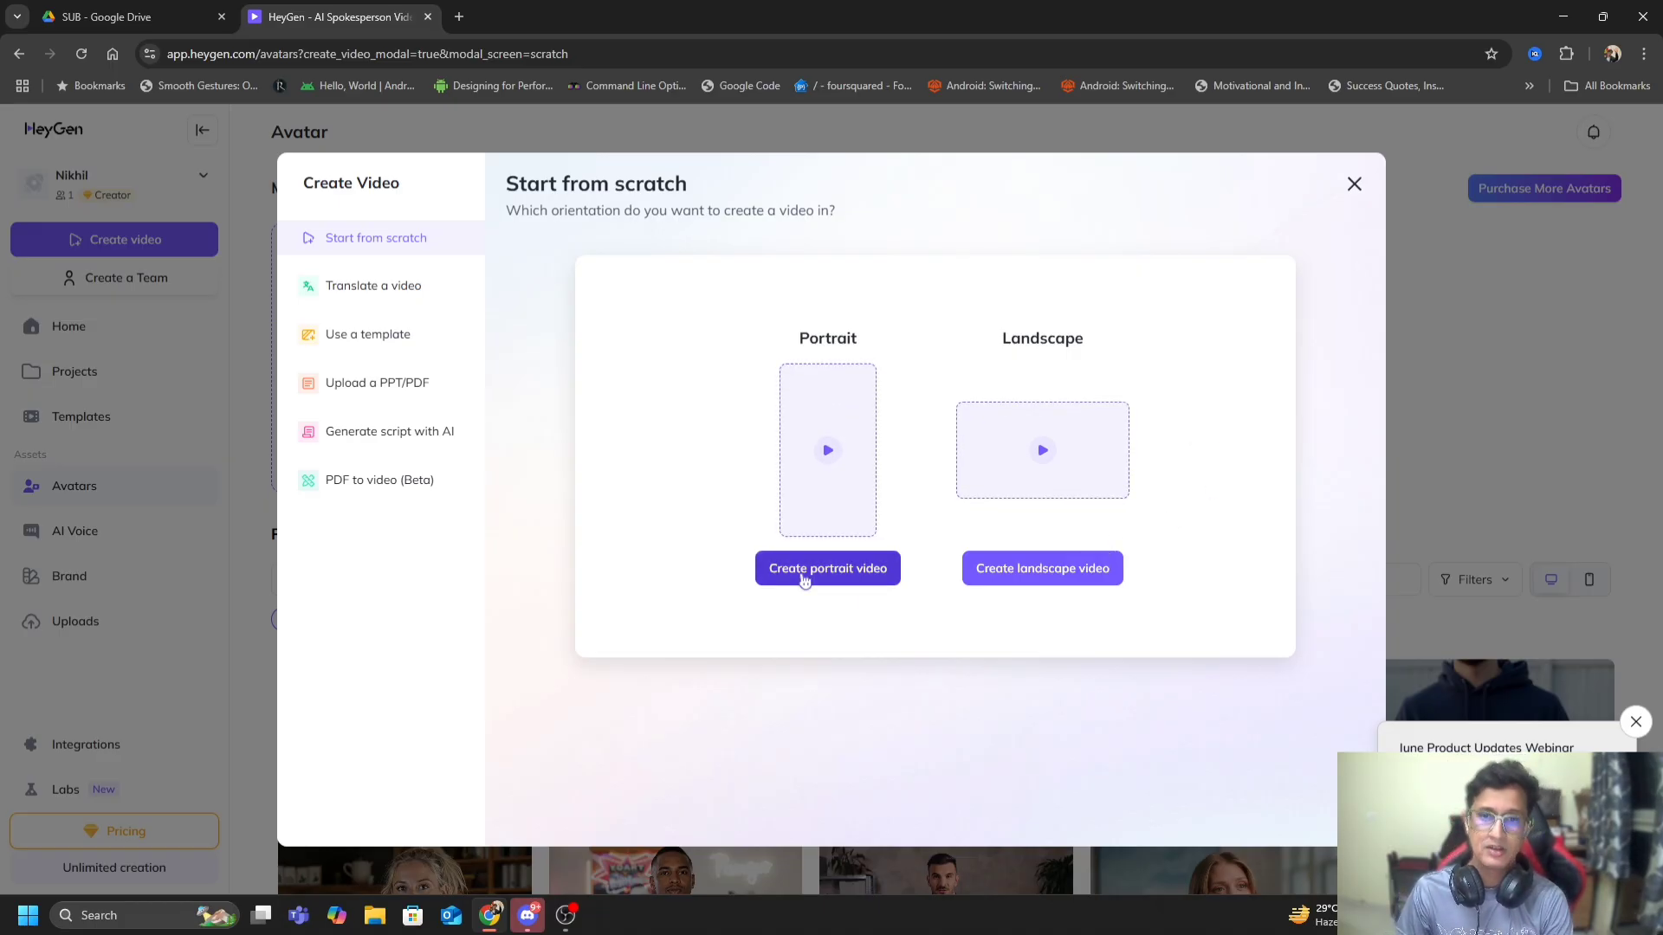
left_click(828, 568)
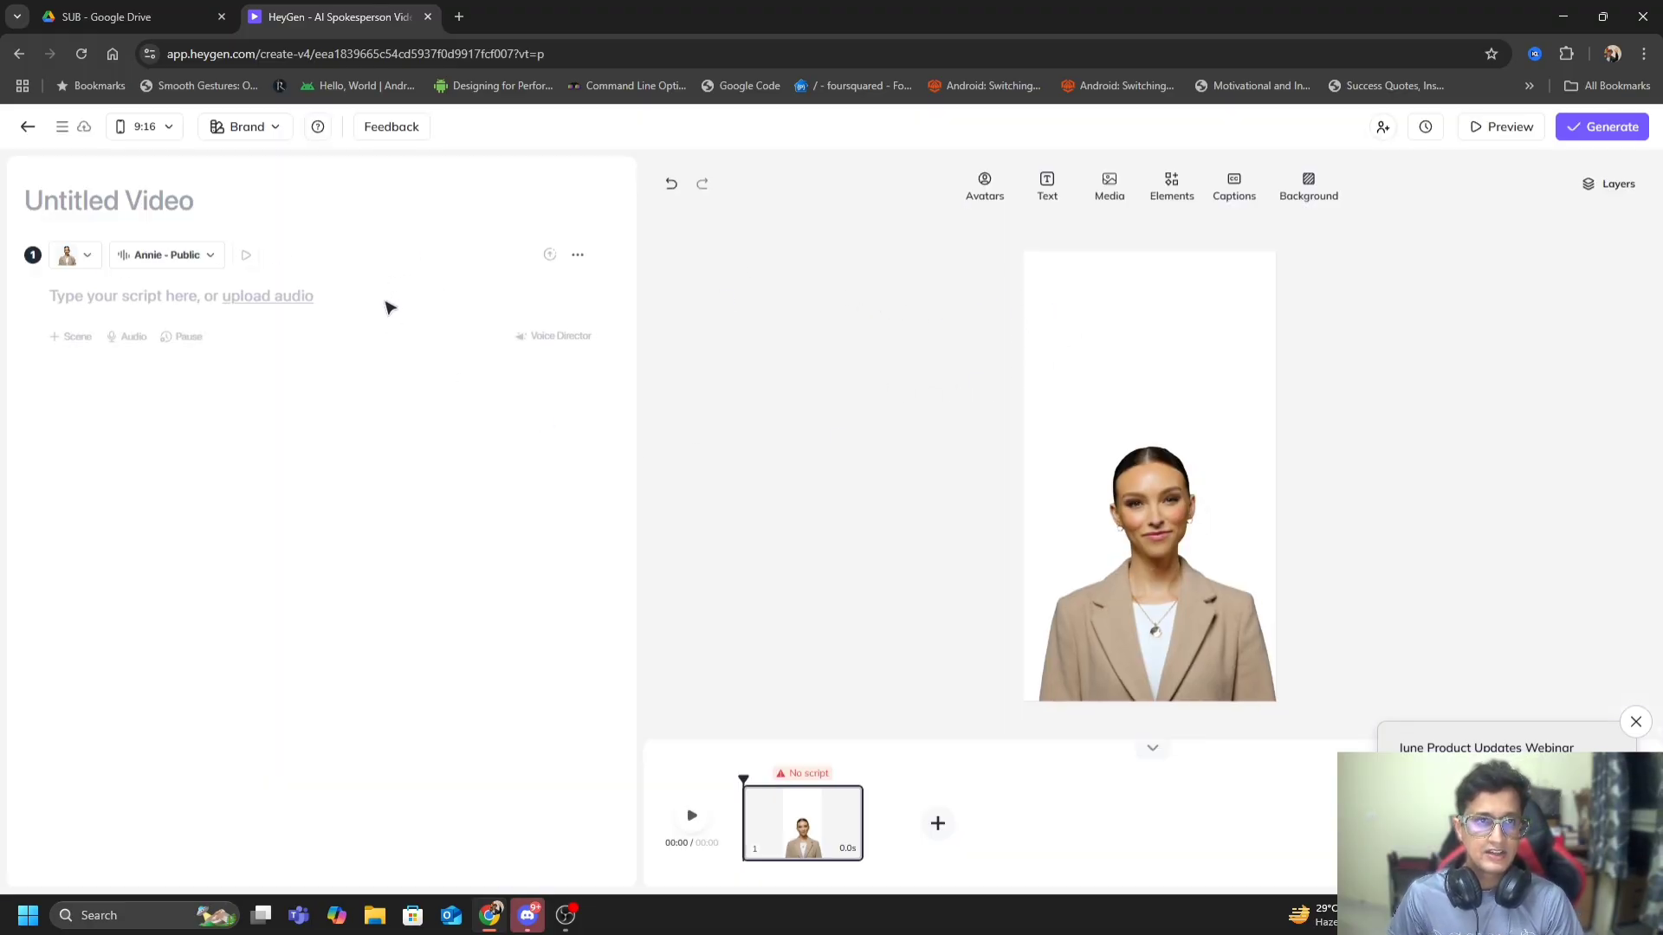
mouse_move(875, 234)
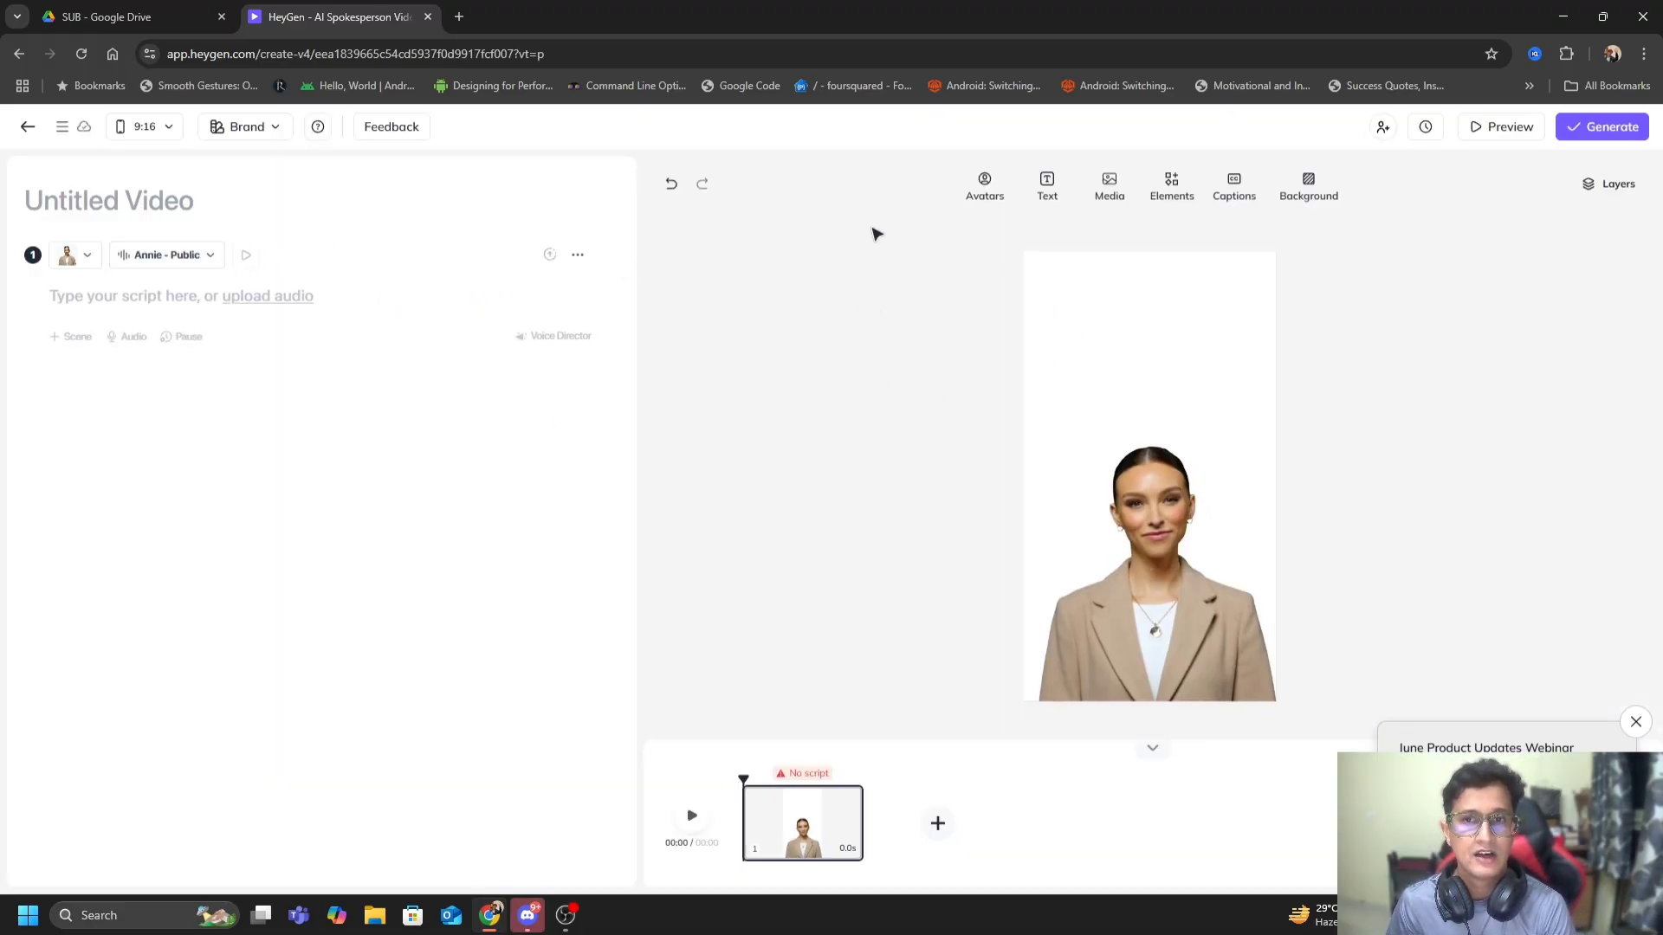
mouse_move(983, 185)
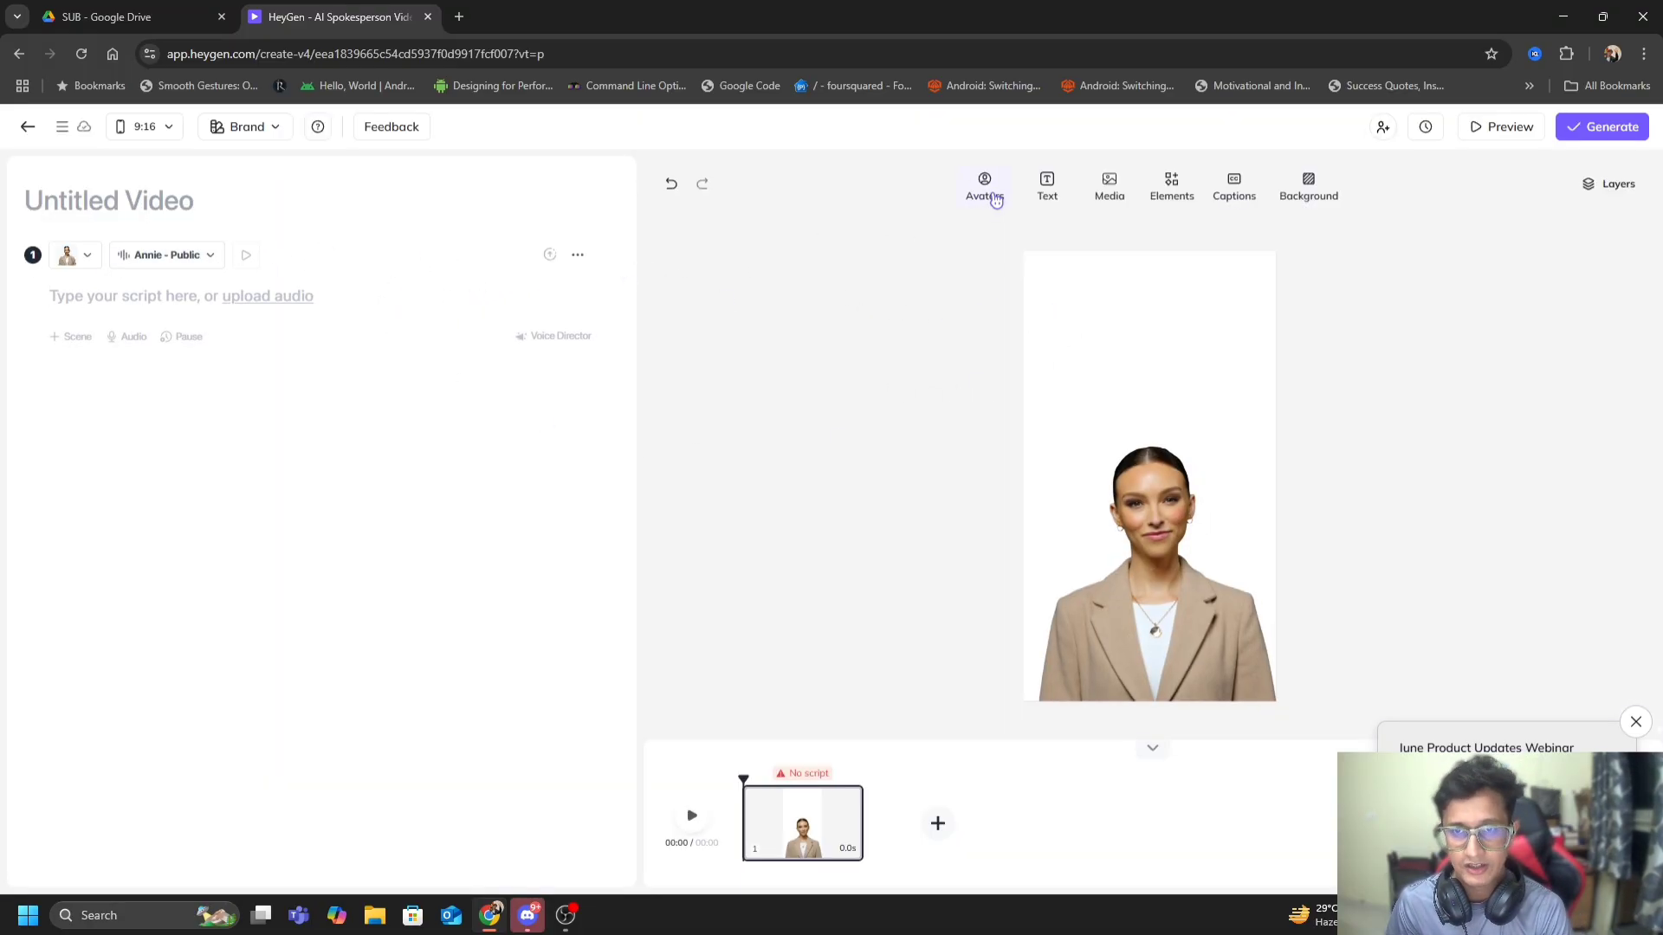
Step: Swap the scene's presenter to the custom yellow-hoodie Nikhil Malankar avatar's look
left_click(984, 187)
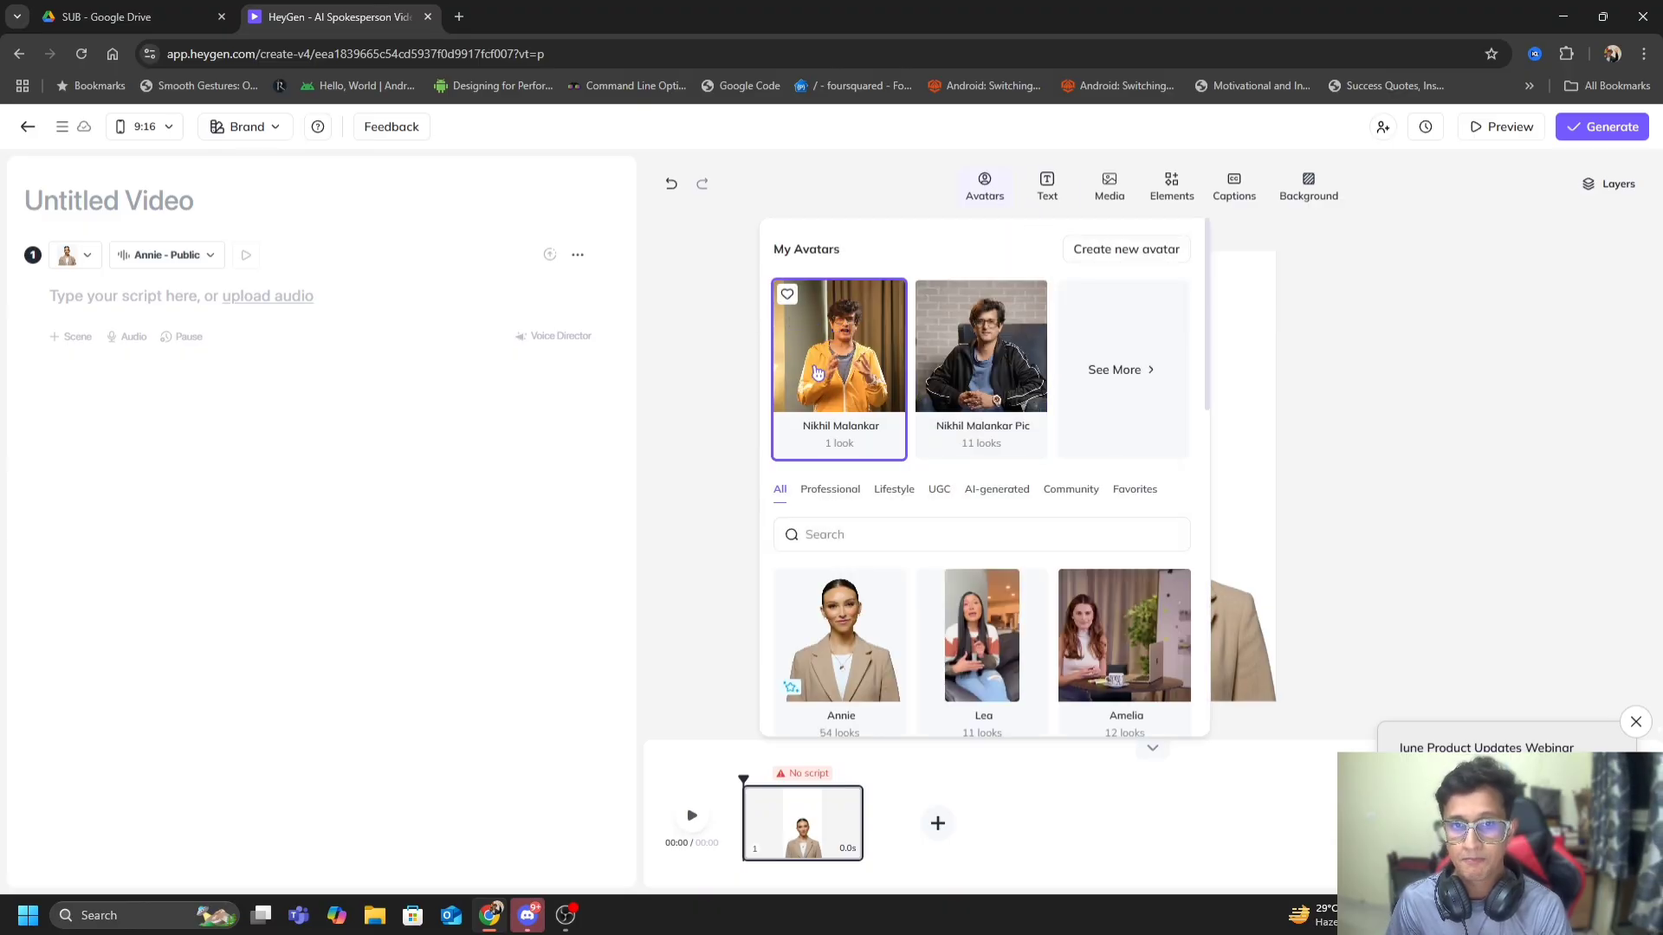
left_click(838, 344)
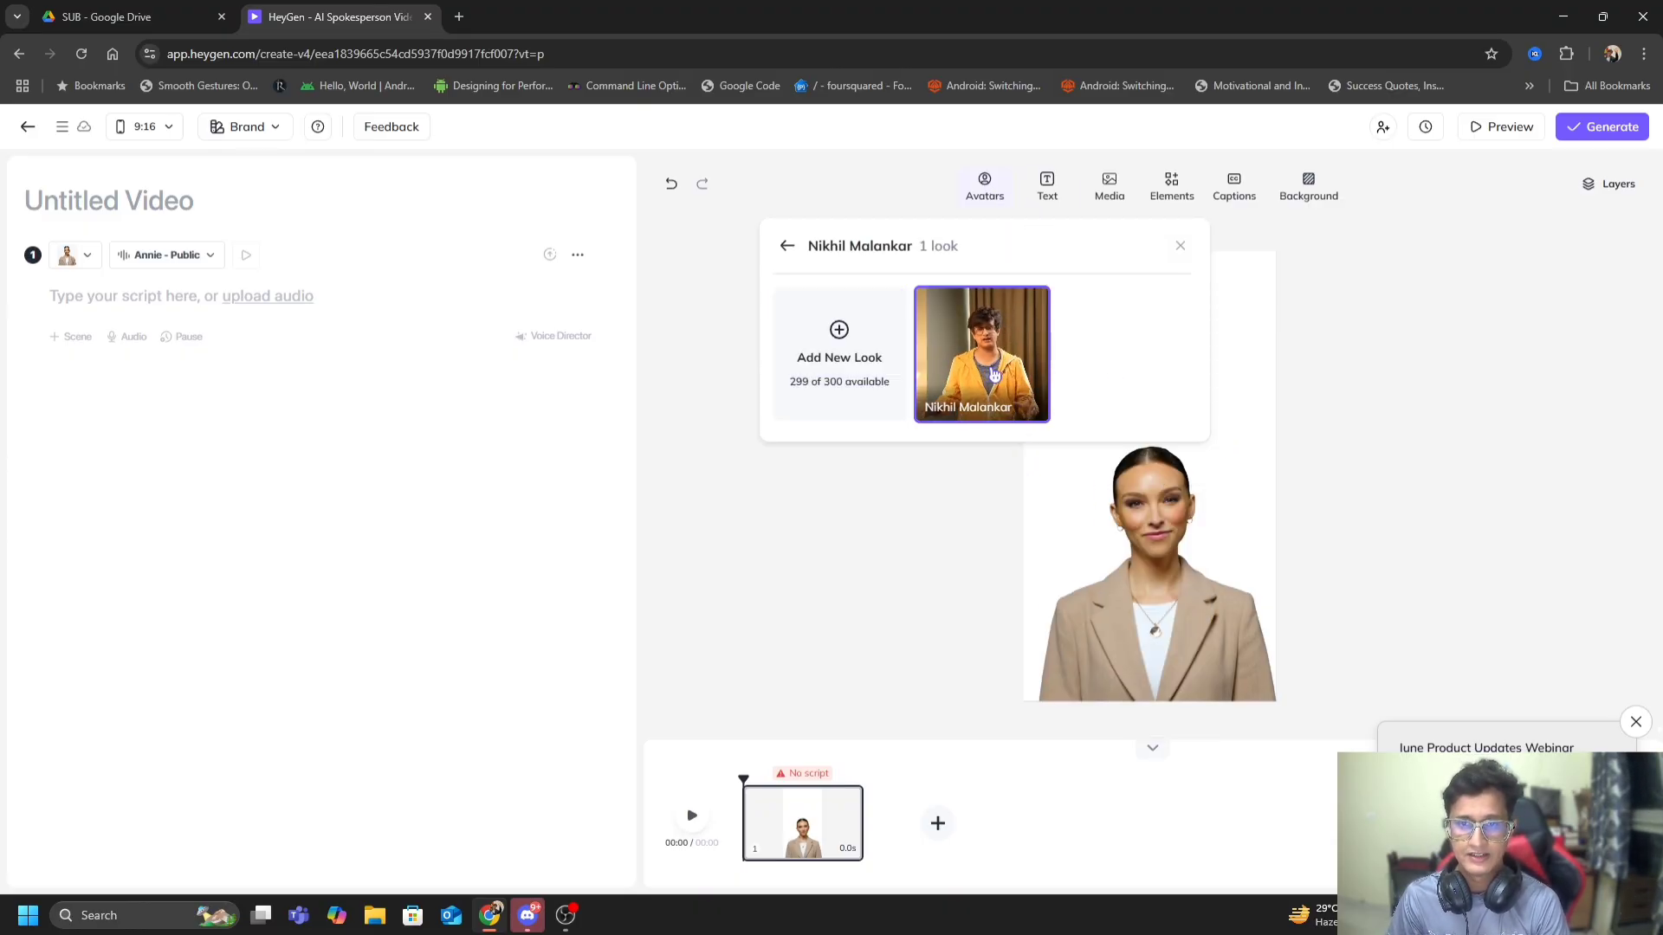
left_click(980, 353)
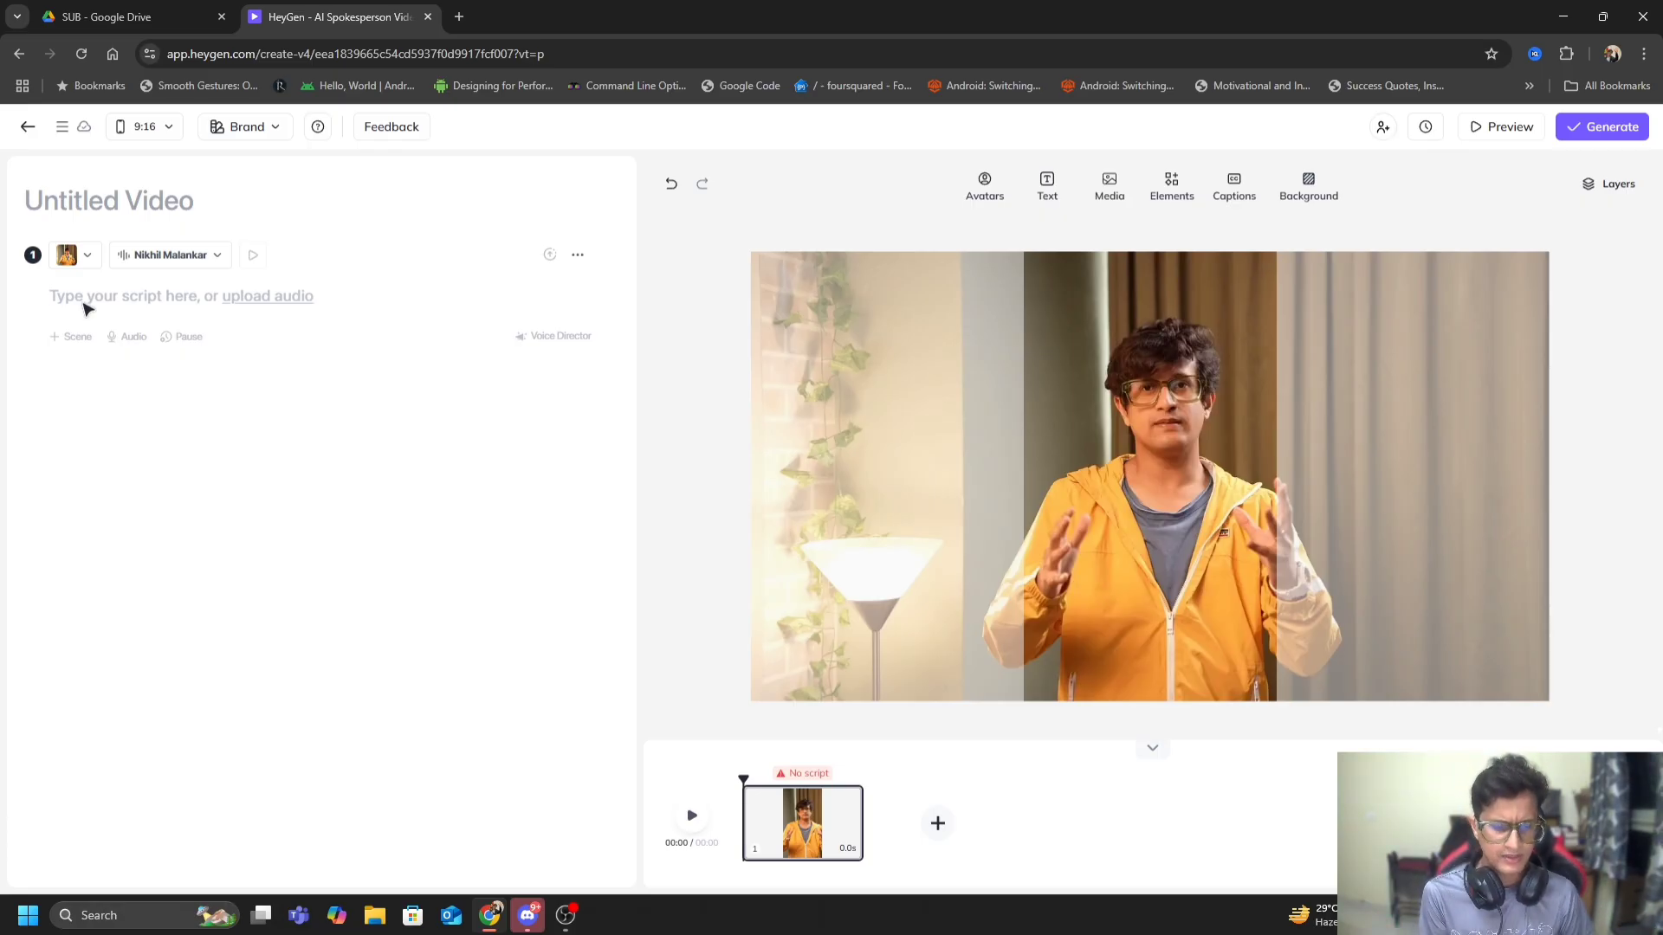
Step: Enter the script: 'Hey there,' AI avatar intro, a small explainer video on making AI generated videos with HeyGen
type("Hey there, this is my")
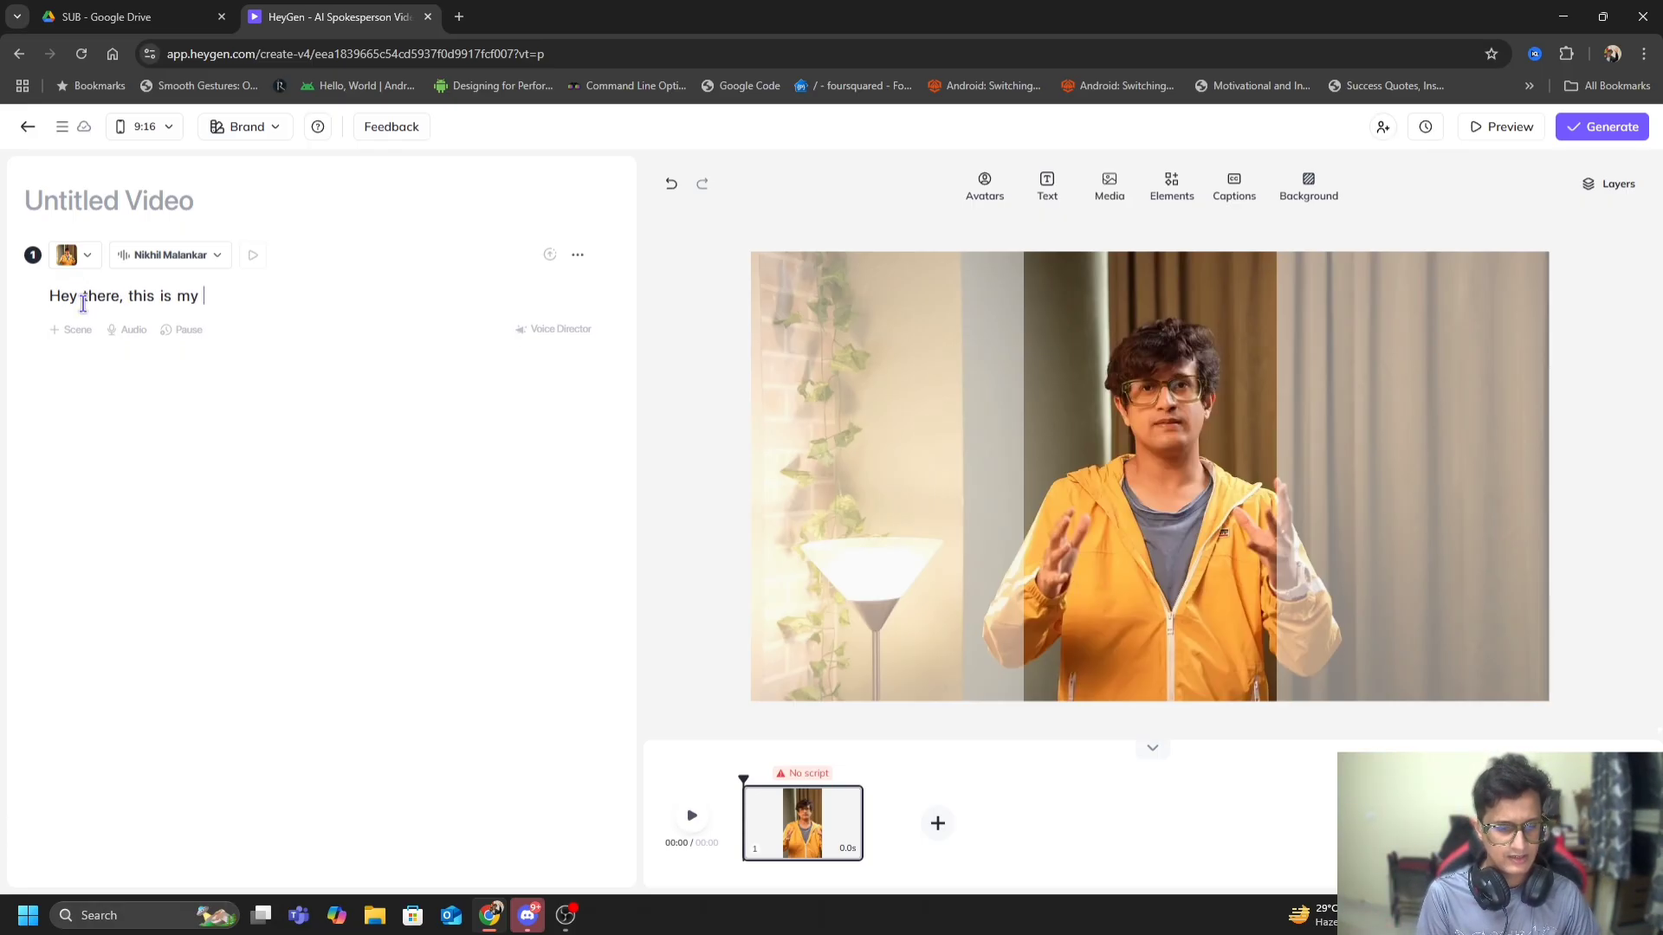
type("AI avata")
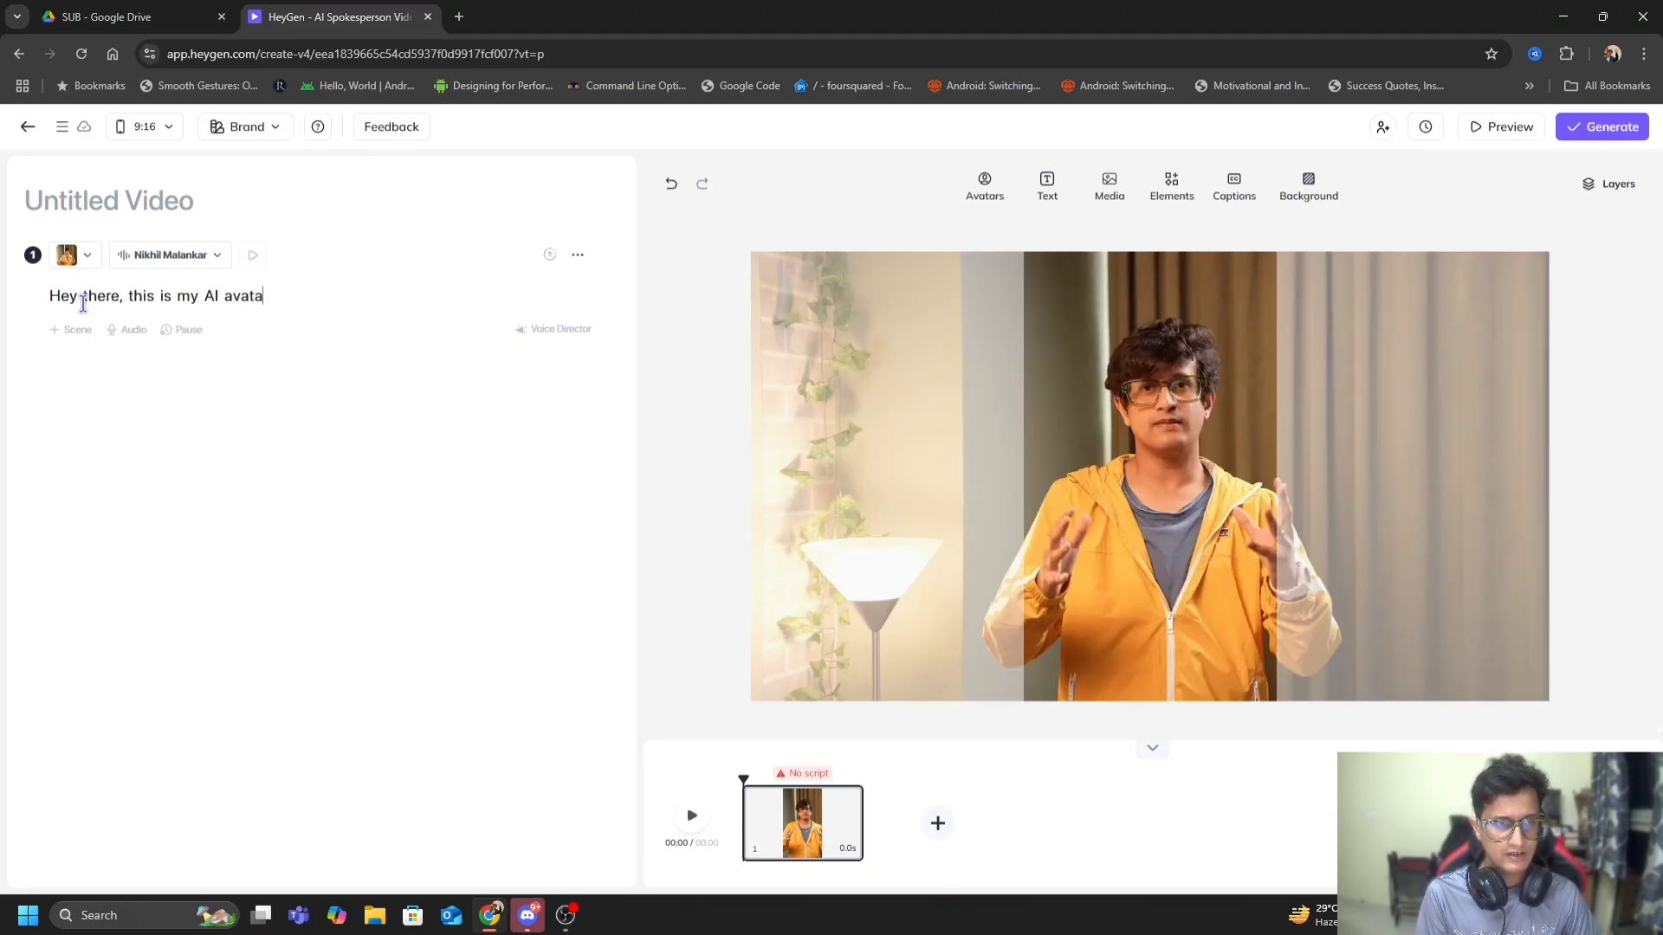
type("and this is a")
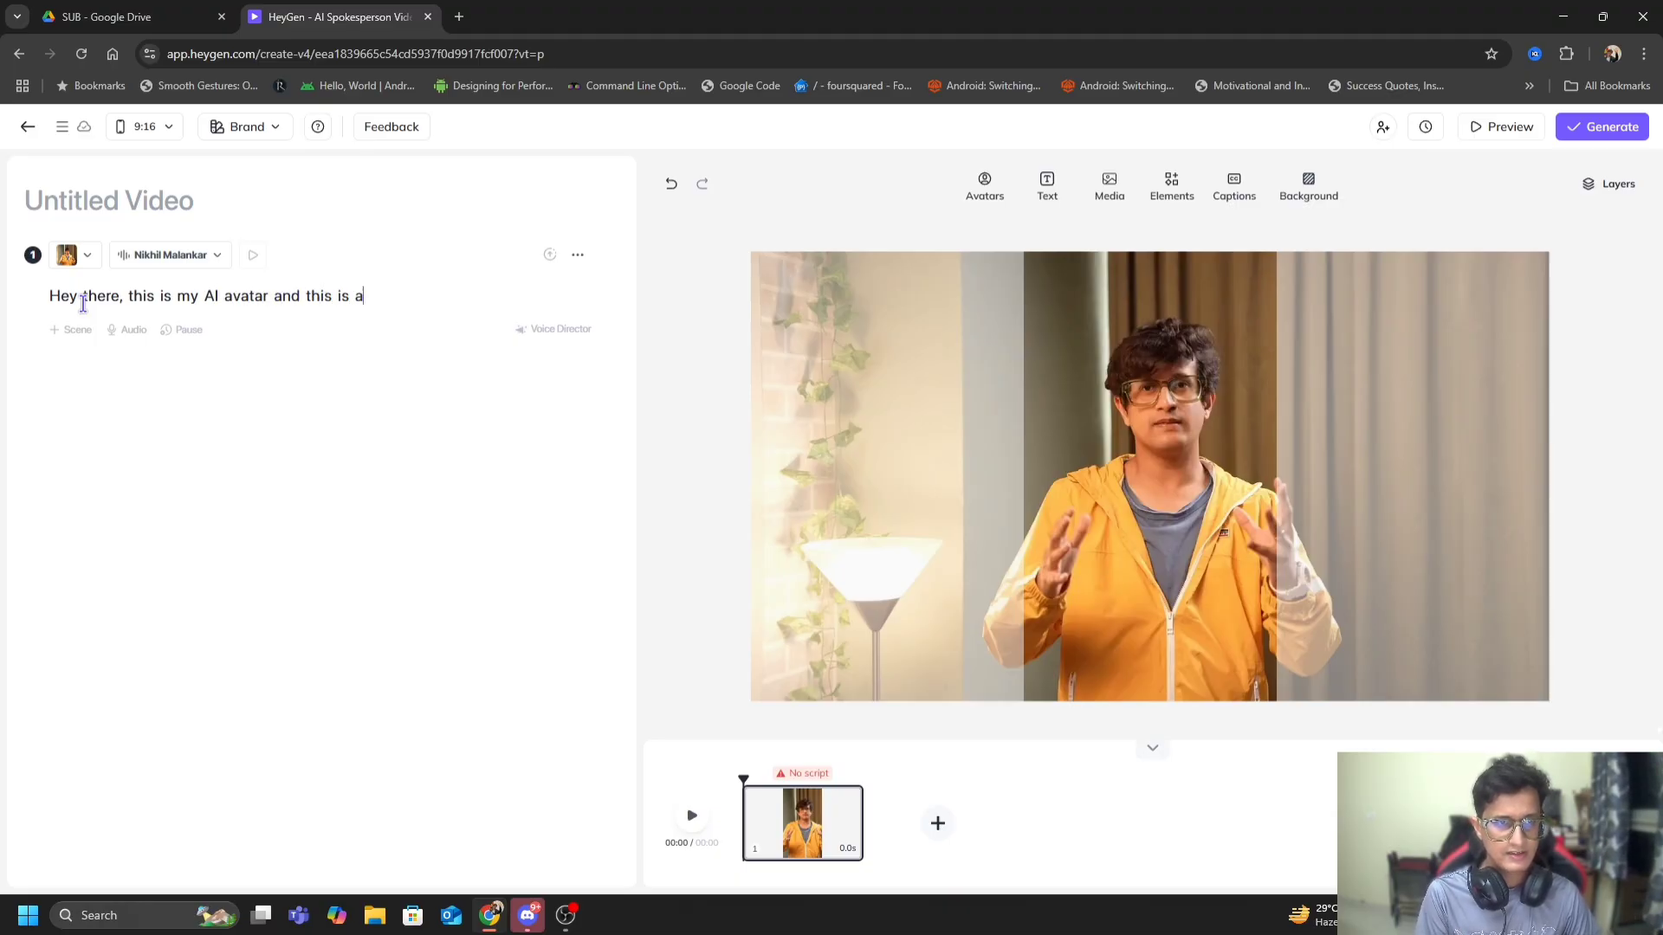
type("small explainer")
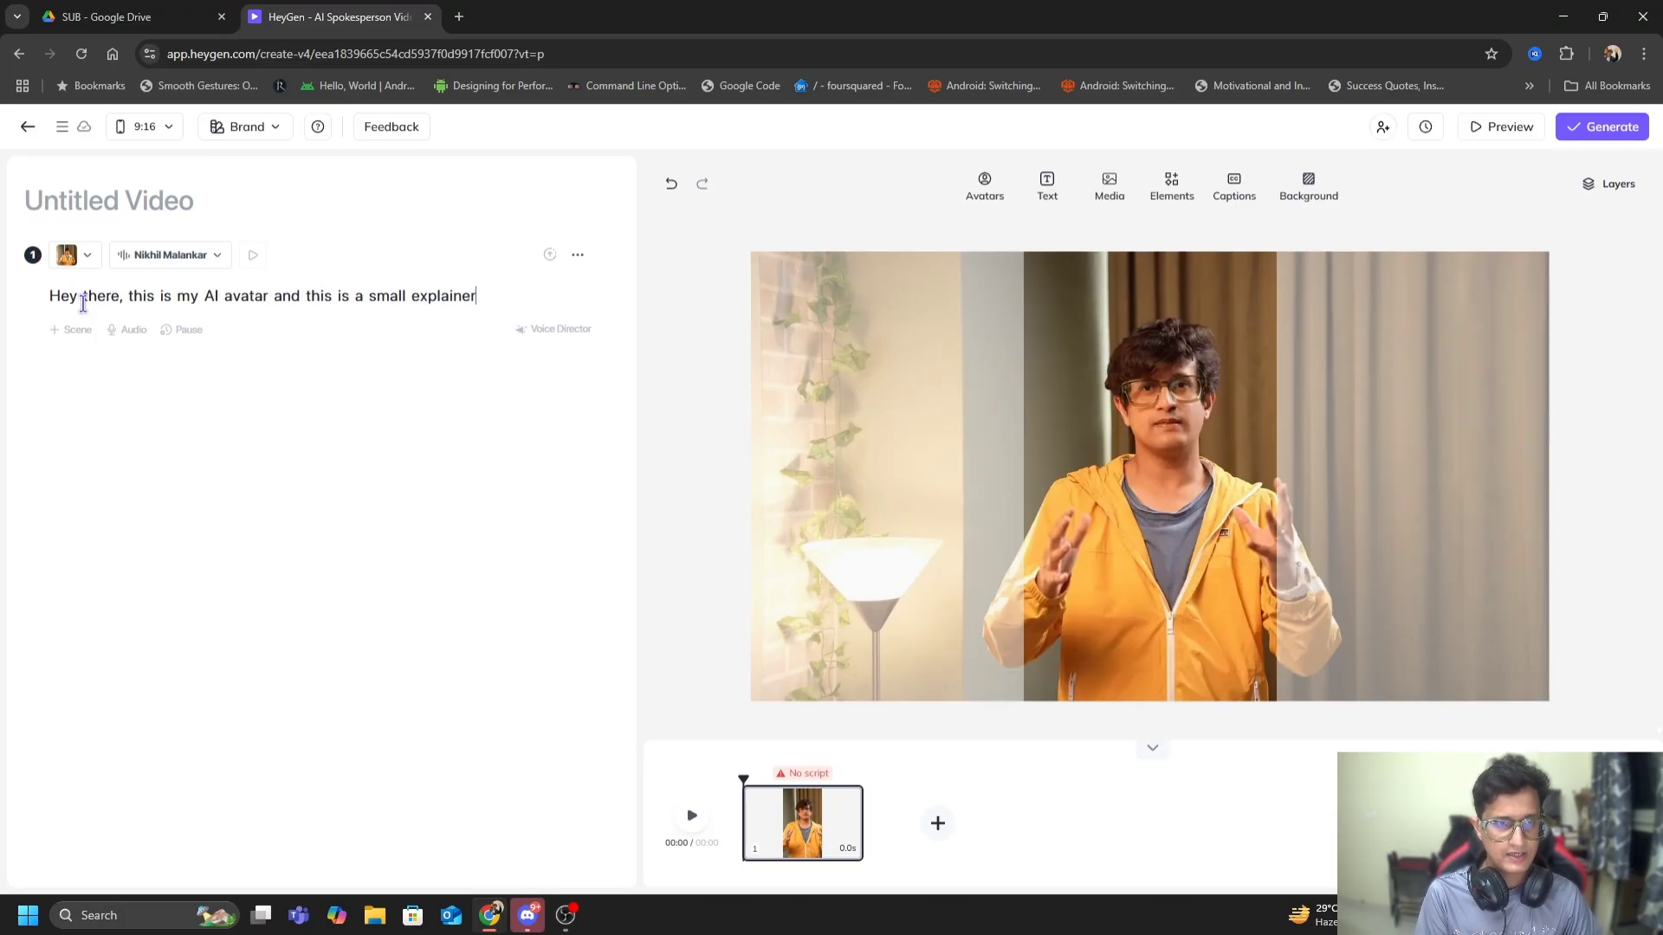
type("video on")
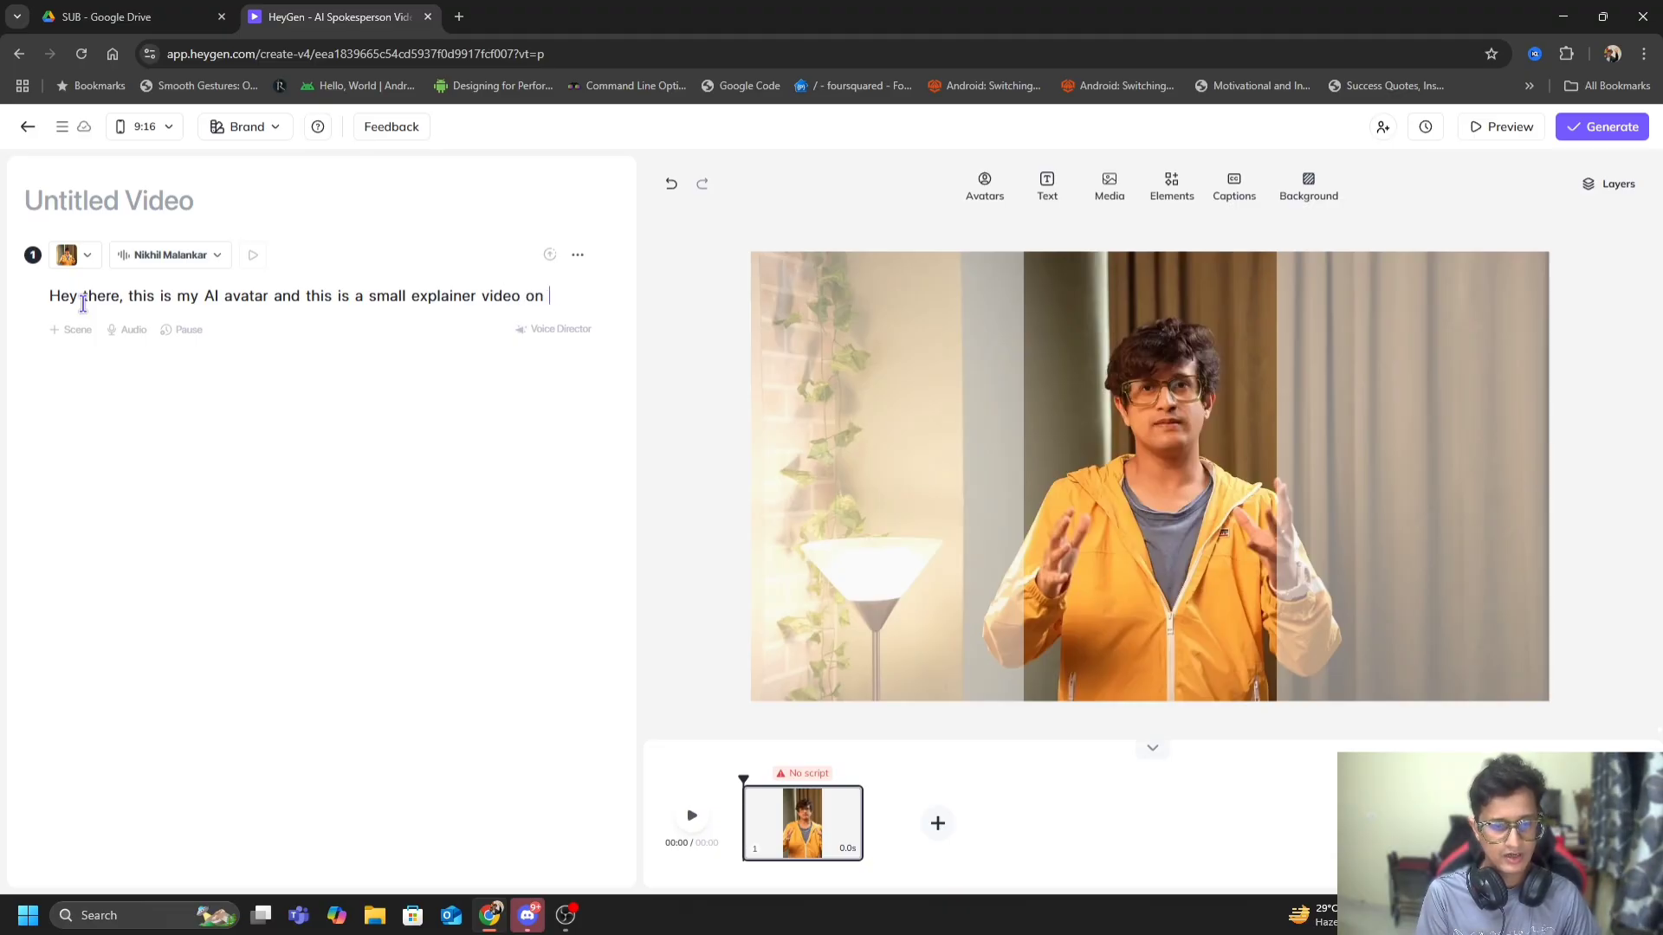
type("how to make A")
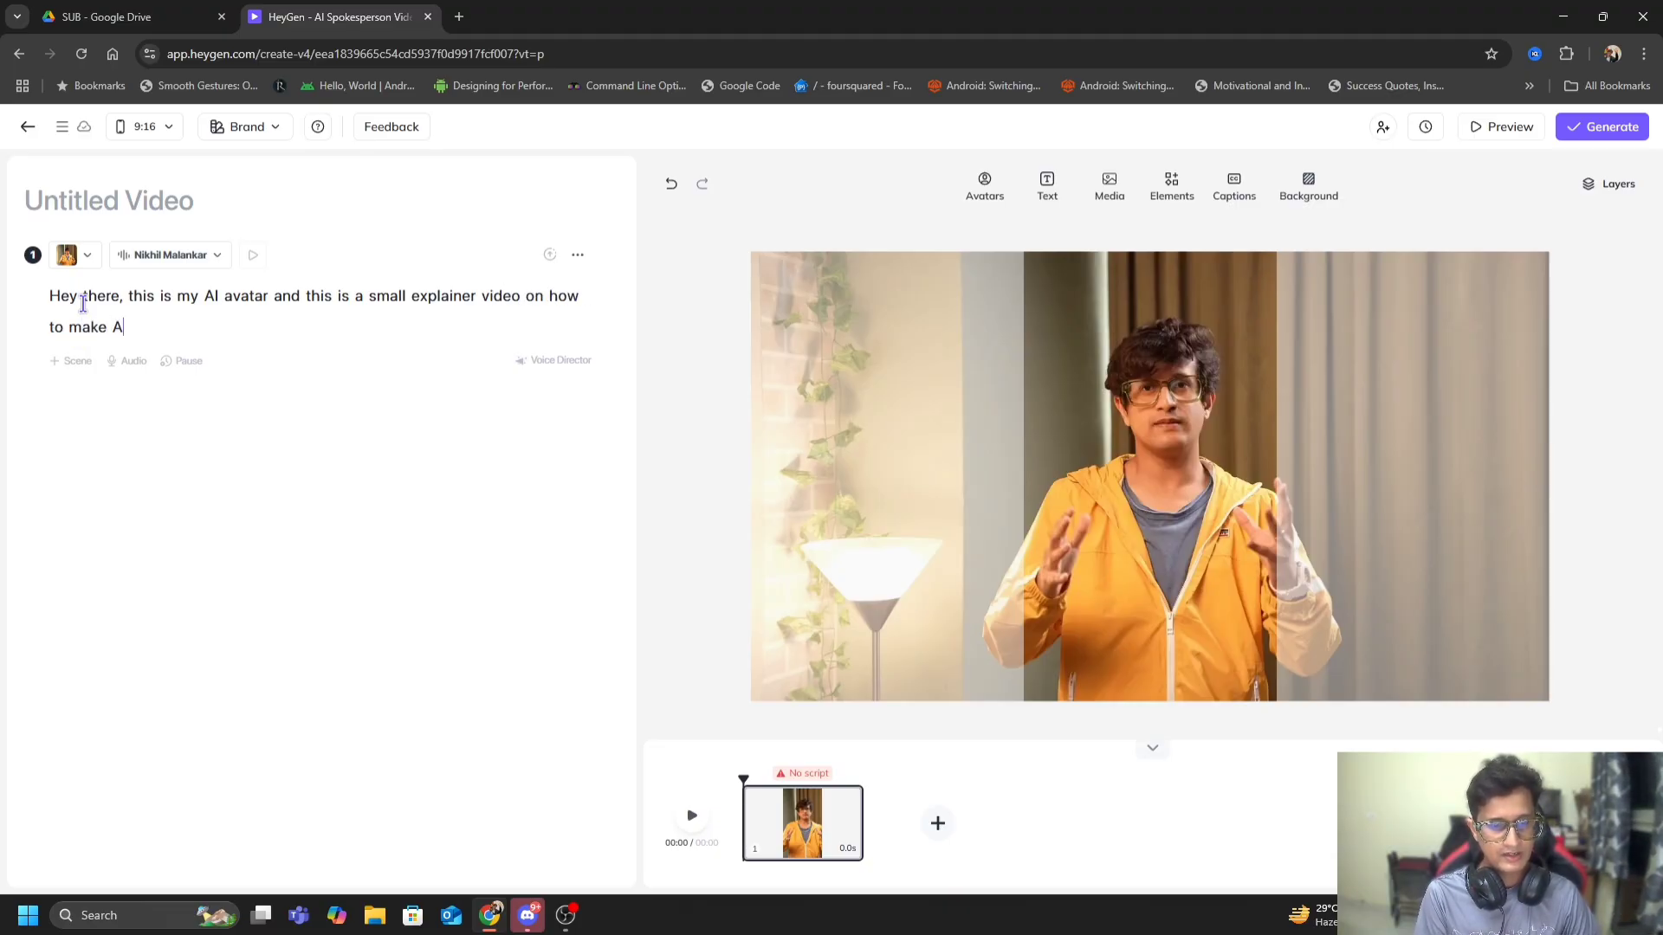
type("generated videos with")
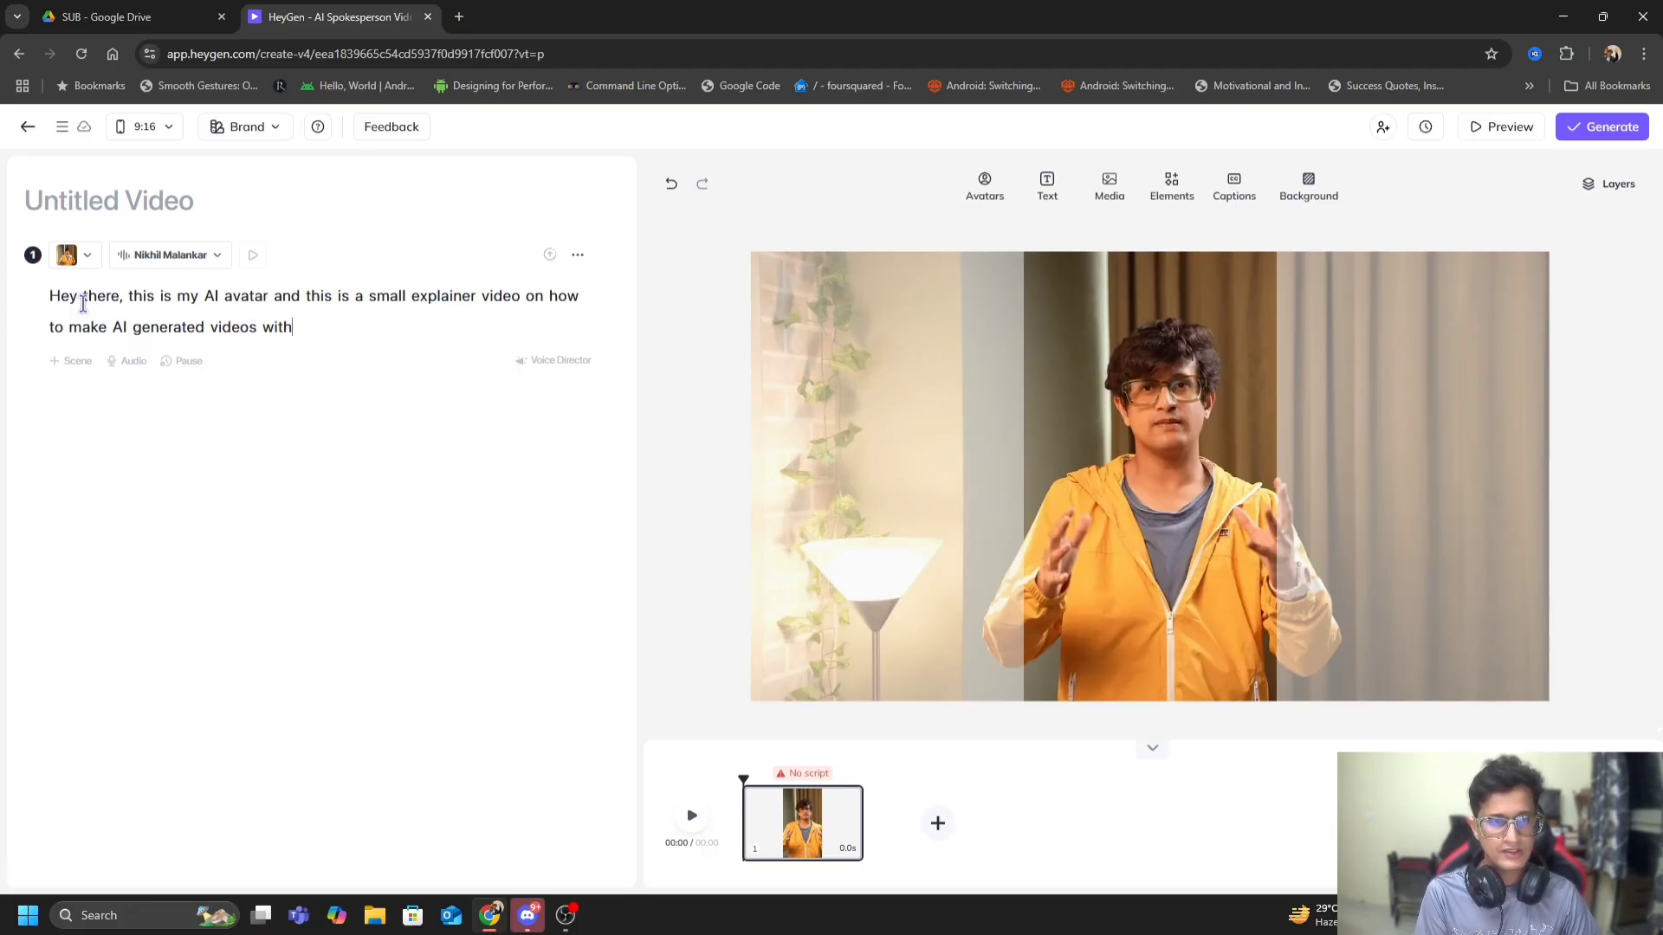
type("HeyGen")
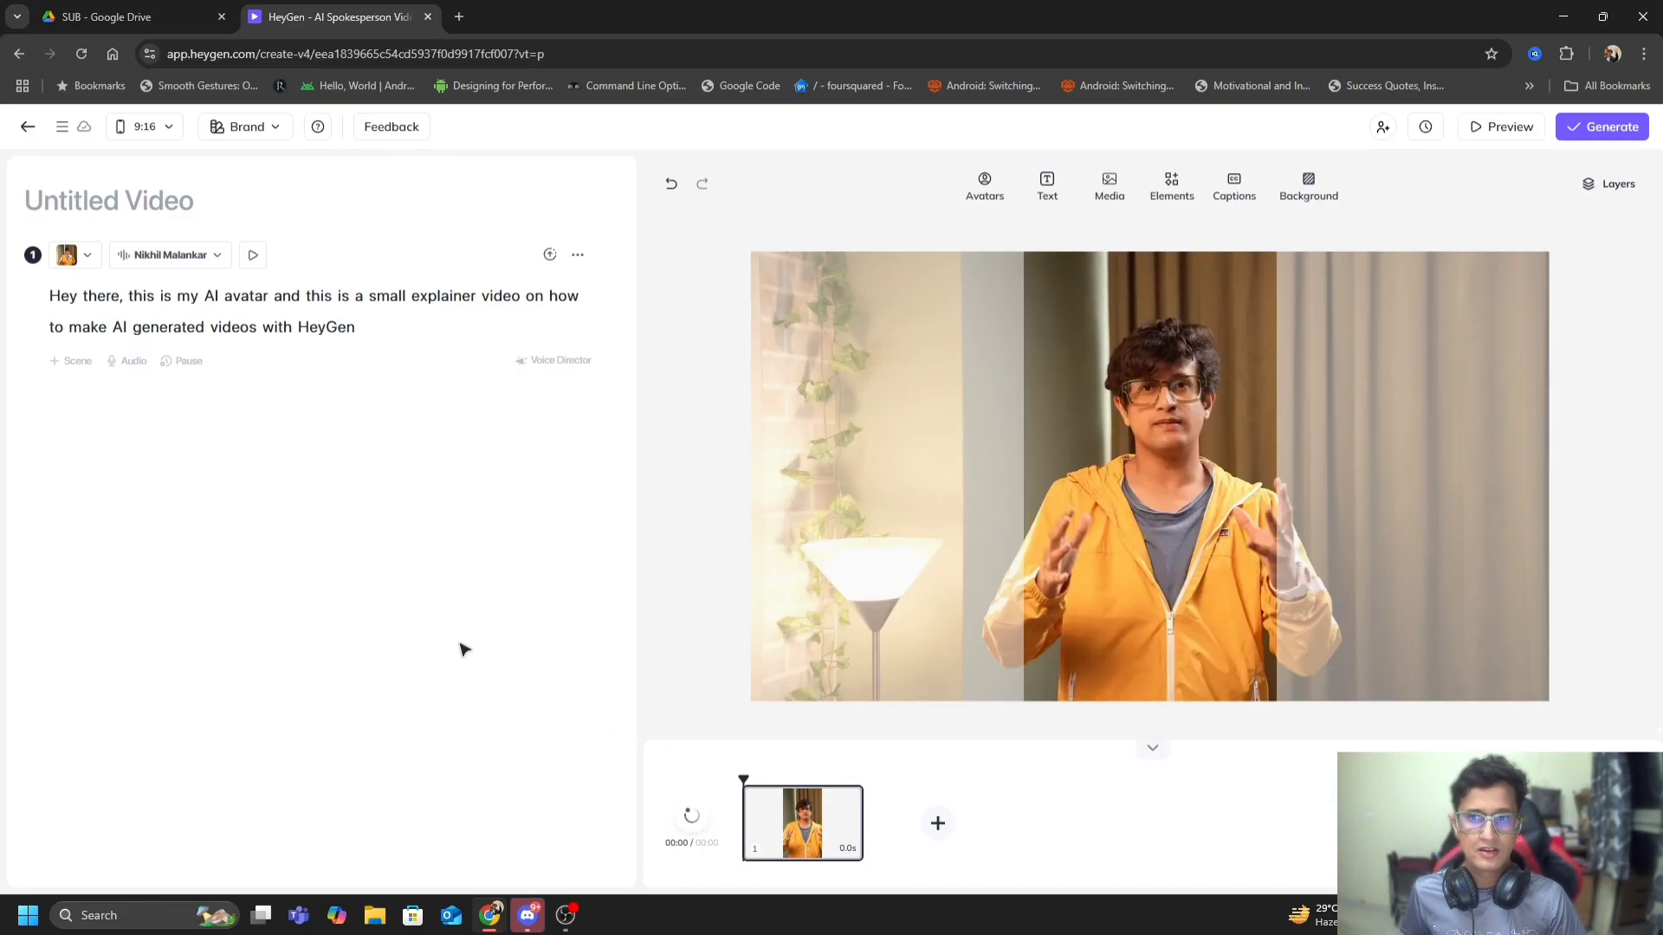
mouse_move(149, 315)
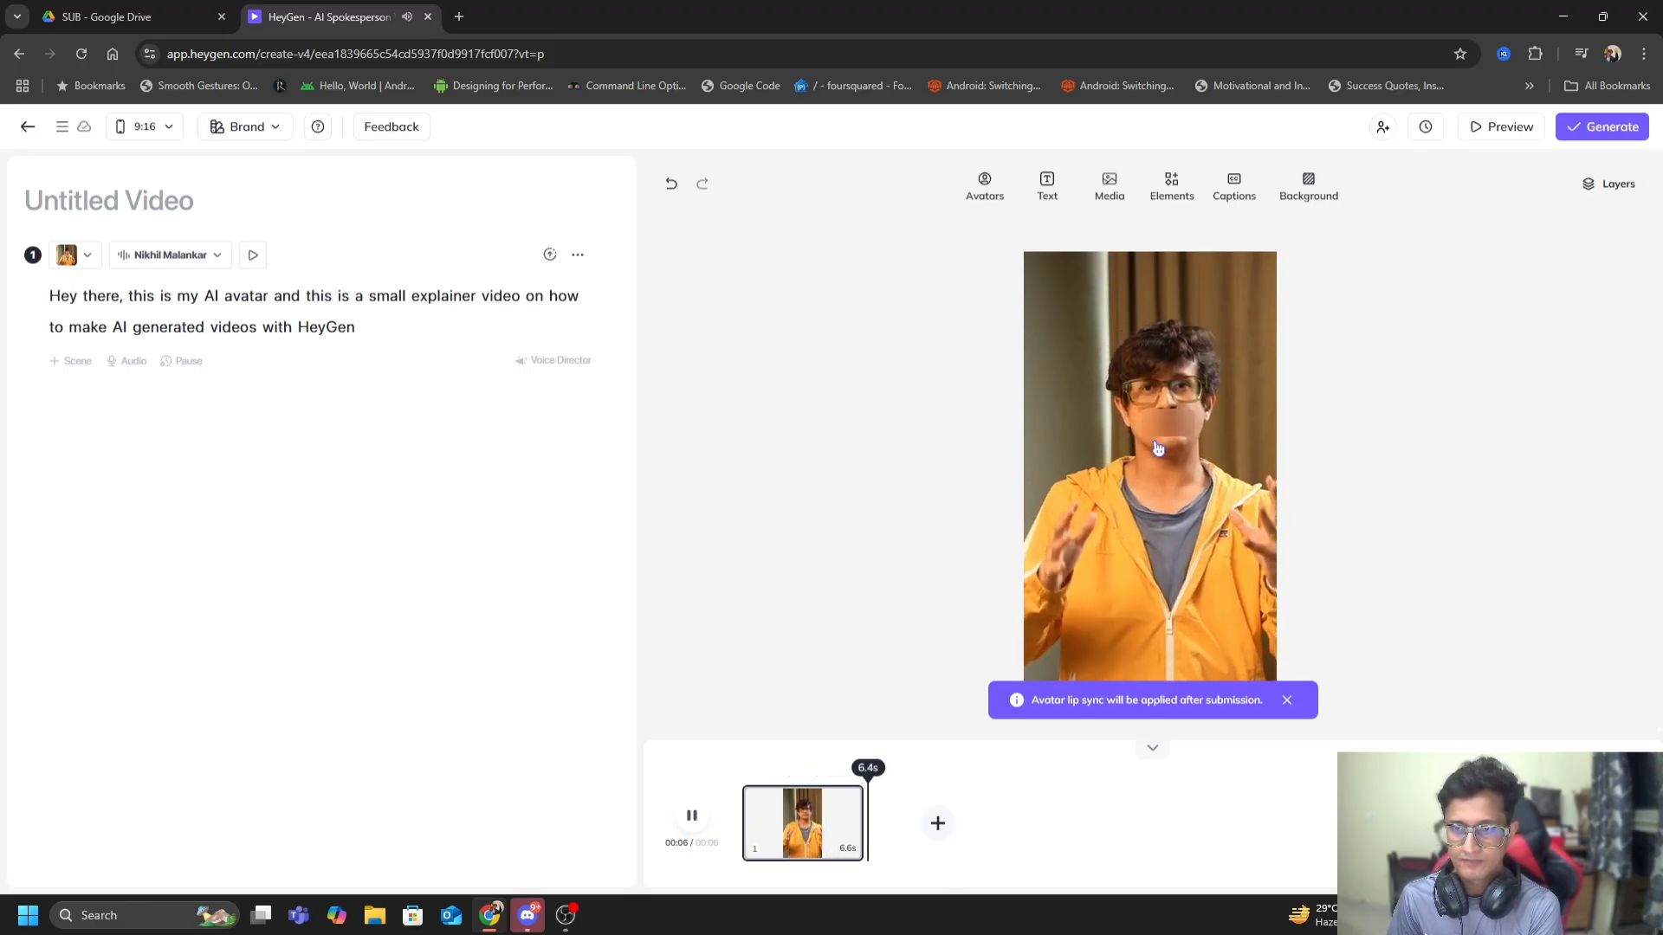
Step: Dismiss the lip sync notice after previewing the 6.4-second scene
left_click(691, 814)
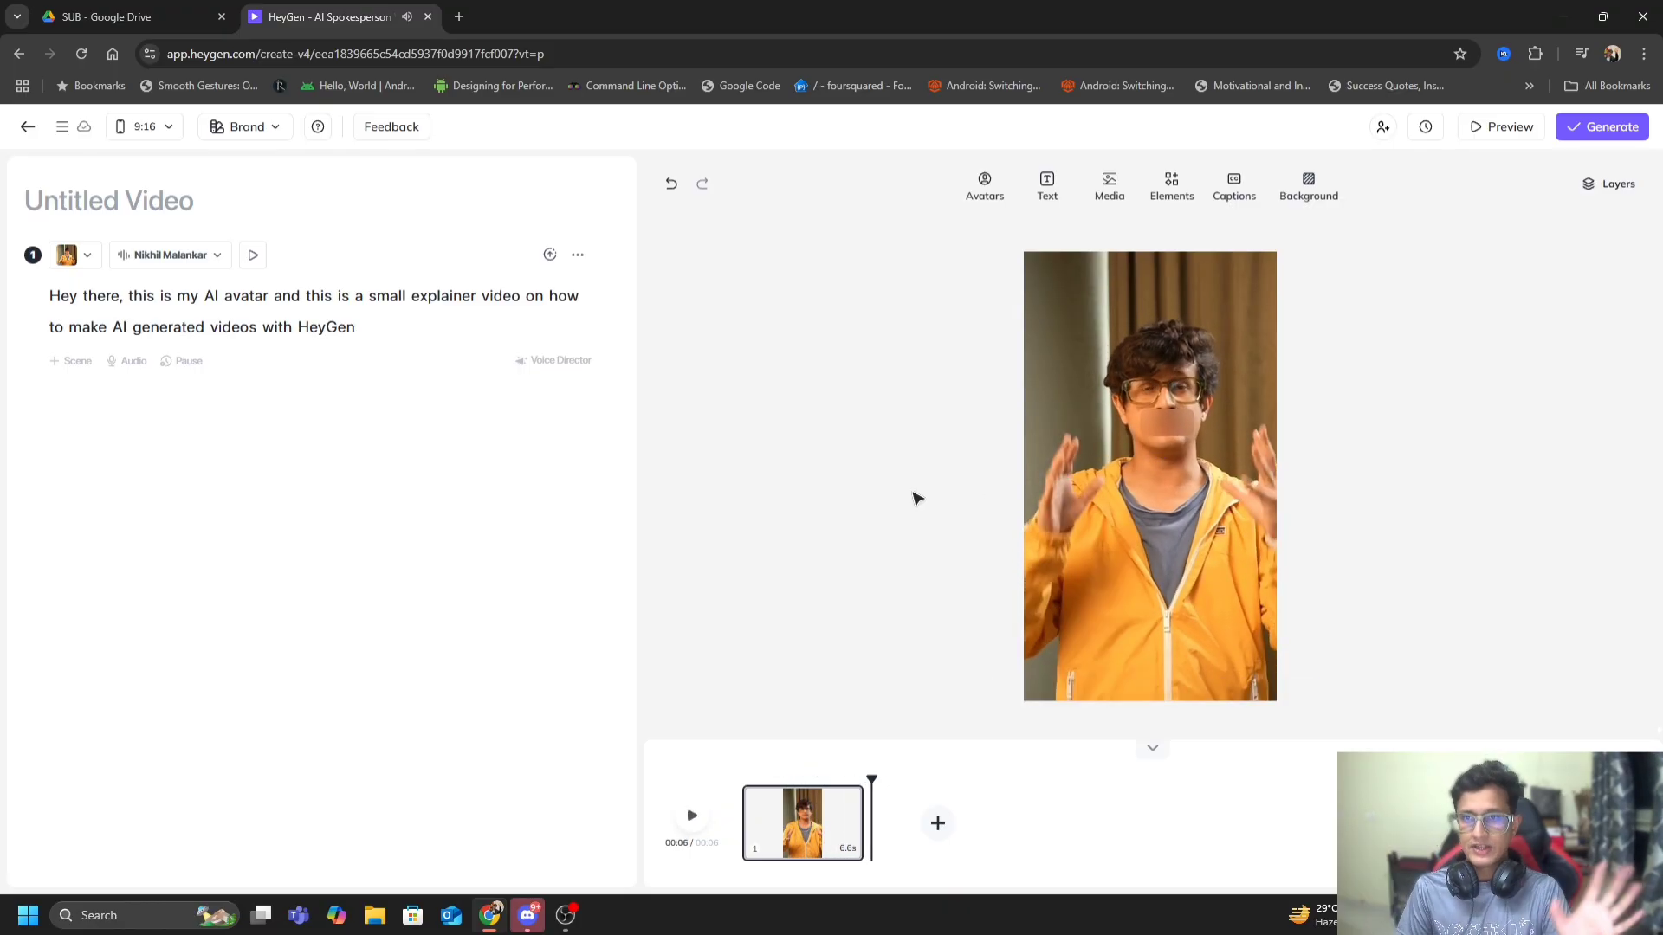
mouse_move(779, 523)
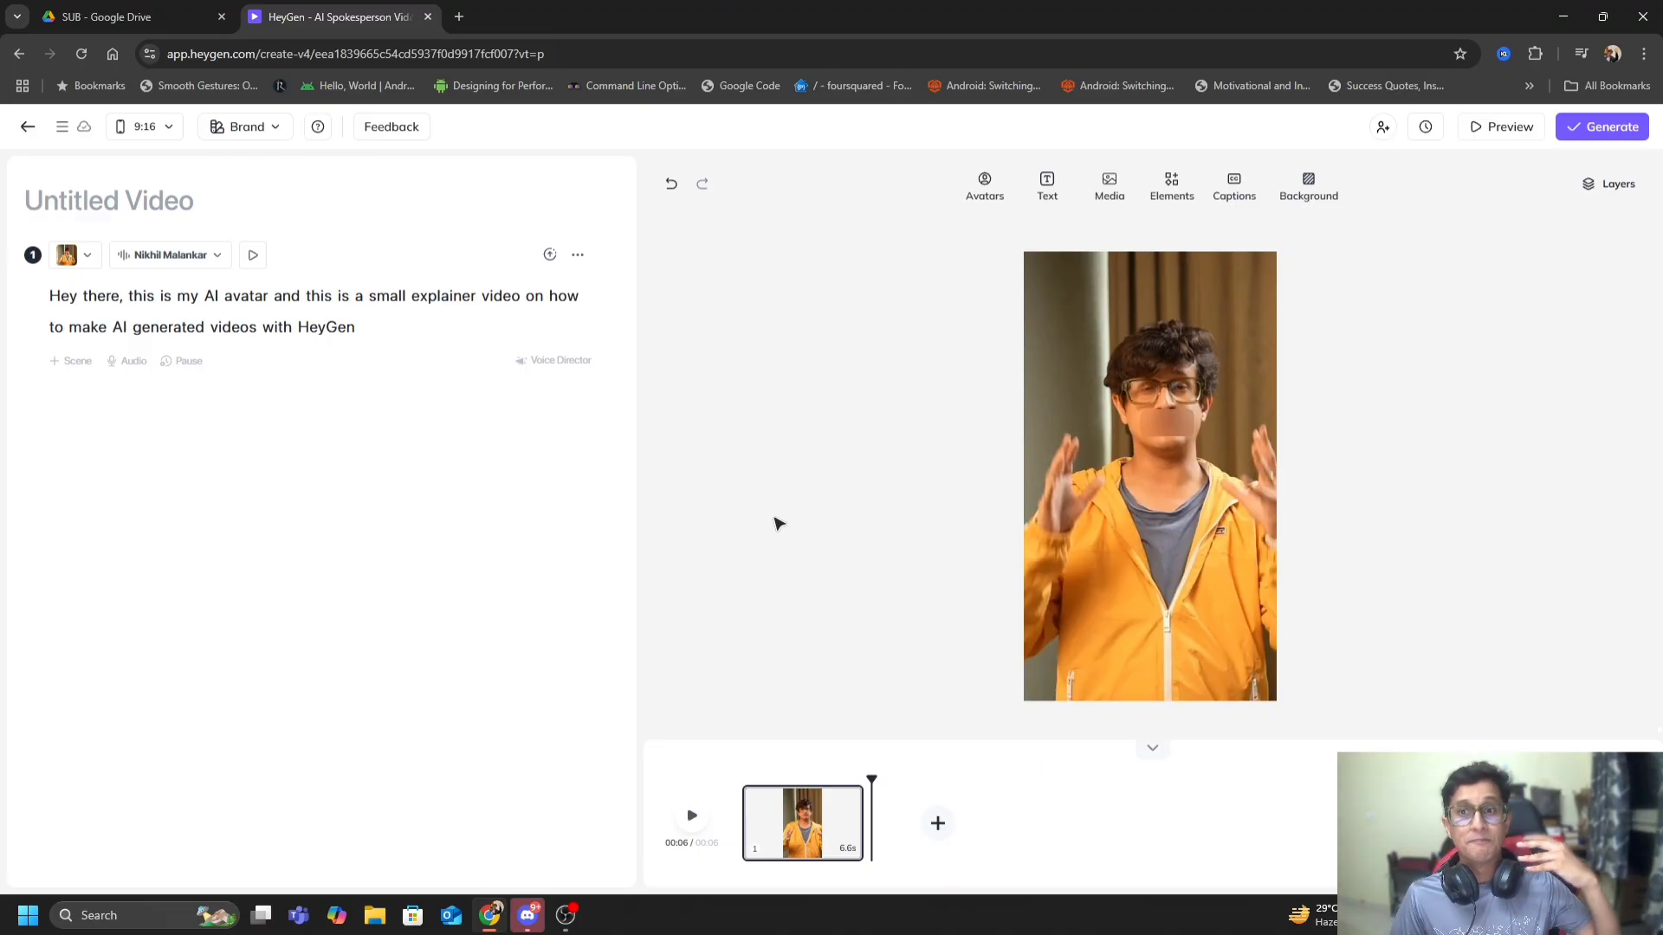
mouse_move(788, 493)
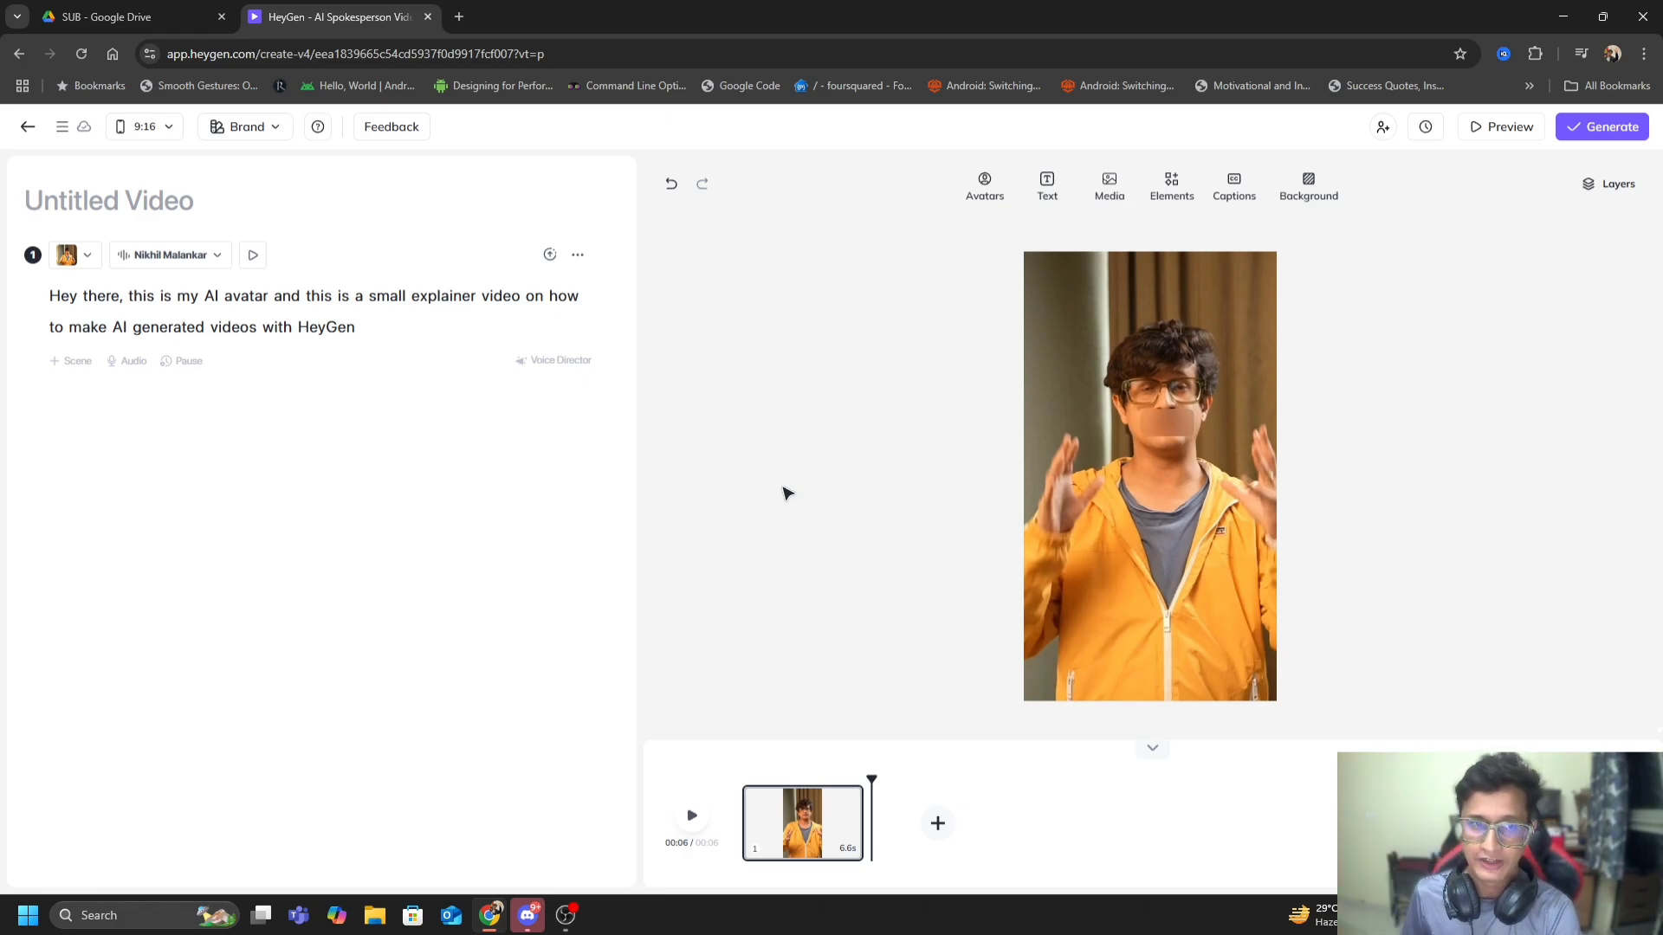
Step: Set the scene background to a stock video found by searching 'explain'
left_click(1109, 186)
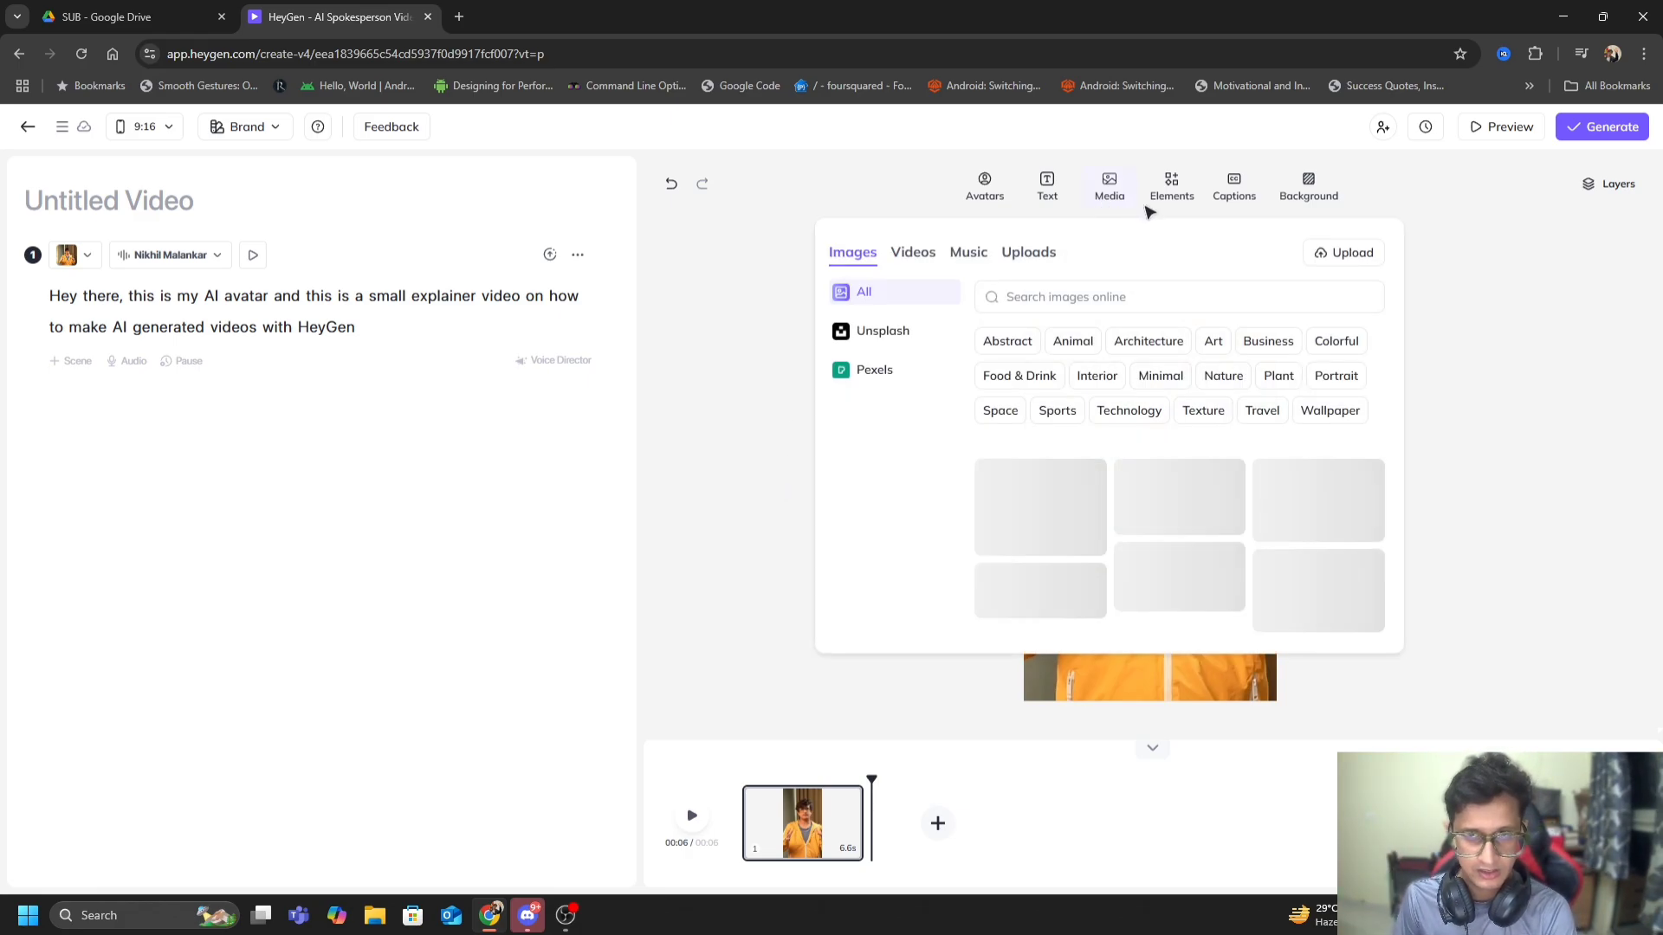
left_click(911, 251)
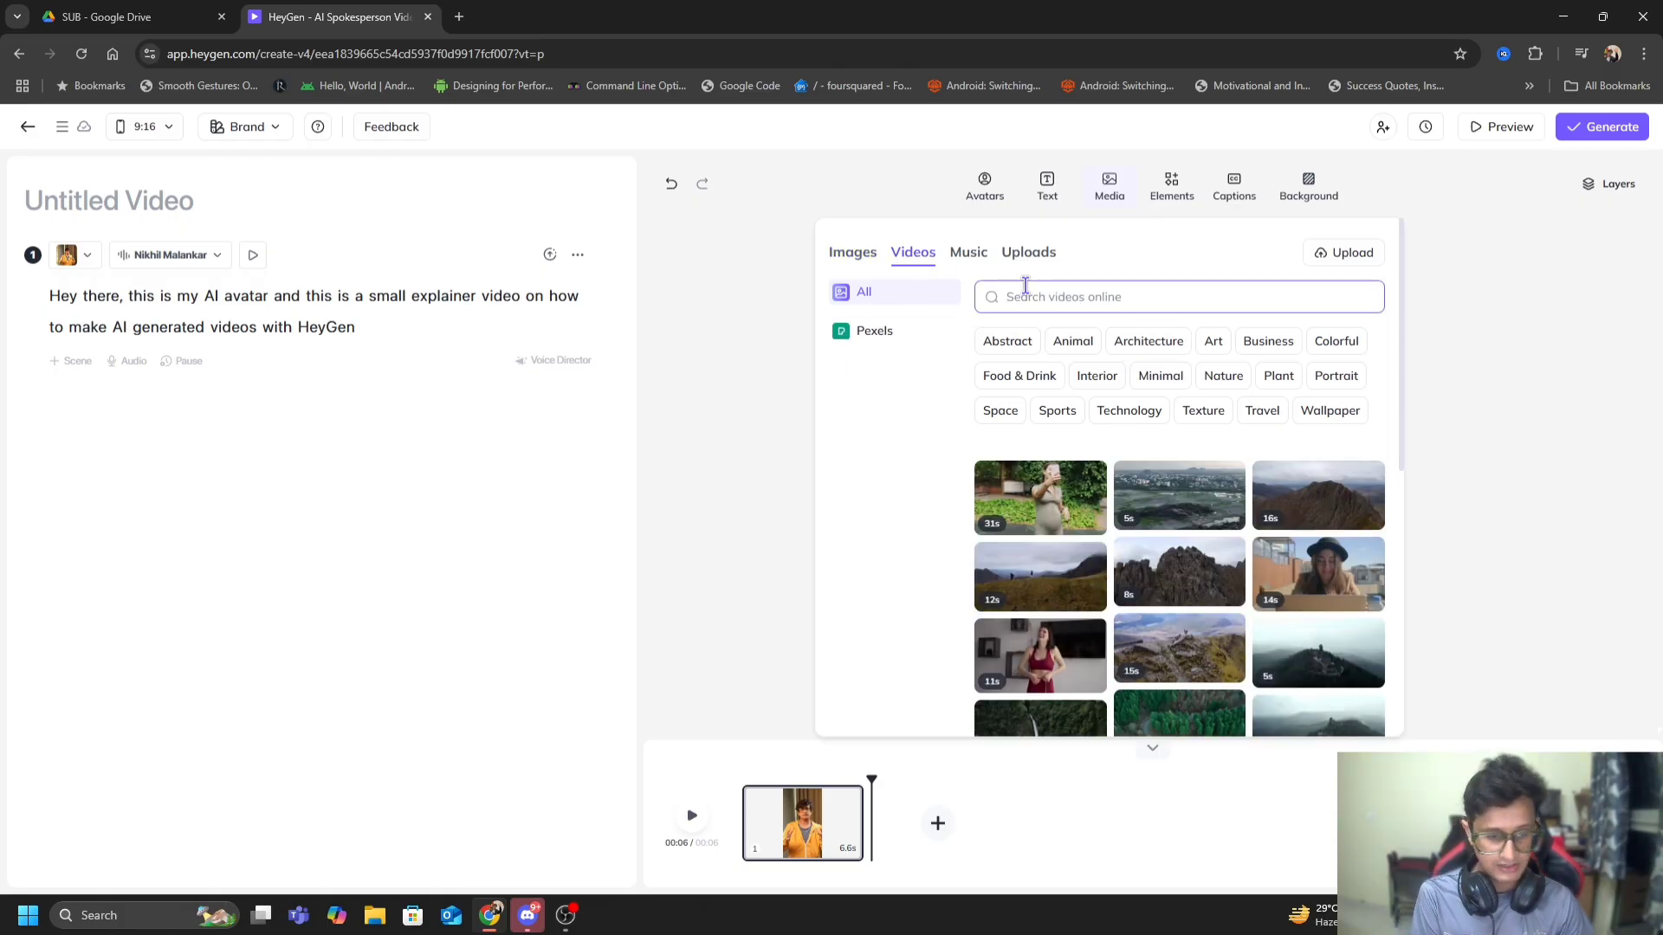
type("explain")
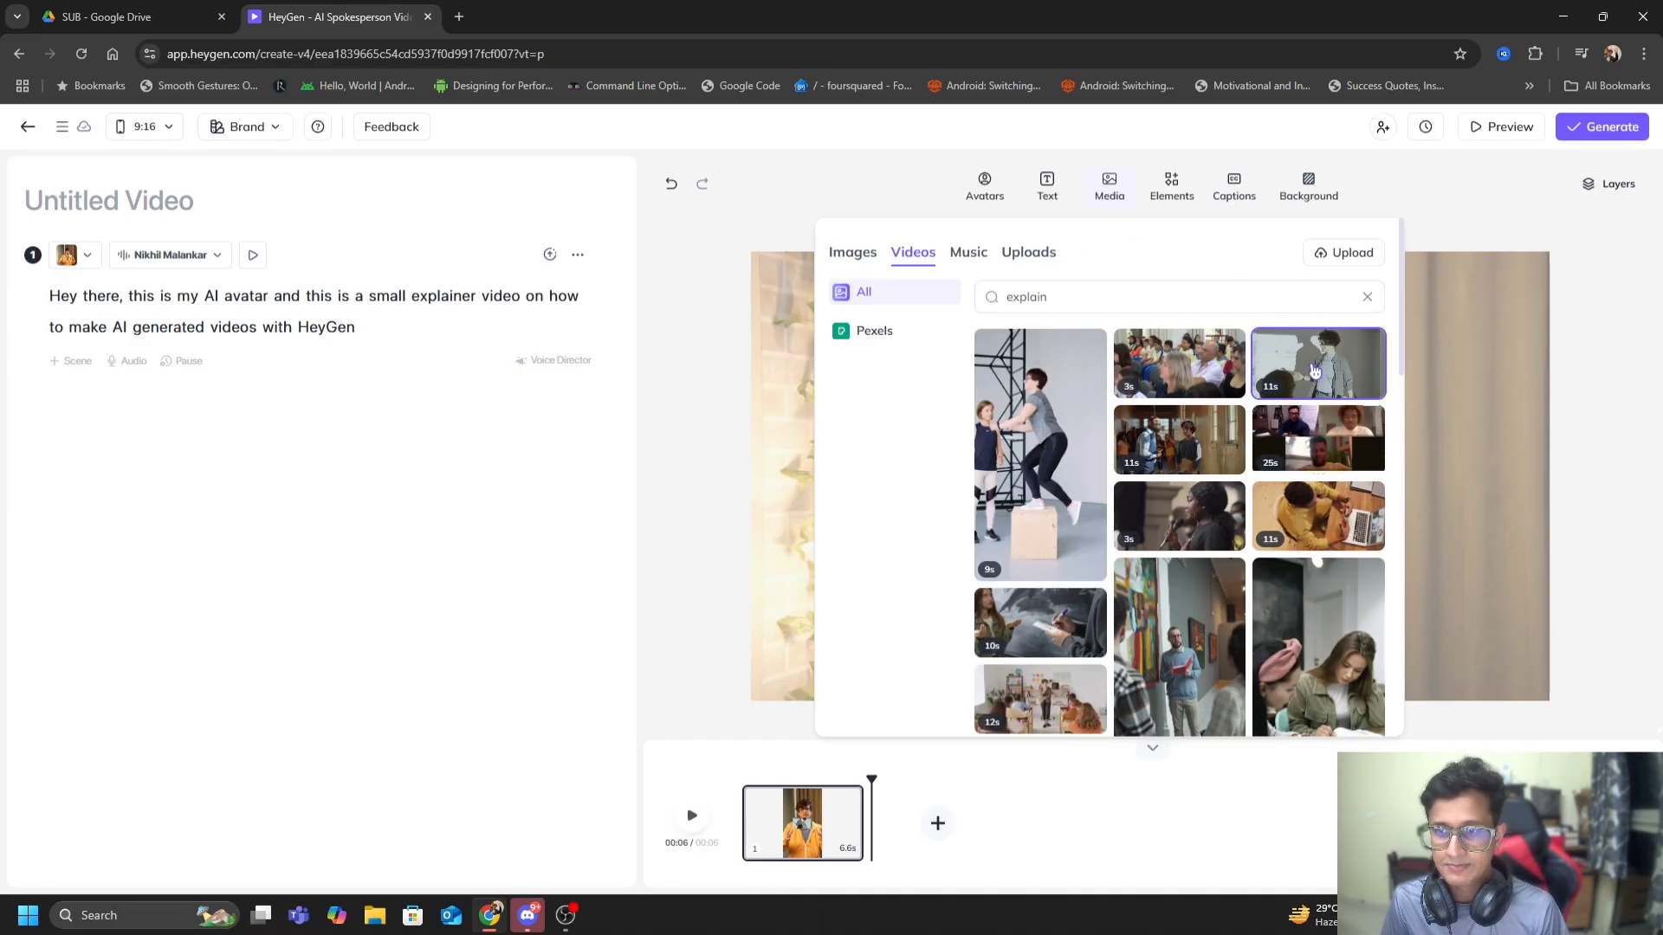
left_click(1316, 362)
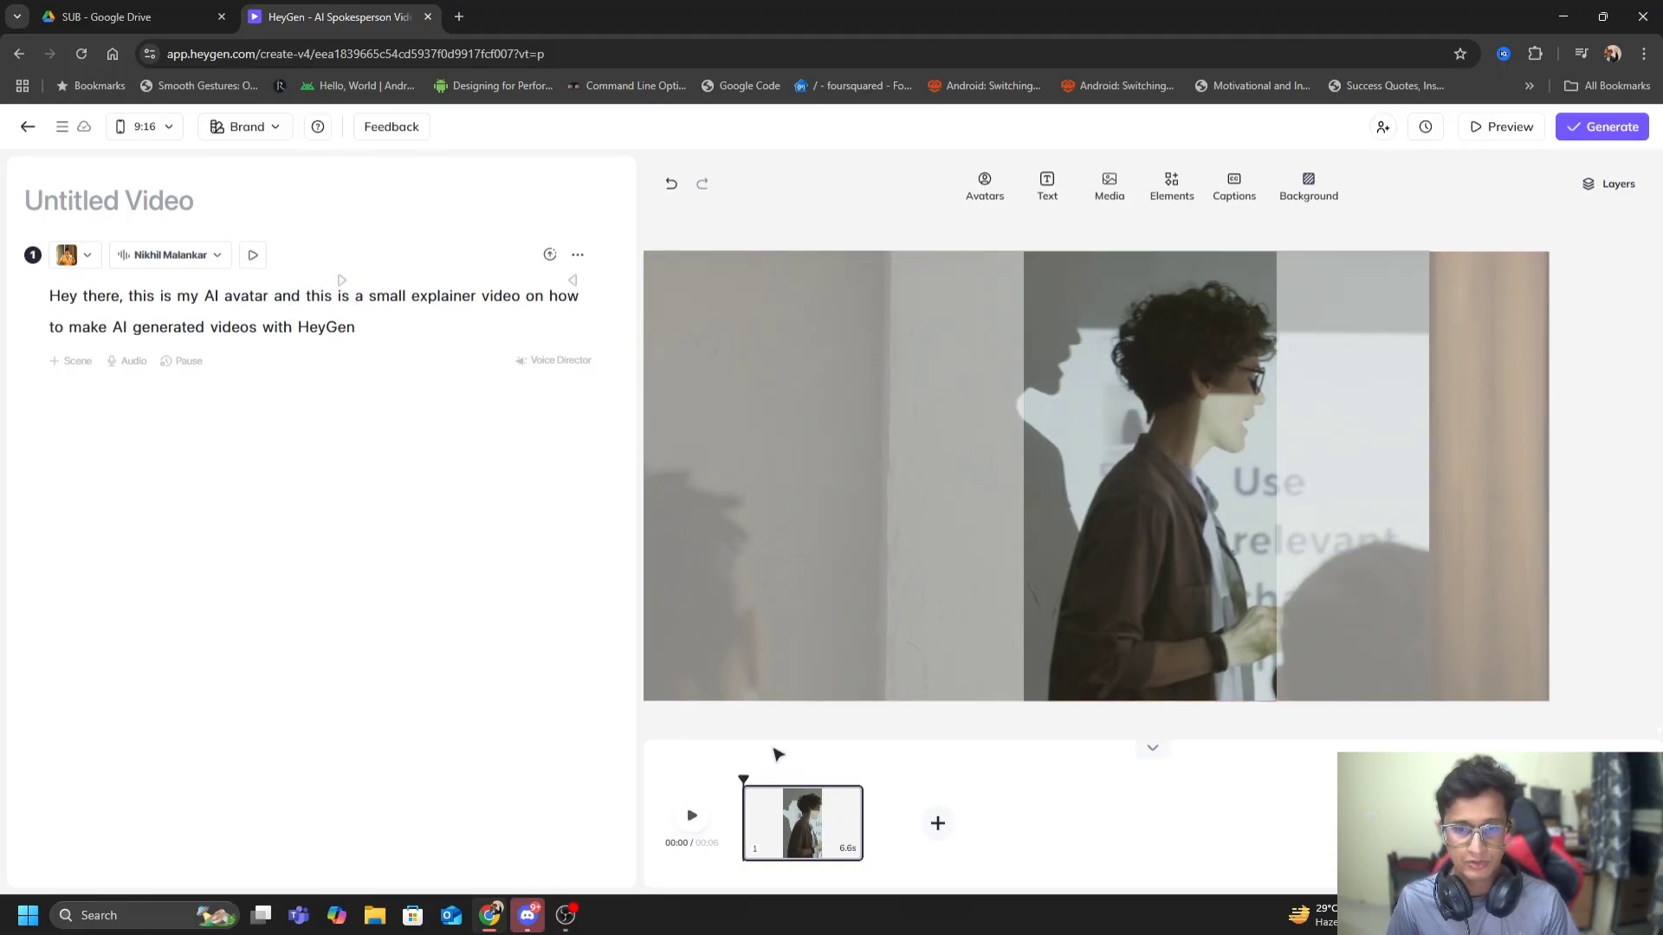
mouse_move(691, 816)
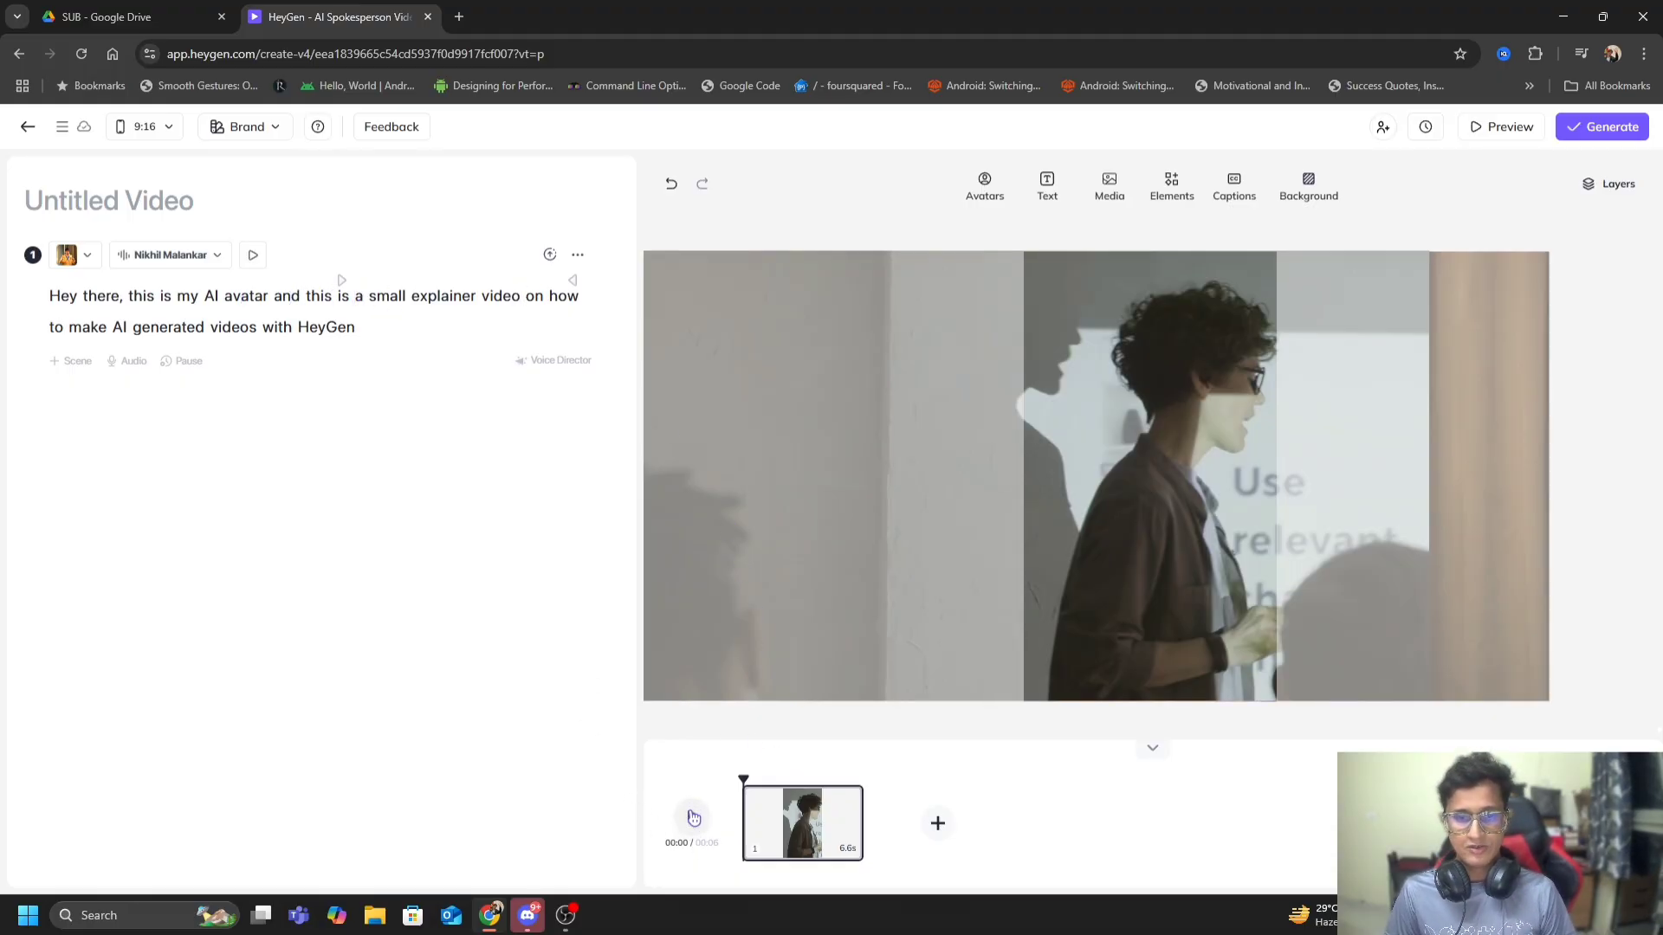
left_click(692, 814)
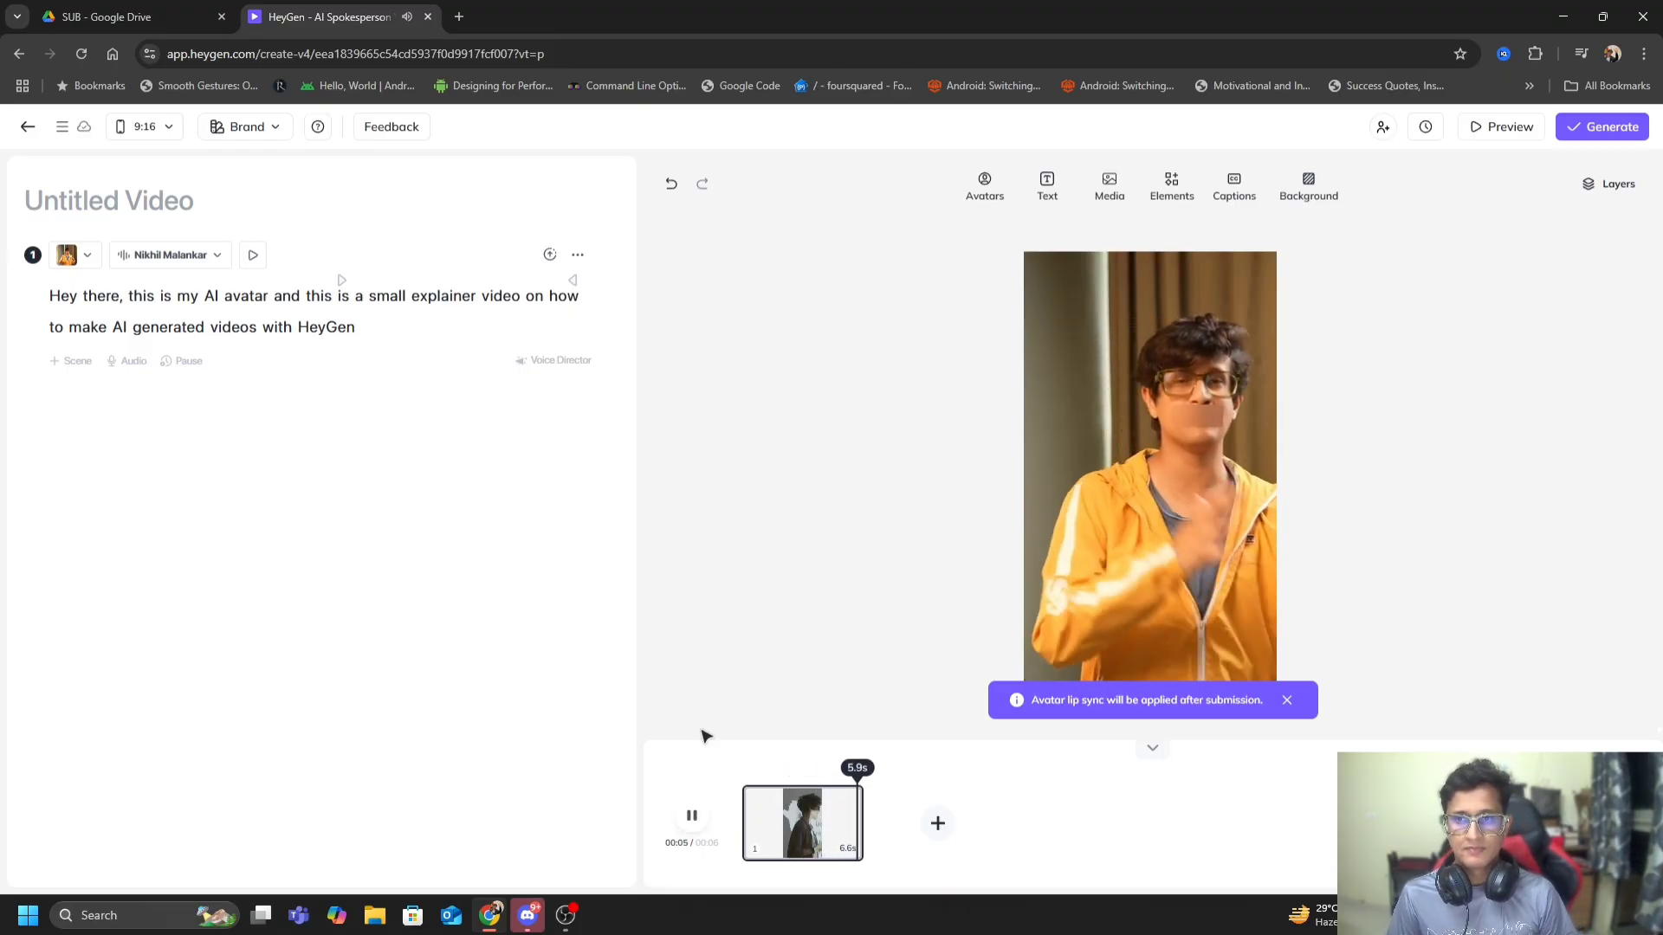
left_click(691, 816)
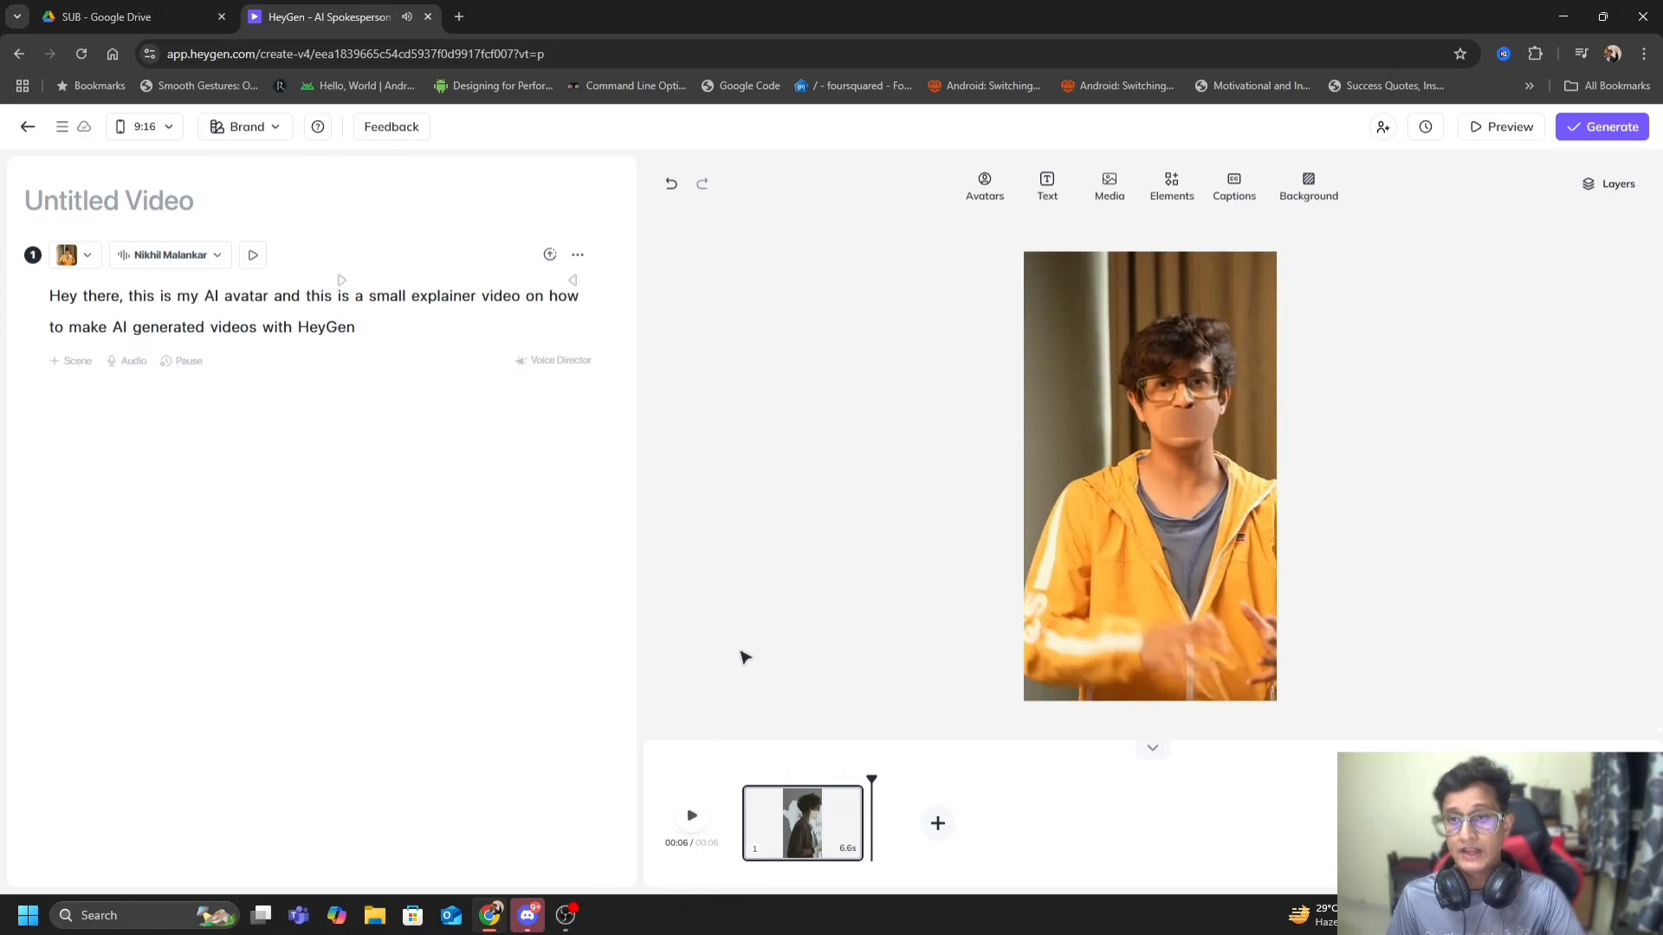
mouse_move(1387, 211)
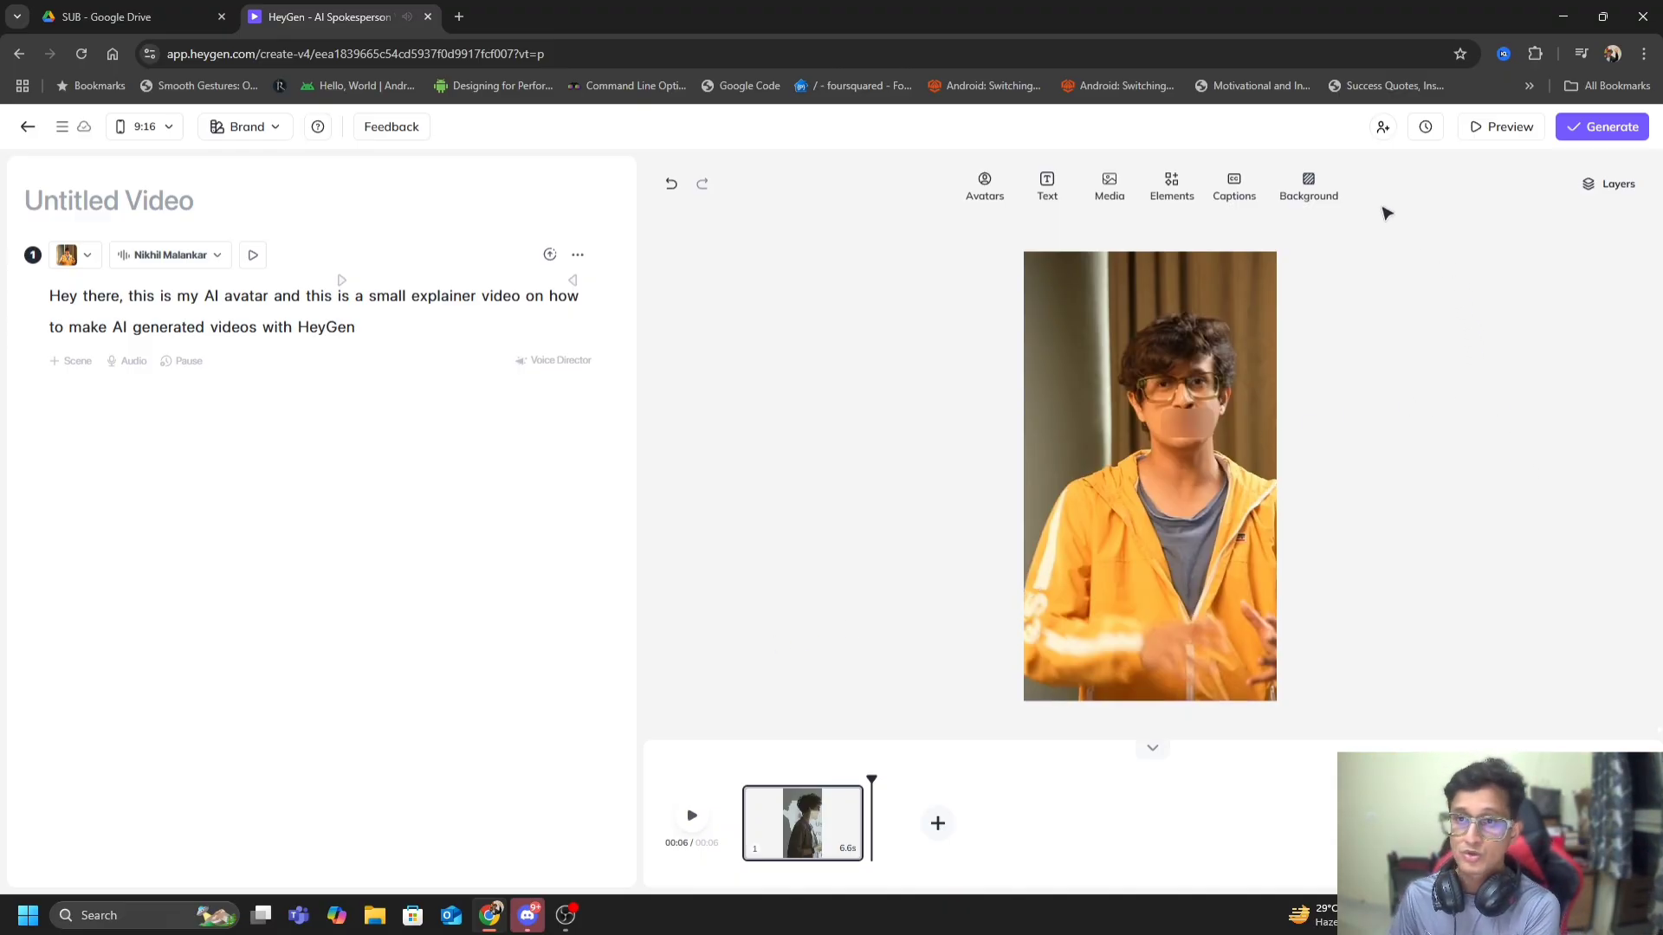
mouse_move(1233, 185)
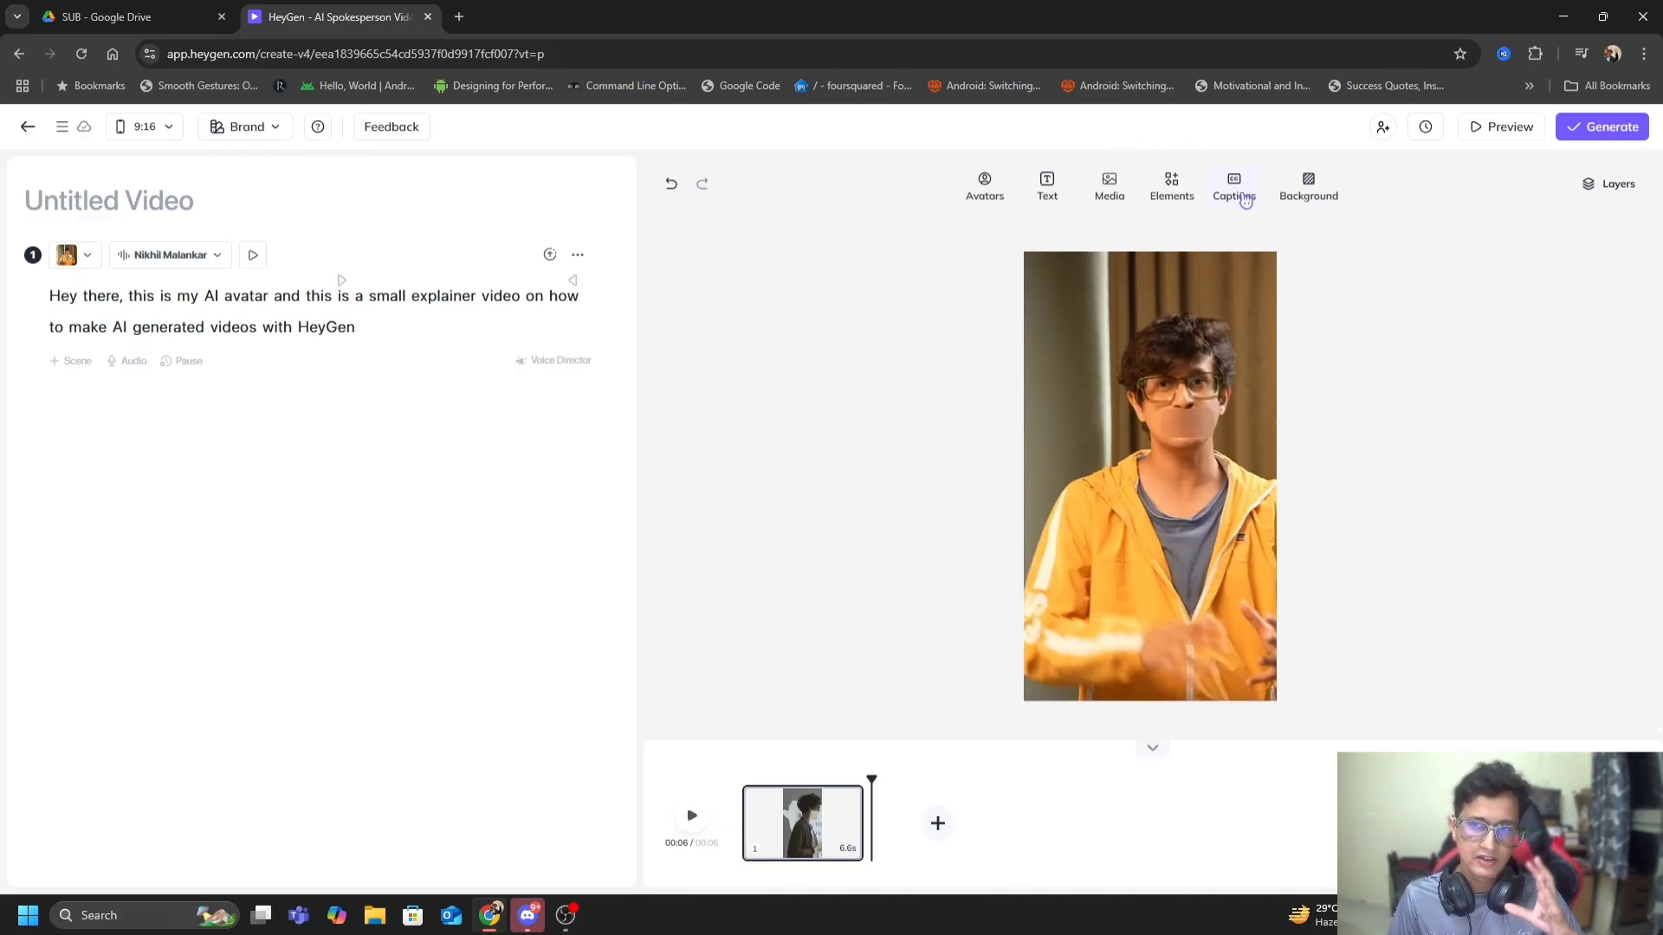
Step: Apply the single-word highlighted caption style to all scenes
left_click(1233, 186)
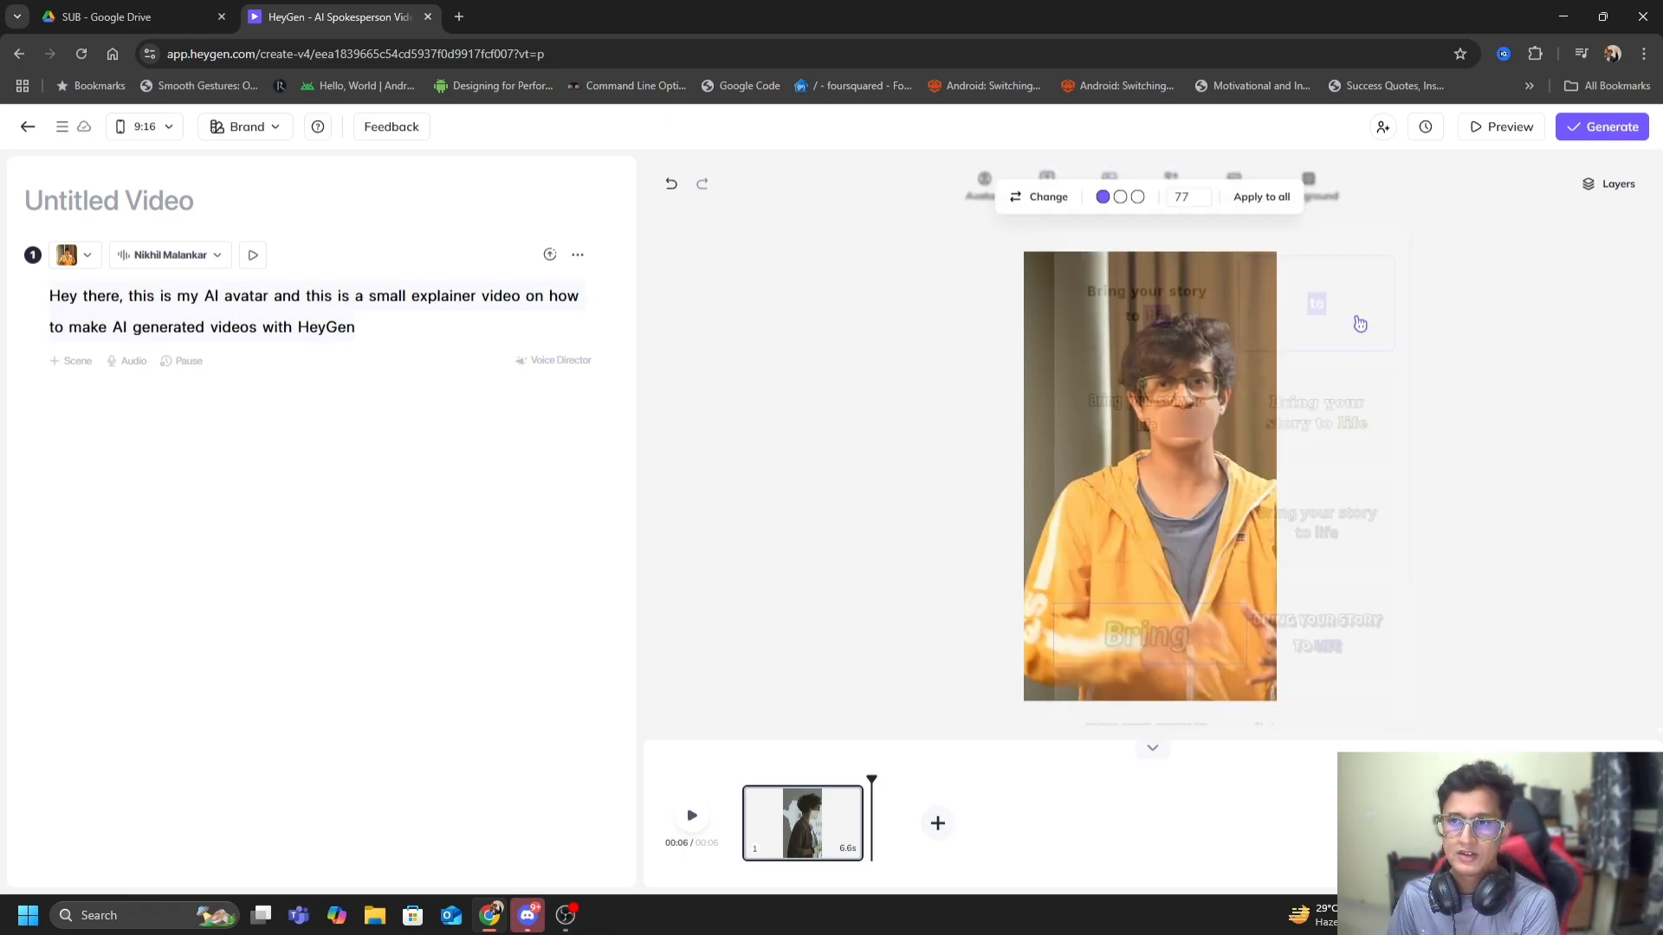
left_click(1261, 201)
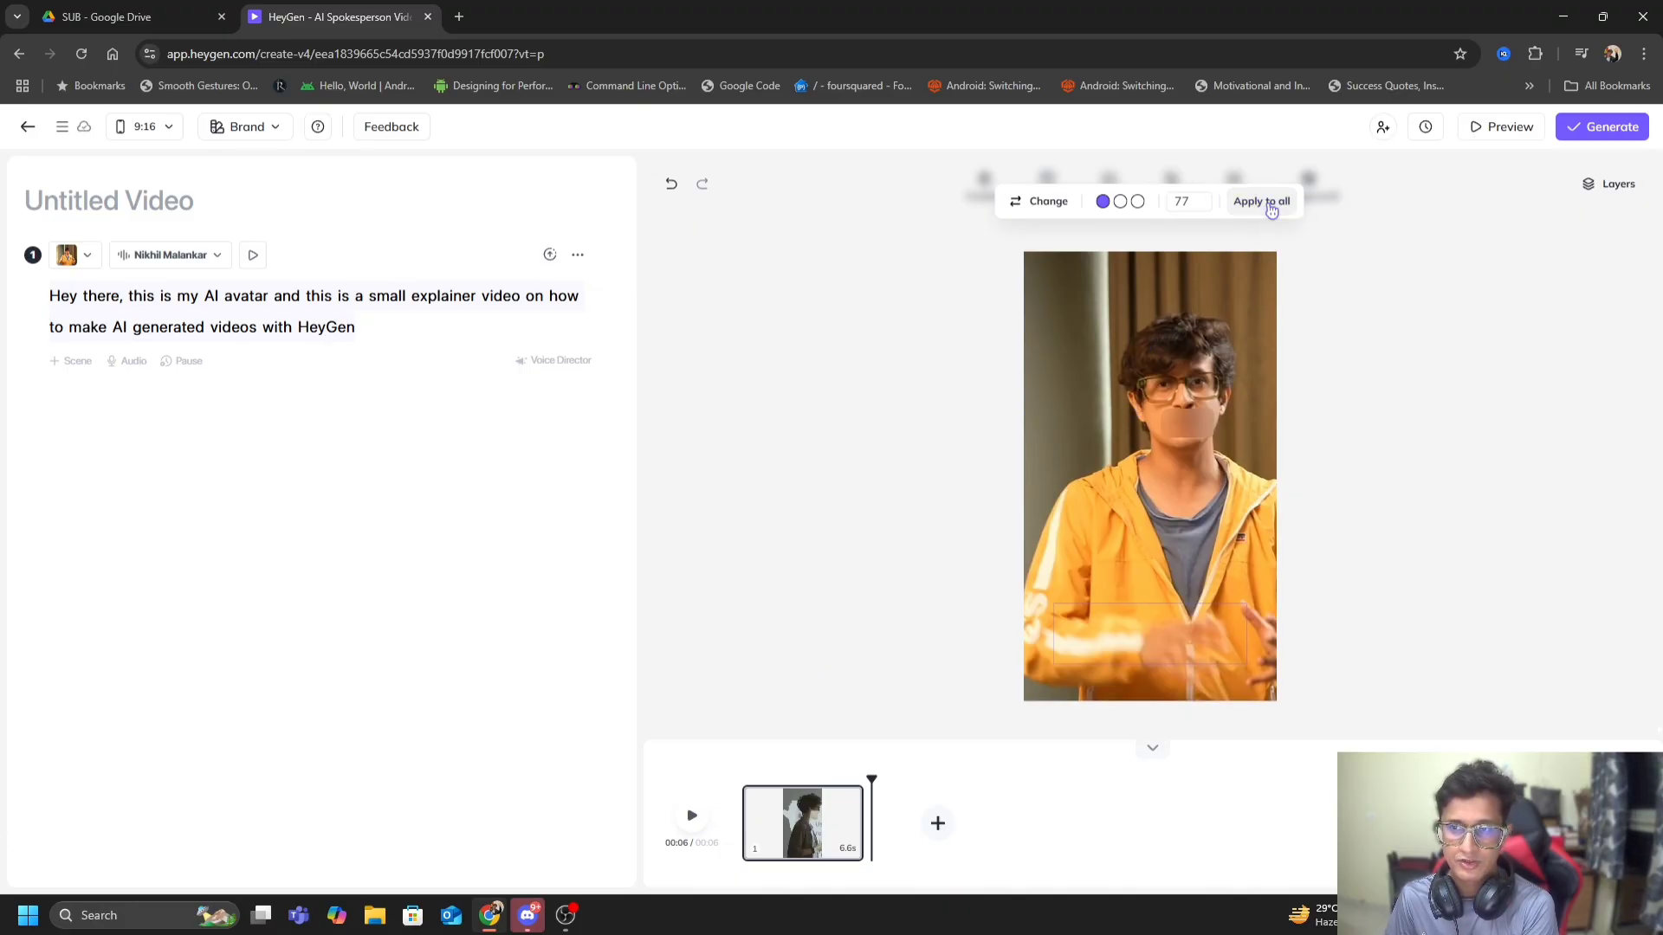
left_click(1261, 201)
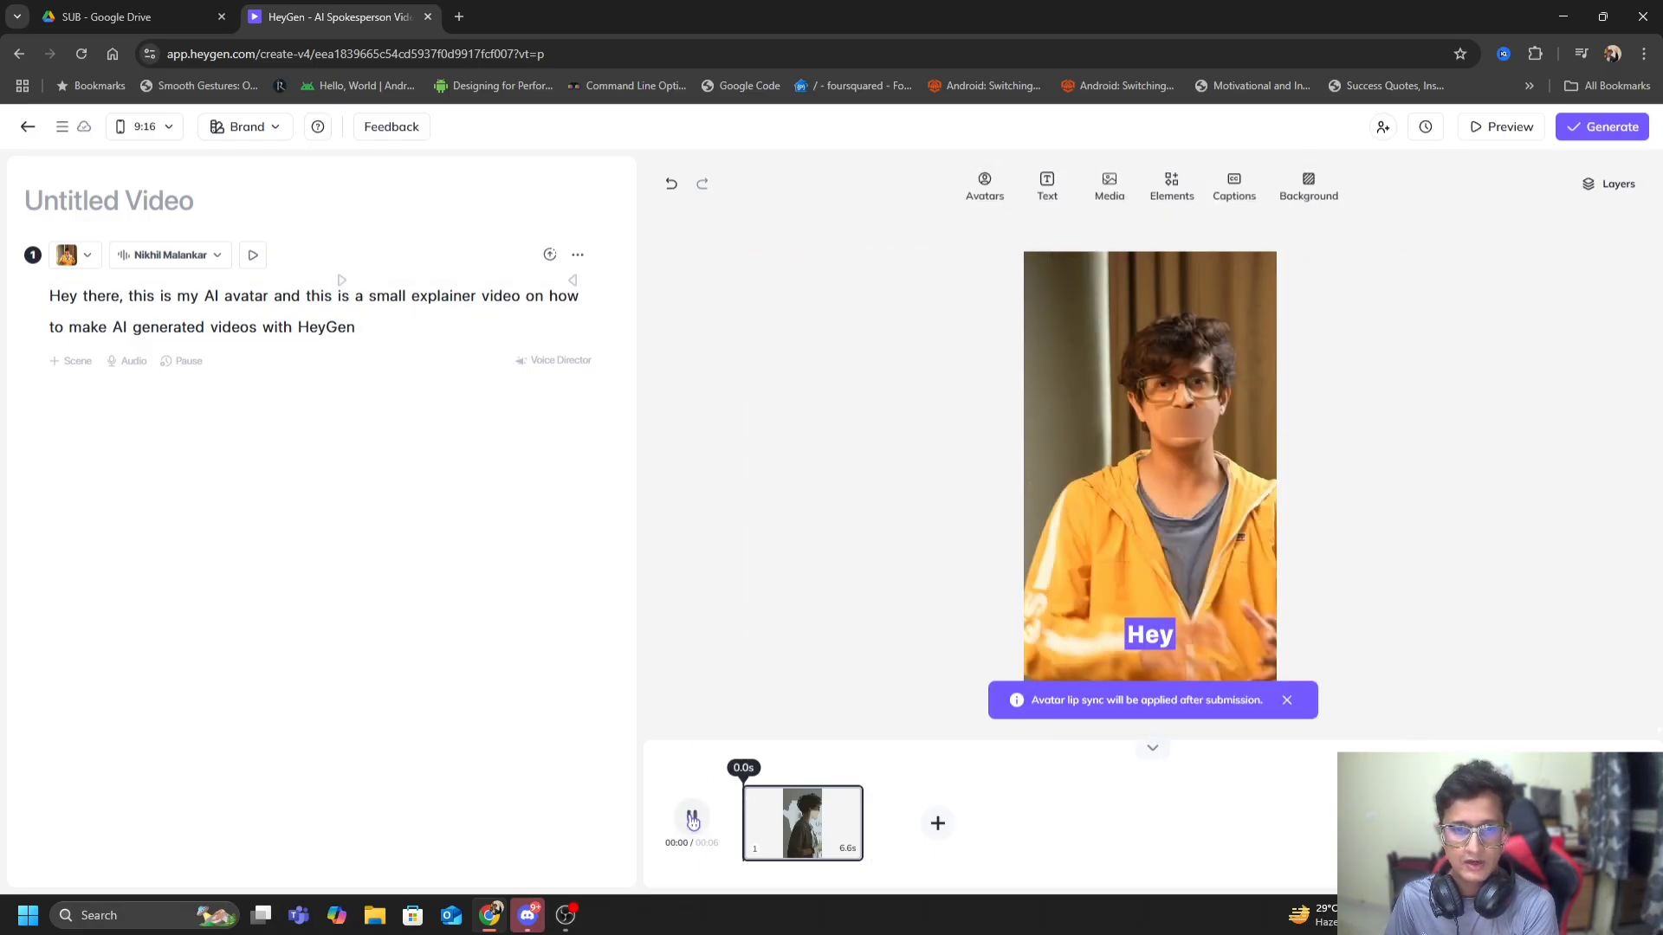
Step: Preview the scene with captions, then bring the caption style gallery back up
left_click(691, 819)
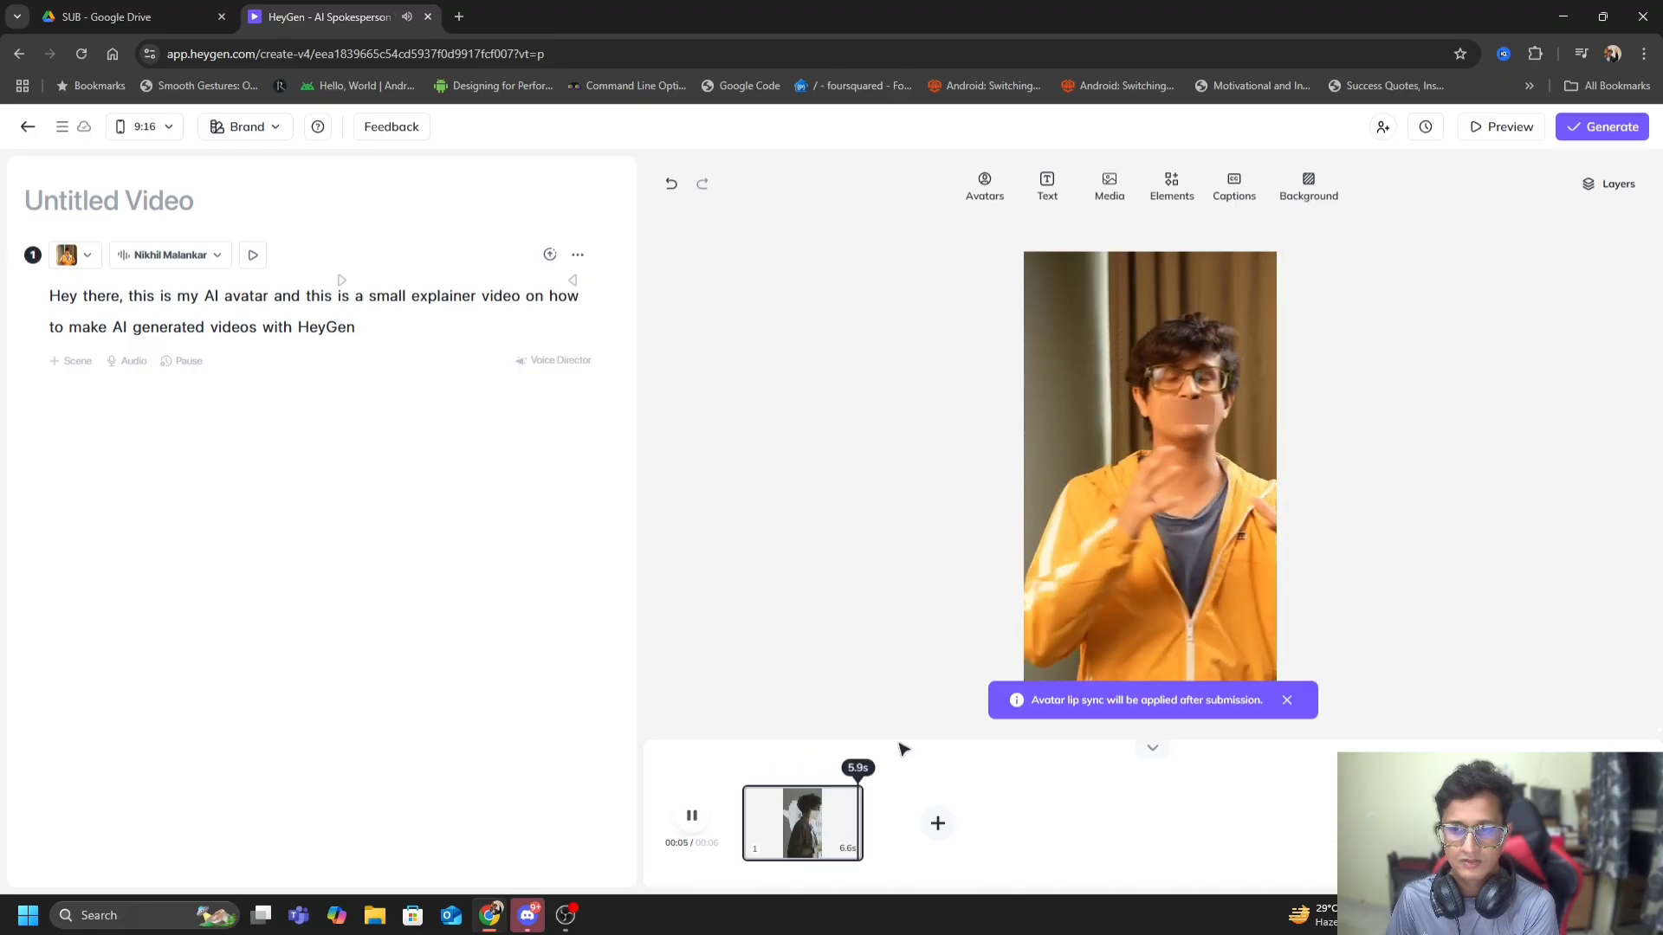
left_click(691, 814)
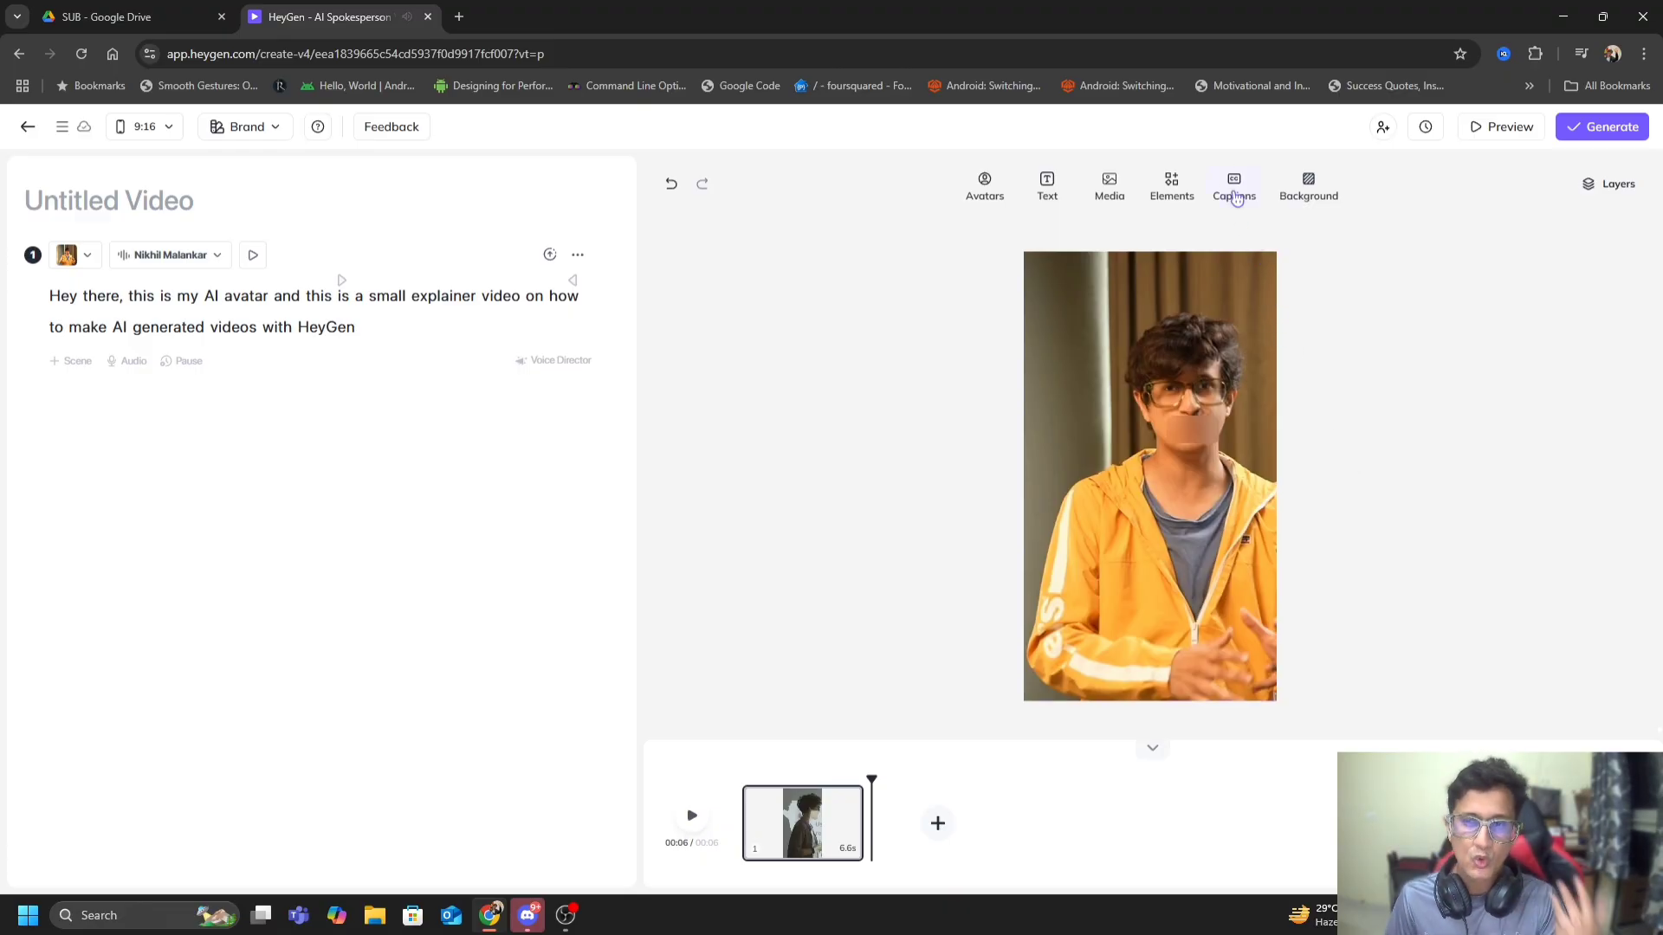
left_click(1233, 185)
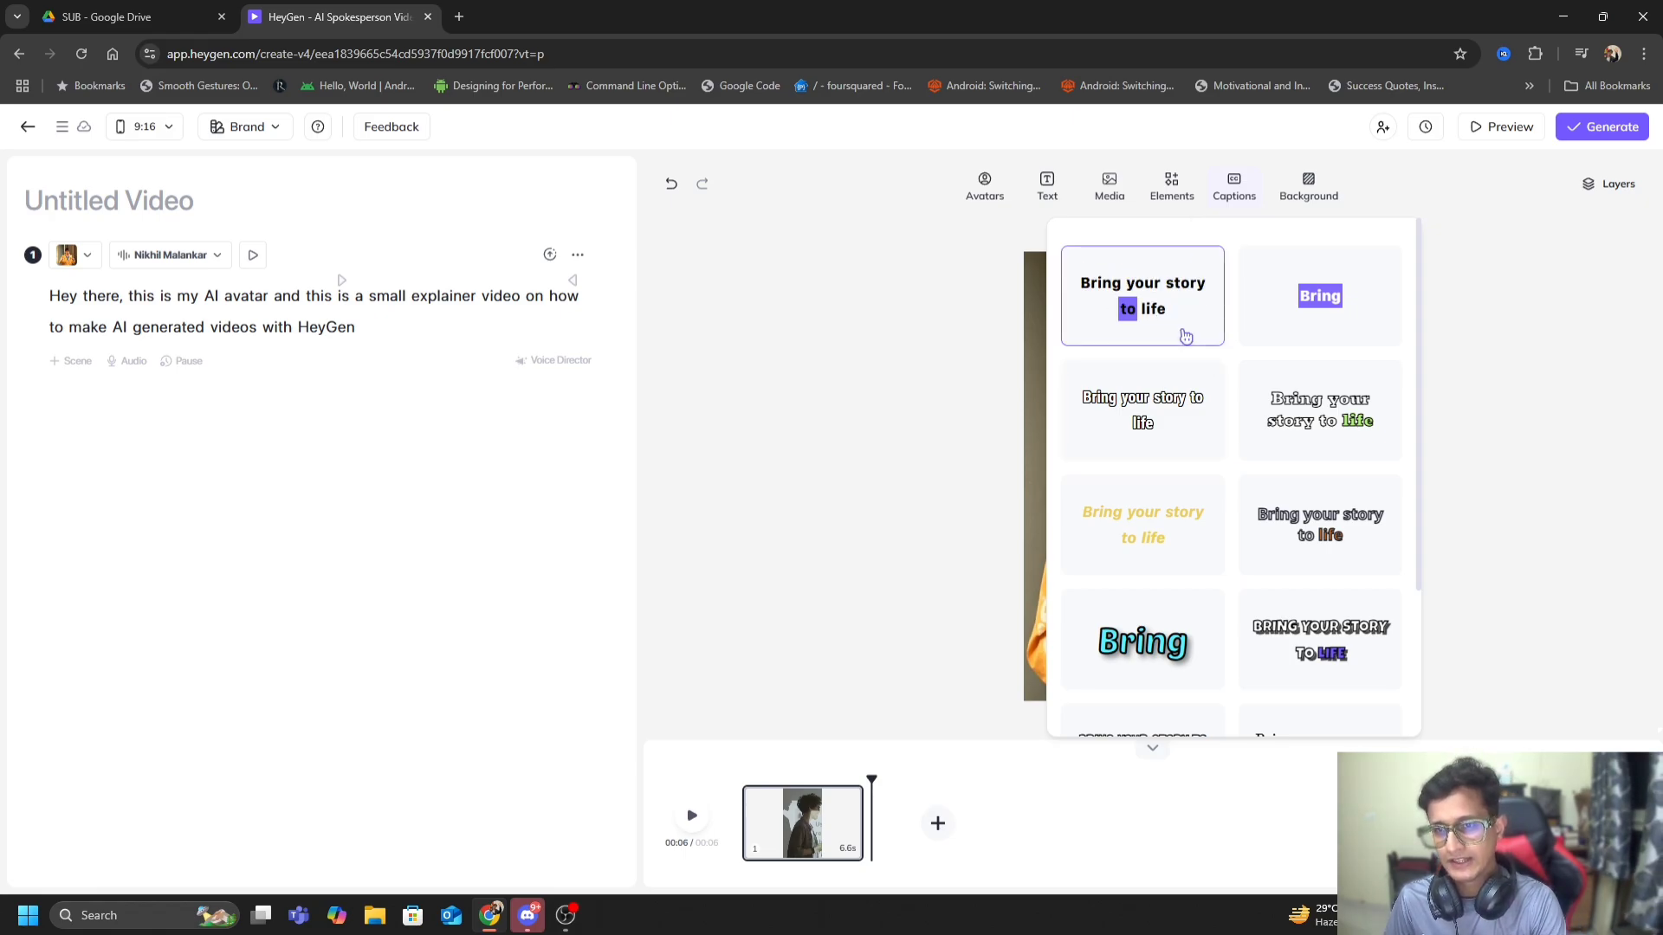
Step: Choose the full-sentence 'Bring your story to life' caption style and deselect the avatar
left_click(1148, 474)
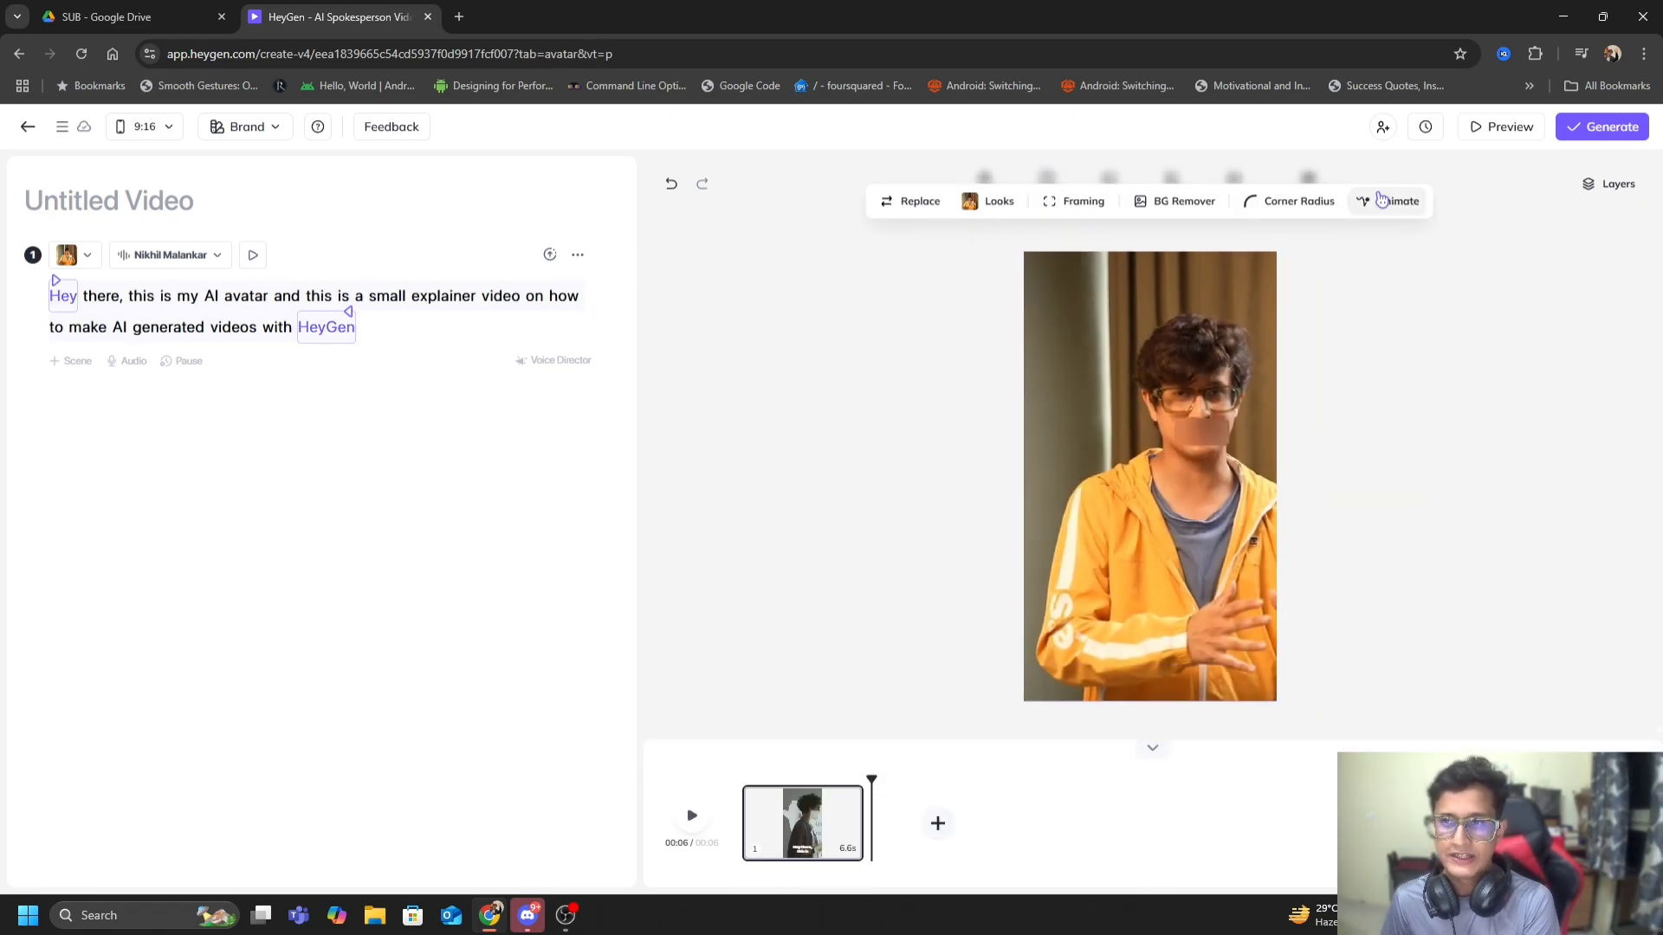
mouse_move(668, 485)
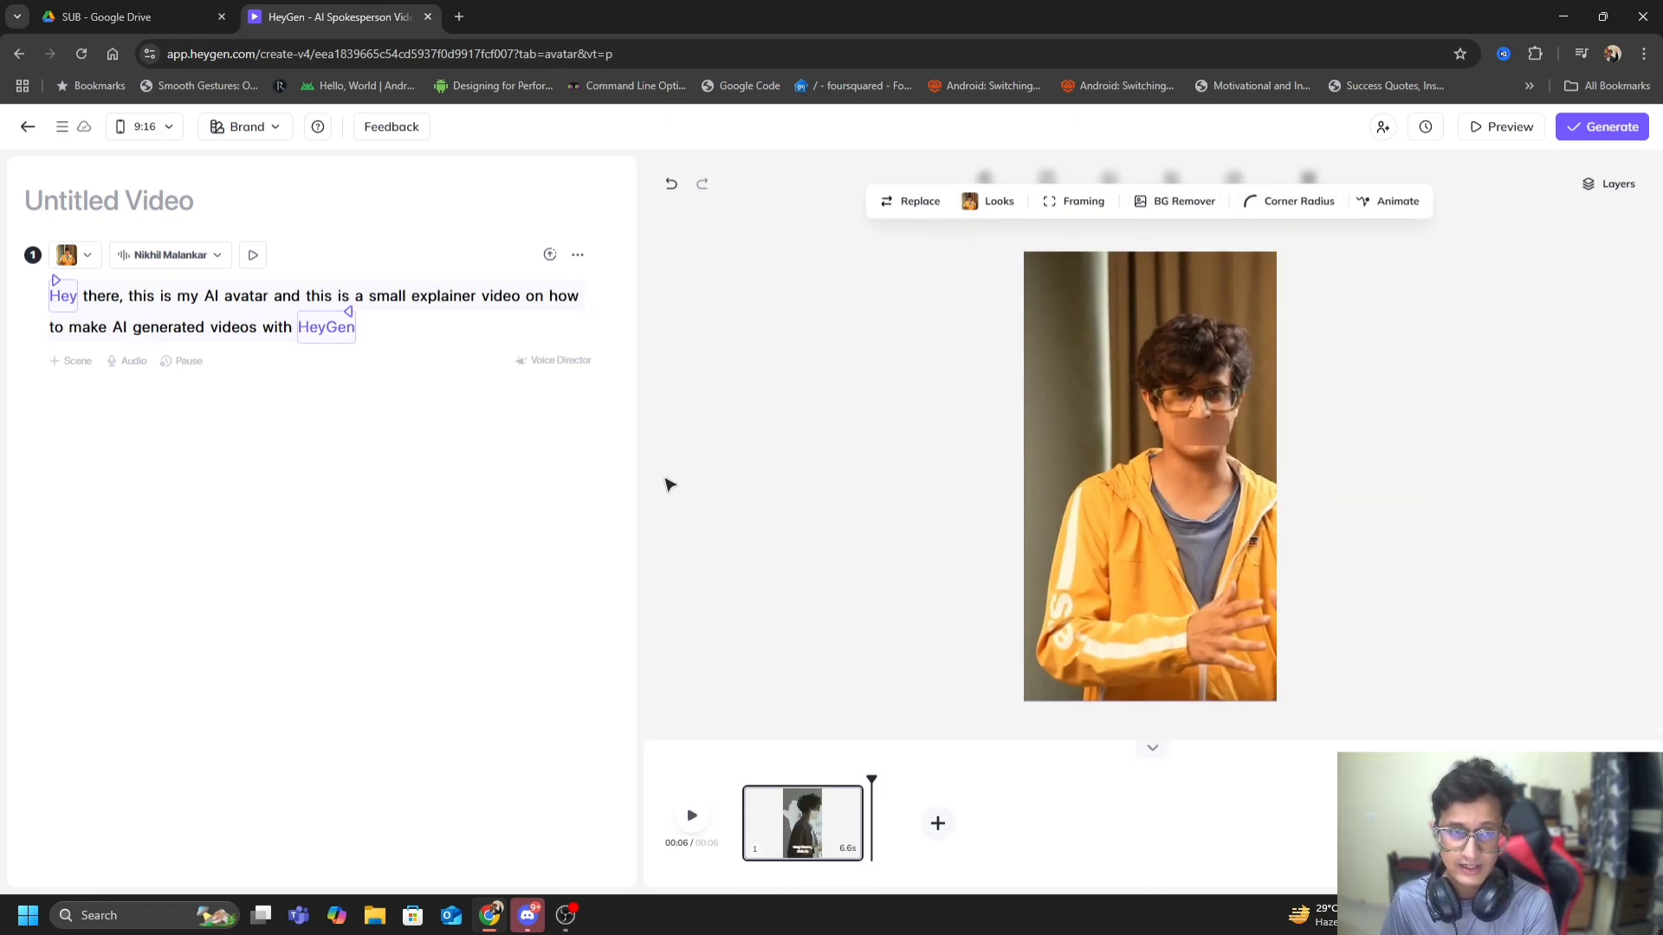
mouse_move(234, 407)
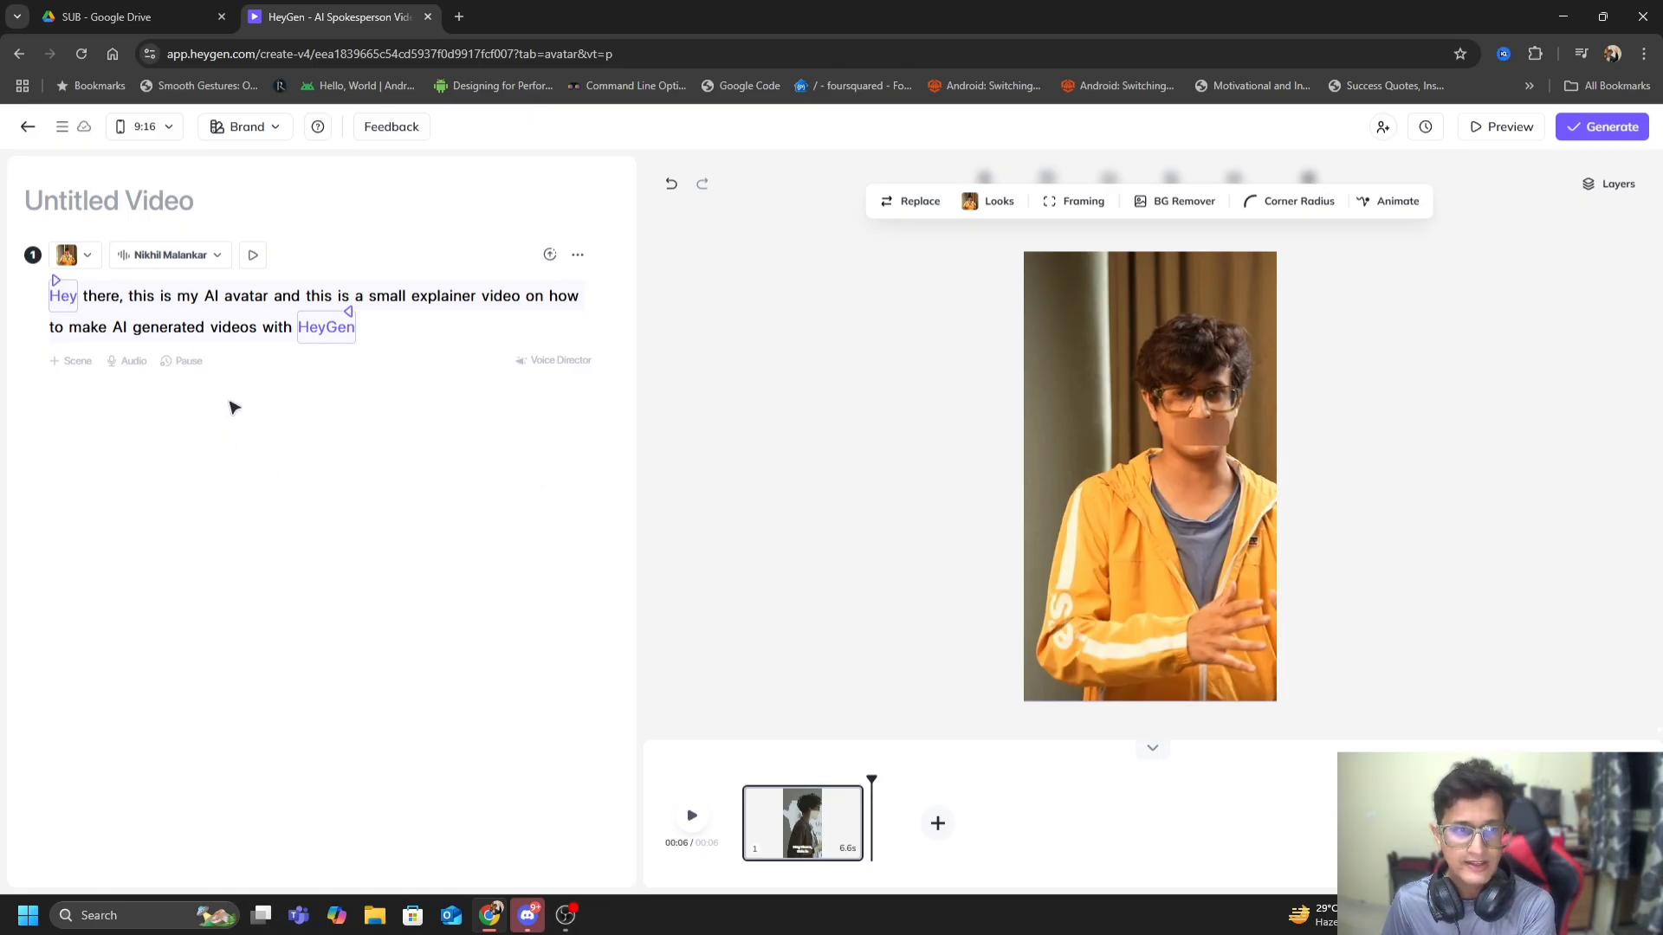
mouse_move(945, 603)
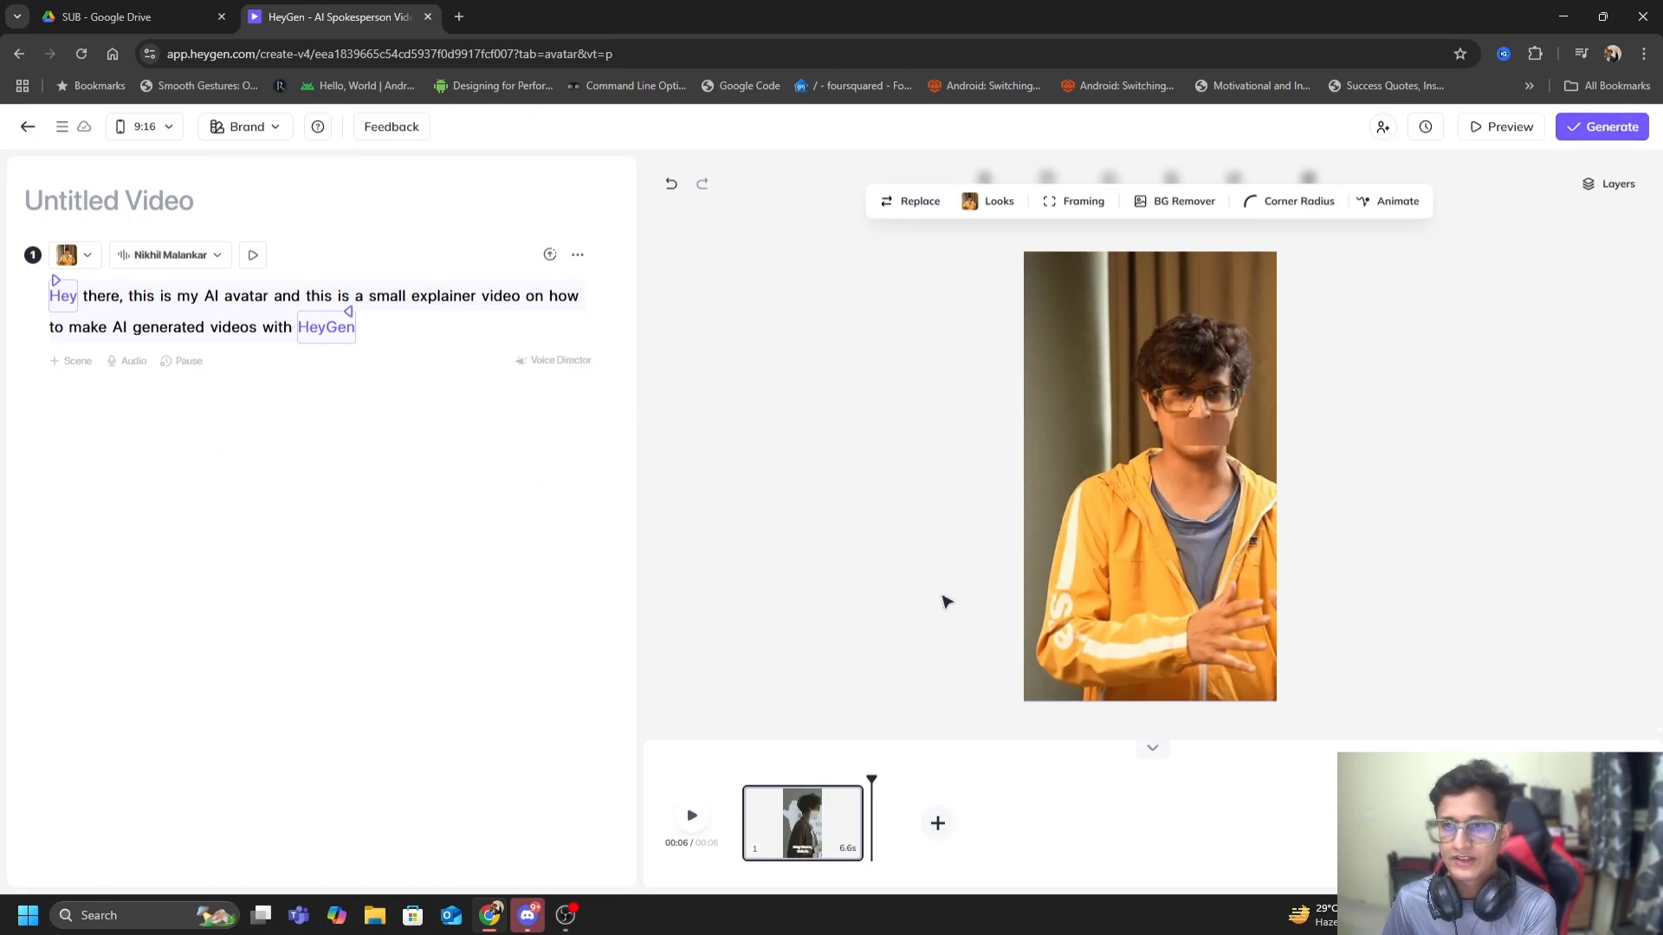
left_click(691, 814)
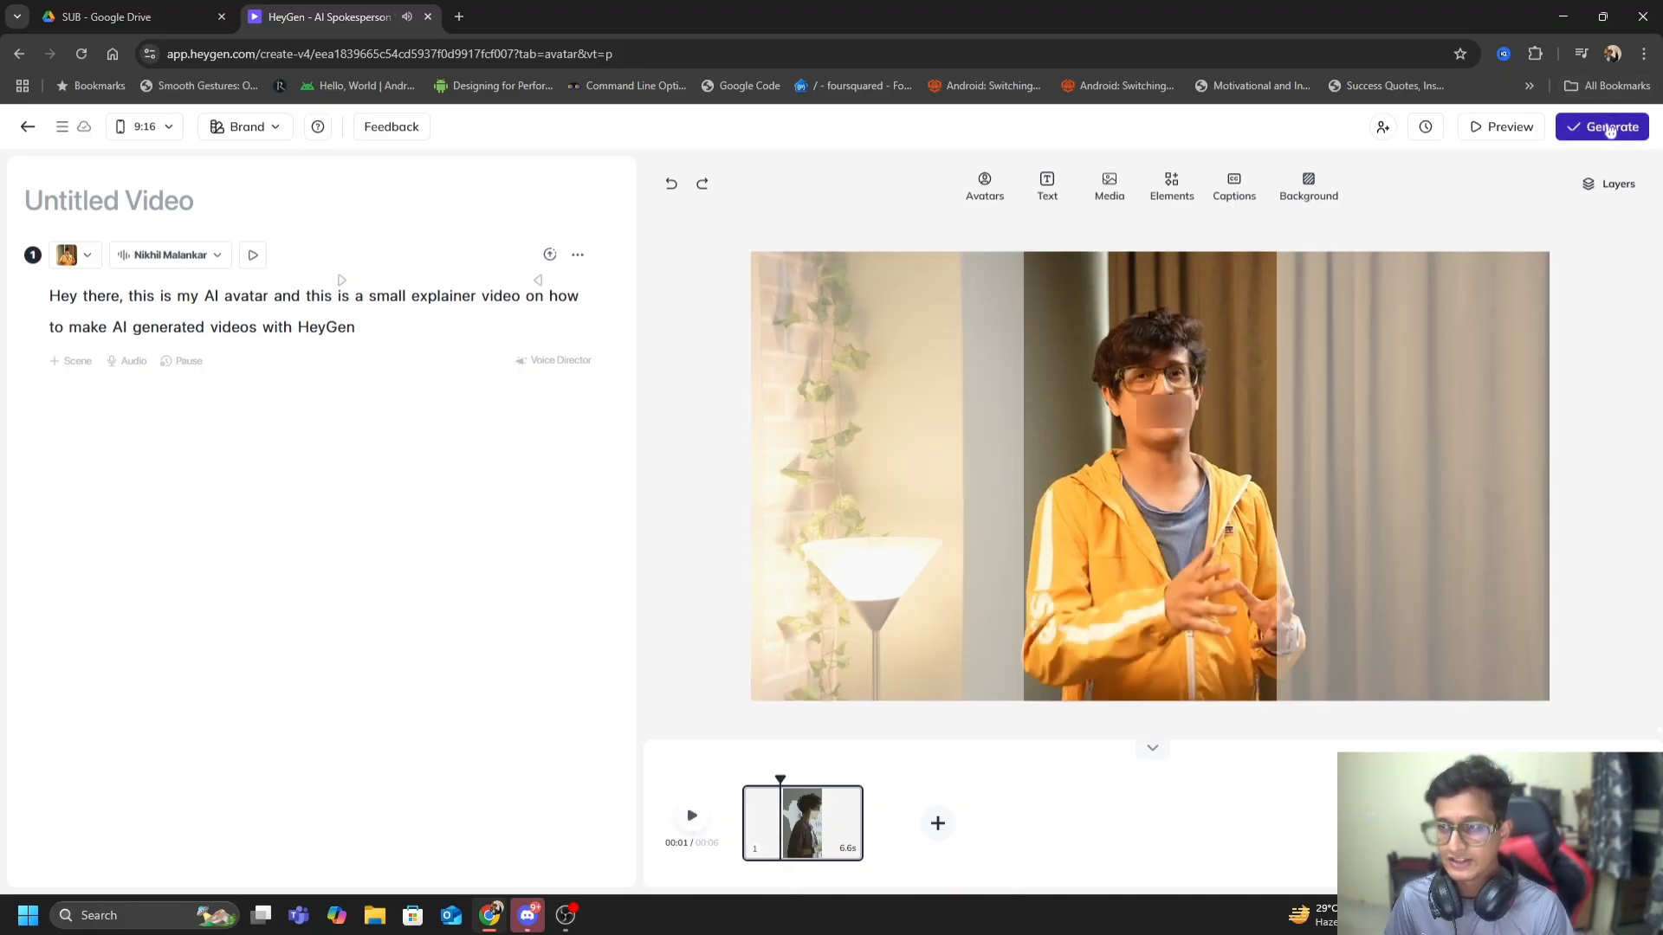
Step: Submit the video for generation titled 'Explainer video' at 1080p resolution
left_click(1600, 127)
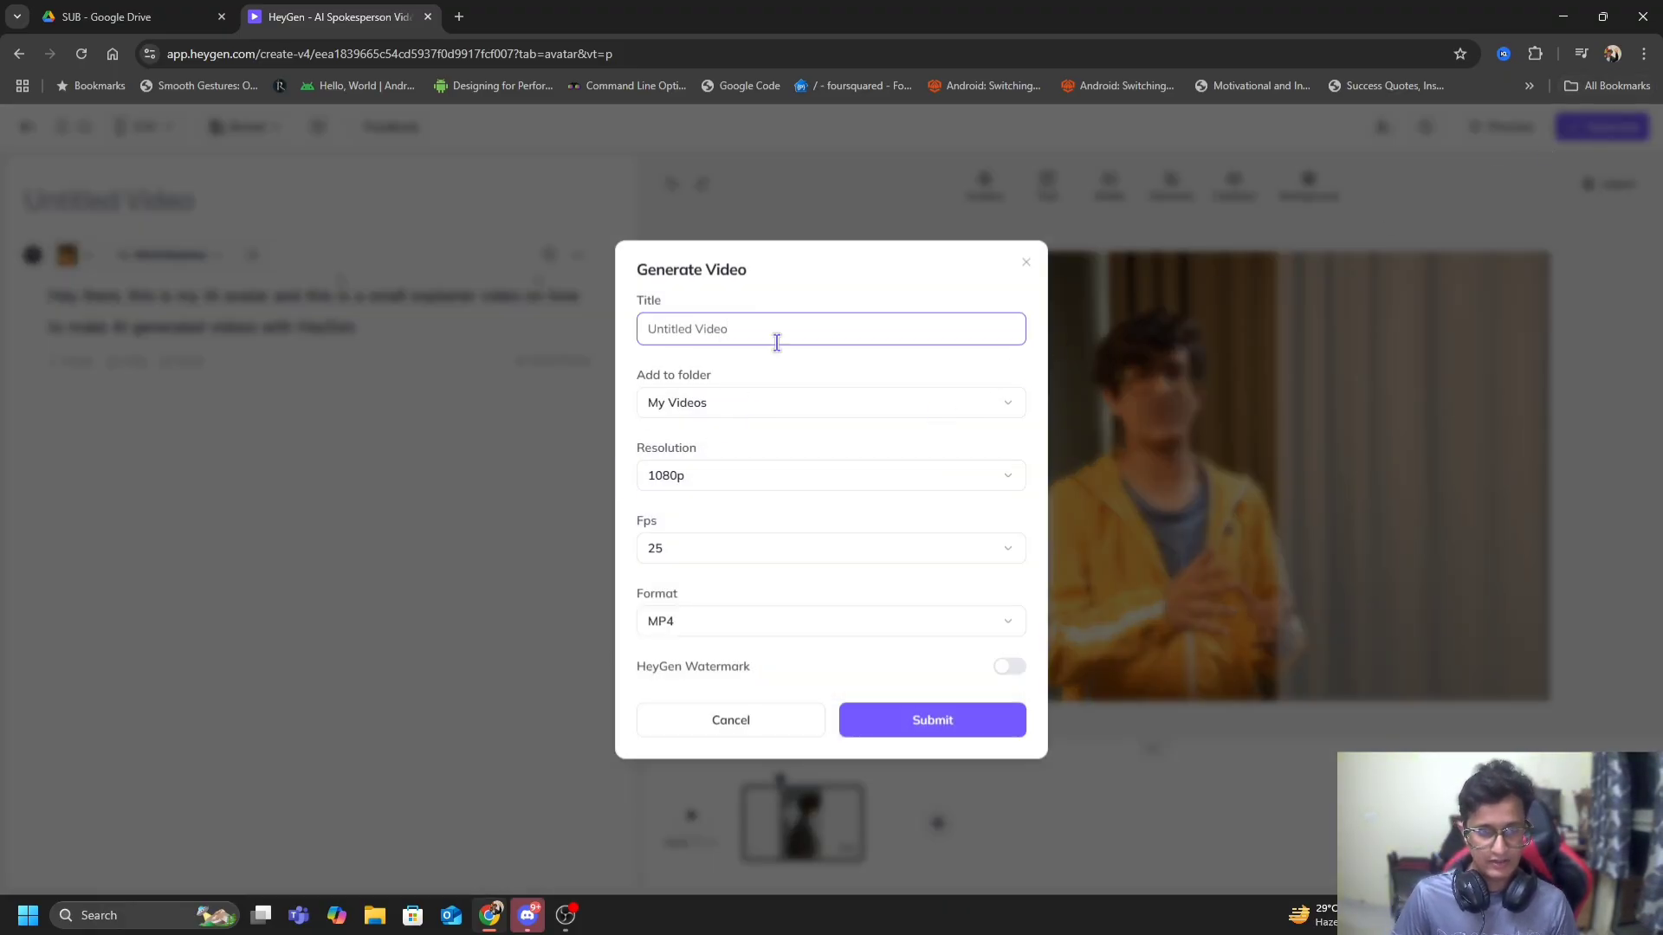
type("Explainer")
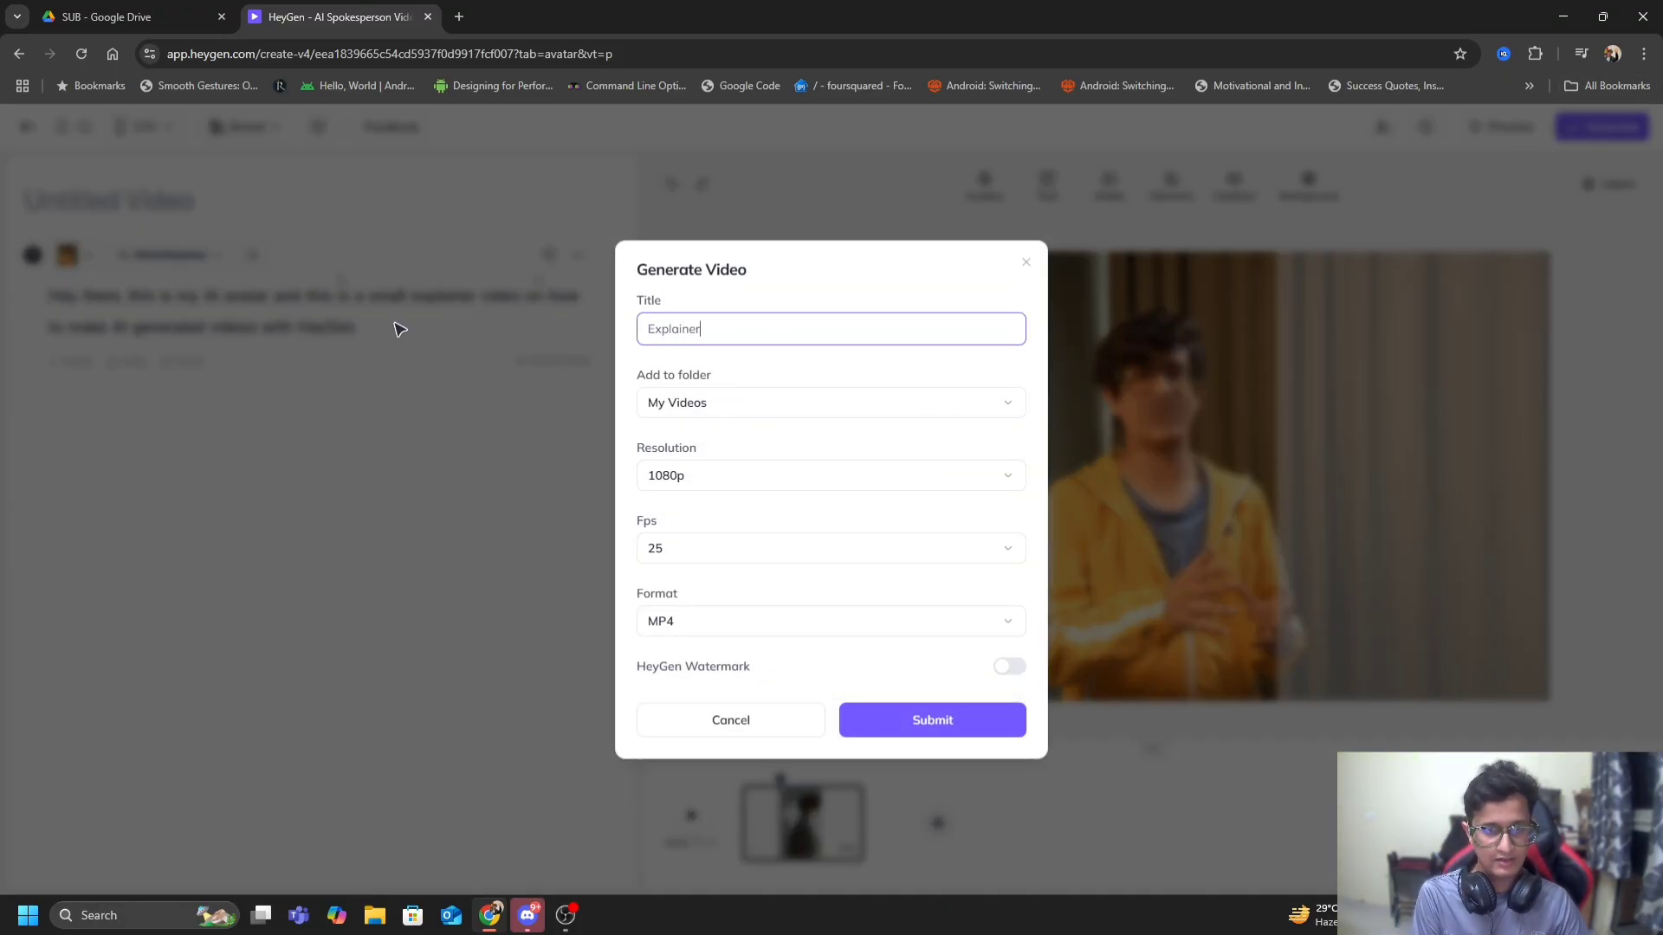
type("video")
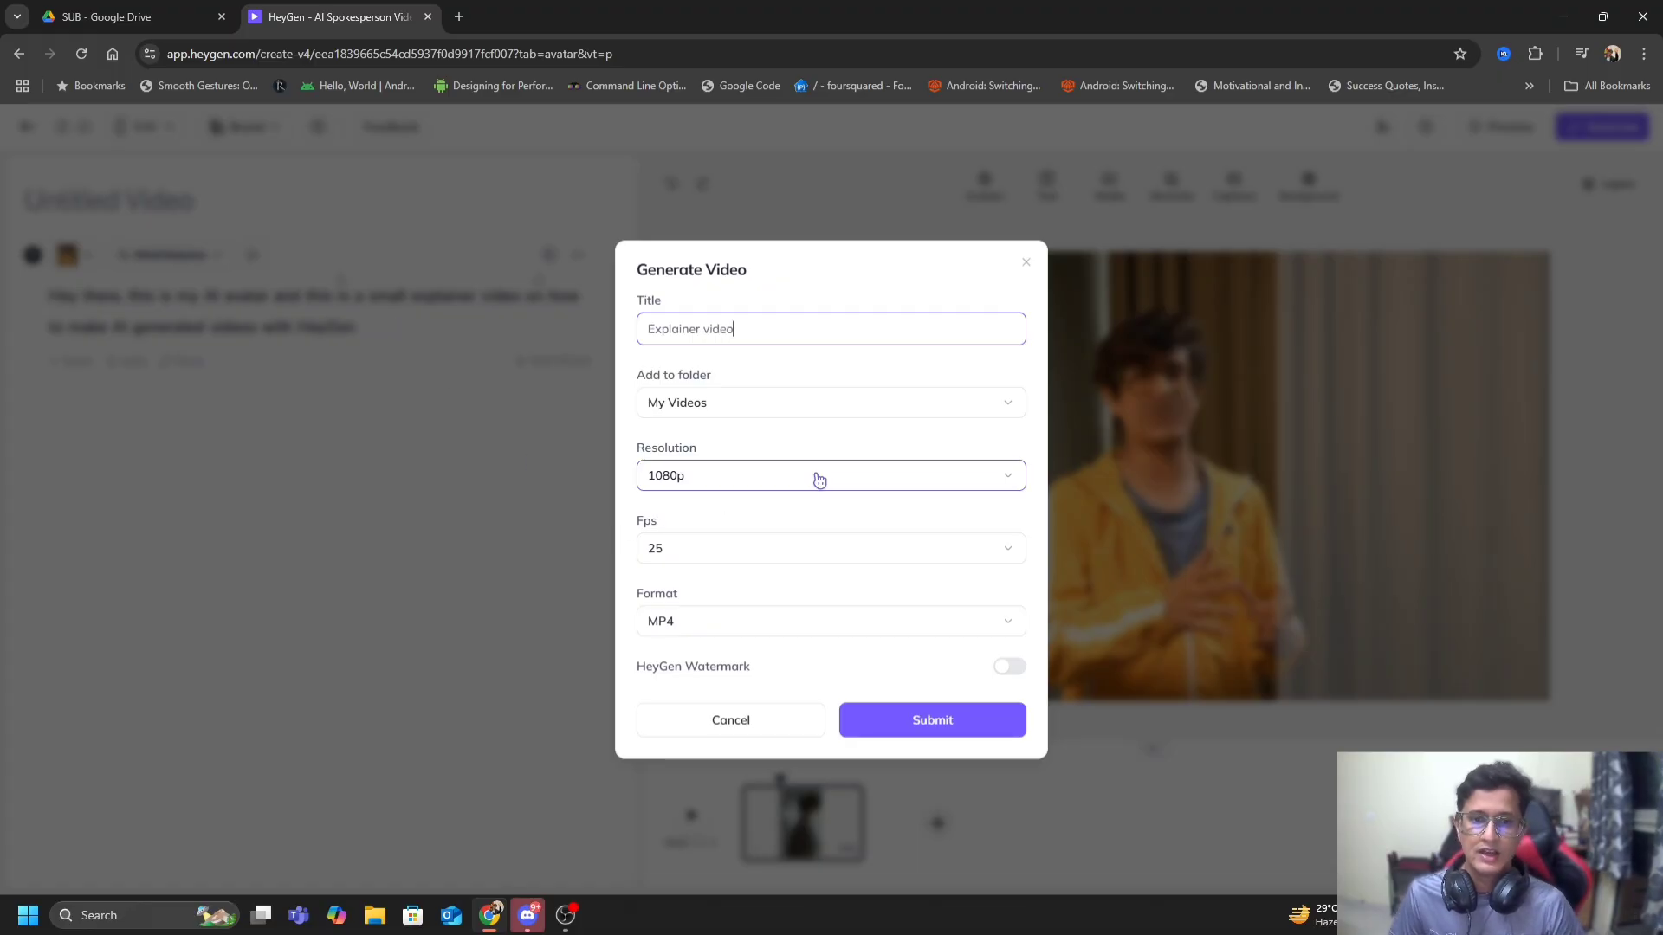
left_click(829, 475)
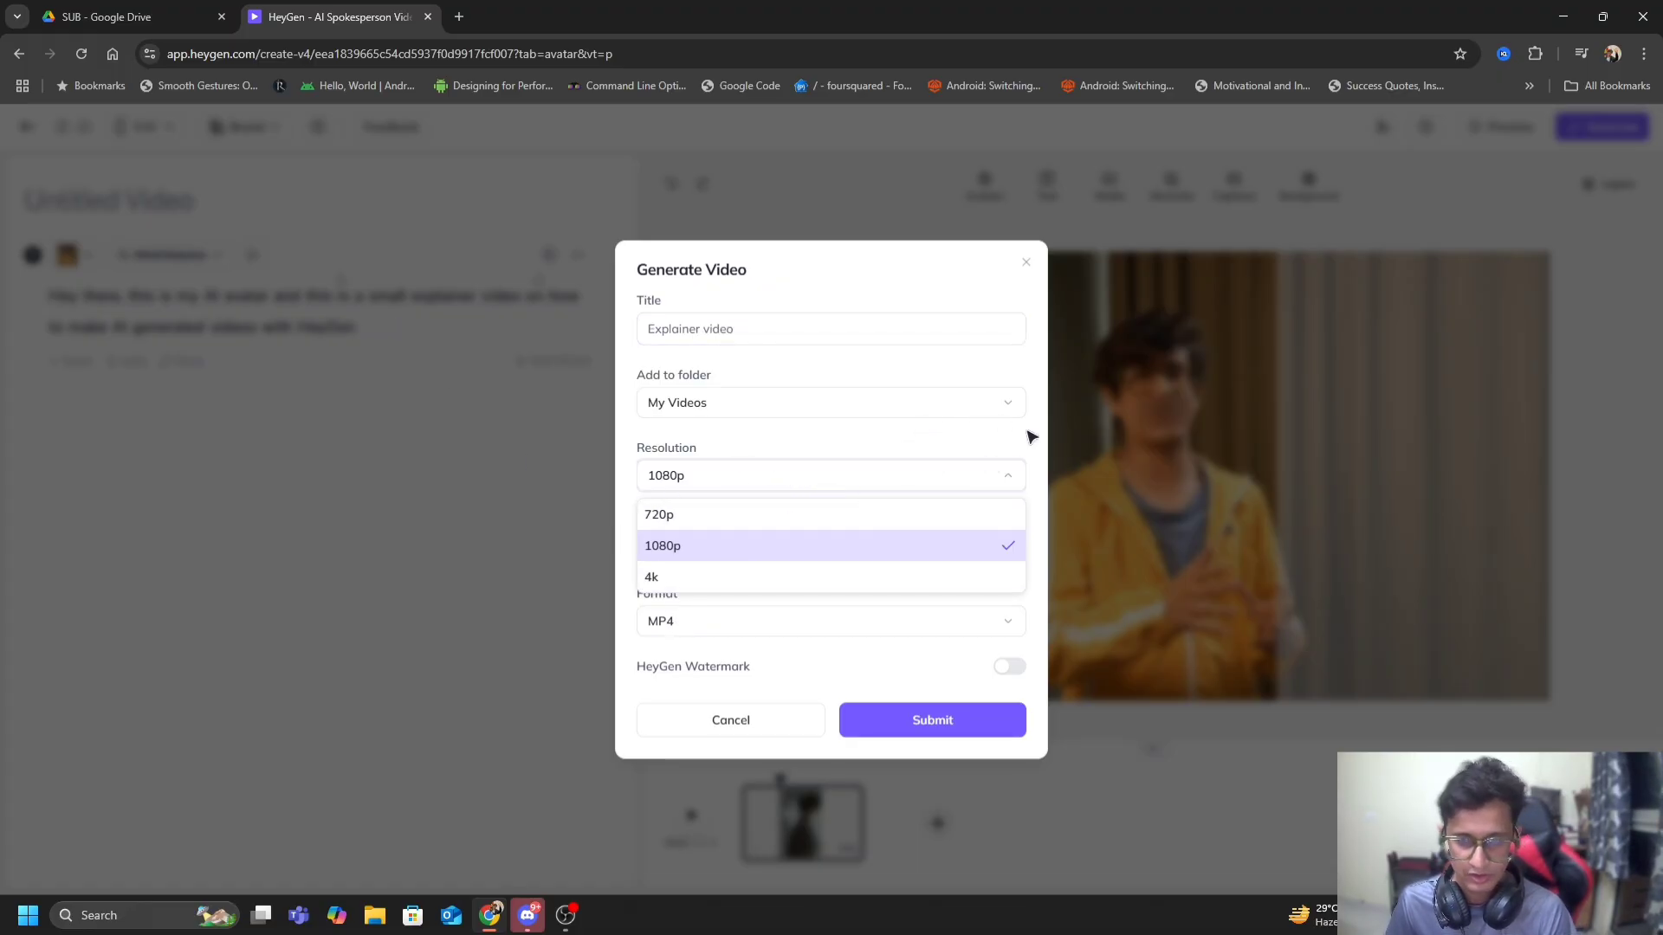
left_click(830, 545)
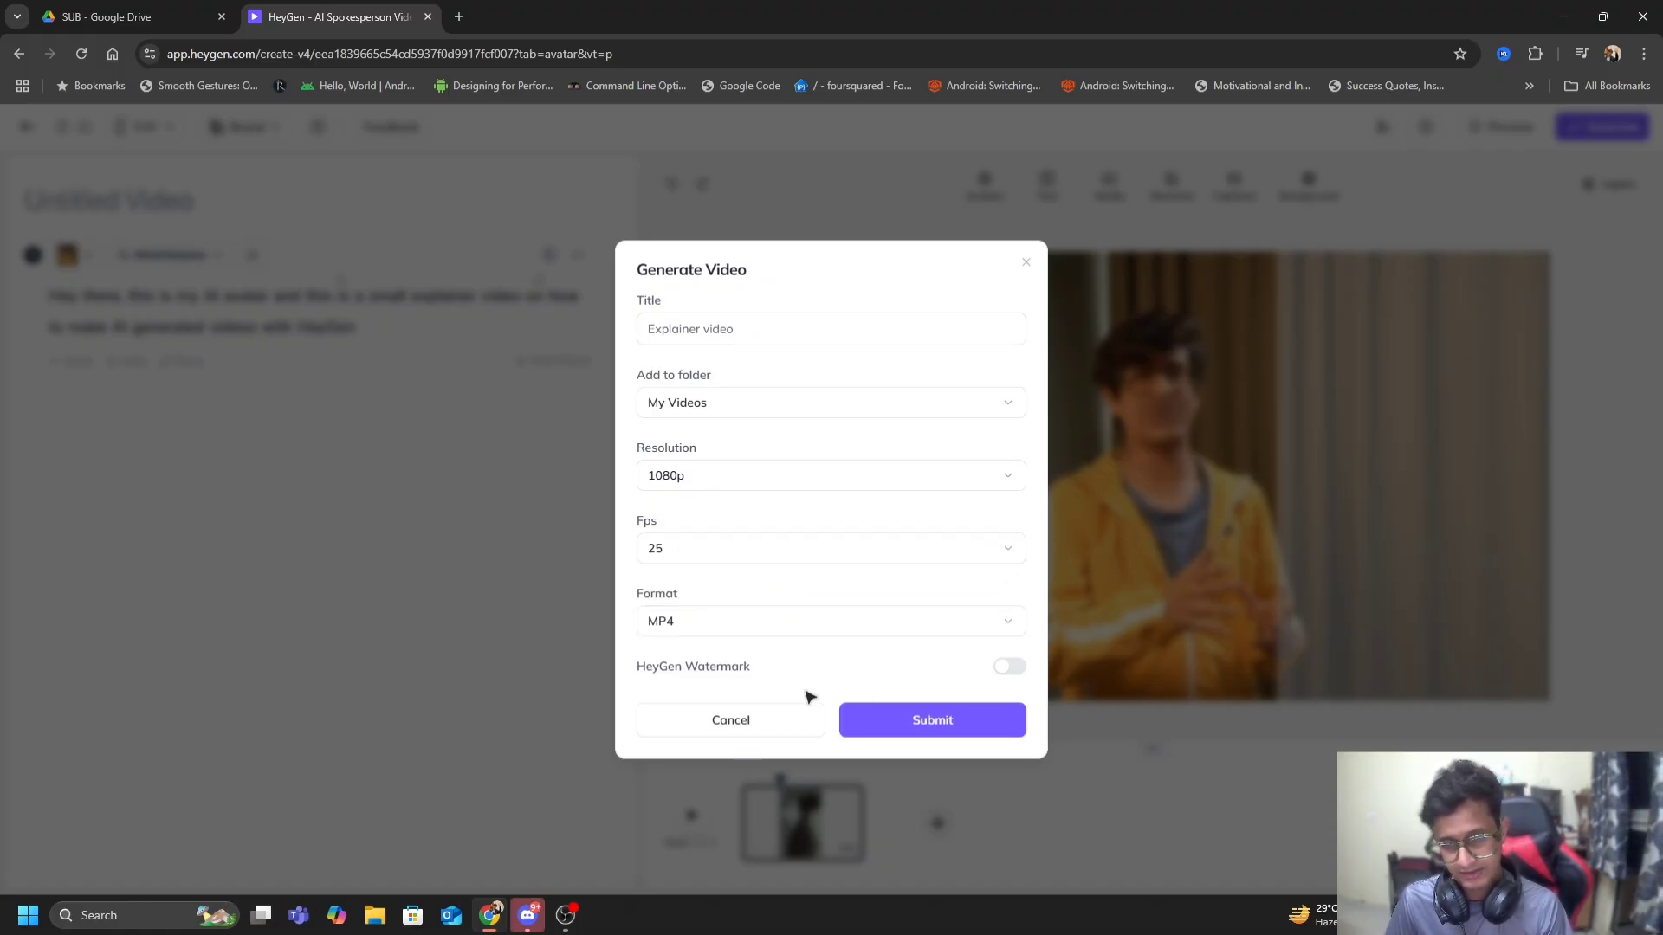
mouse_move(909, 692)
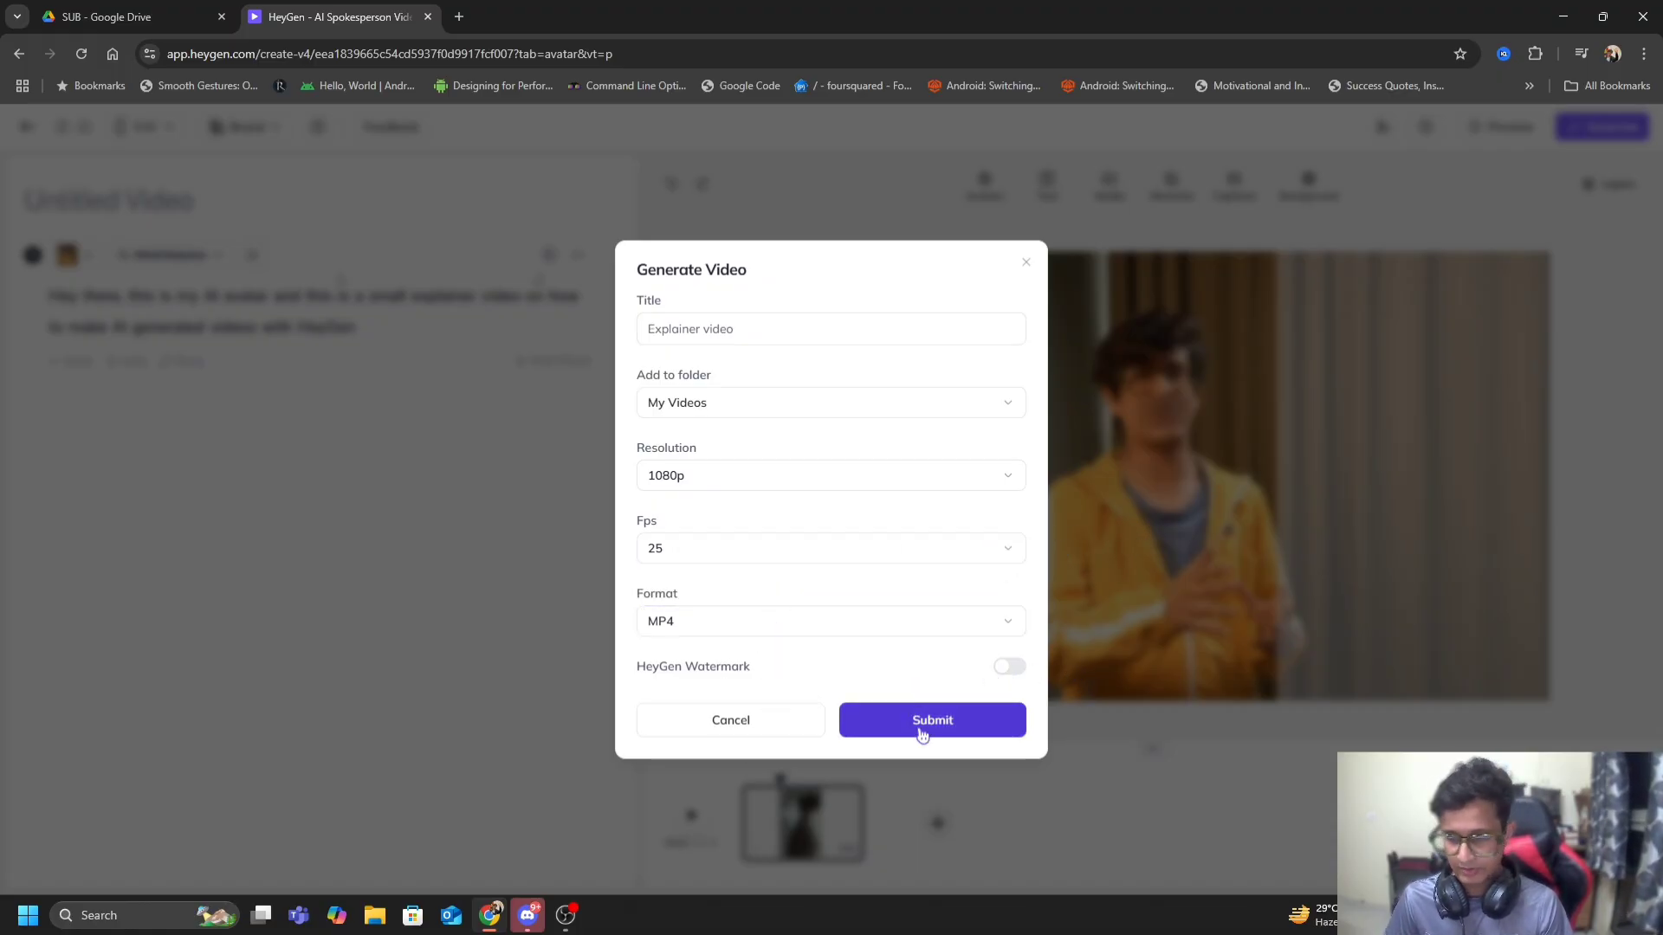
left_click(930, 720)
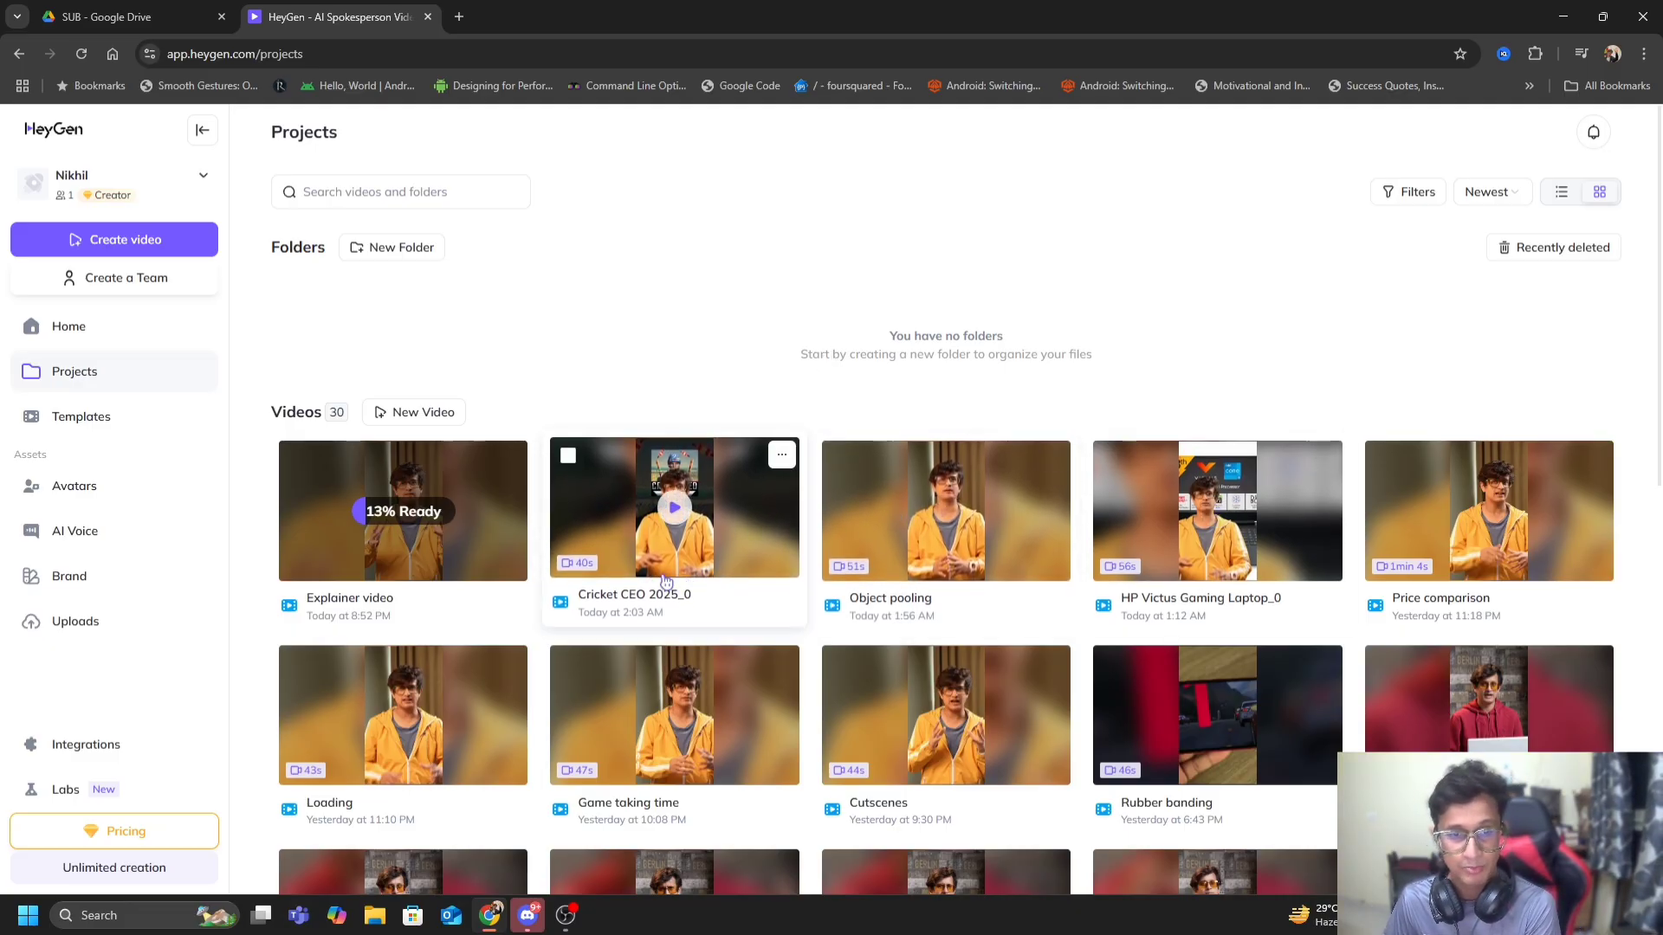
mouse_move(1216, 509)
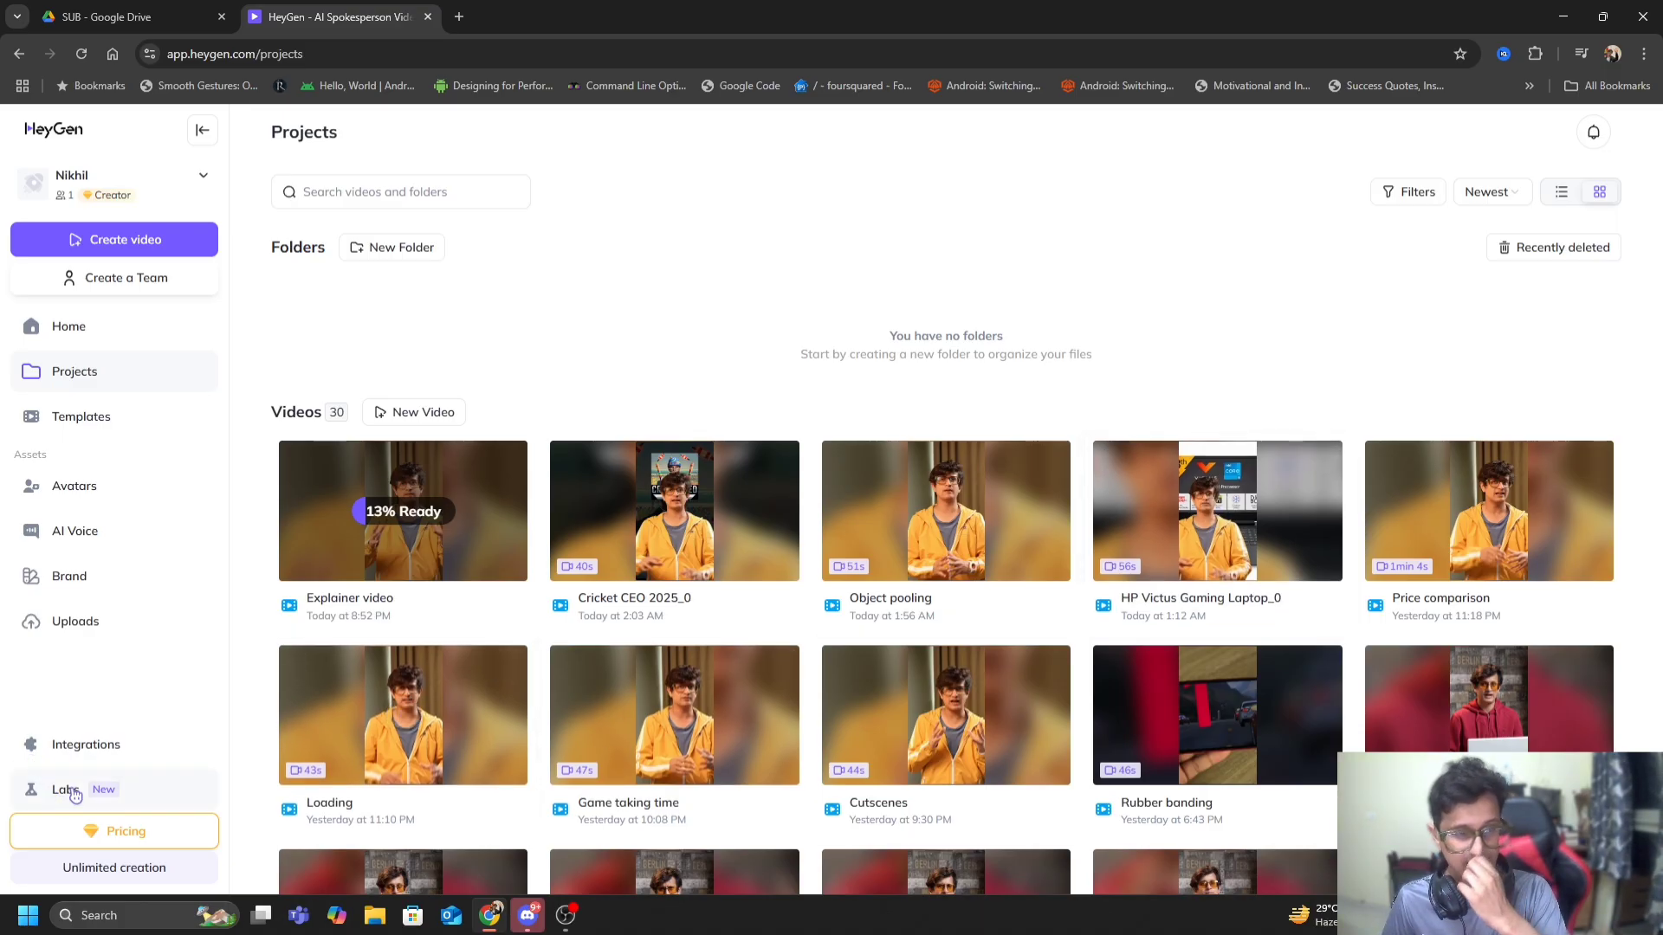
left_click(64, 789)
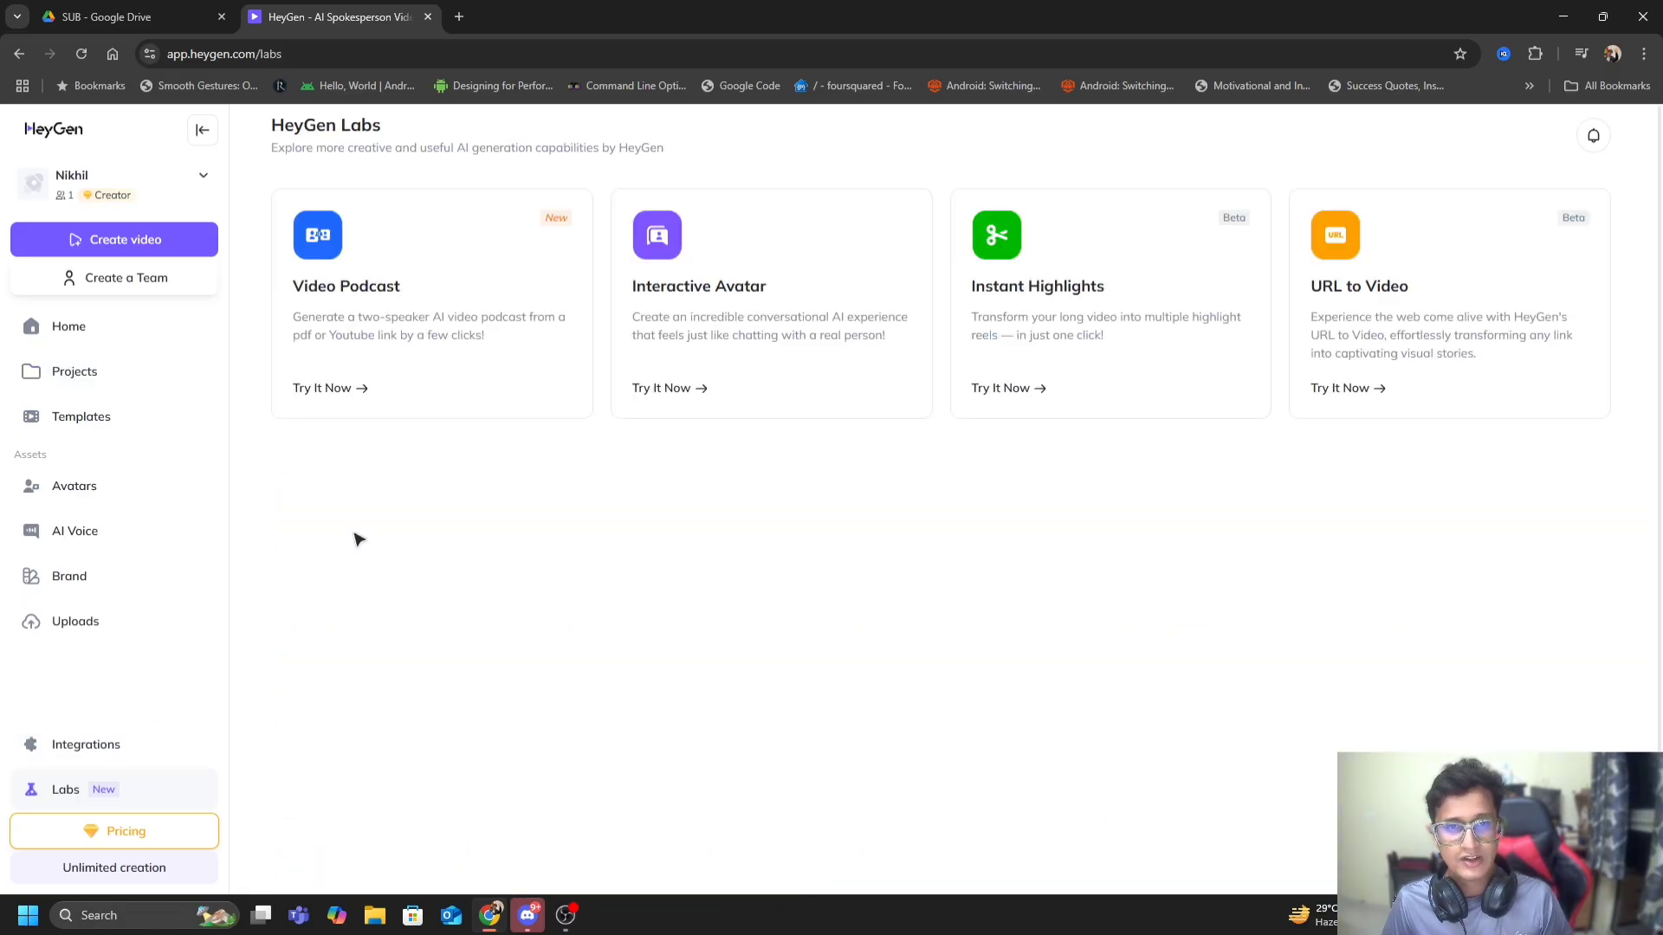
mouse_move(1174, 440)
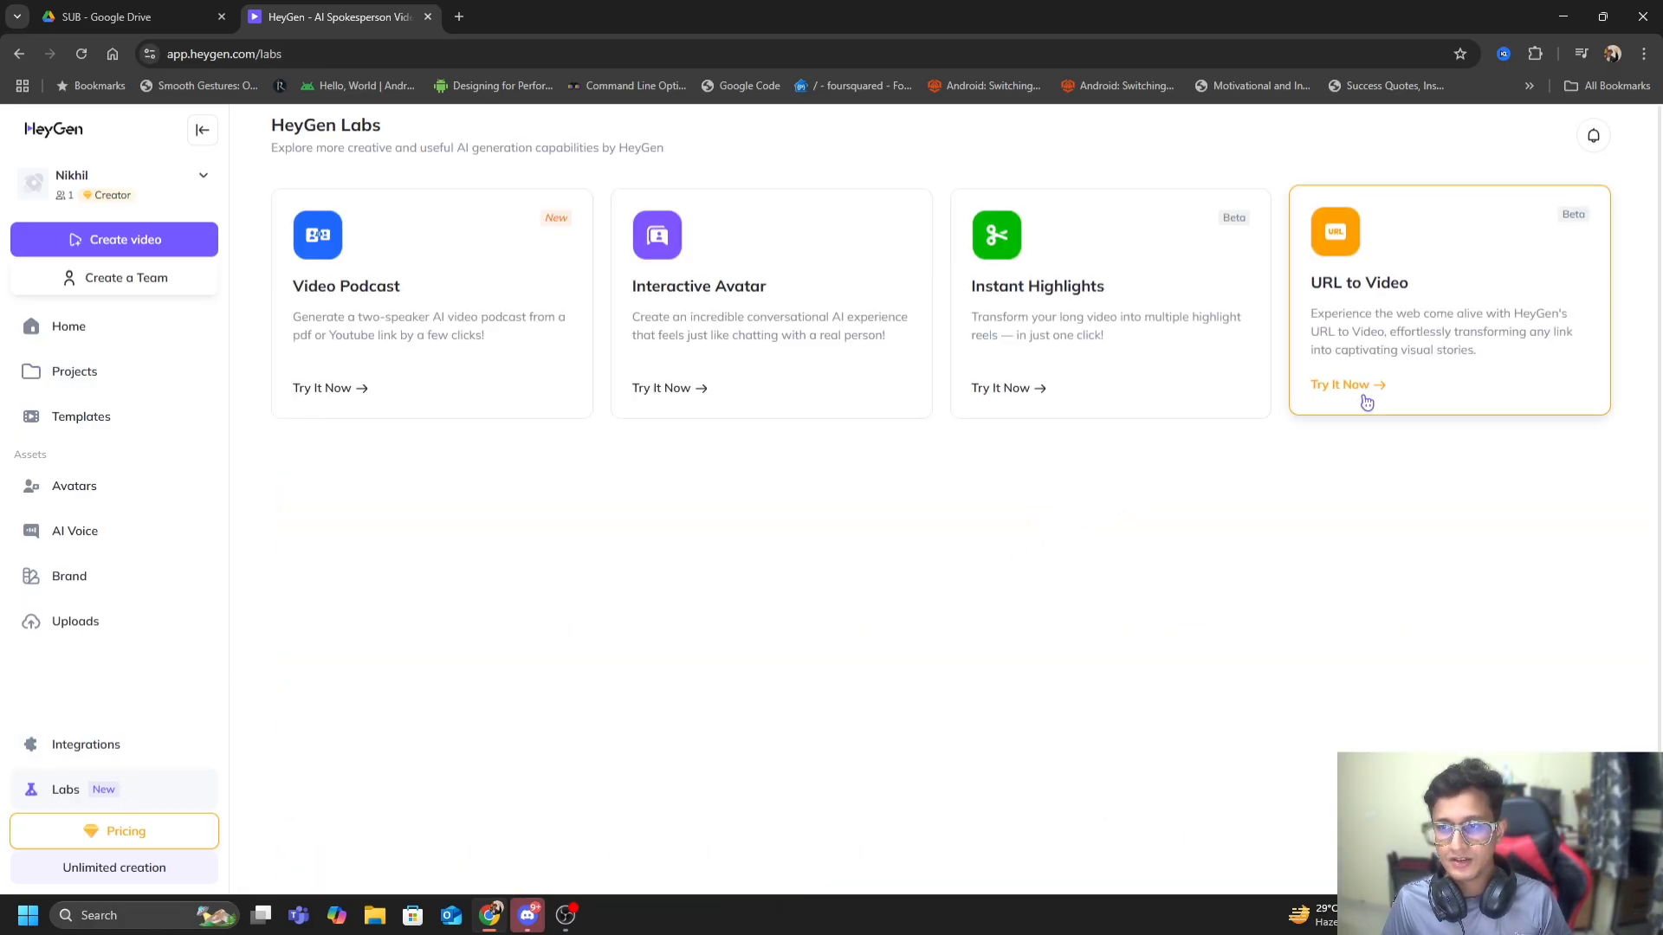
left_click(1340, 384)
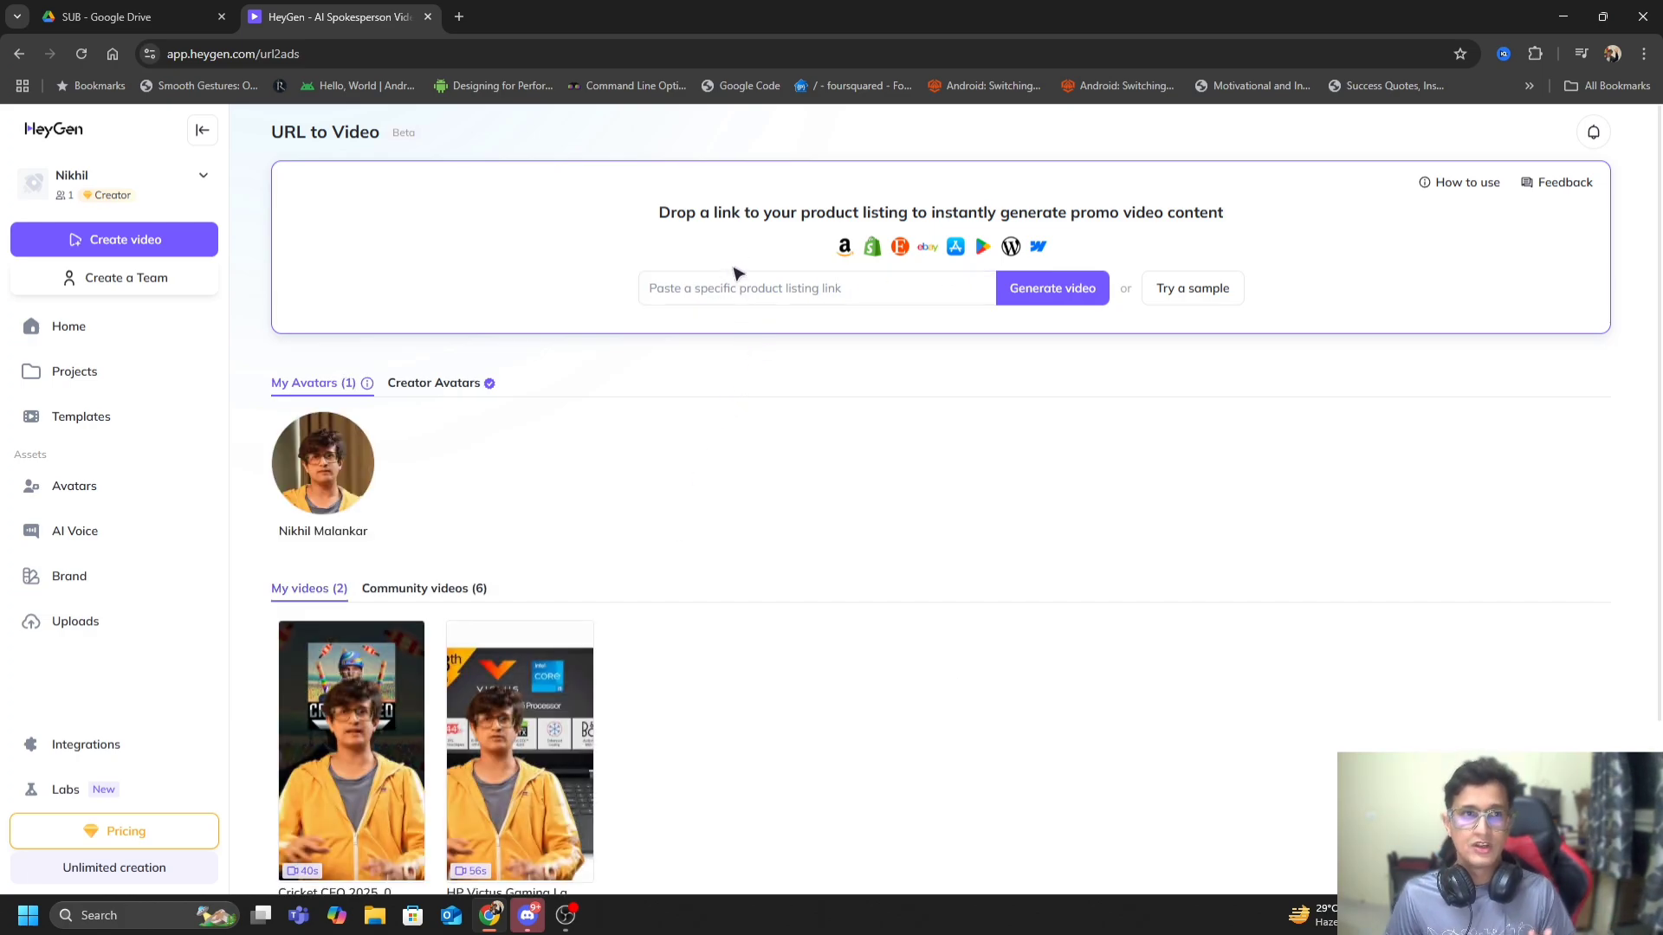
mouse_move(885, 417)
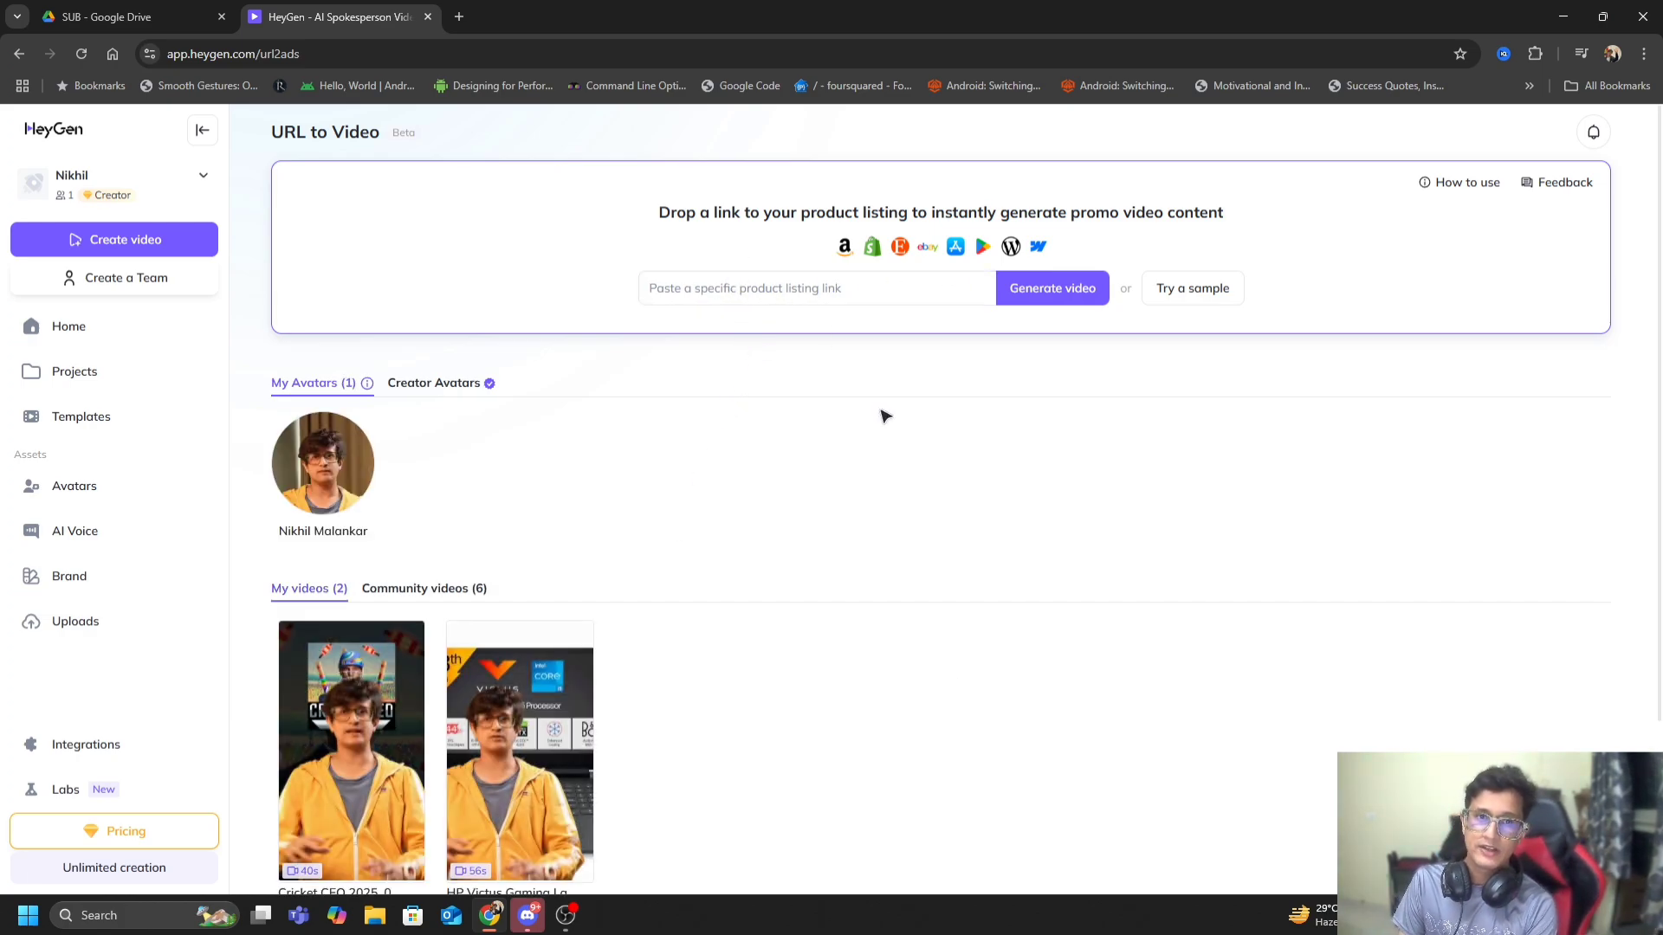
mouse_move(843, 246)
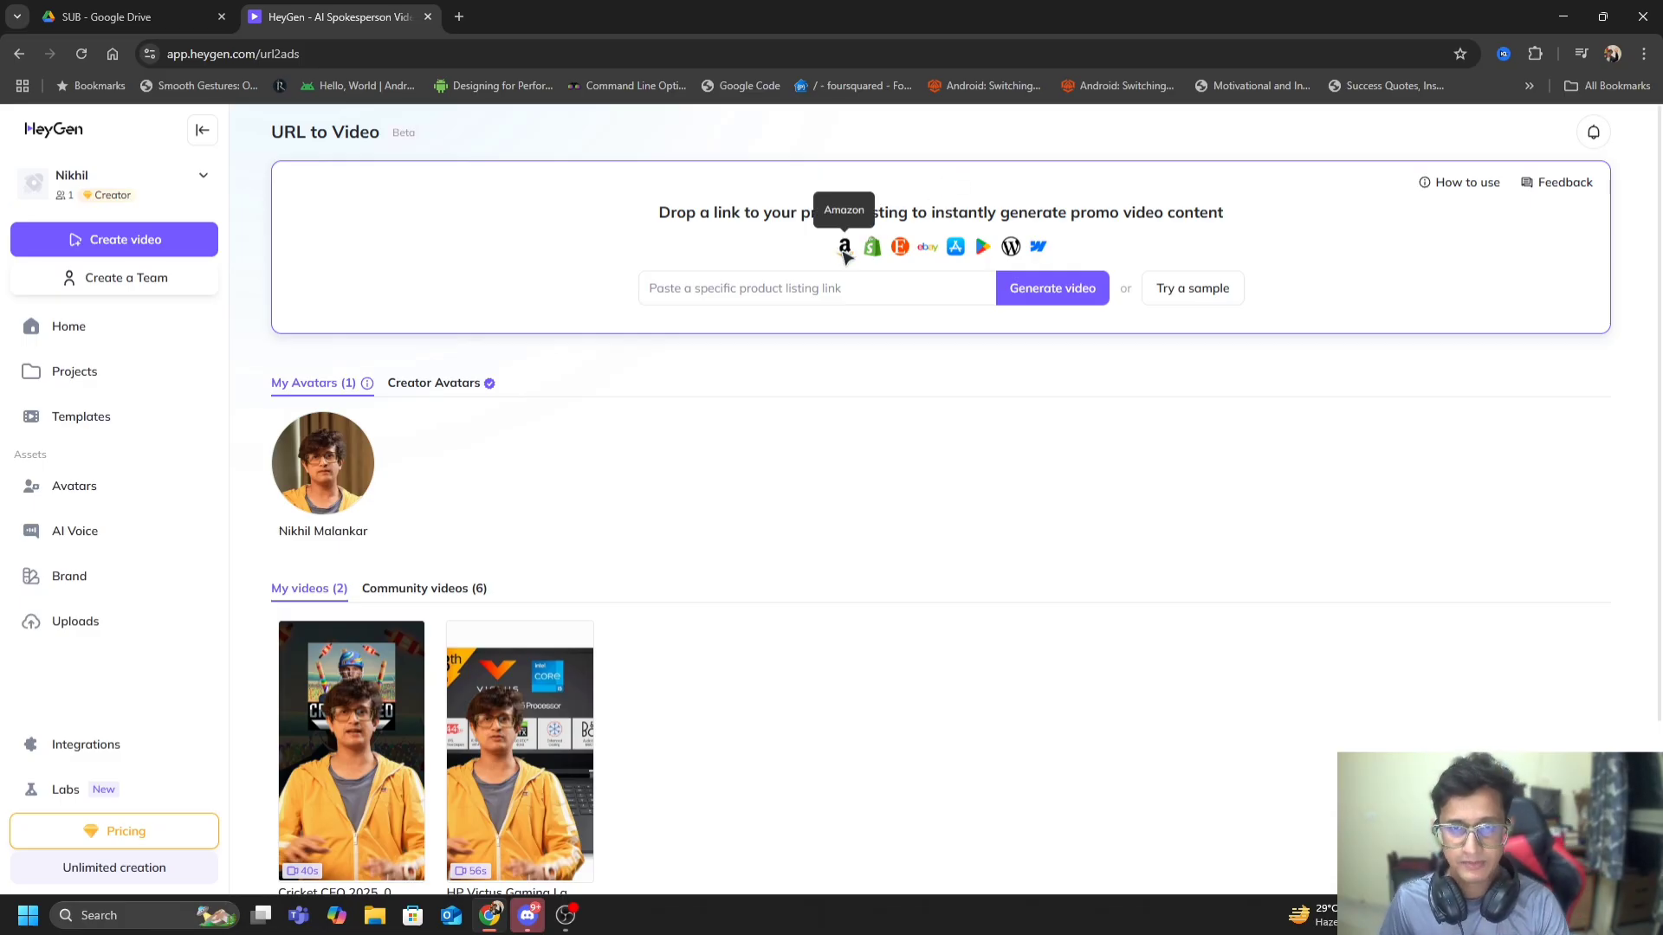
mouse_move(927, 245)
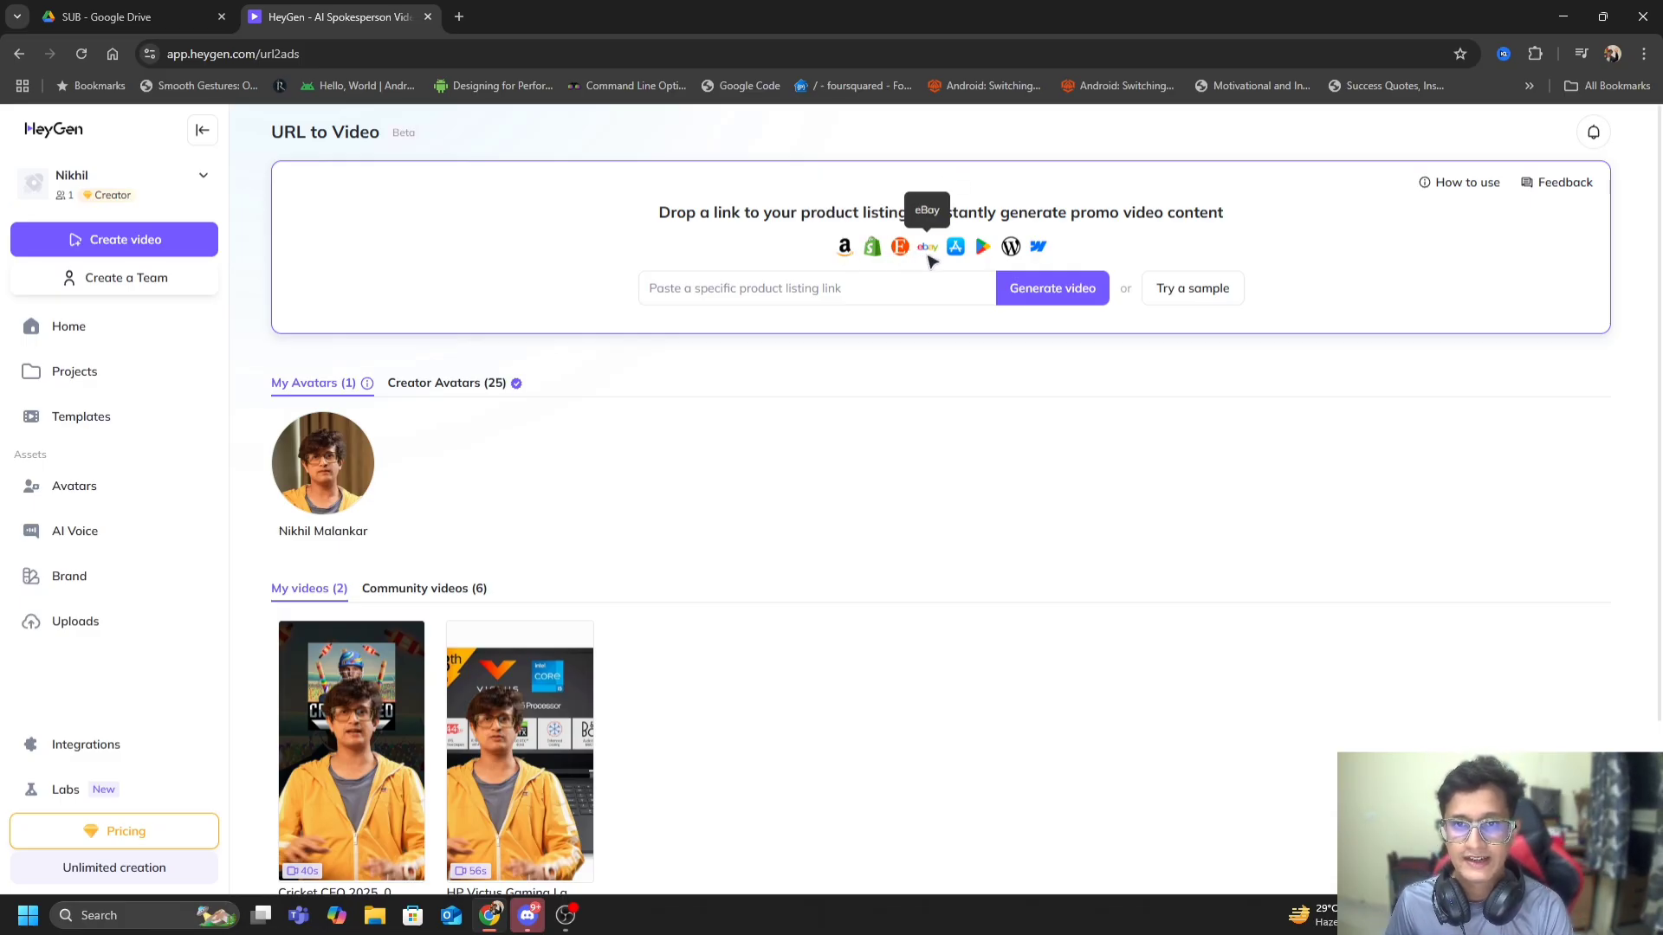
mouse_move(1027, 258)
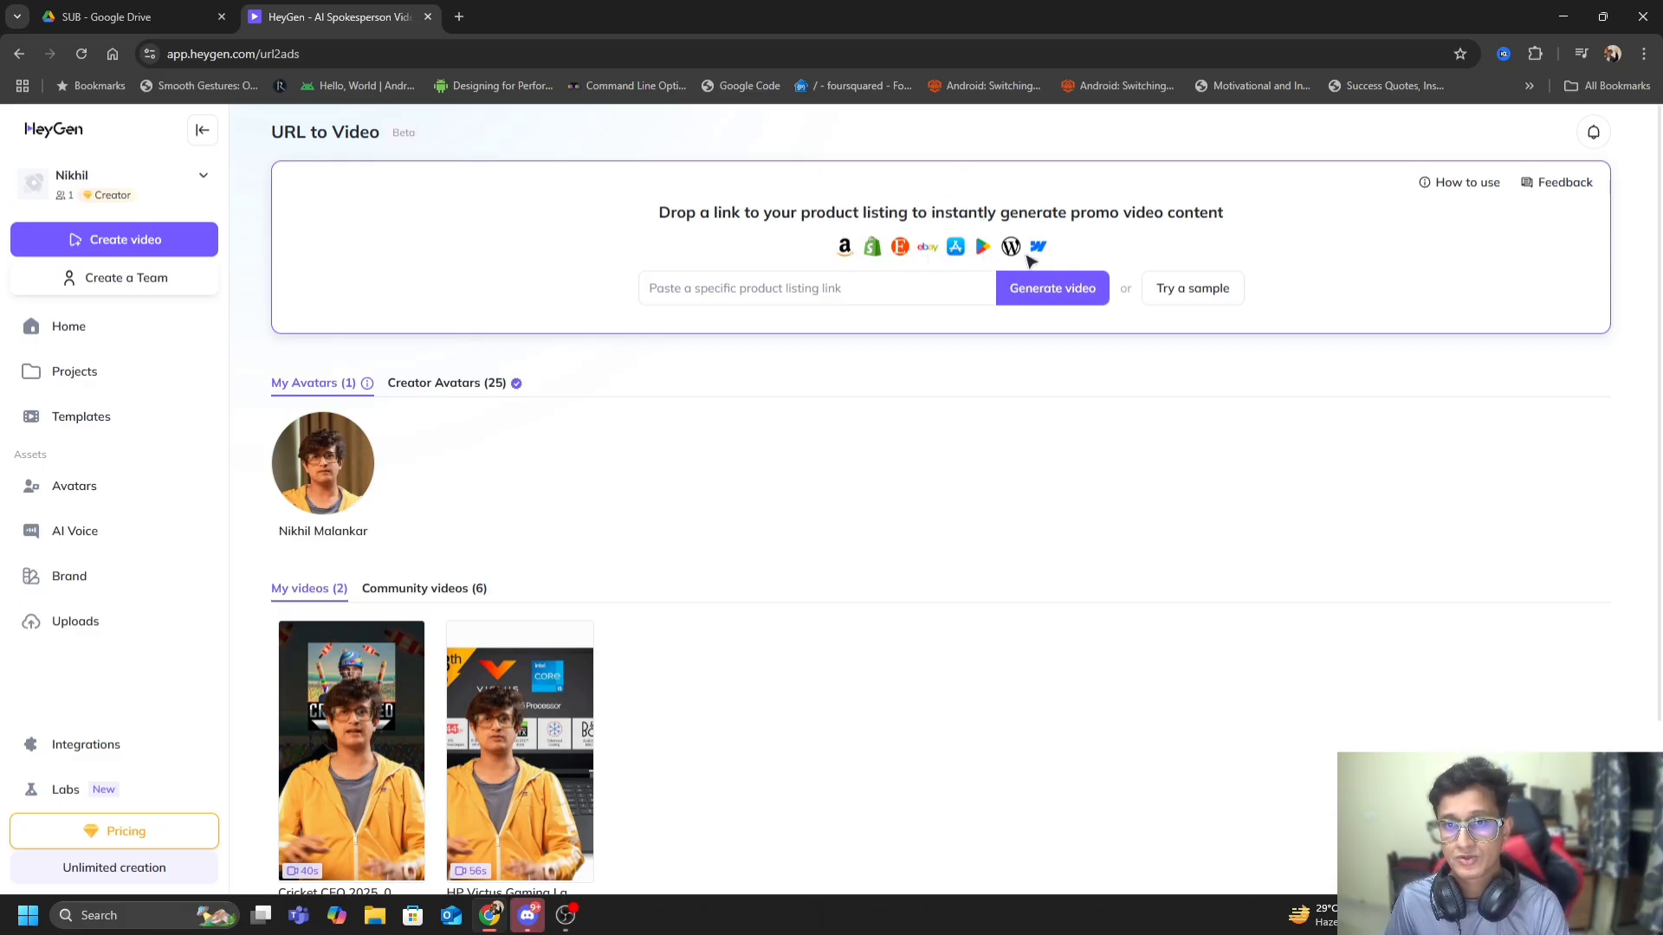
mouse_move(973, 397)
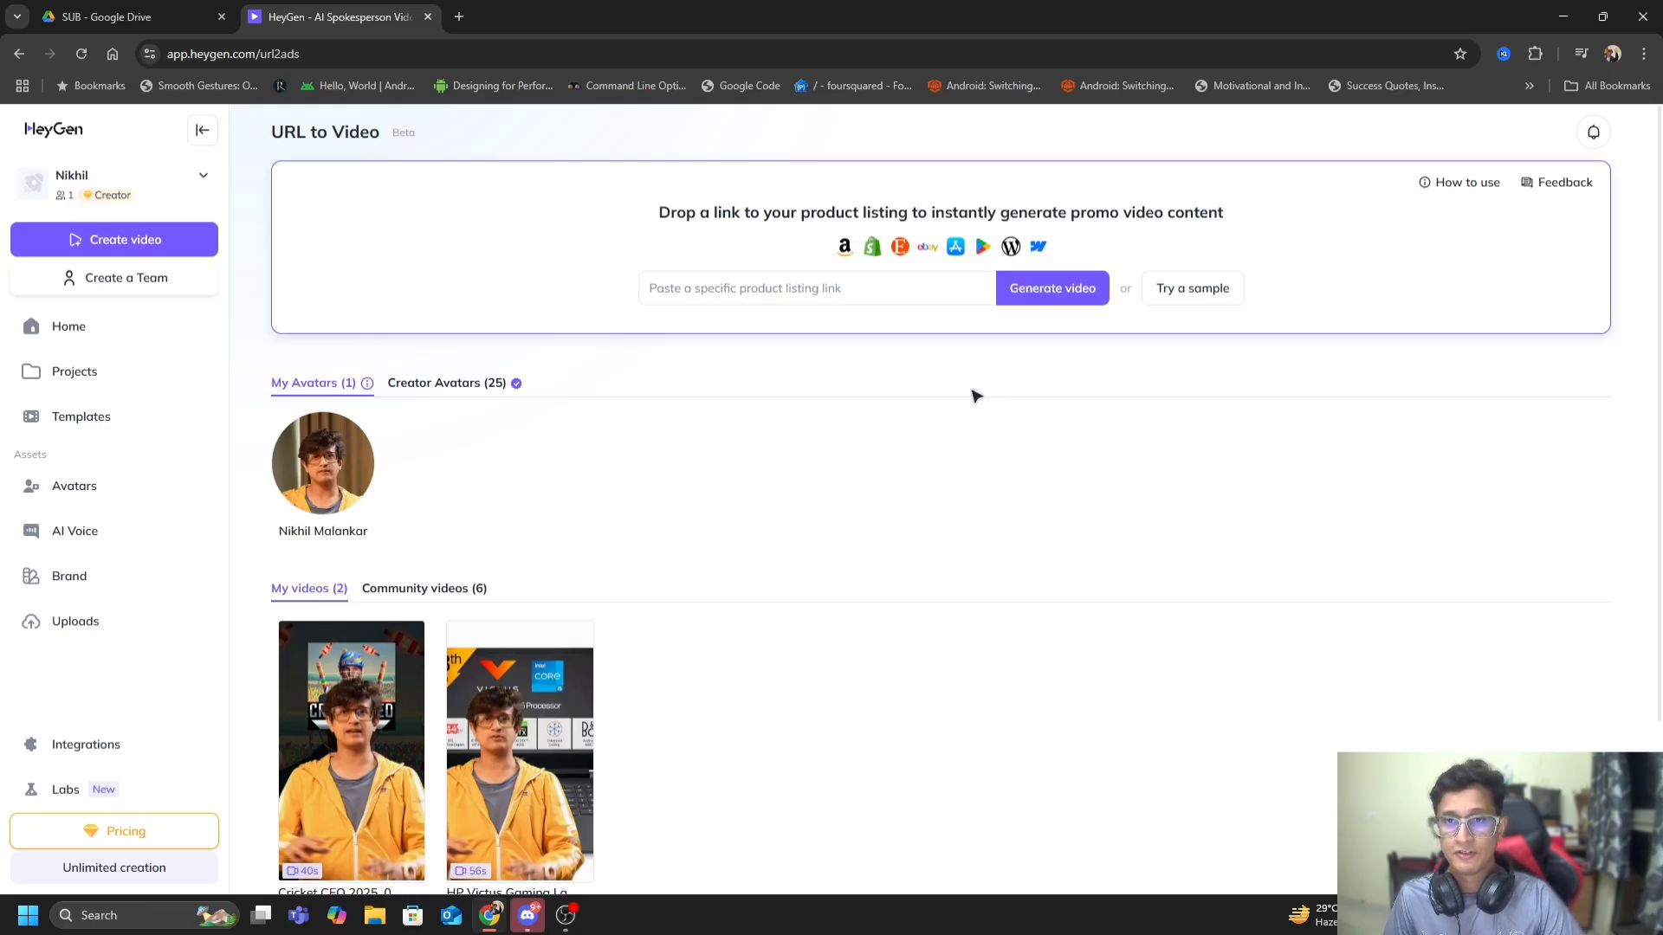
mouse_move(921, 346)
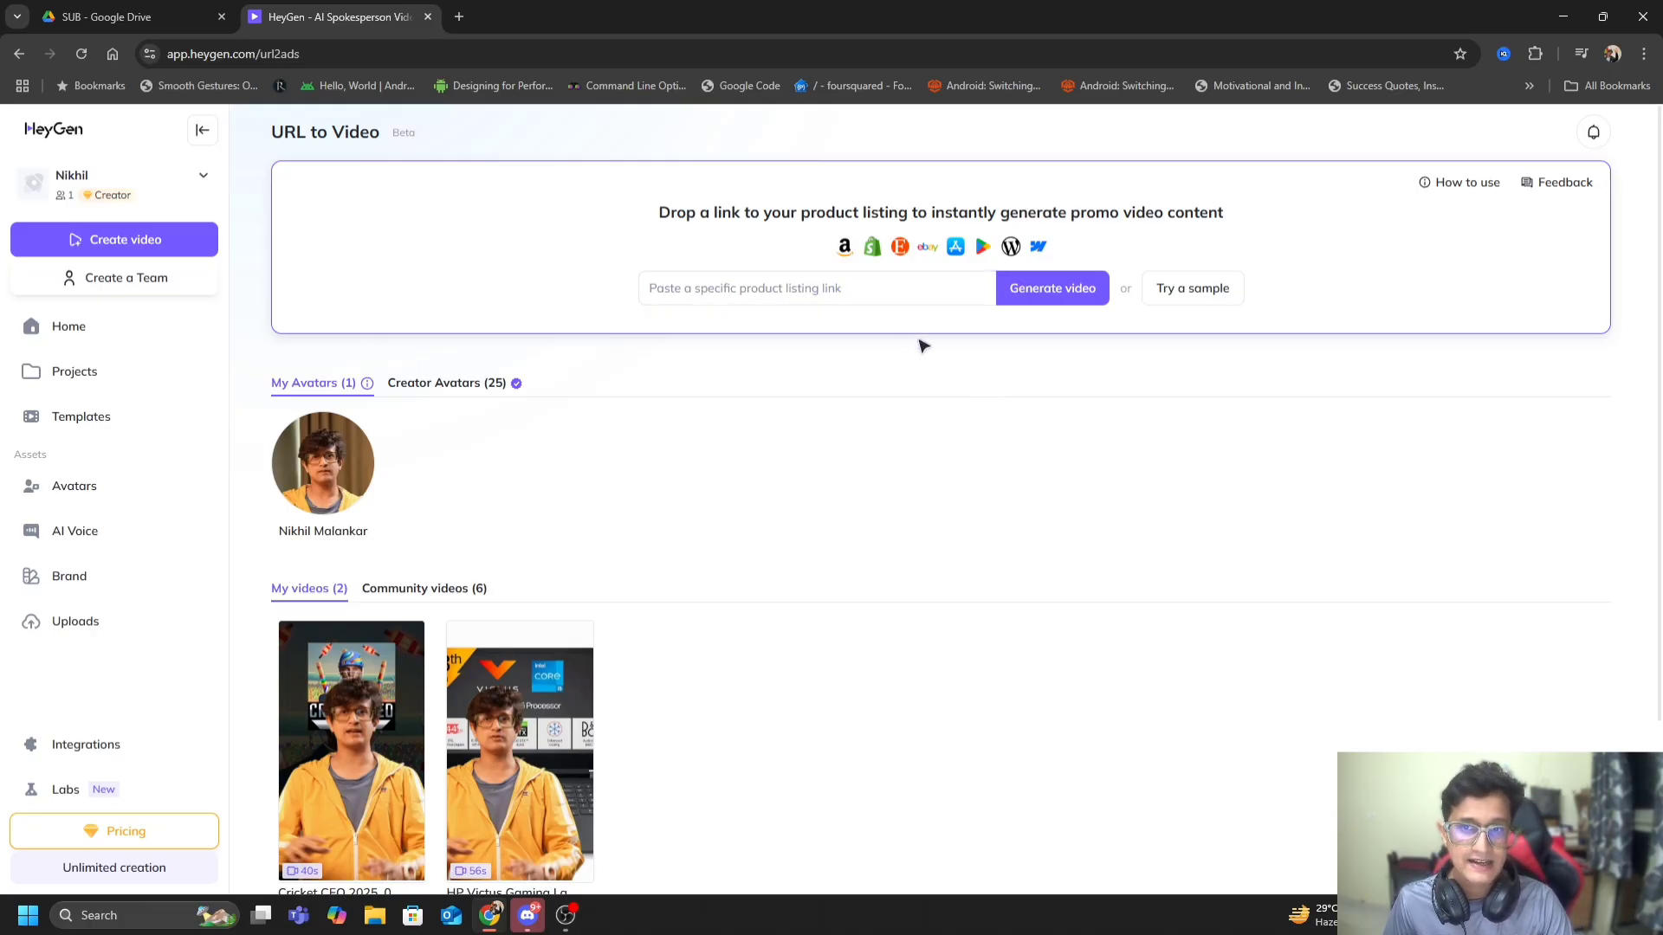
scroll("down", 3)
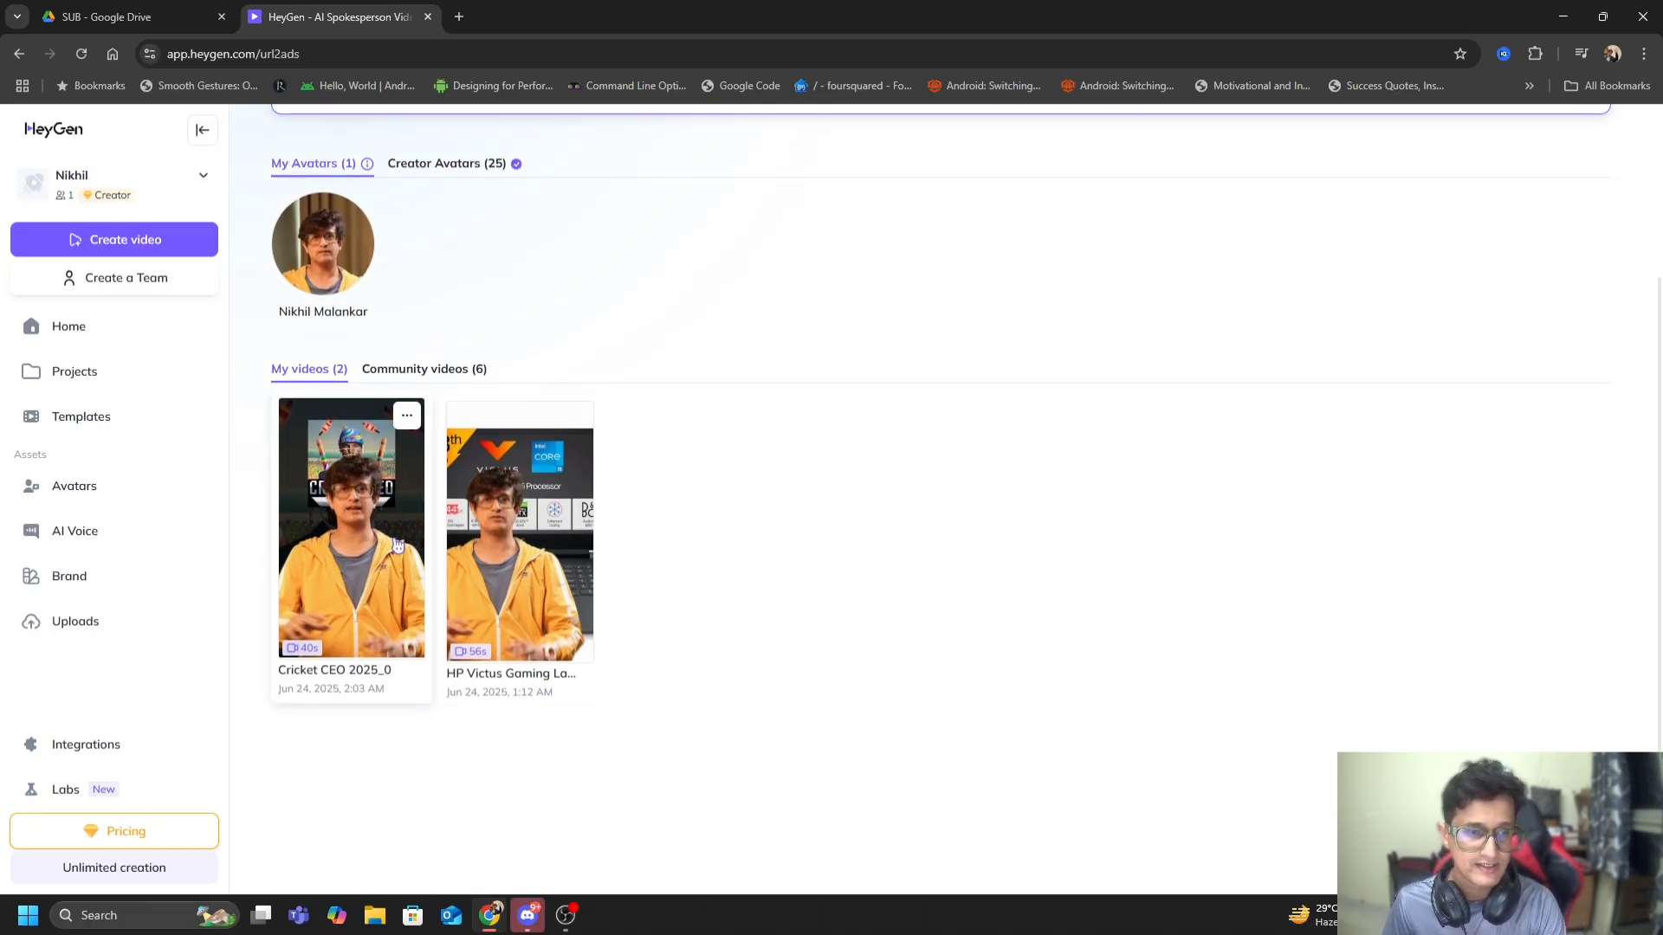
mouse_move(360, 534)
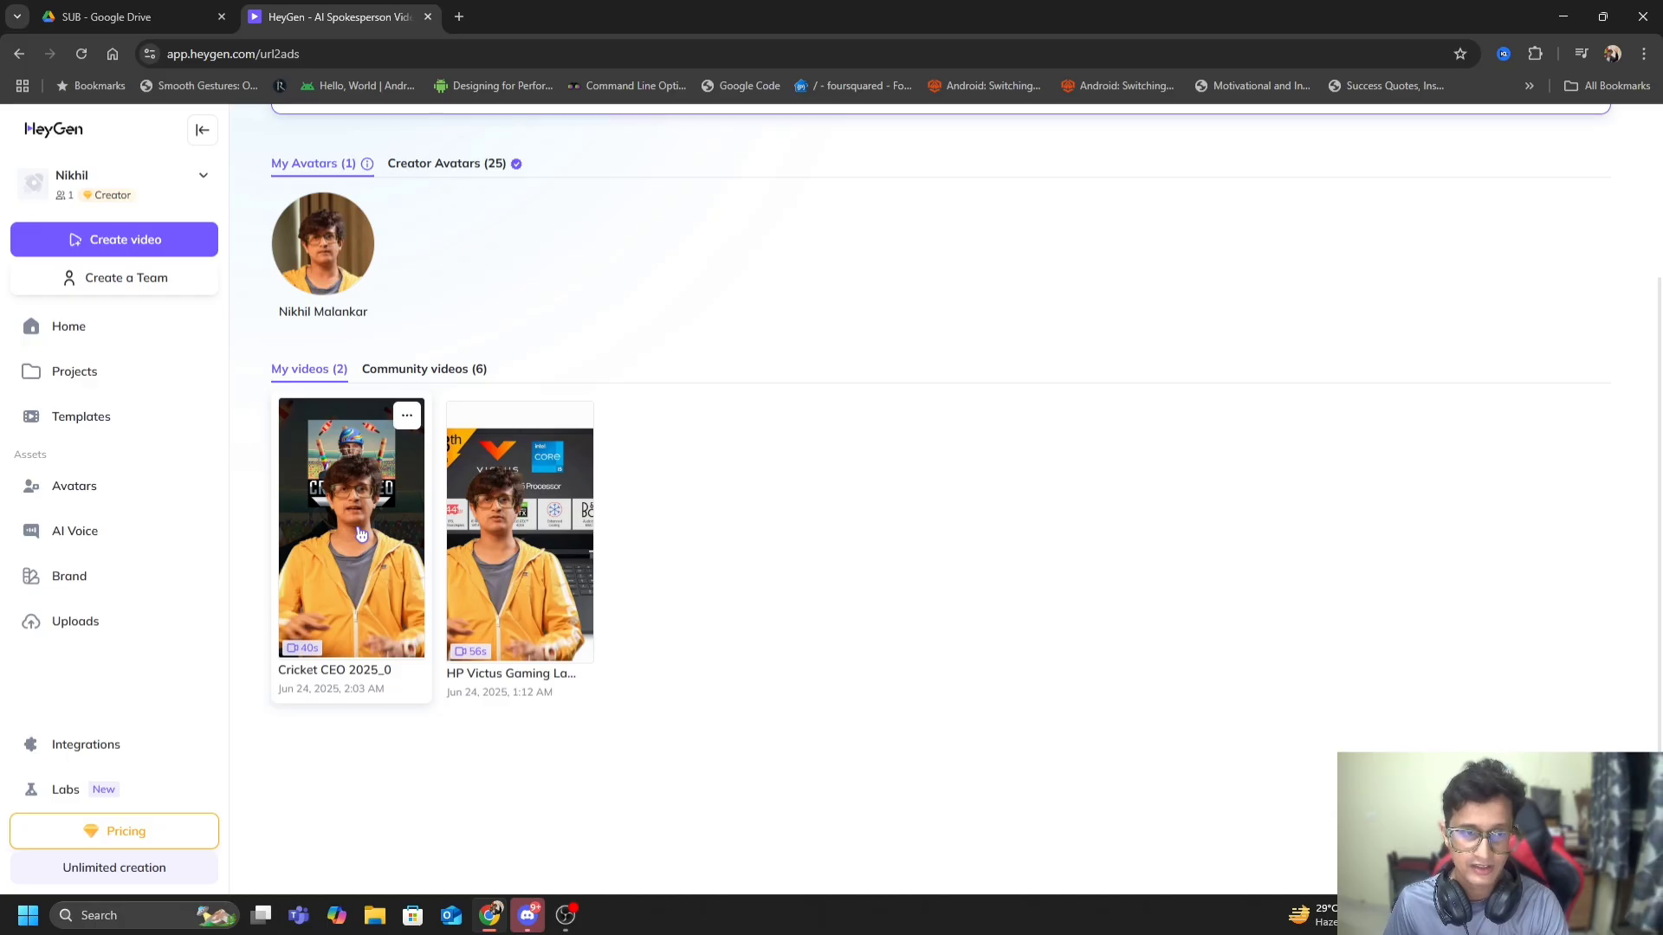
left_click(350, 527)
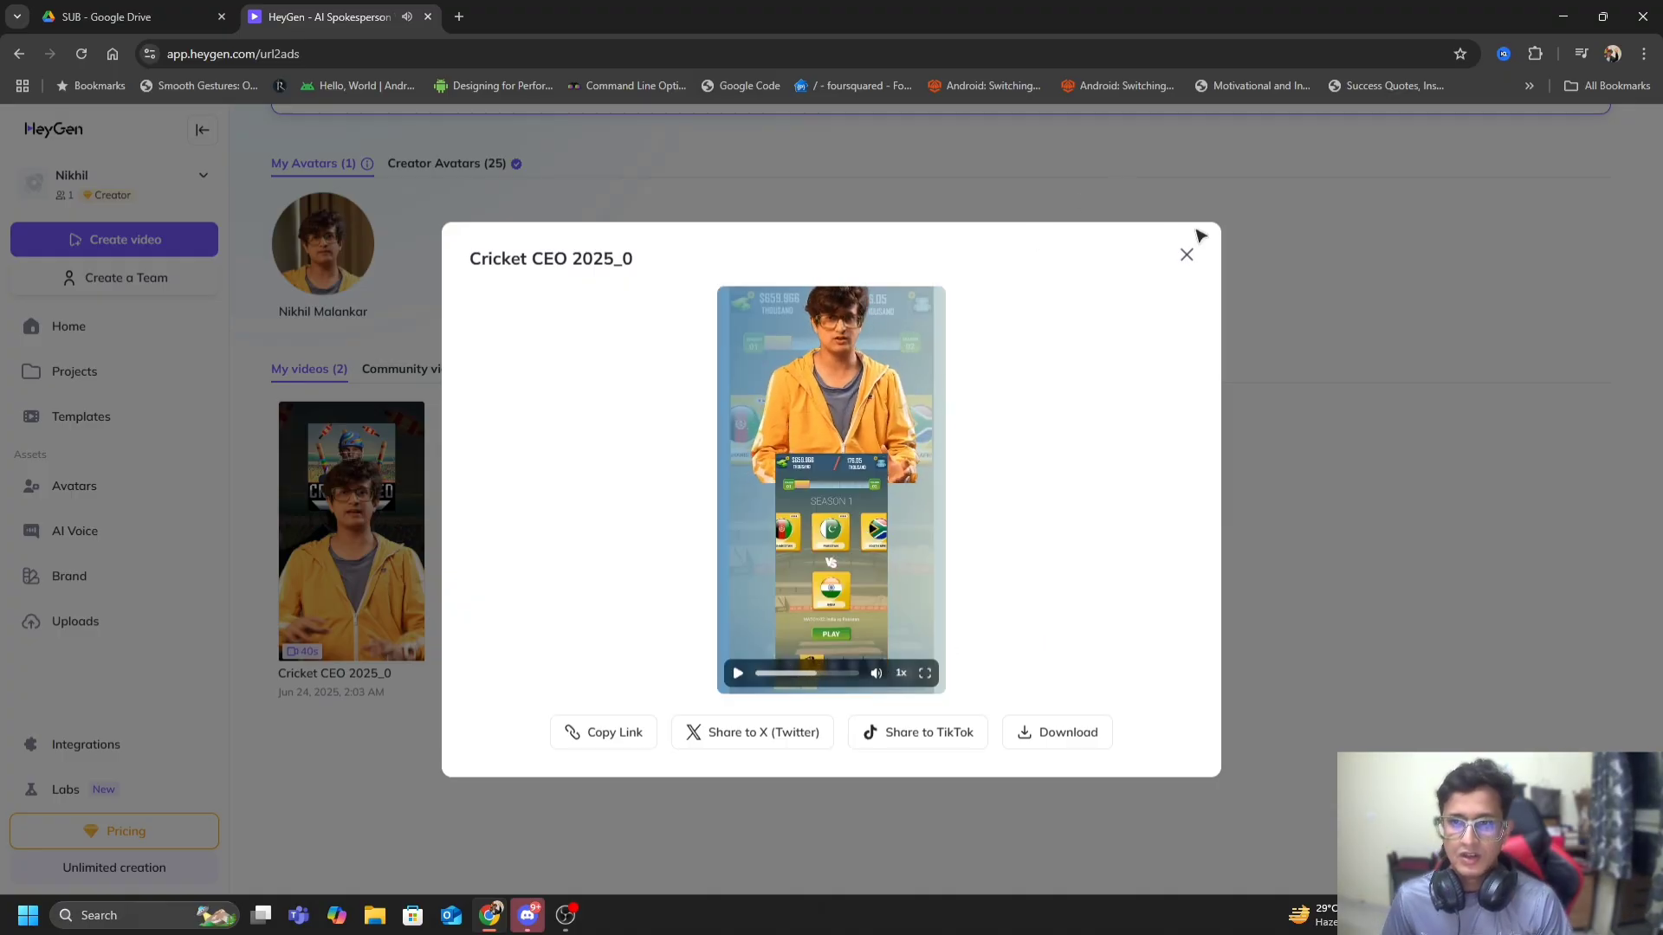
left_click(1184, 255)
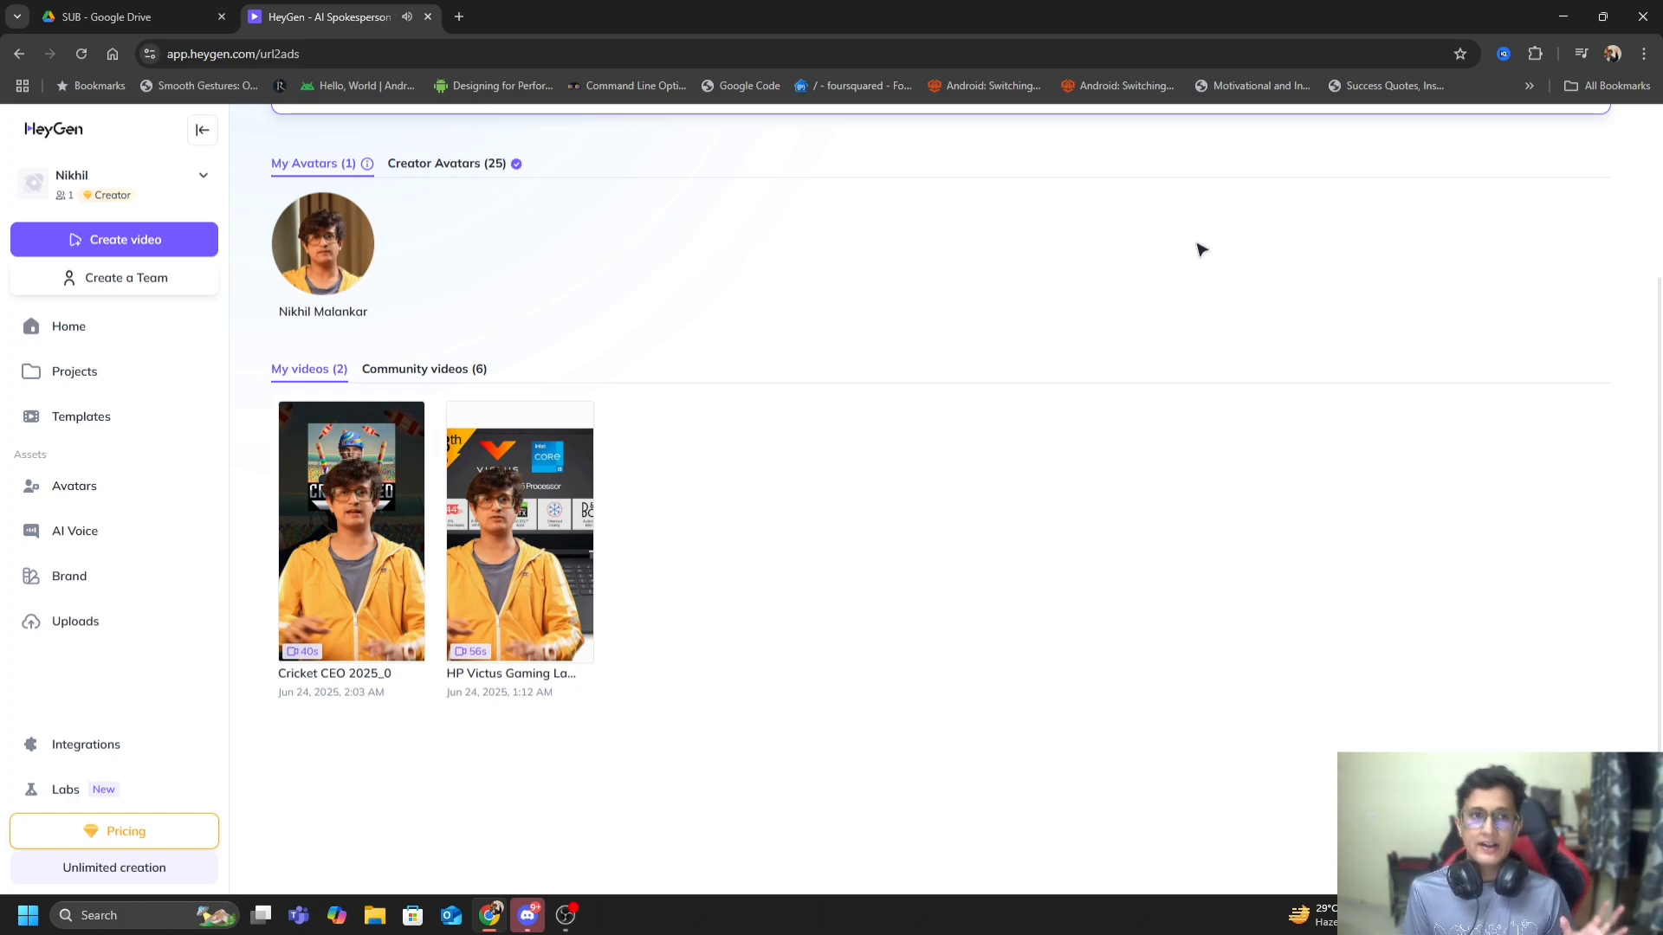
mouse_move(1171, 518)
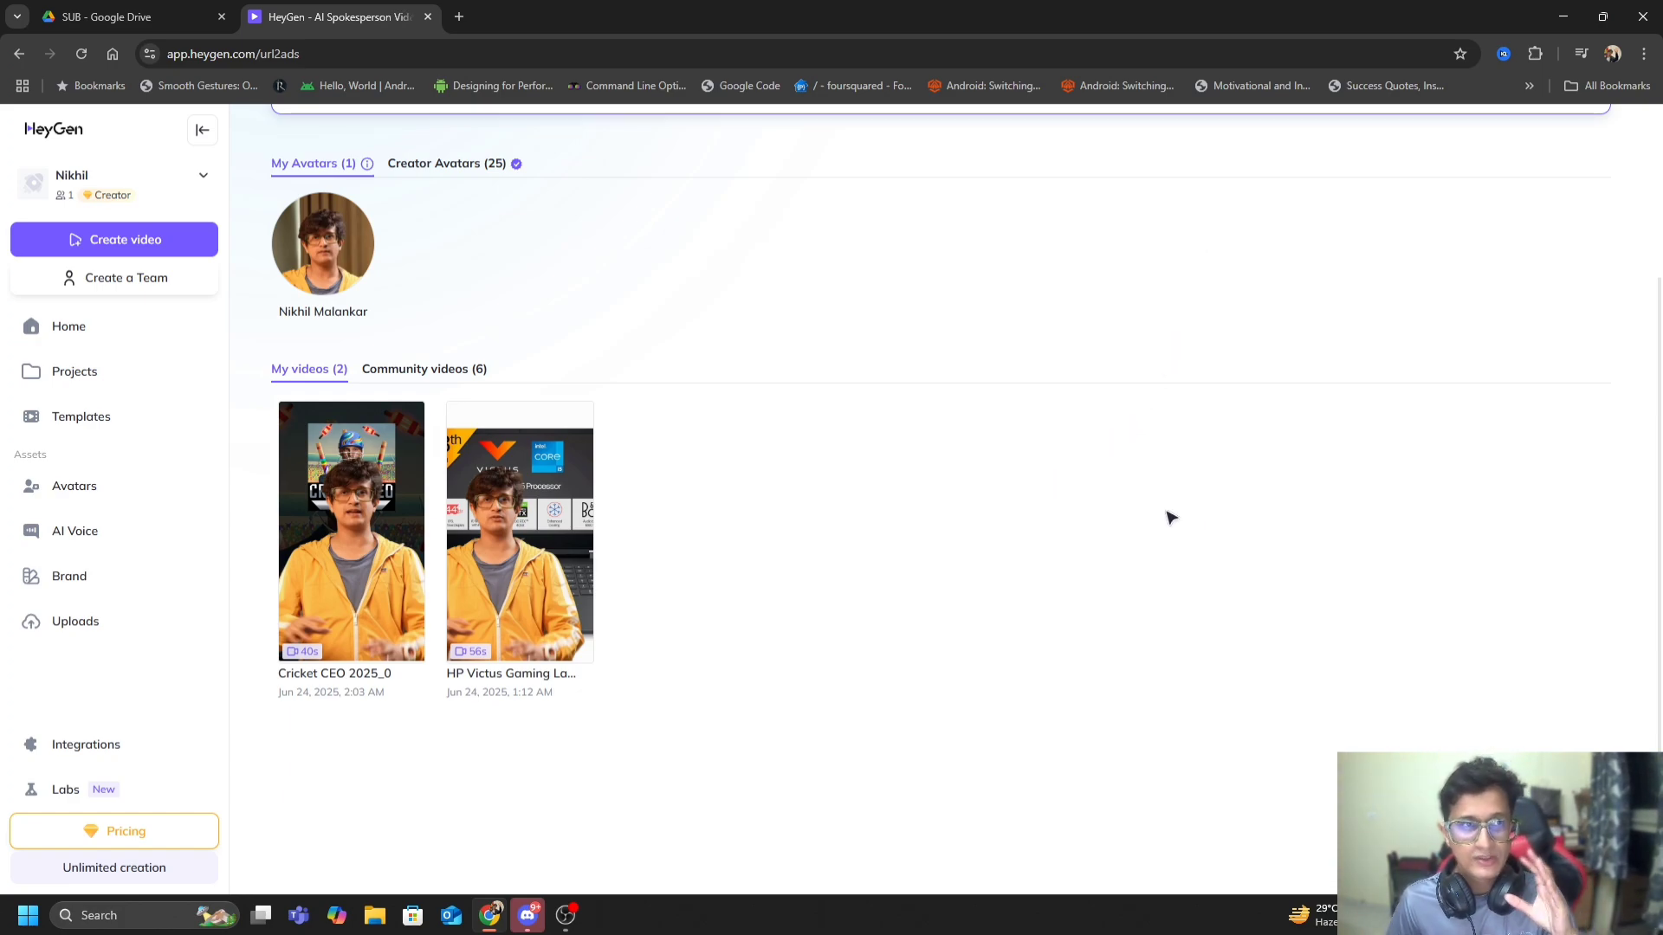
mouse_move(682, 561)
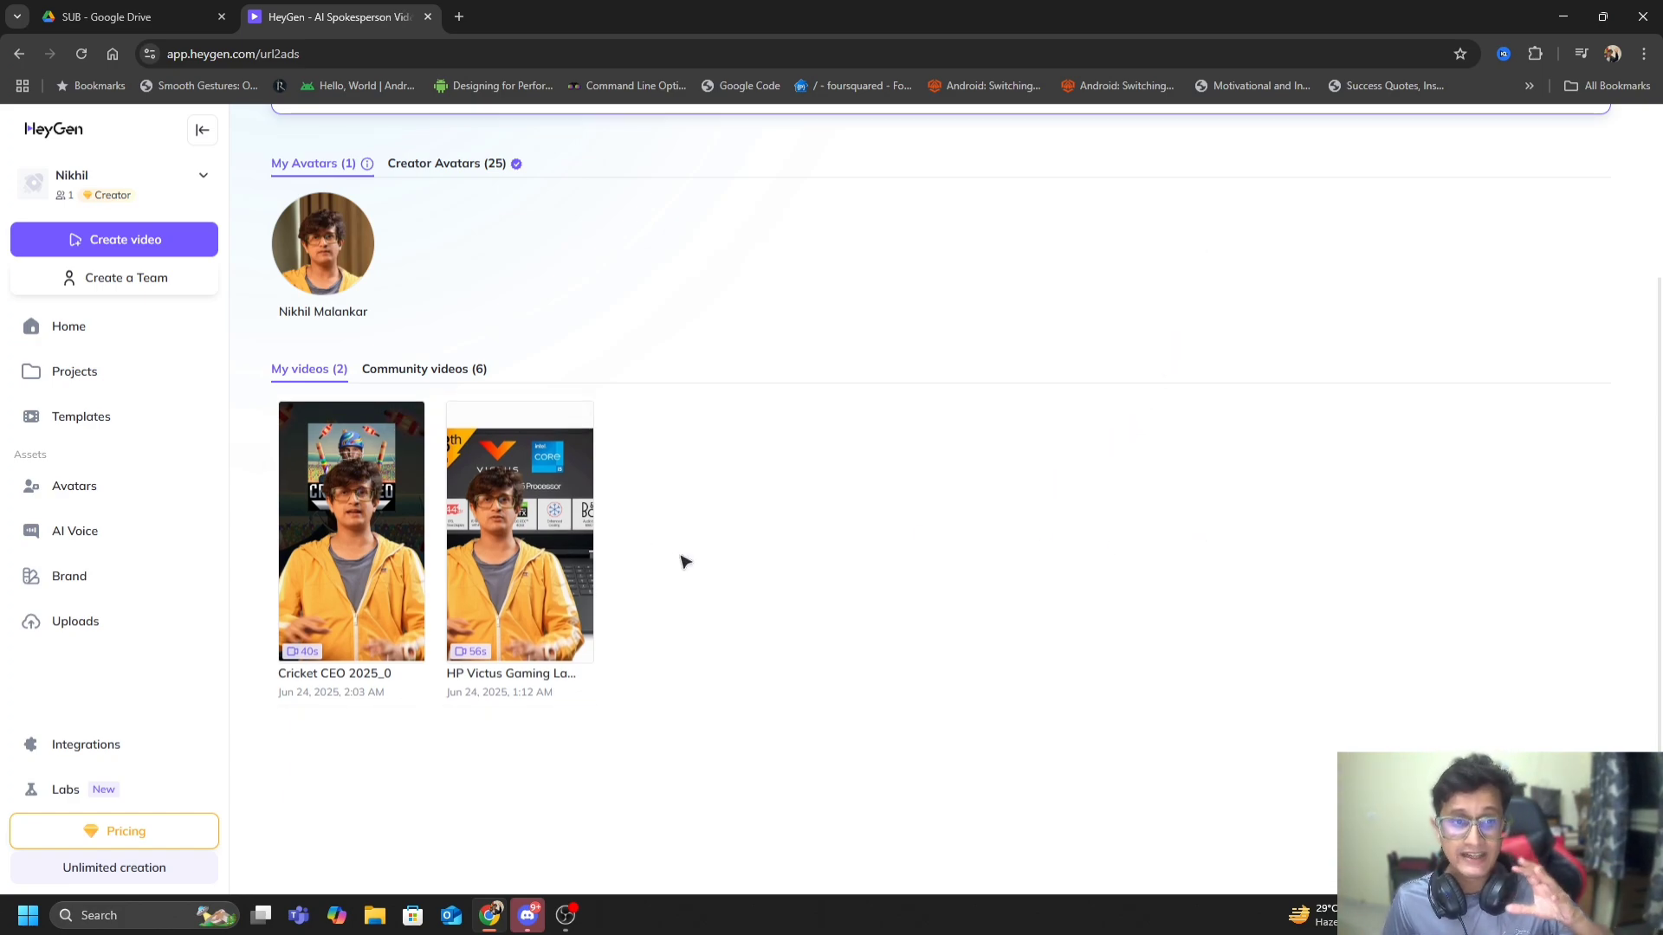
mouse_move(973, 570)
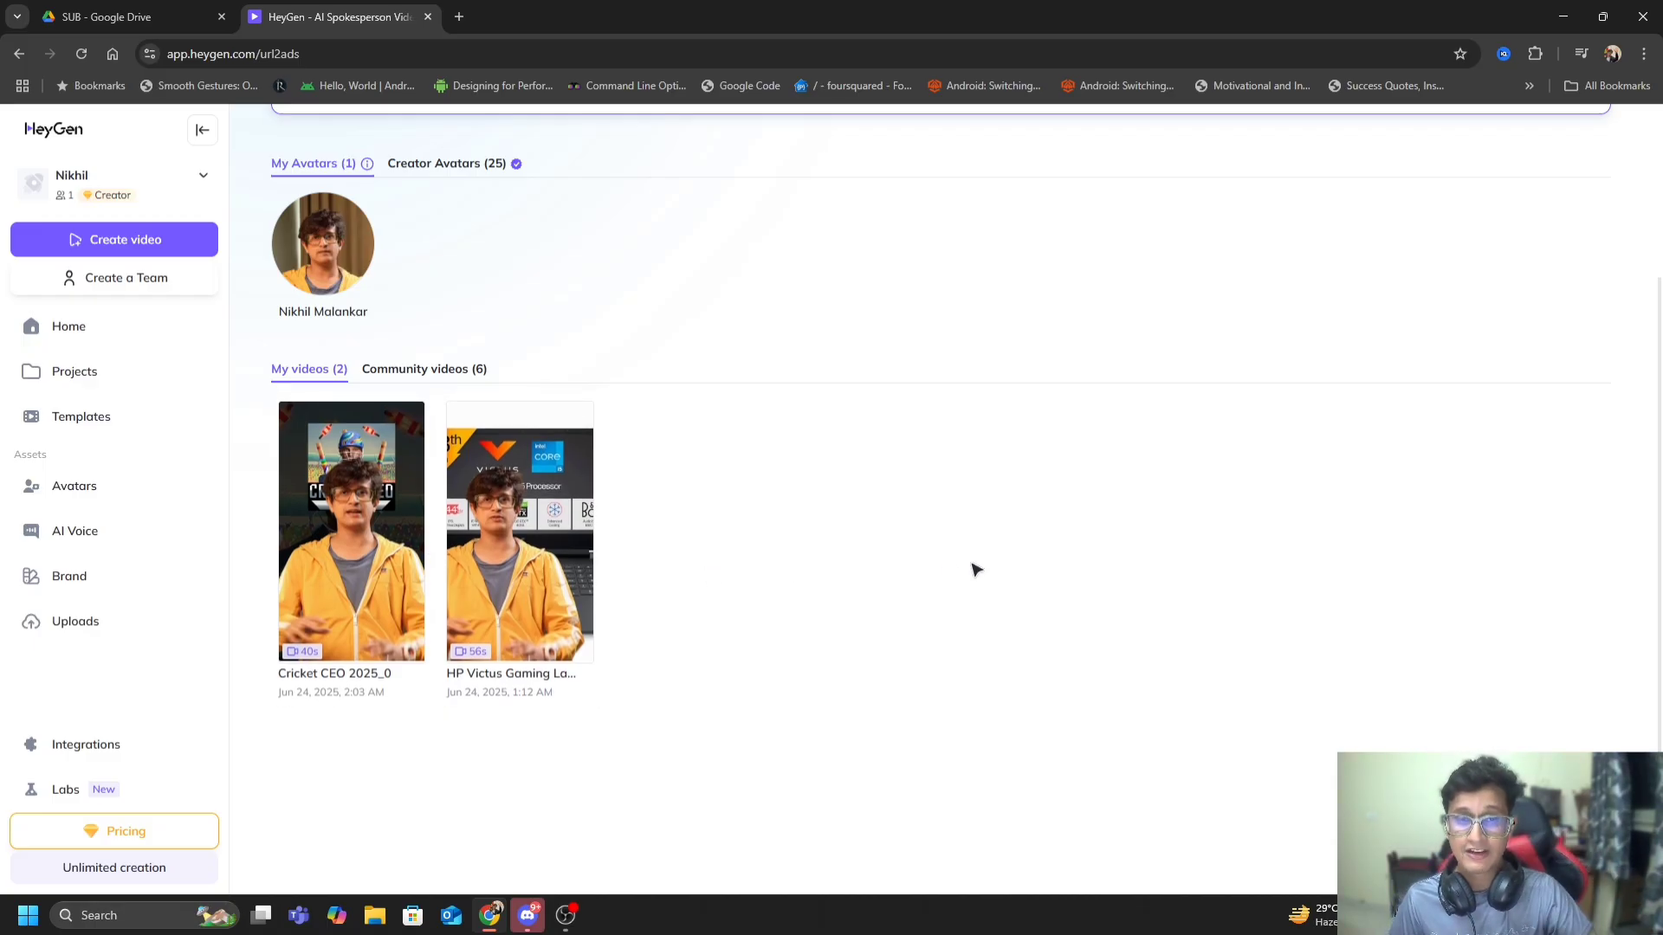
mouse_move(635, 341)
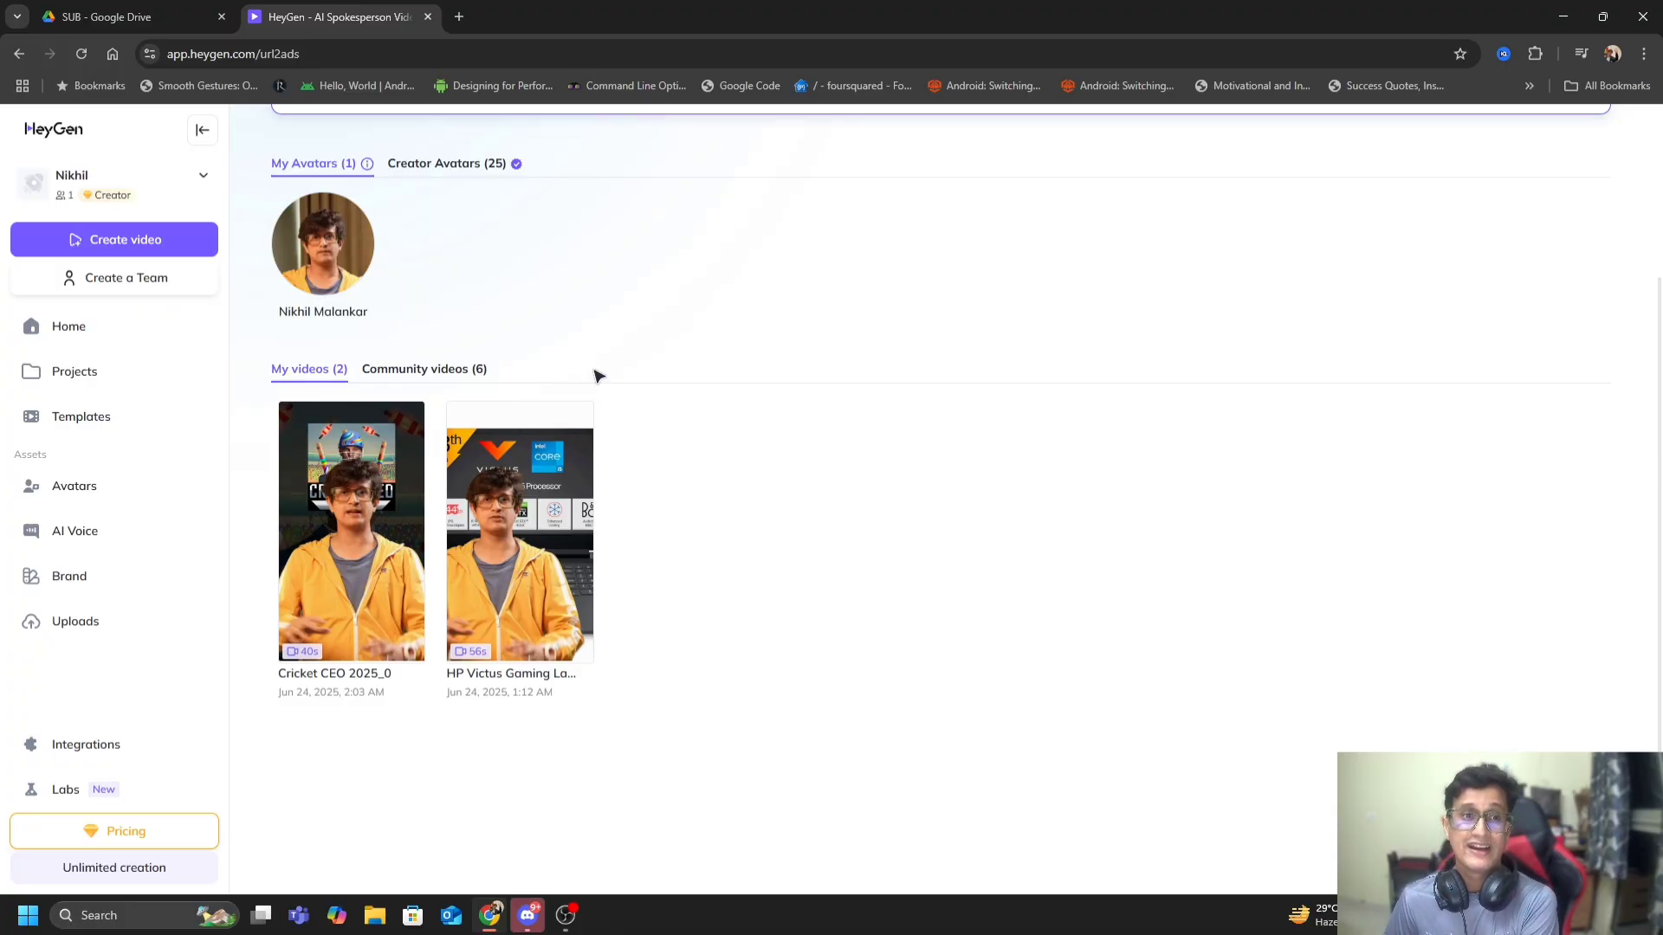
mouse_move(563, 360)
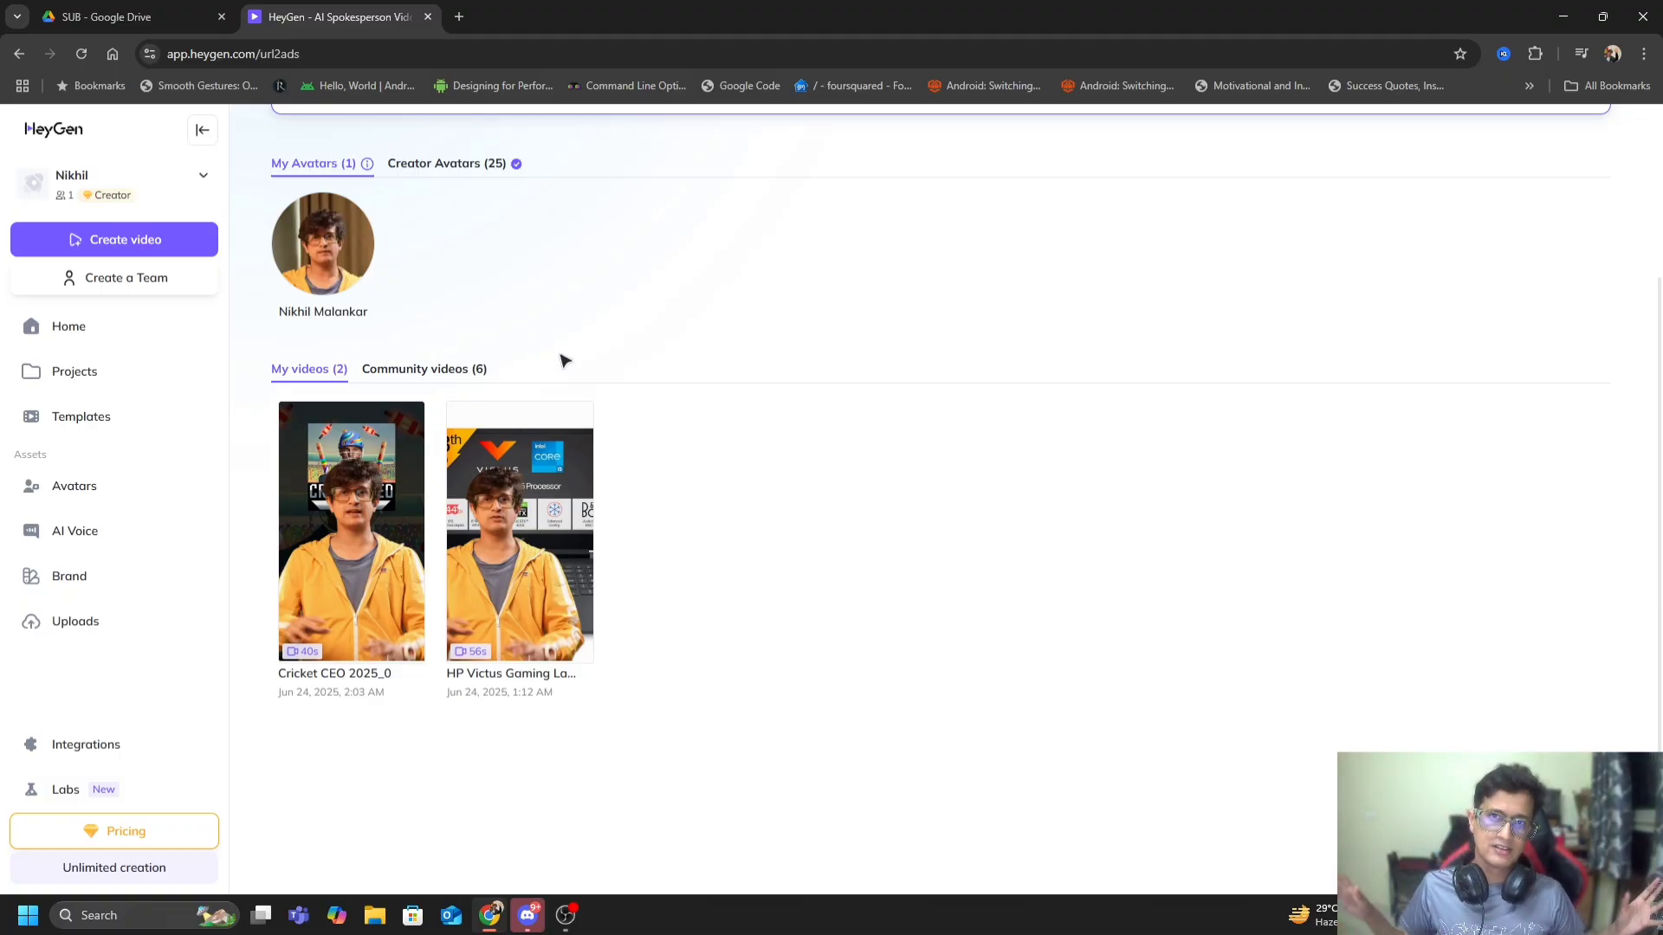
mouse_move(26, 291)
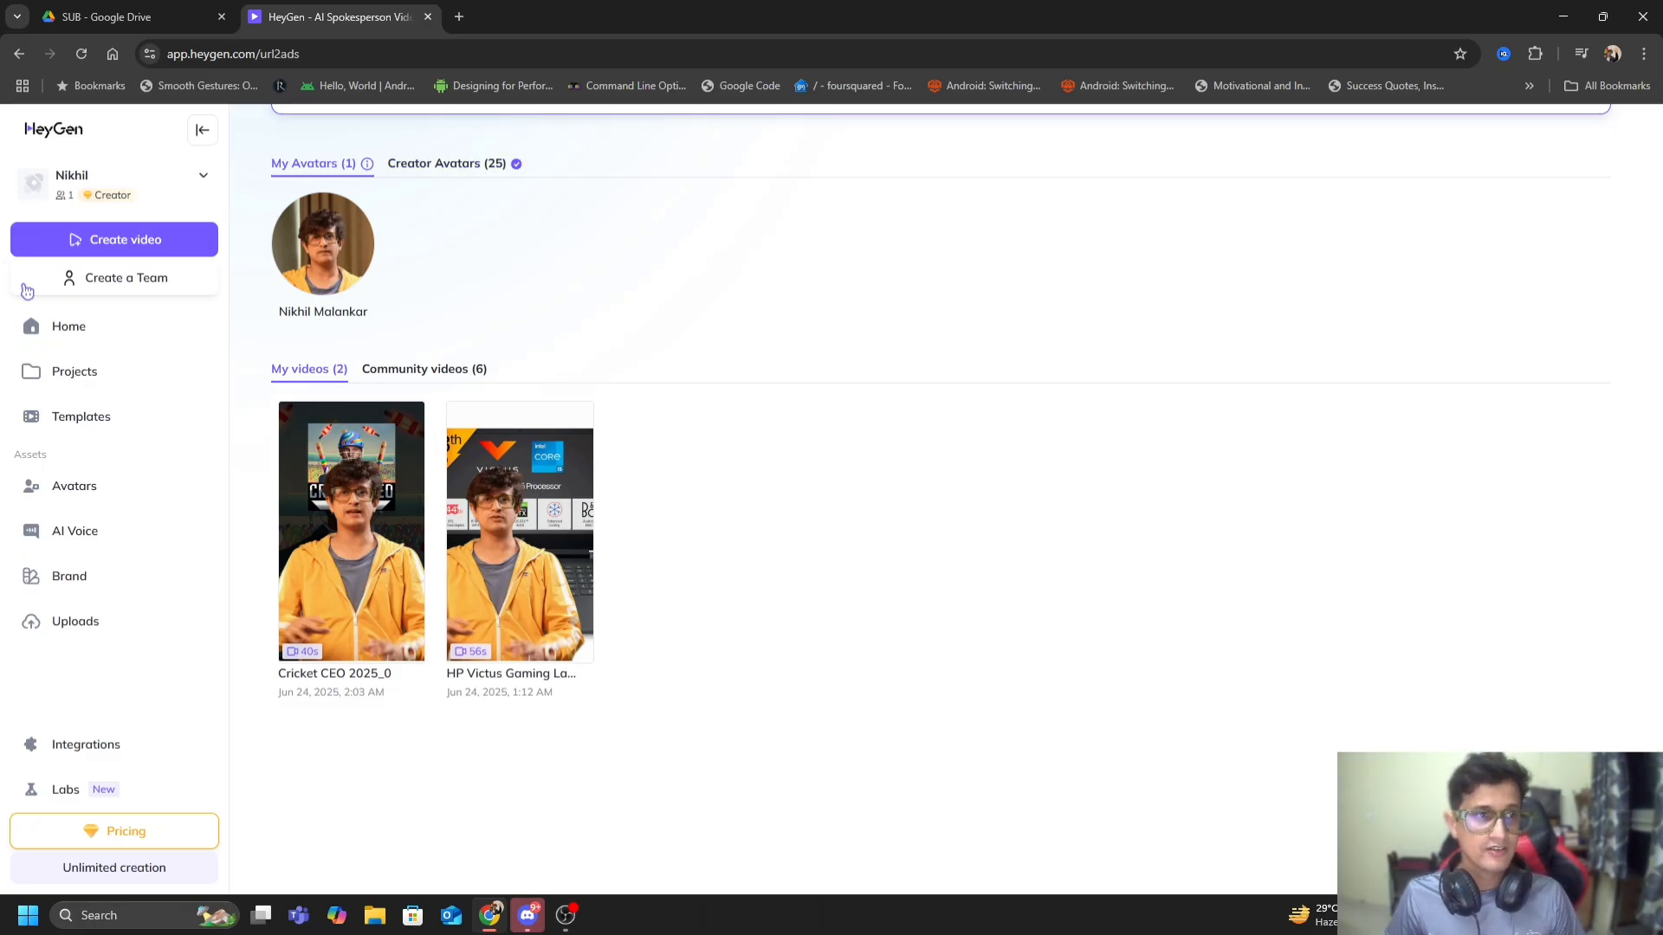
mouse_move(839, 592)
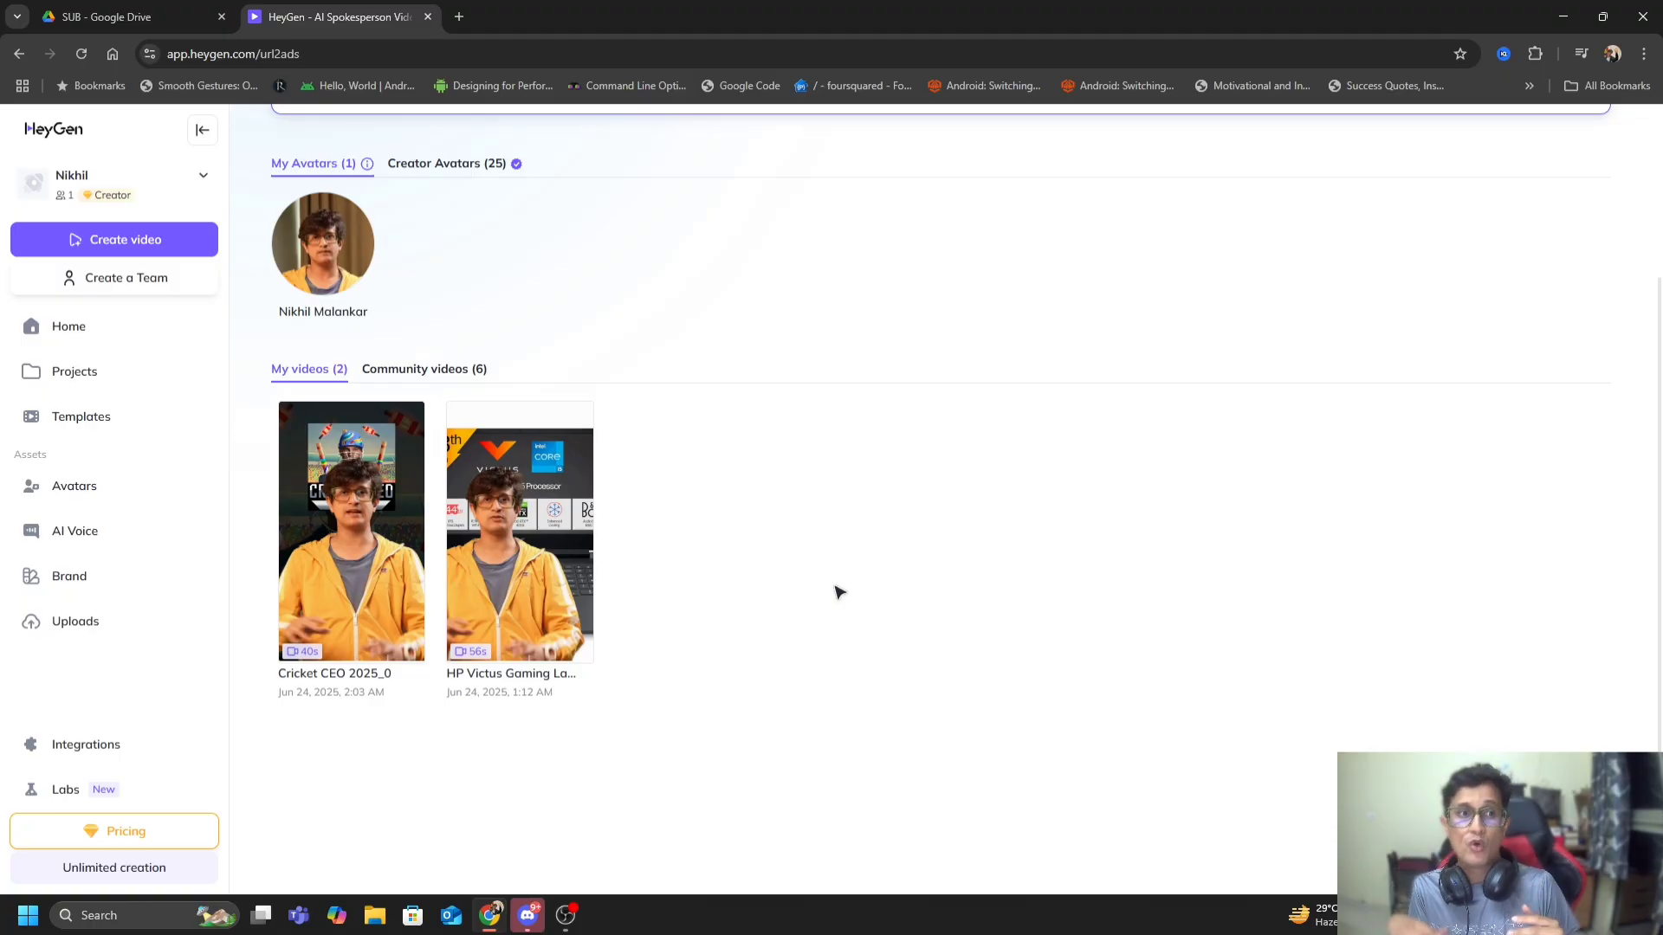
mouse_move(796, 403)
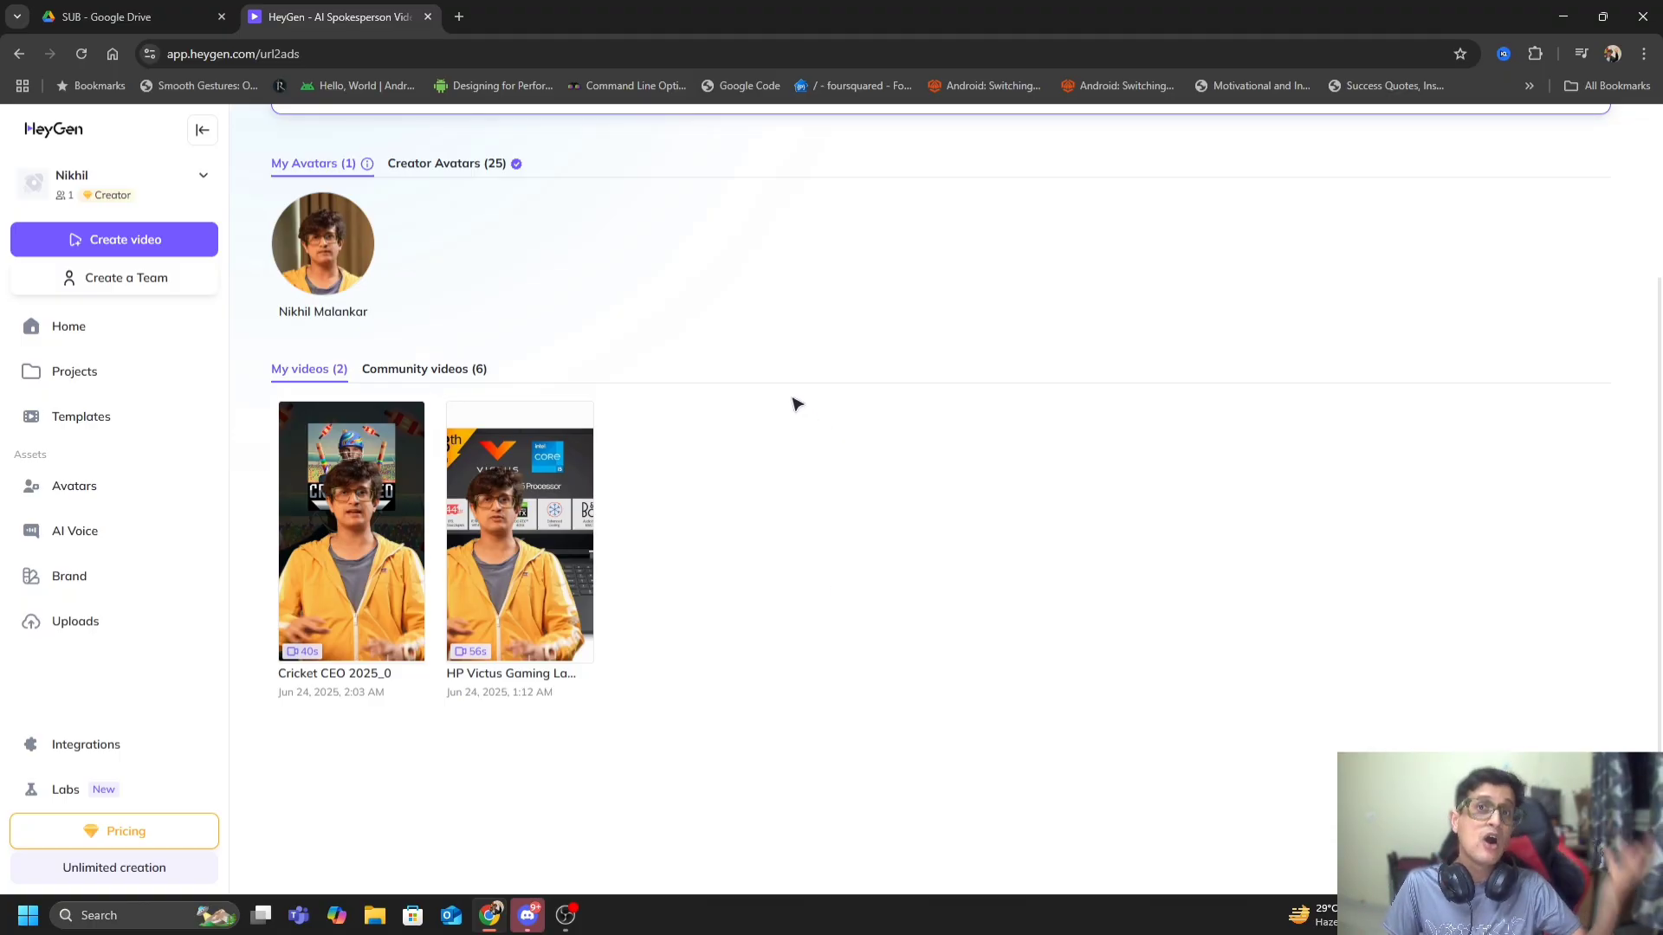
mouse_move(121, 353)
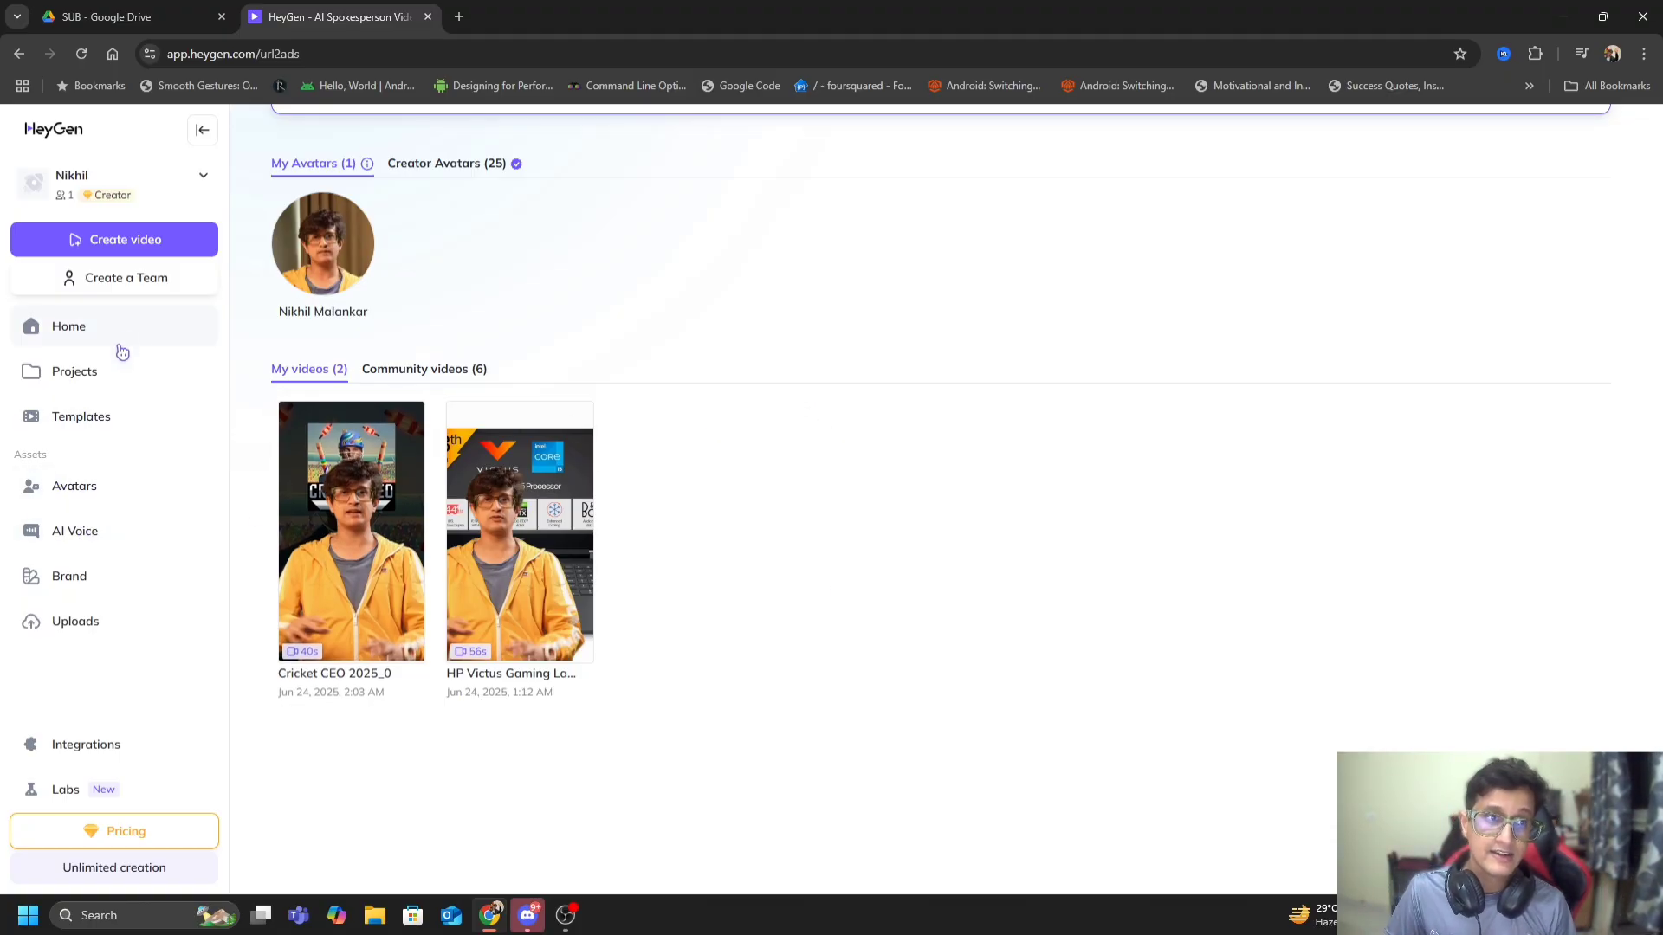
Step: Open the Projects library, play the downloaded Explainer video from Chrome's downloads and close the player
left_click(74, 370)
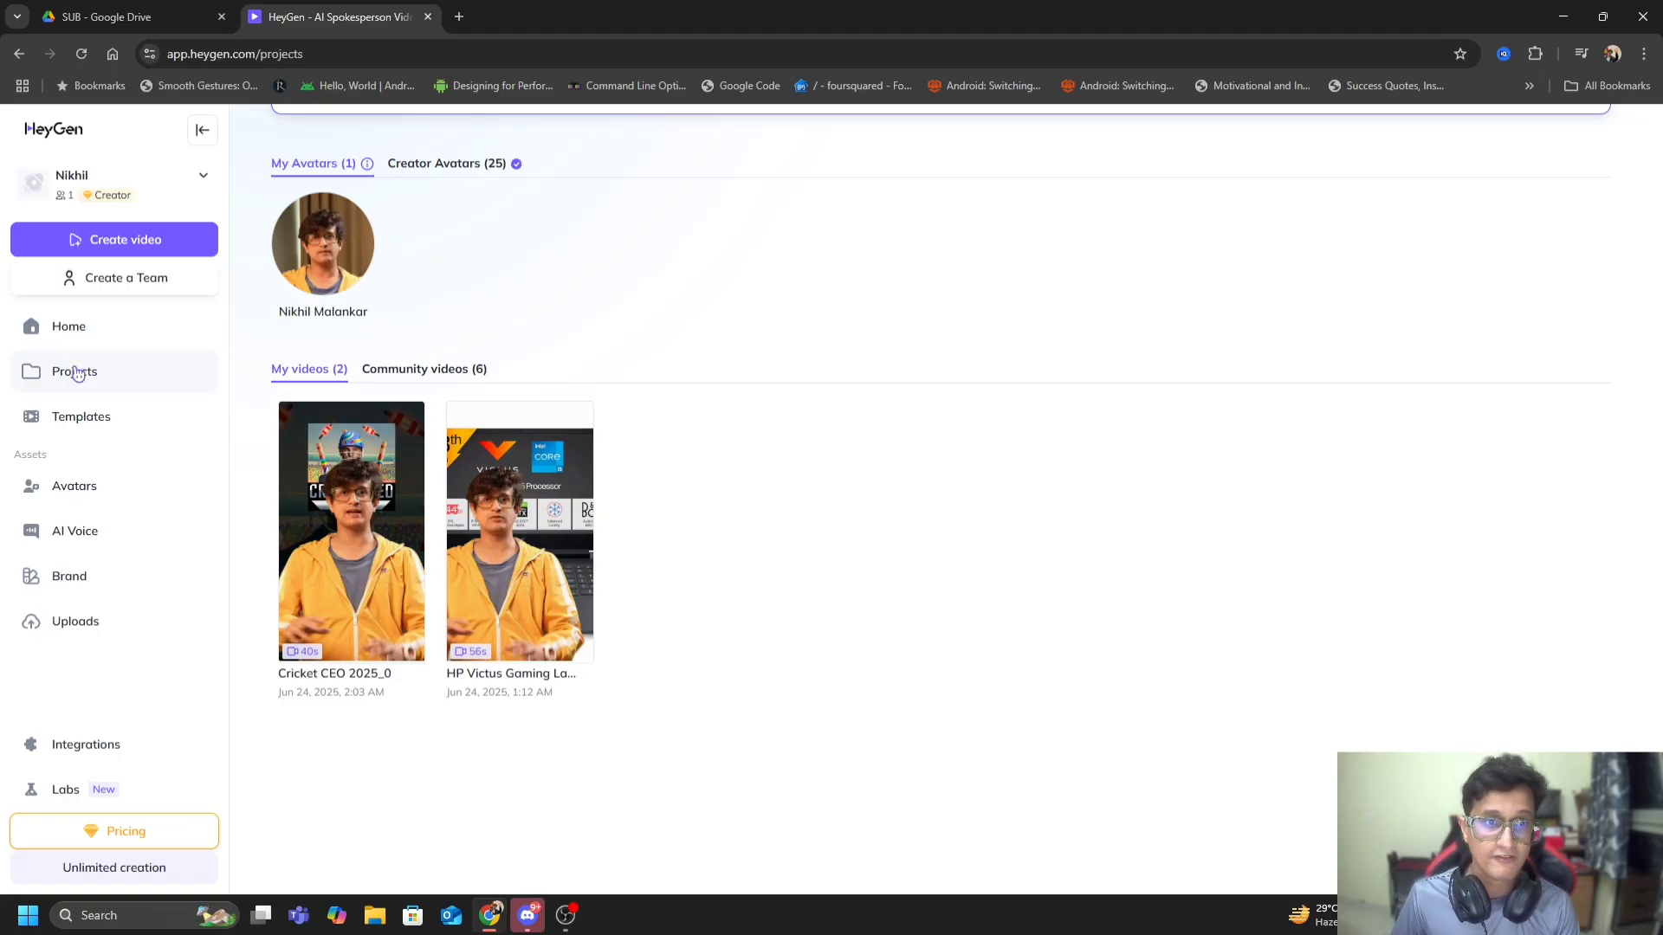
left_click(74, 371)
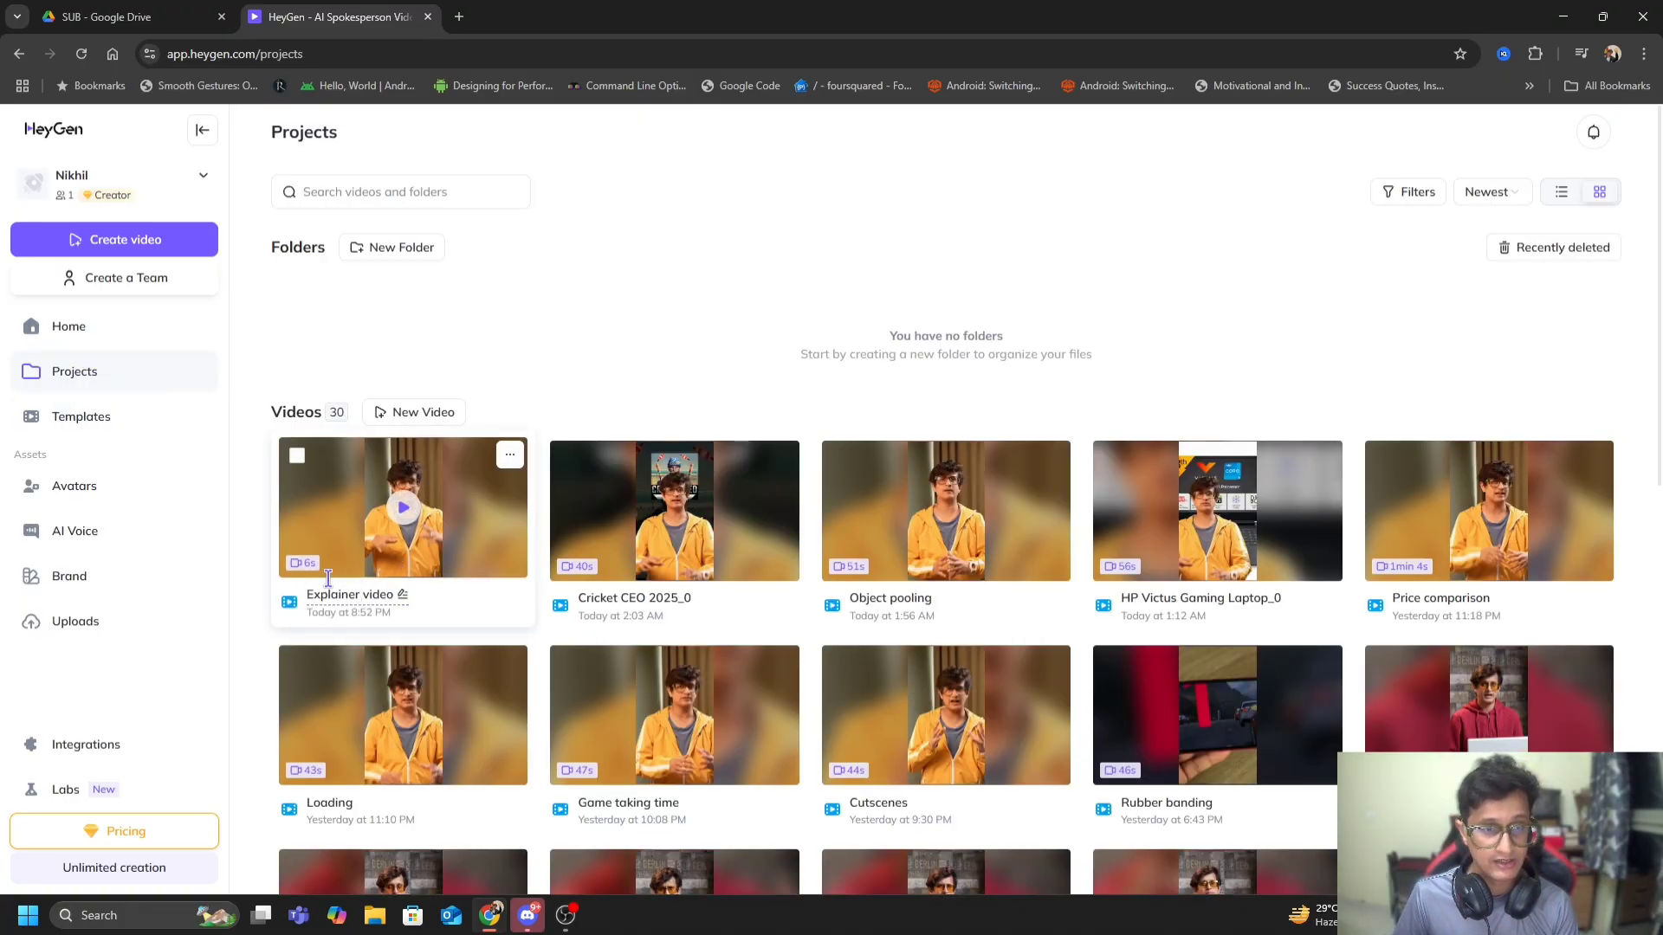
mouse_move(492, 469)
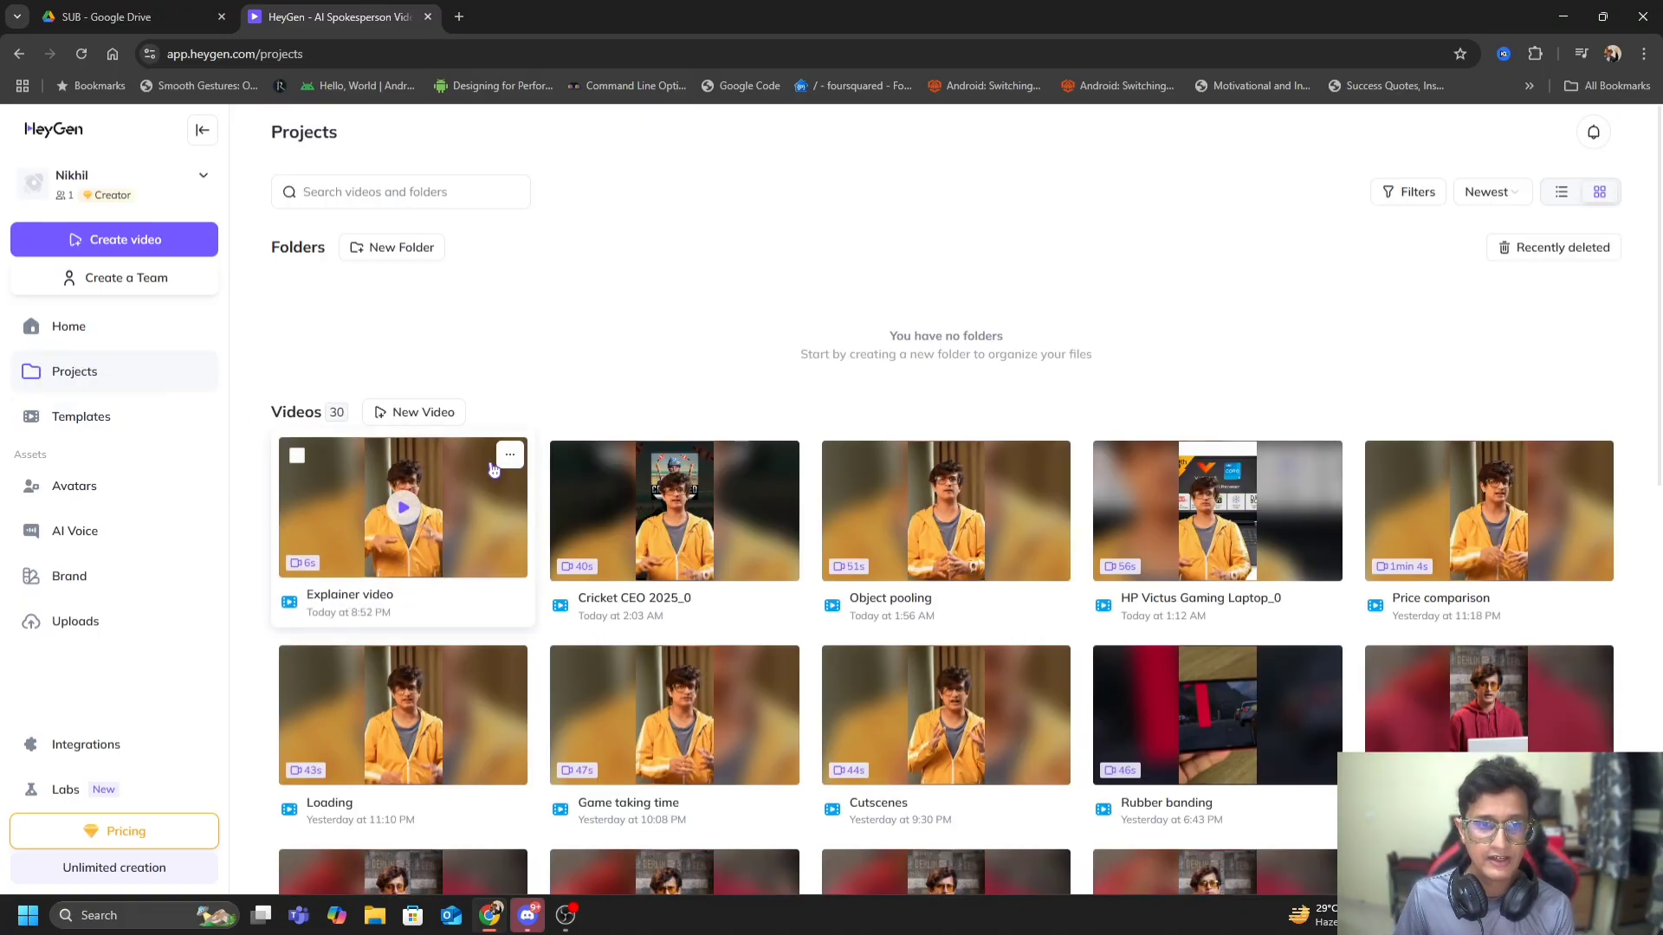
mouse_move(446, 501)
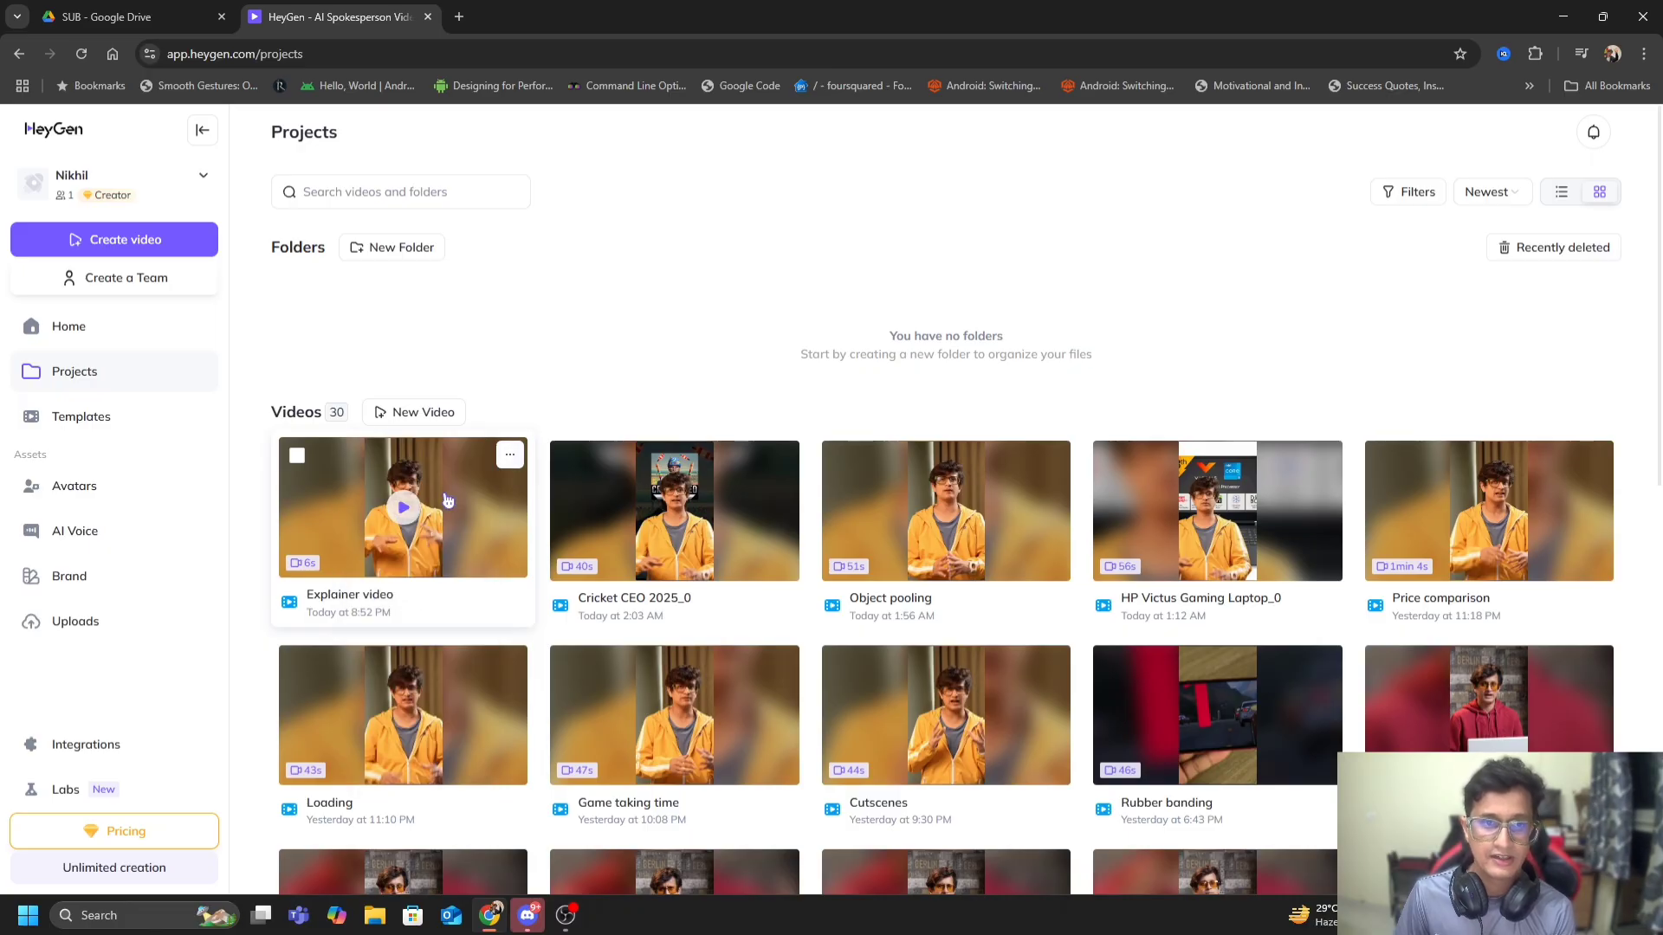
mouse_move(1548, 54)
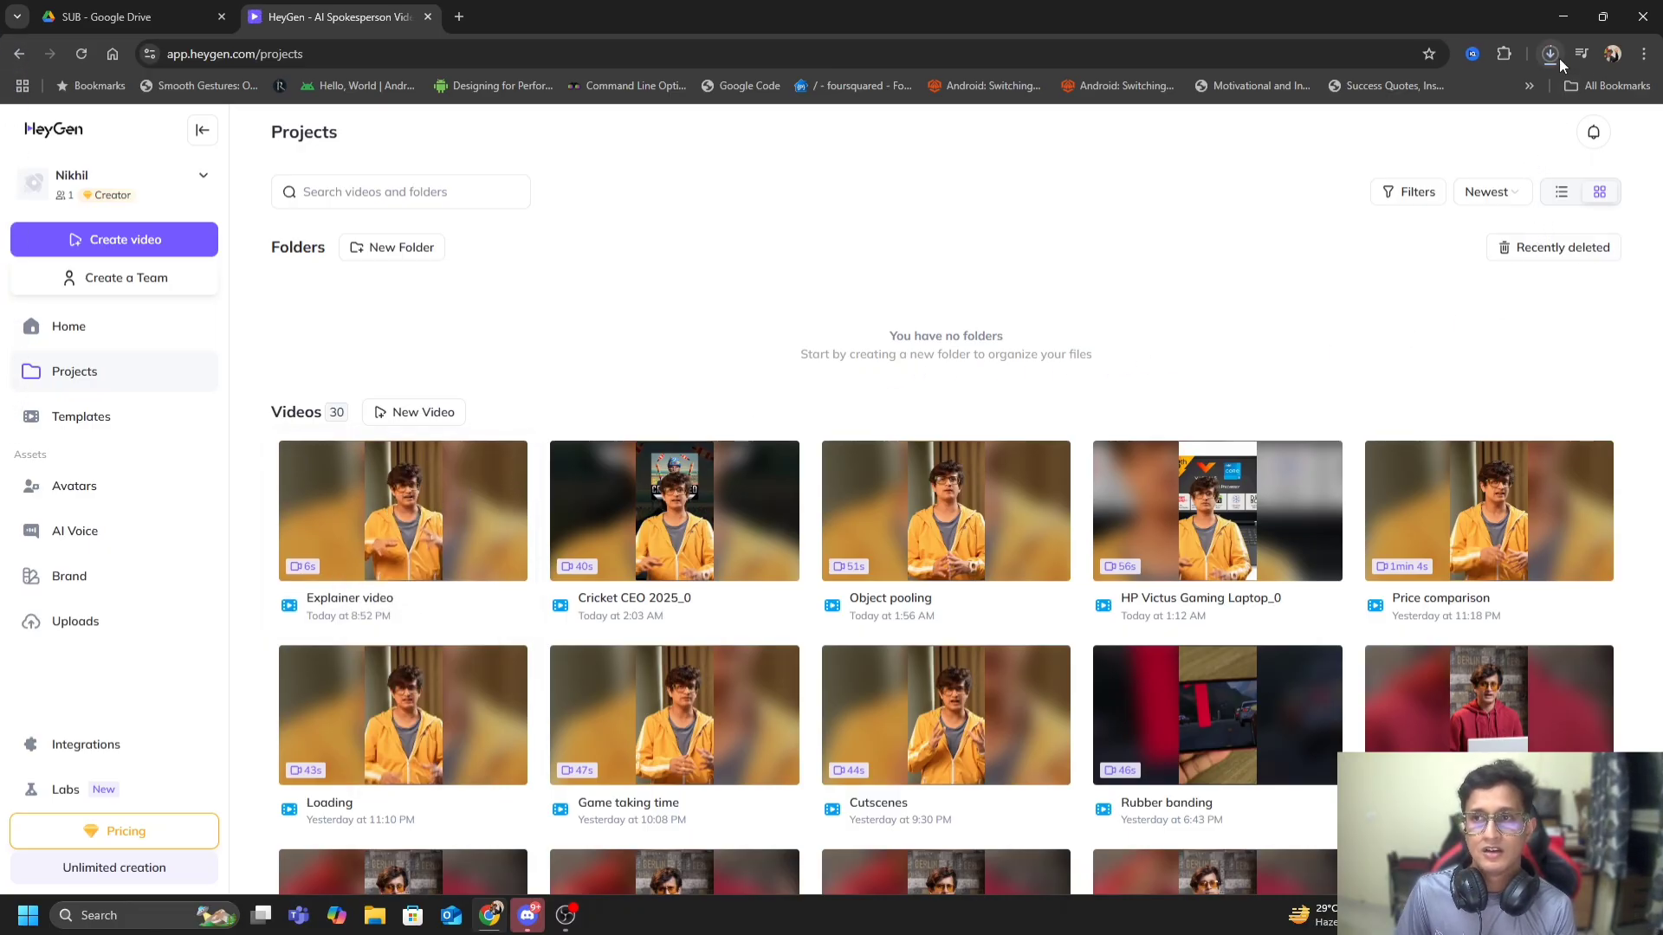
left_click(1548, 54)
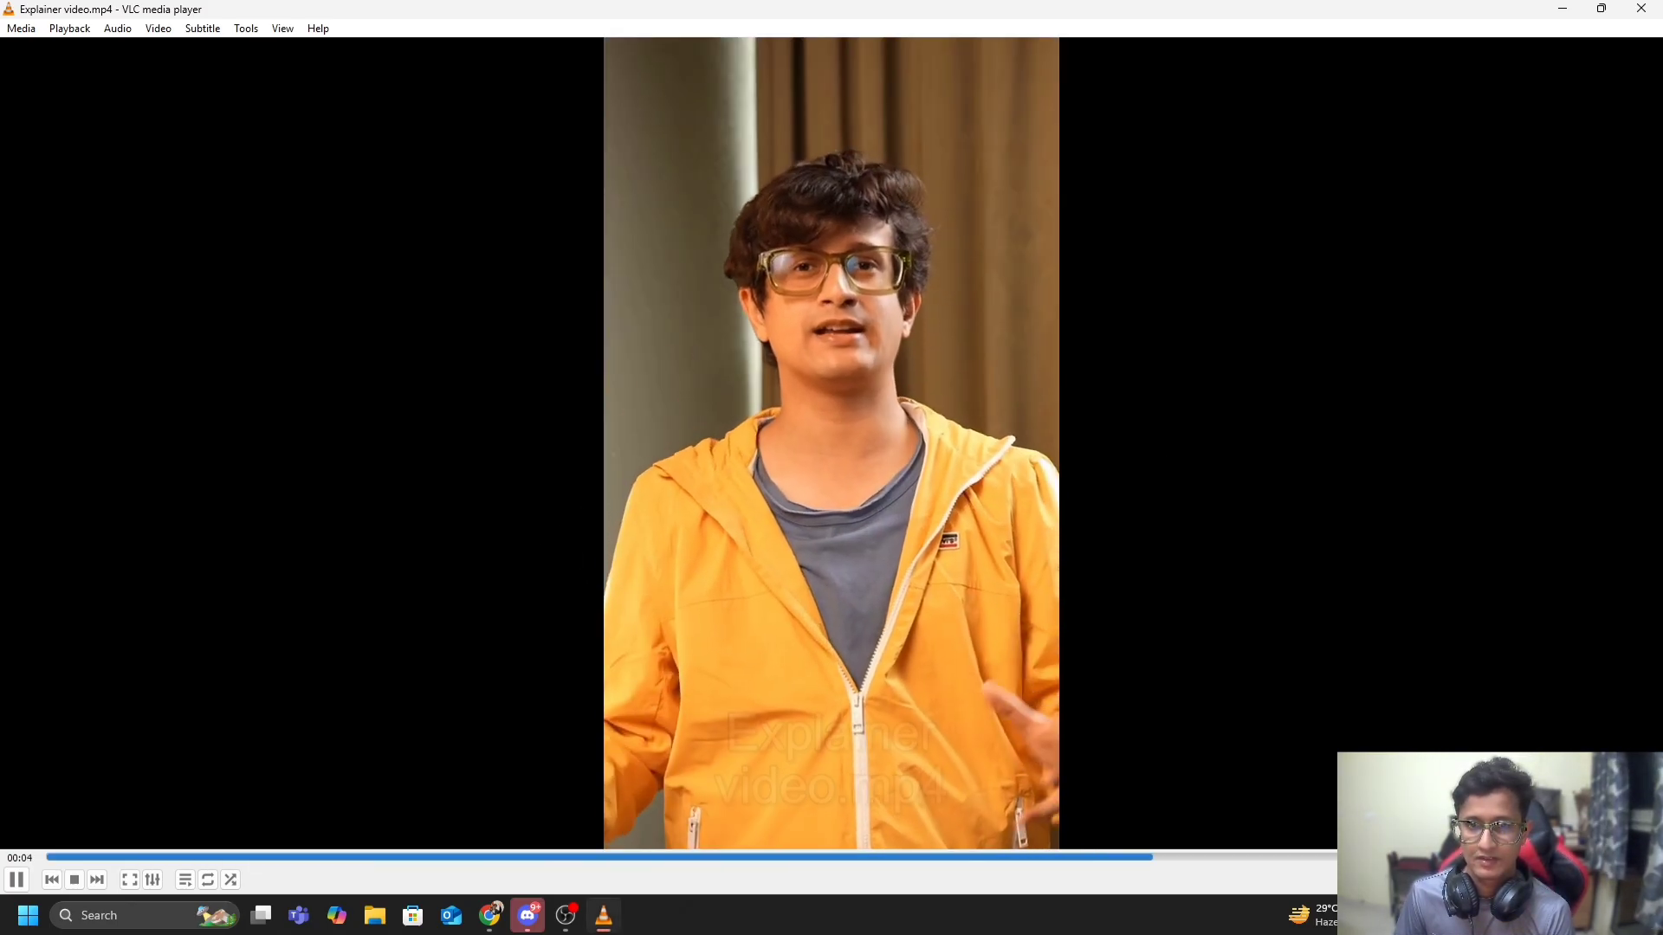
left_click(75, 879)
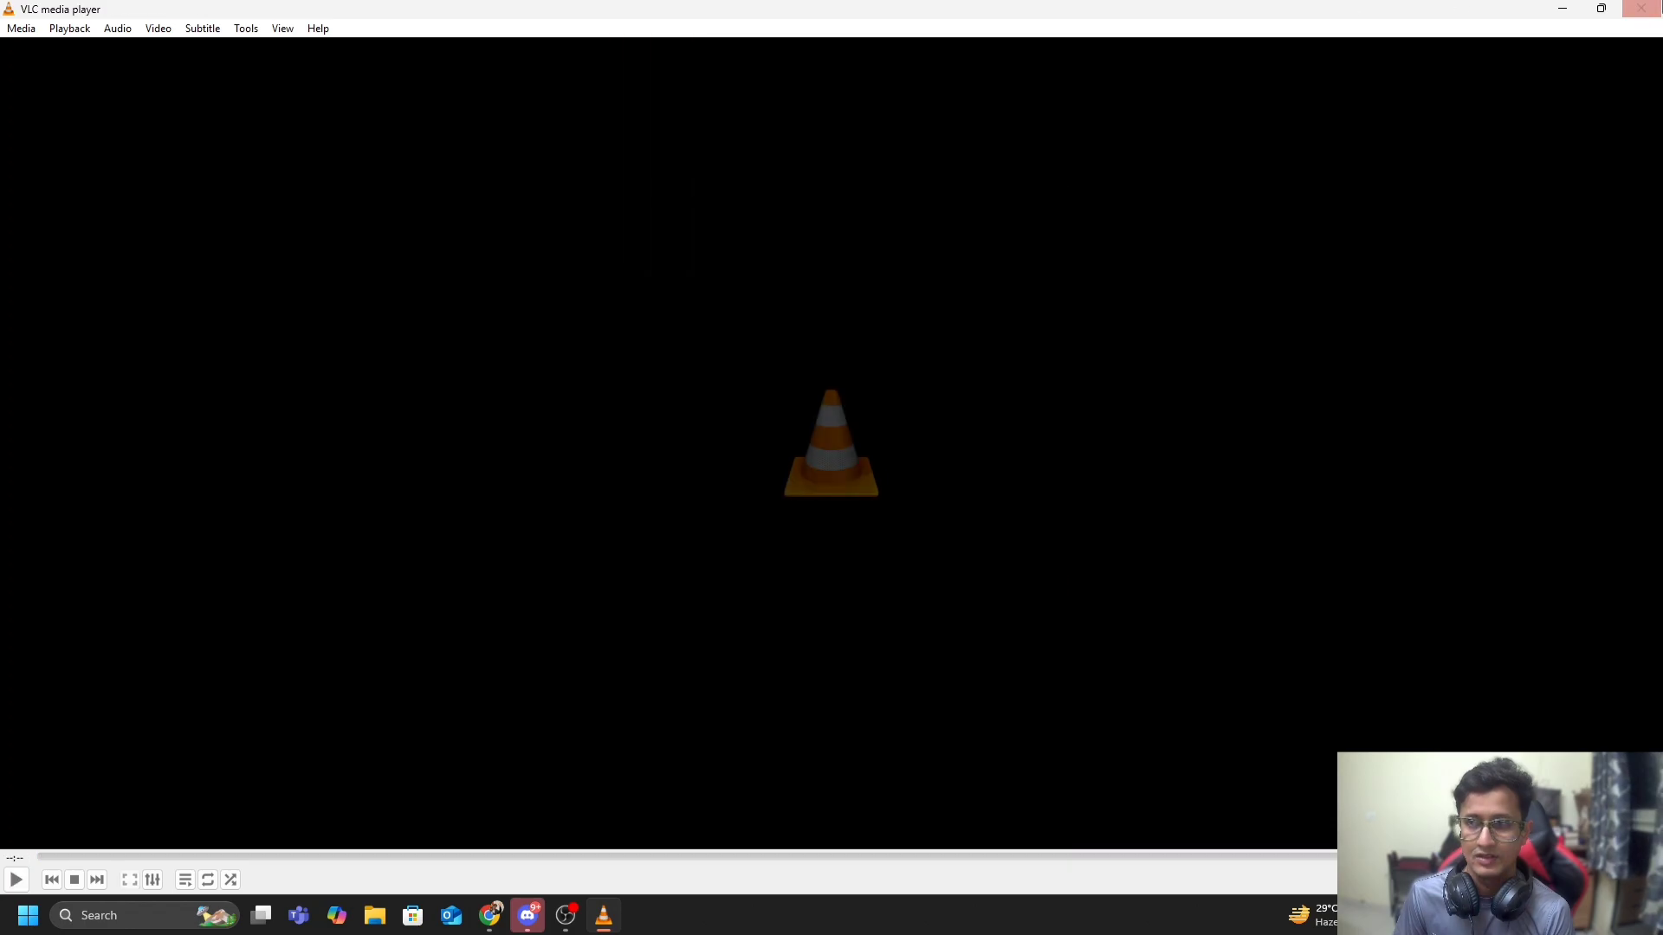
left_click(490, 914)
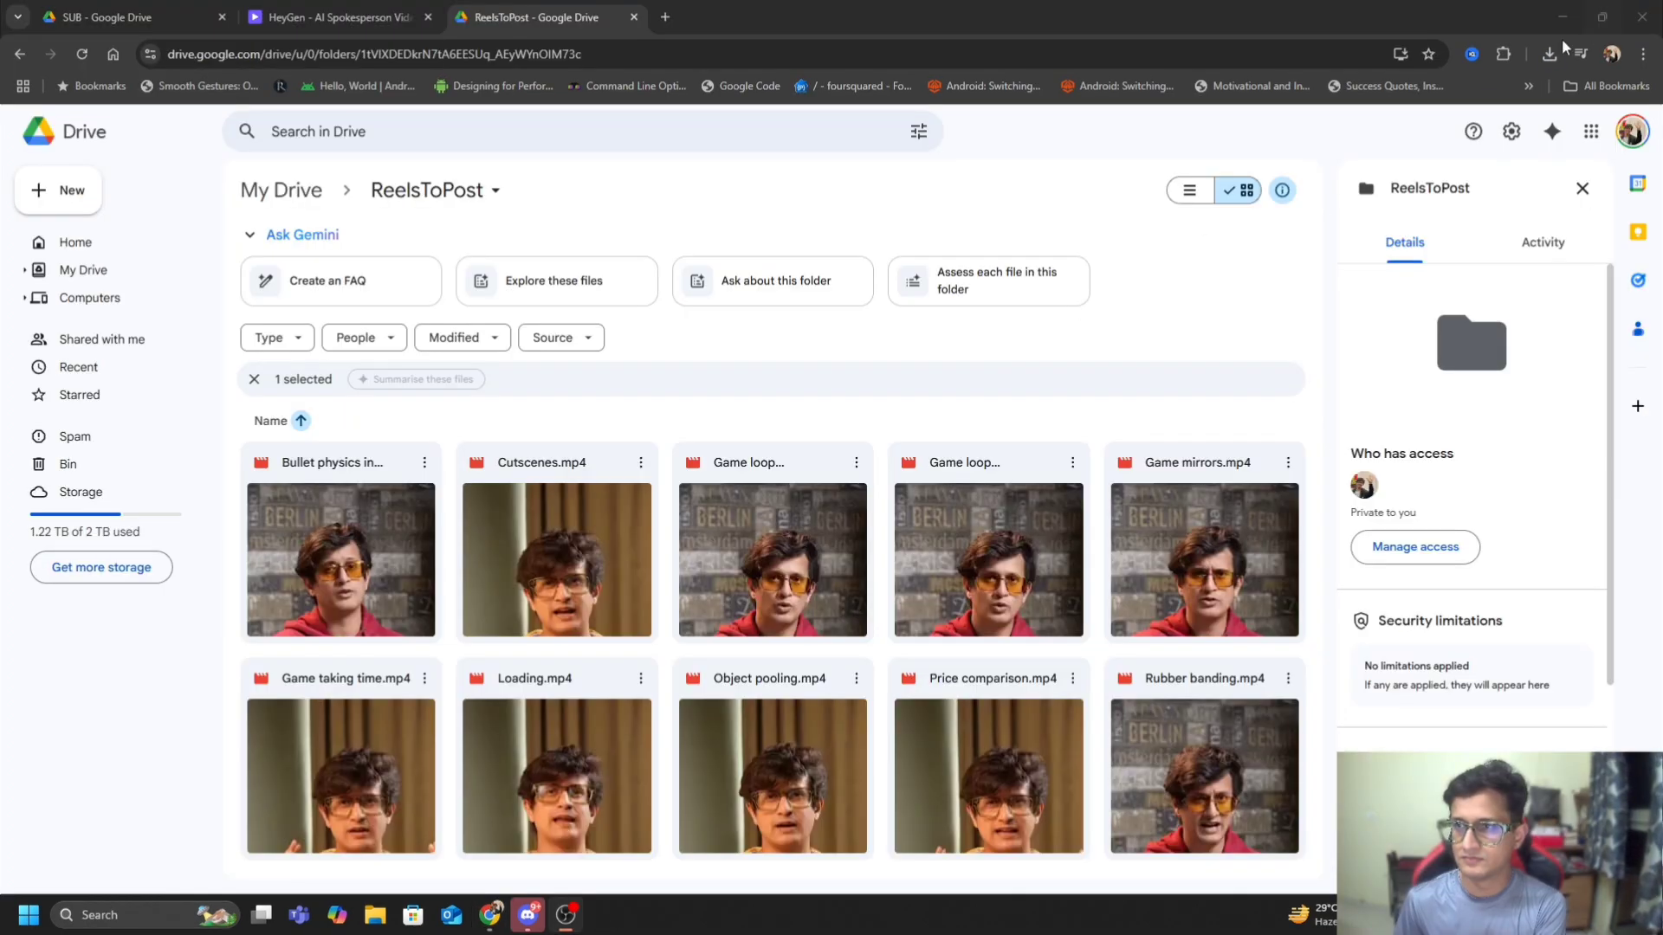
Step: Upload the downloaded Explainer video into Drive's ReelsToPost folder
left_click(1548, 54)
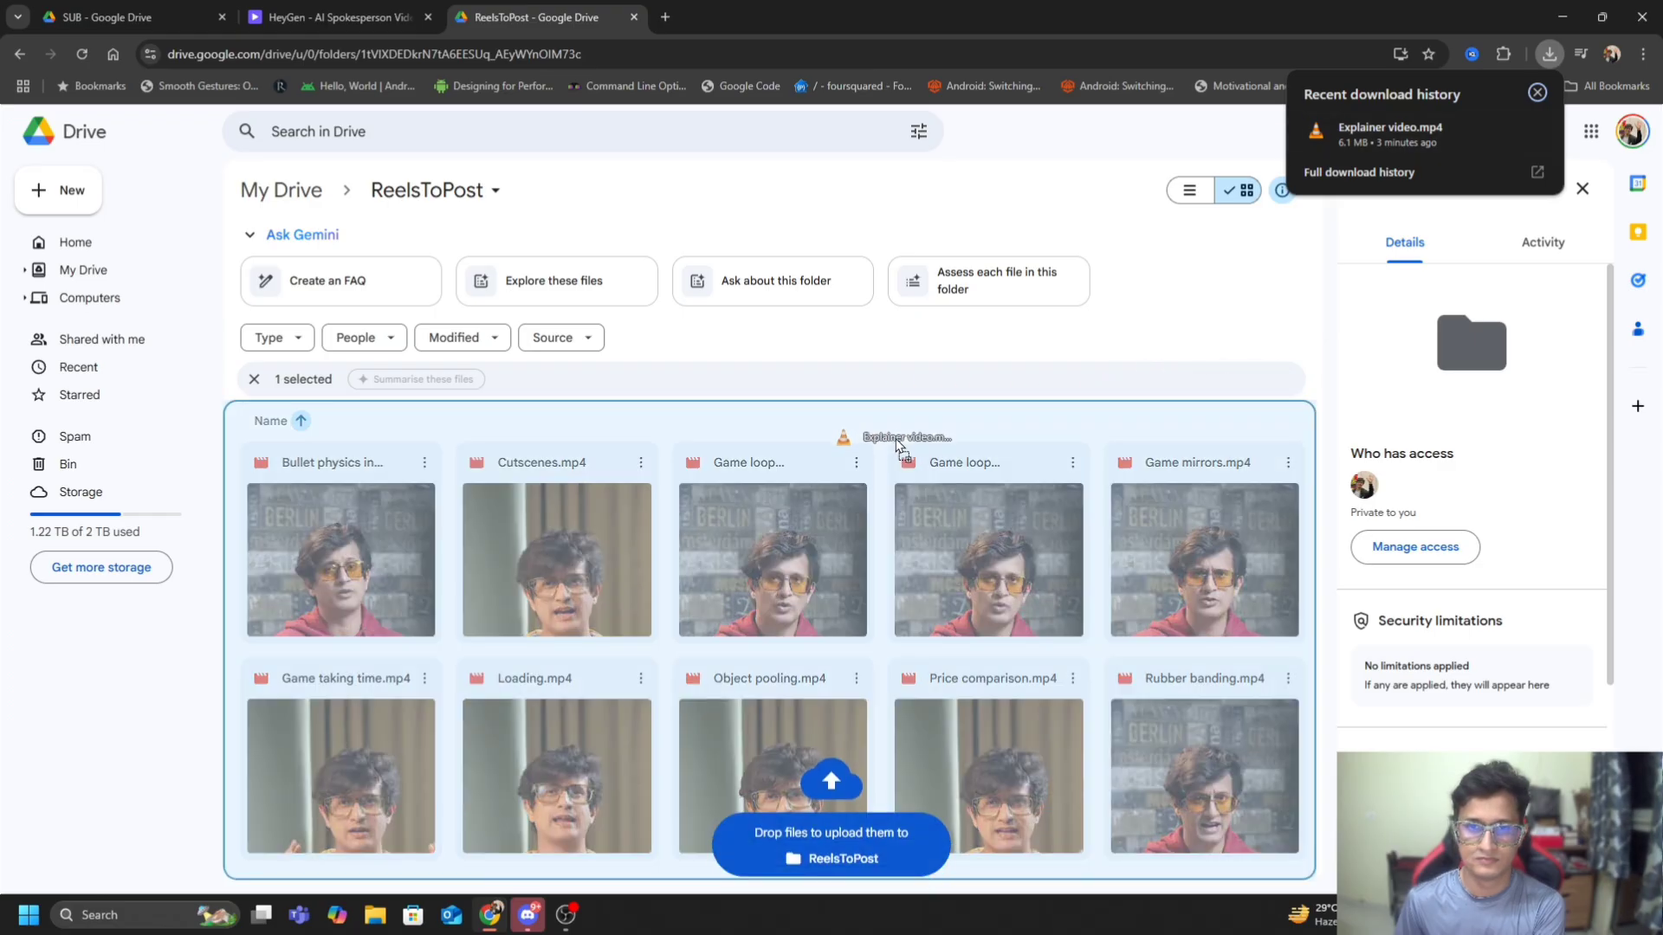
left_click(334, 17)
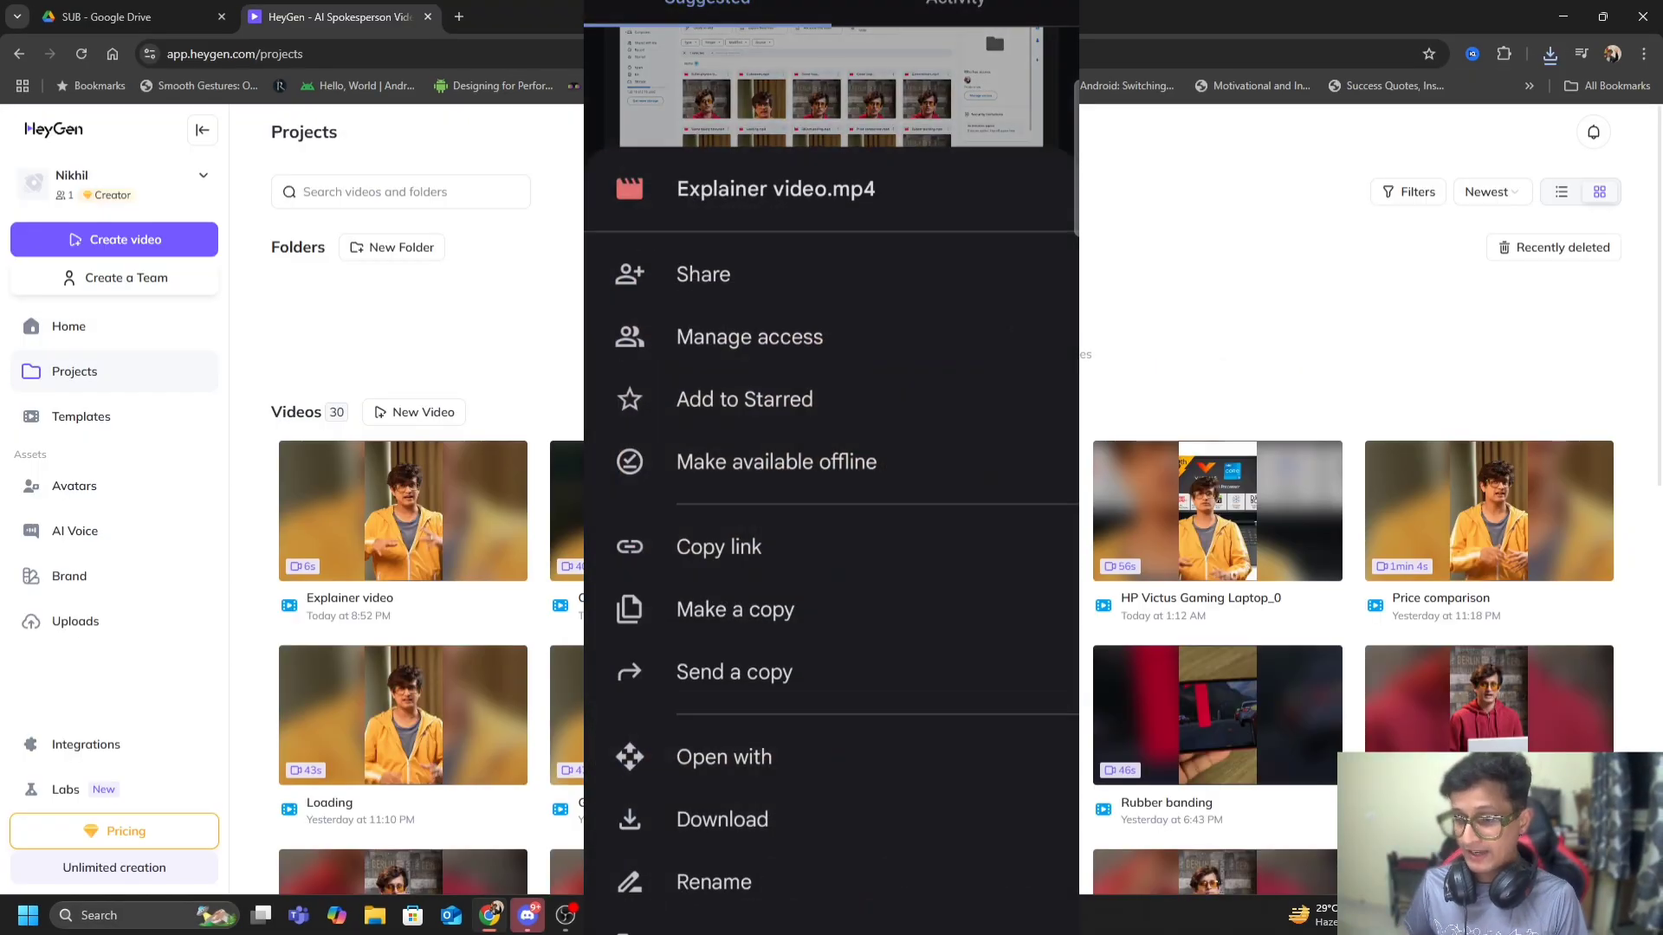
left_click(722, 820)
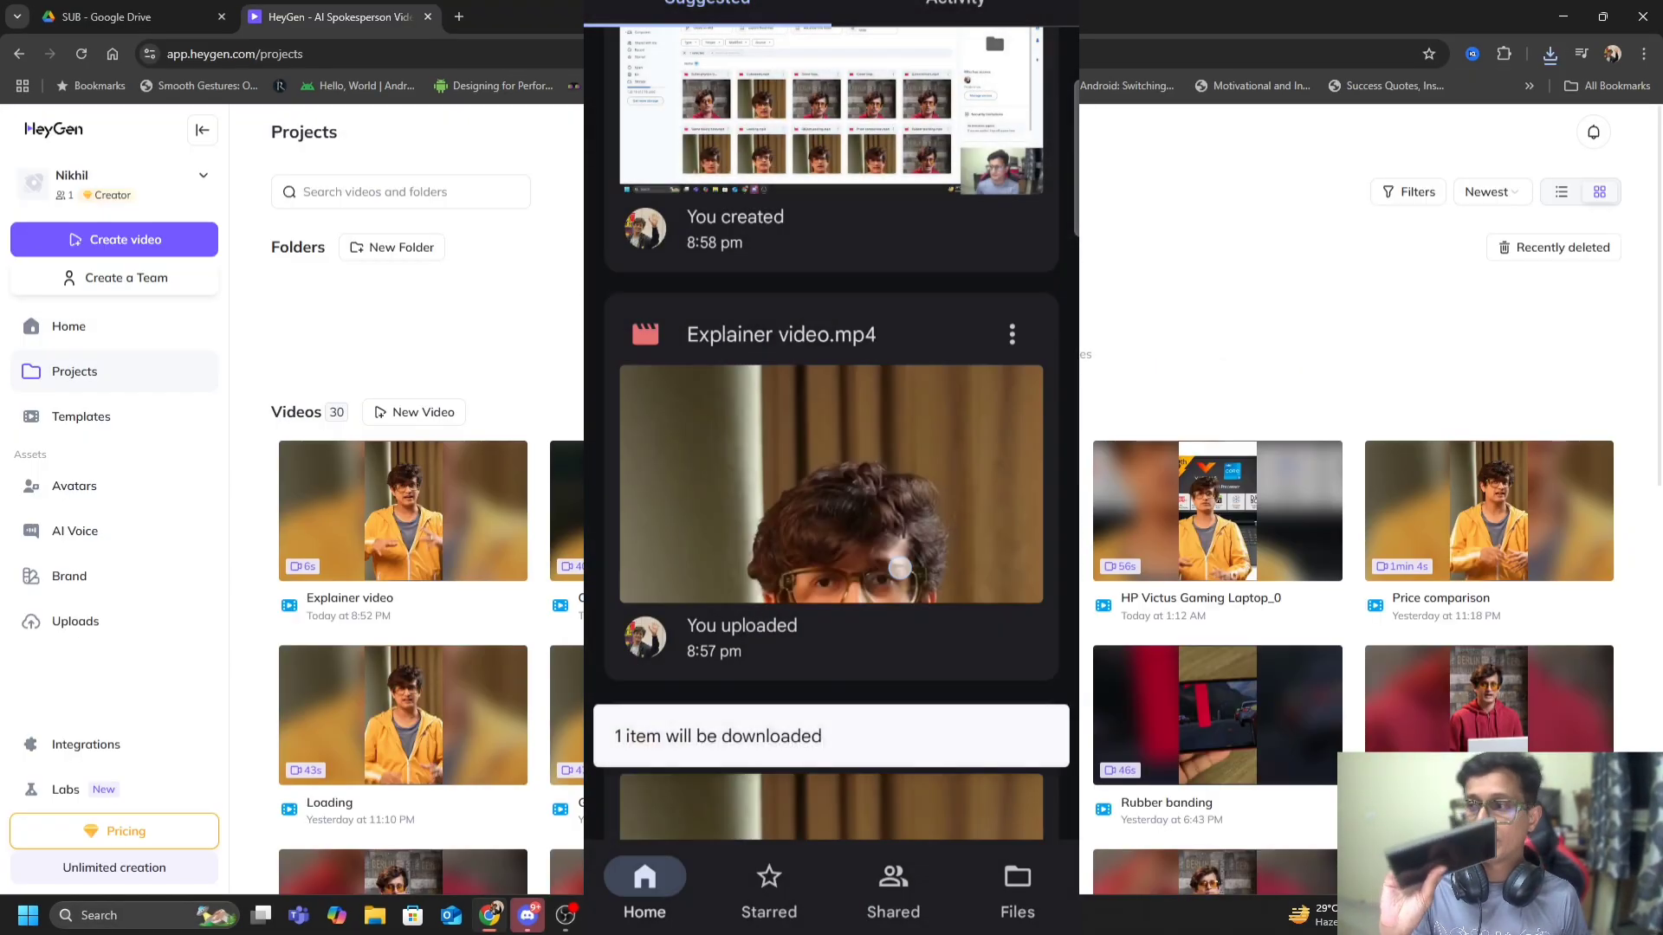